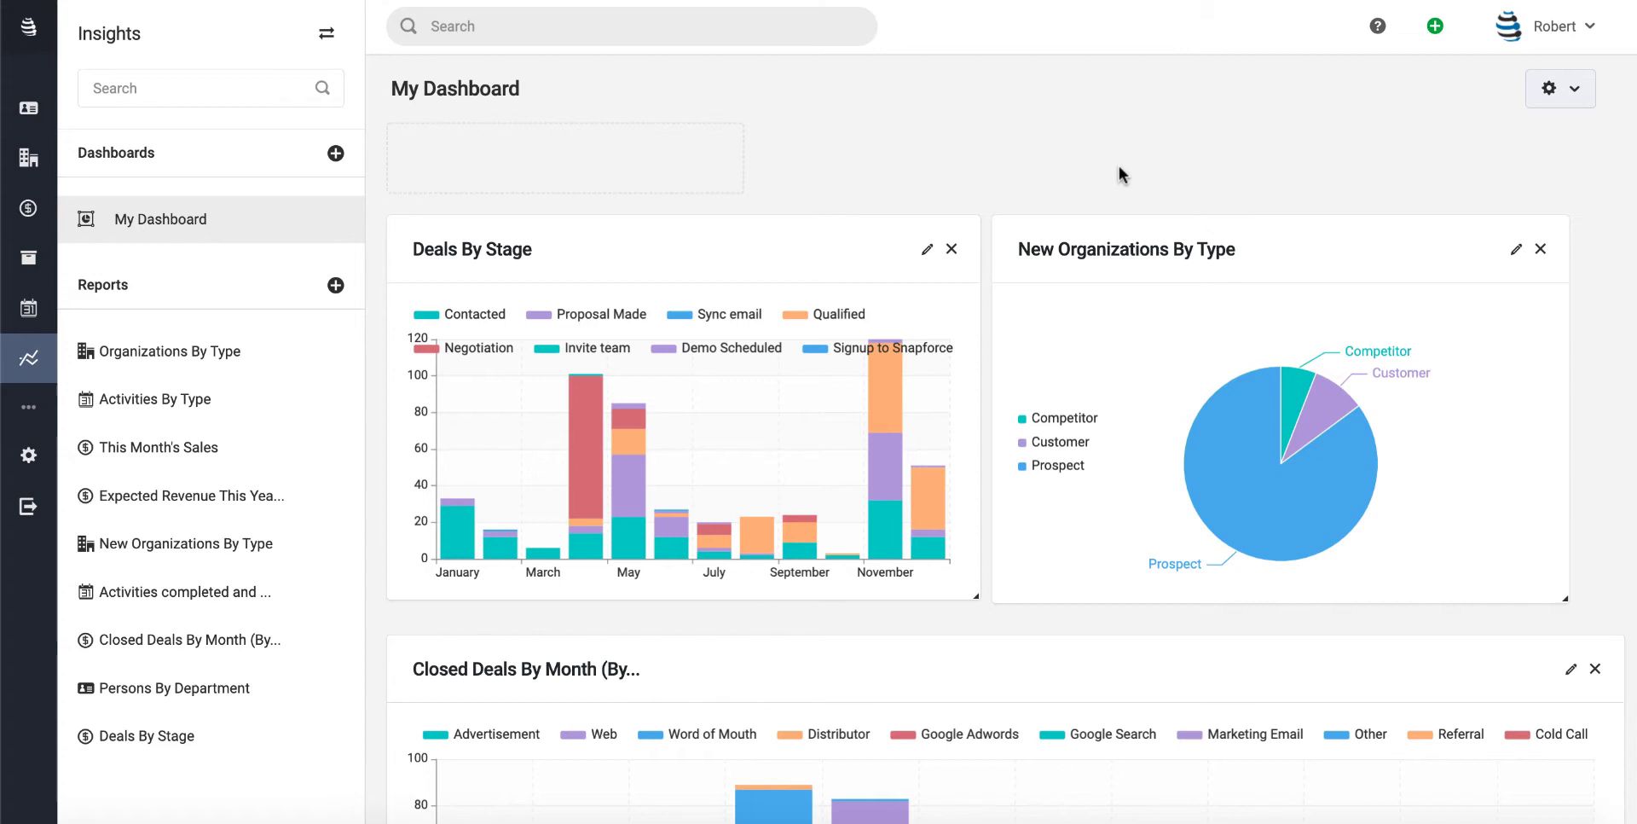
pyautogui.moveTo(867, 128)
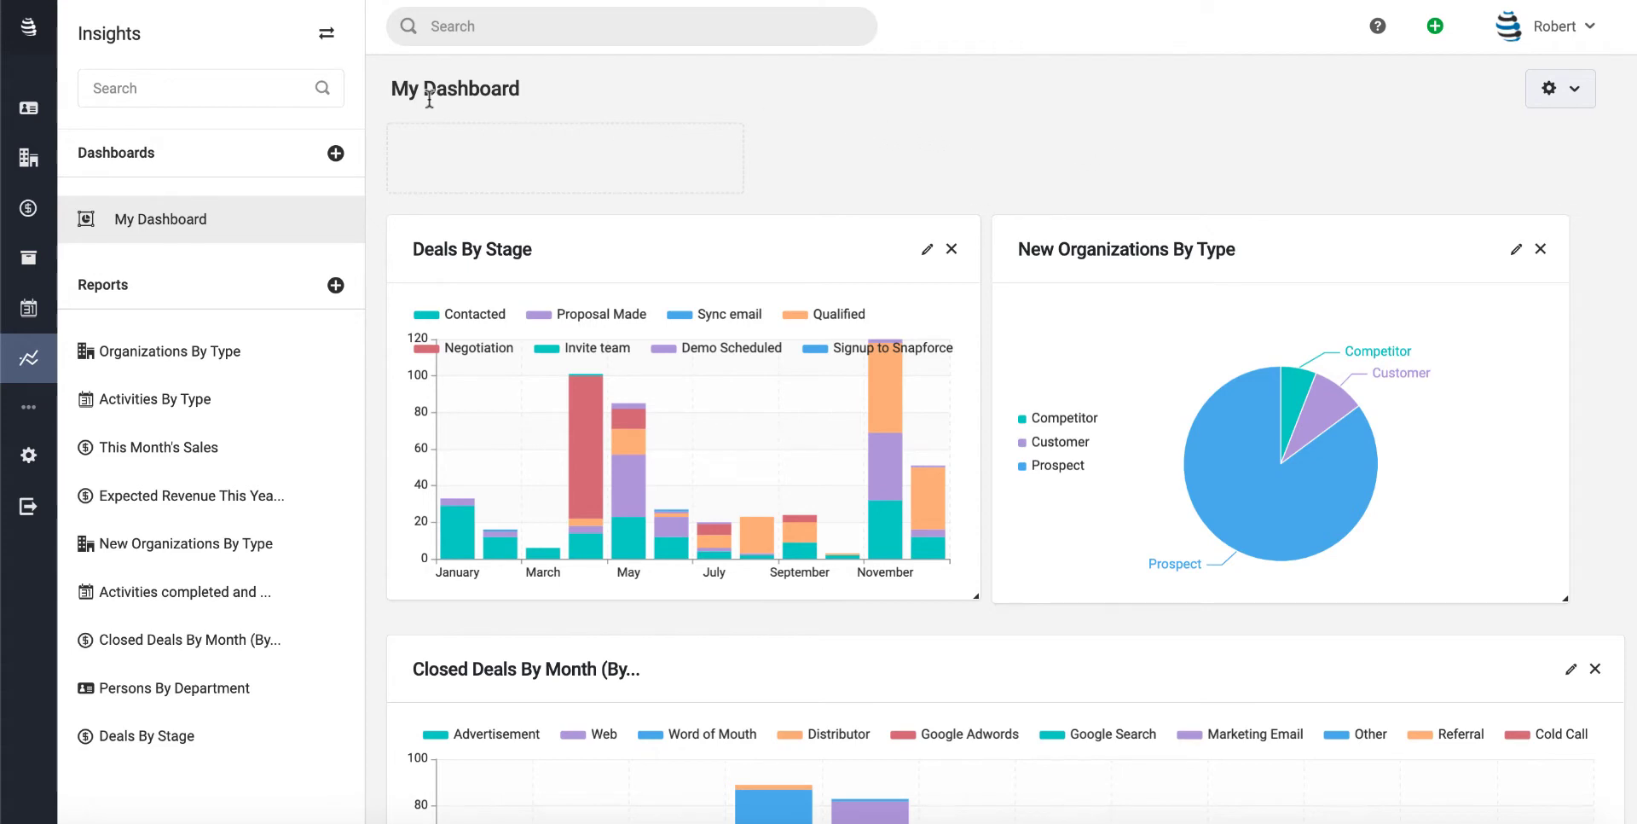
pyautogui.moveTo(162, 88)
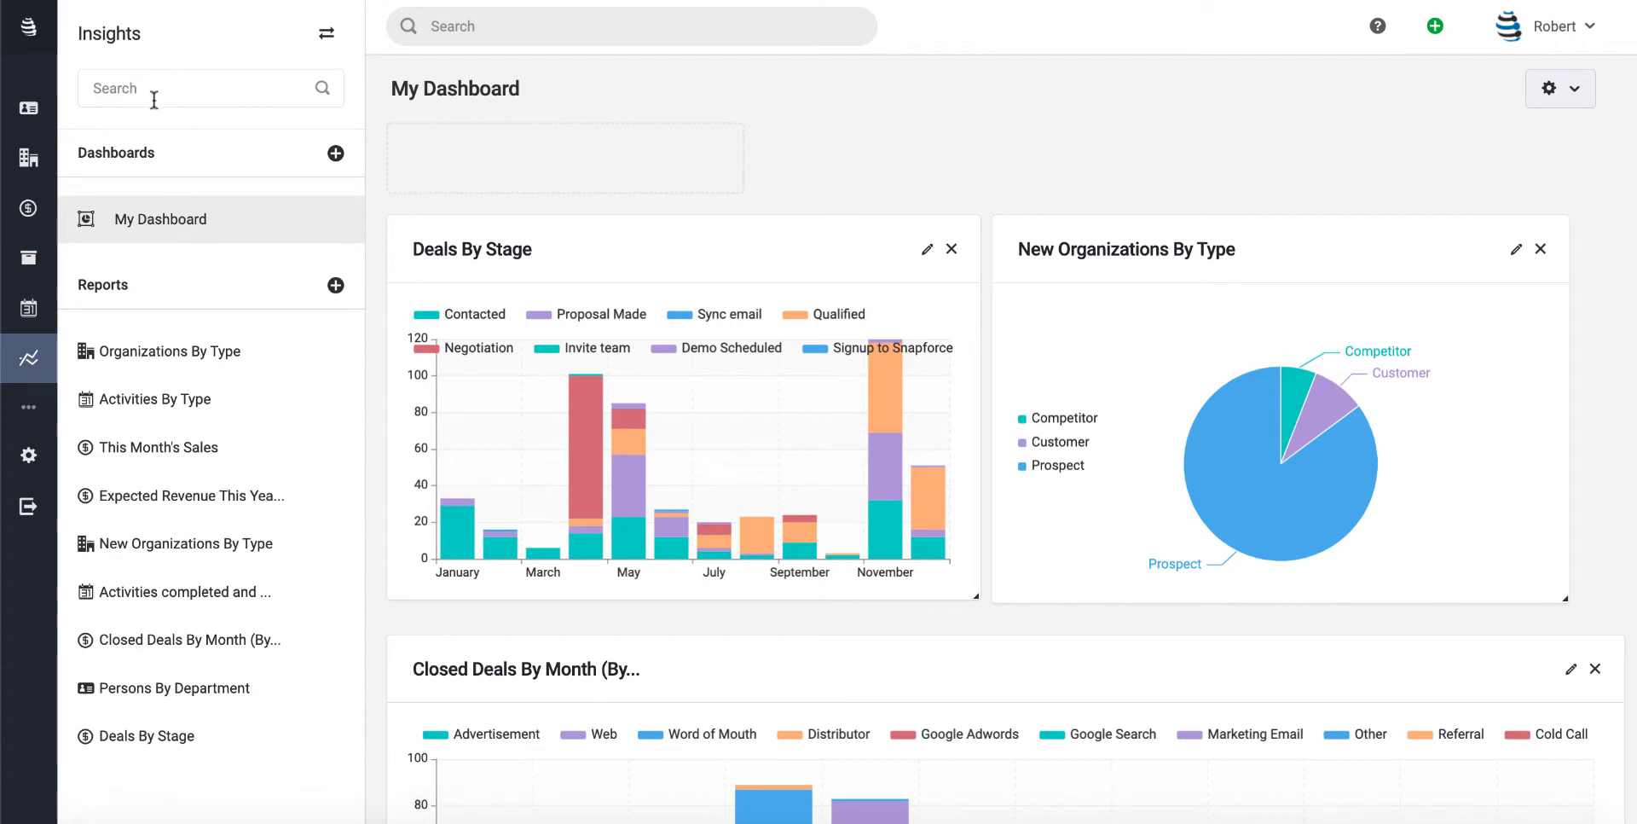
pyautogui.moveTo(70, 347)
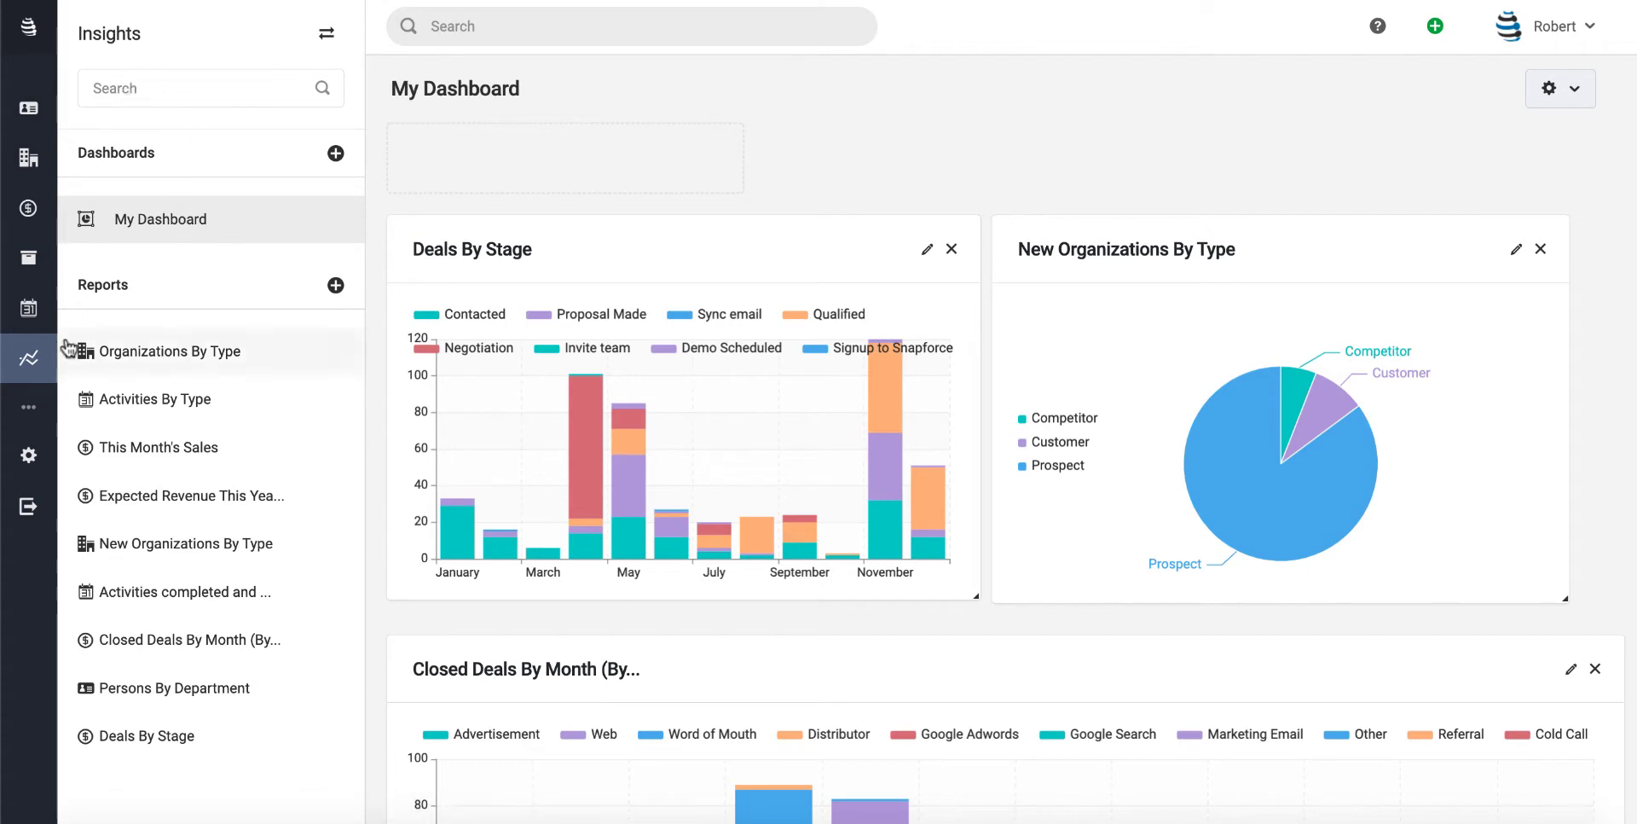
pyautogui.moveTo(192, 165)
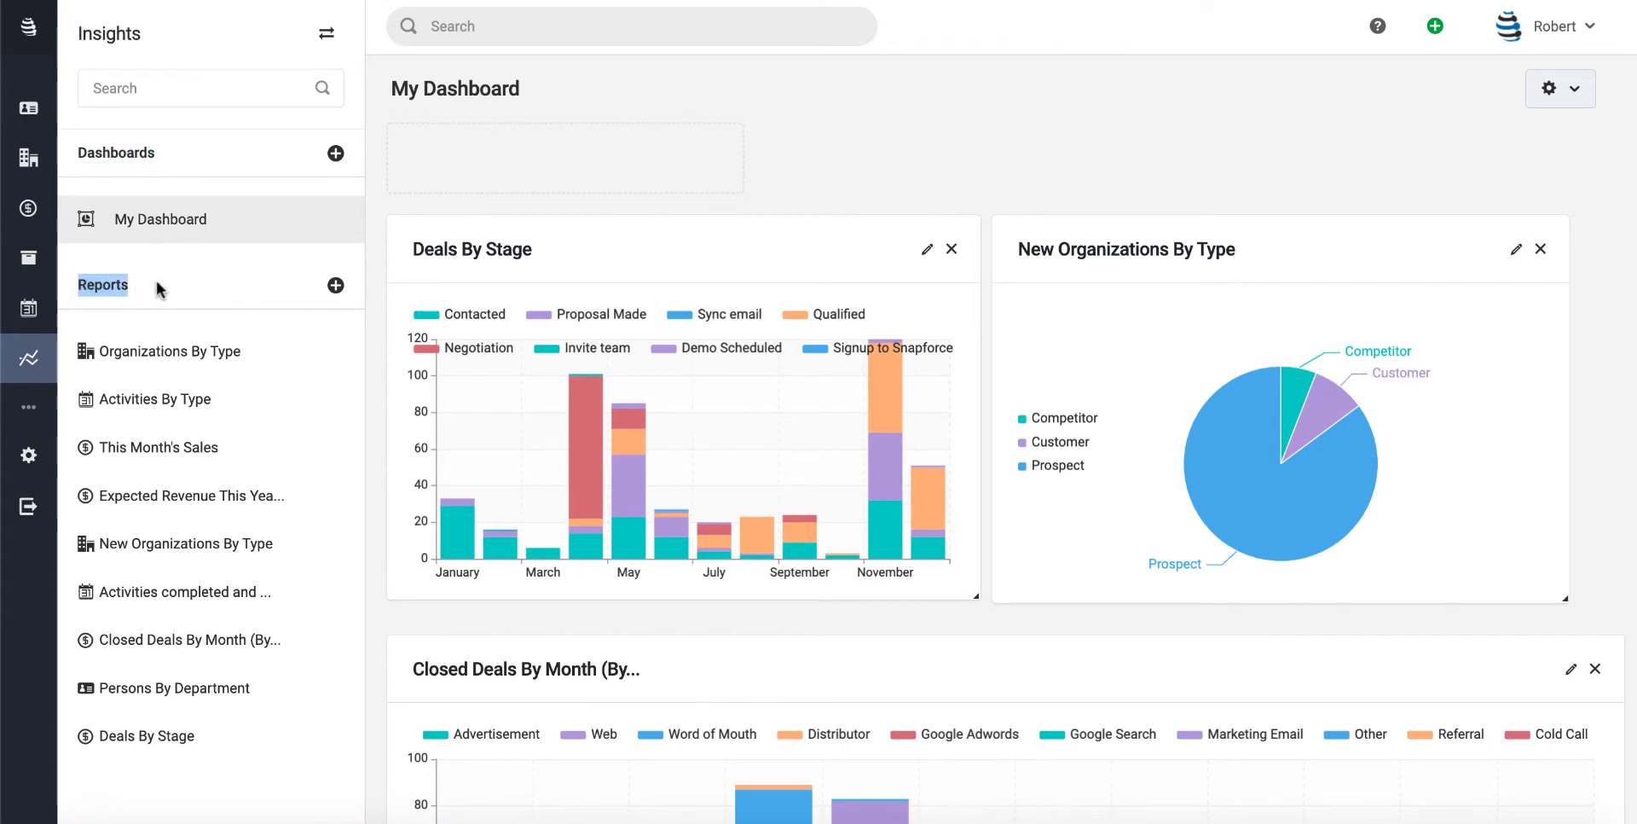
pyautogui.moveTo(179, 261)
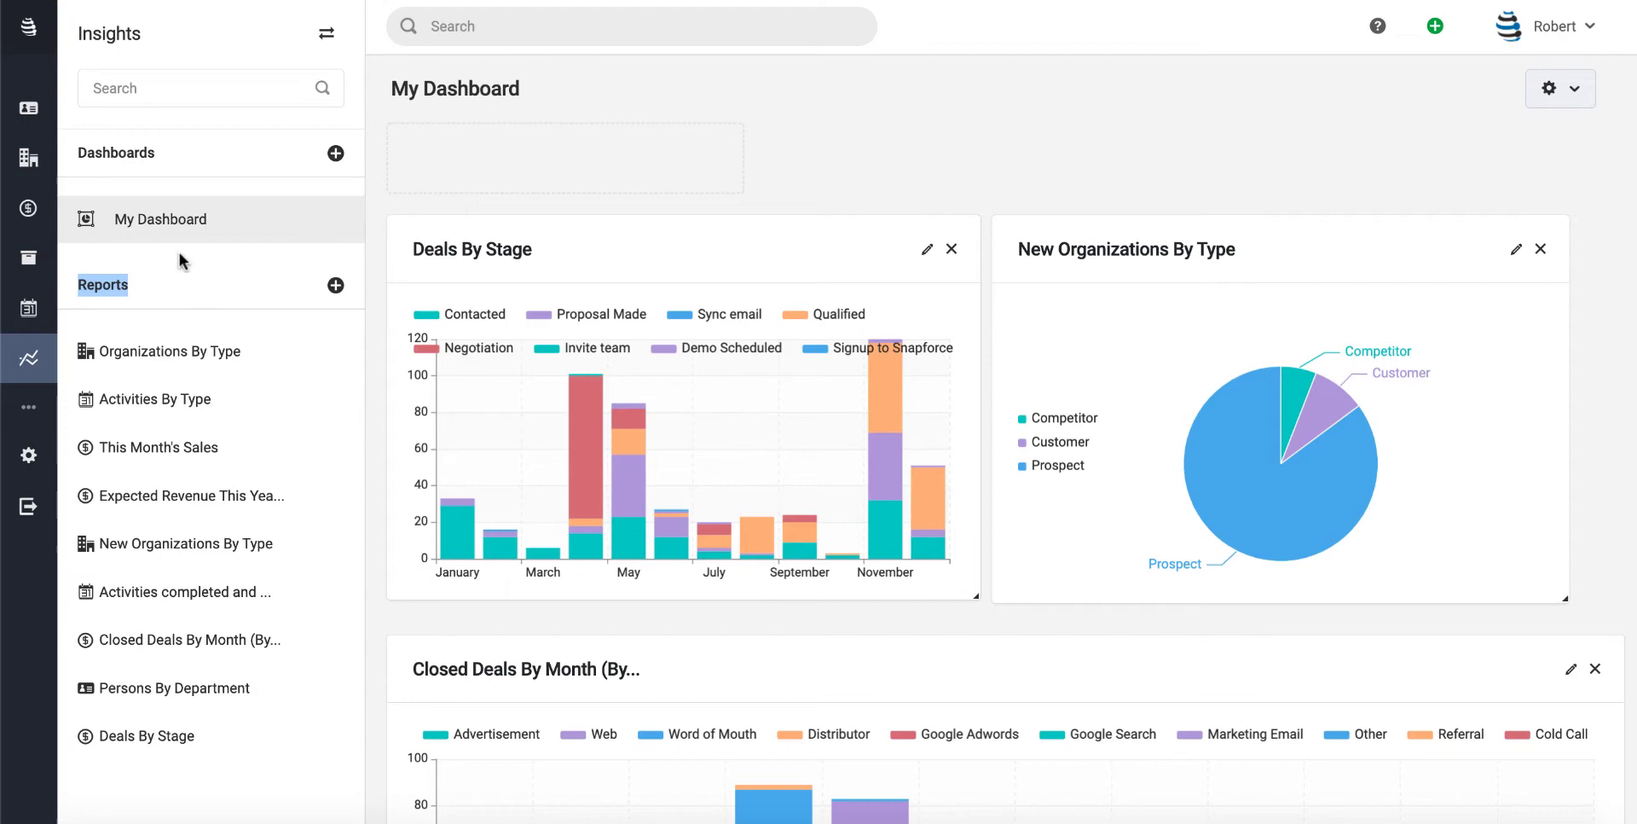
pyautogui.moveTo(448, 297)
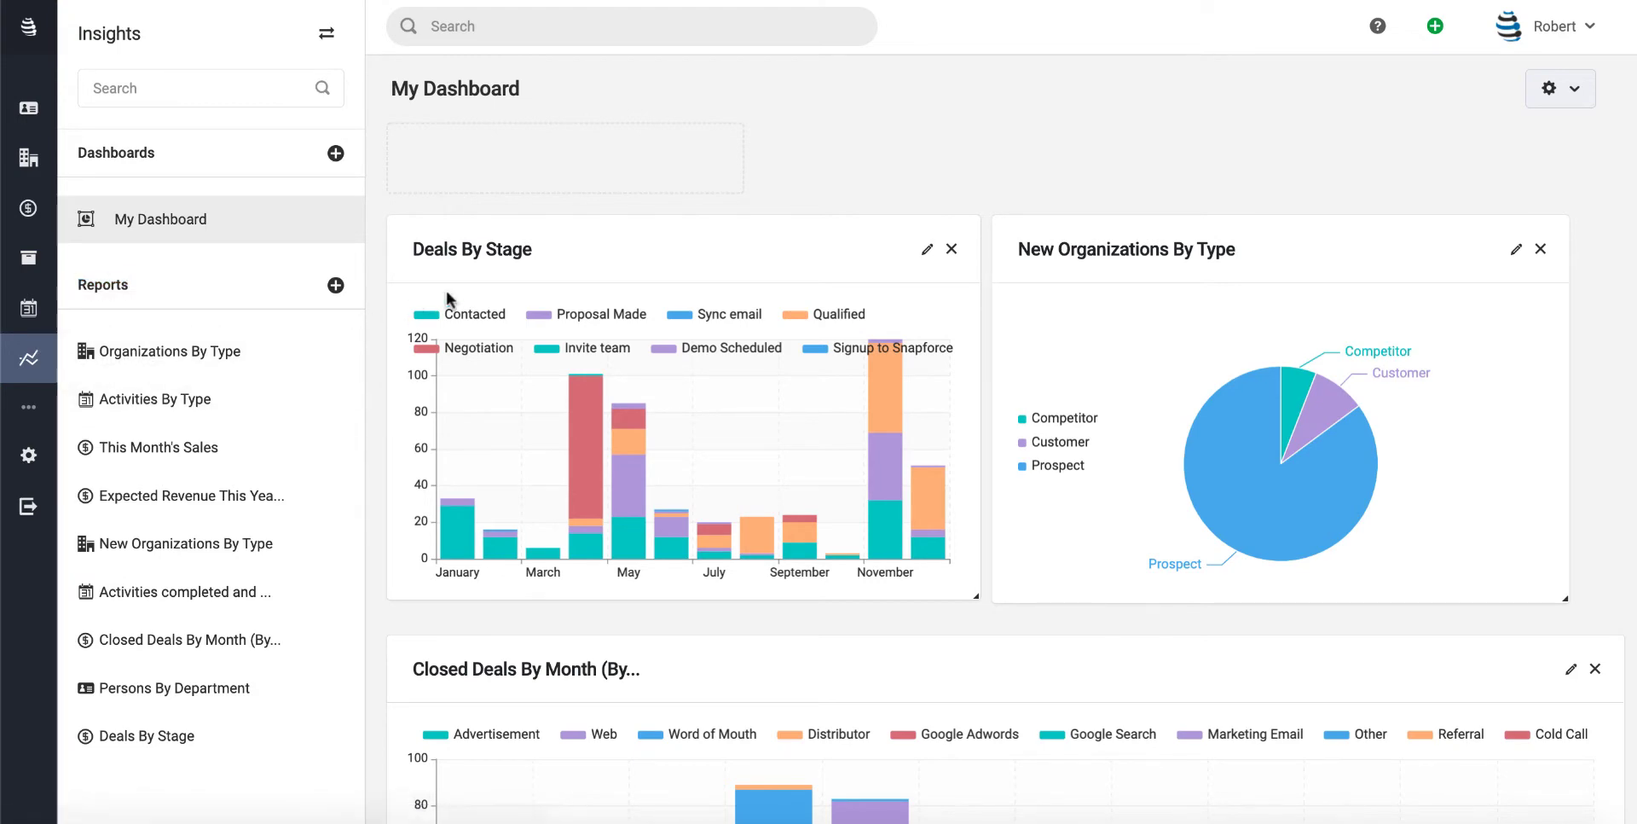
# - Add a new Insights dashboard named 'Sales Dashboard' and save it
pyautogui.click(335, 153)
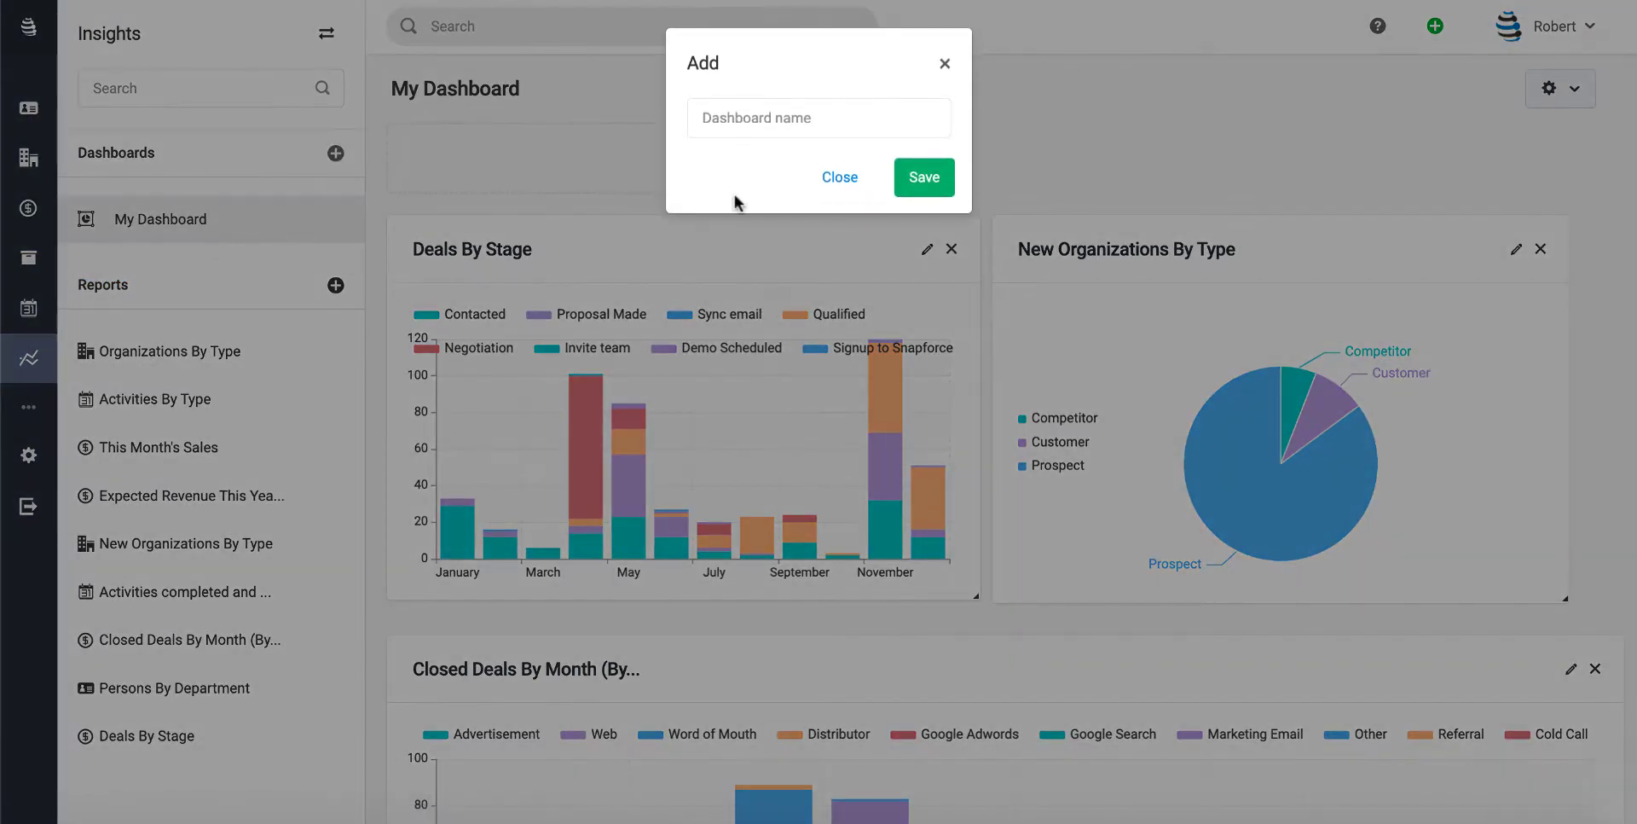
pyautogui.write('Sales Dashboard')
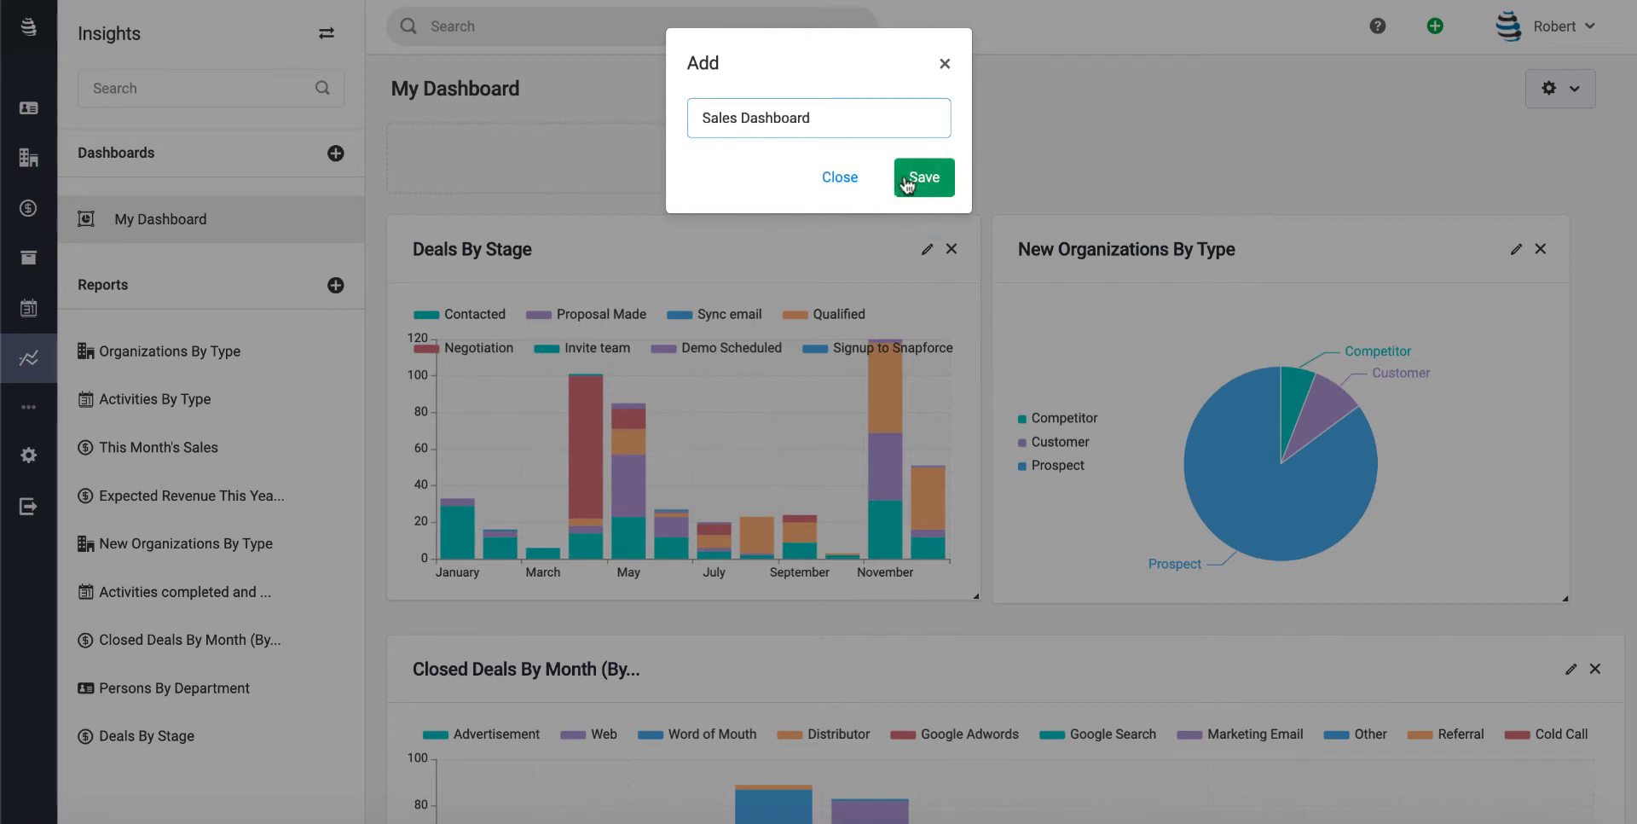
pyautogui.click(924, 178)
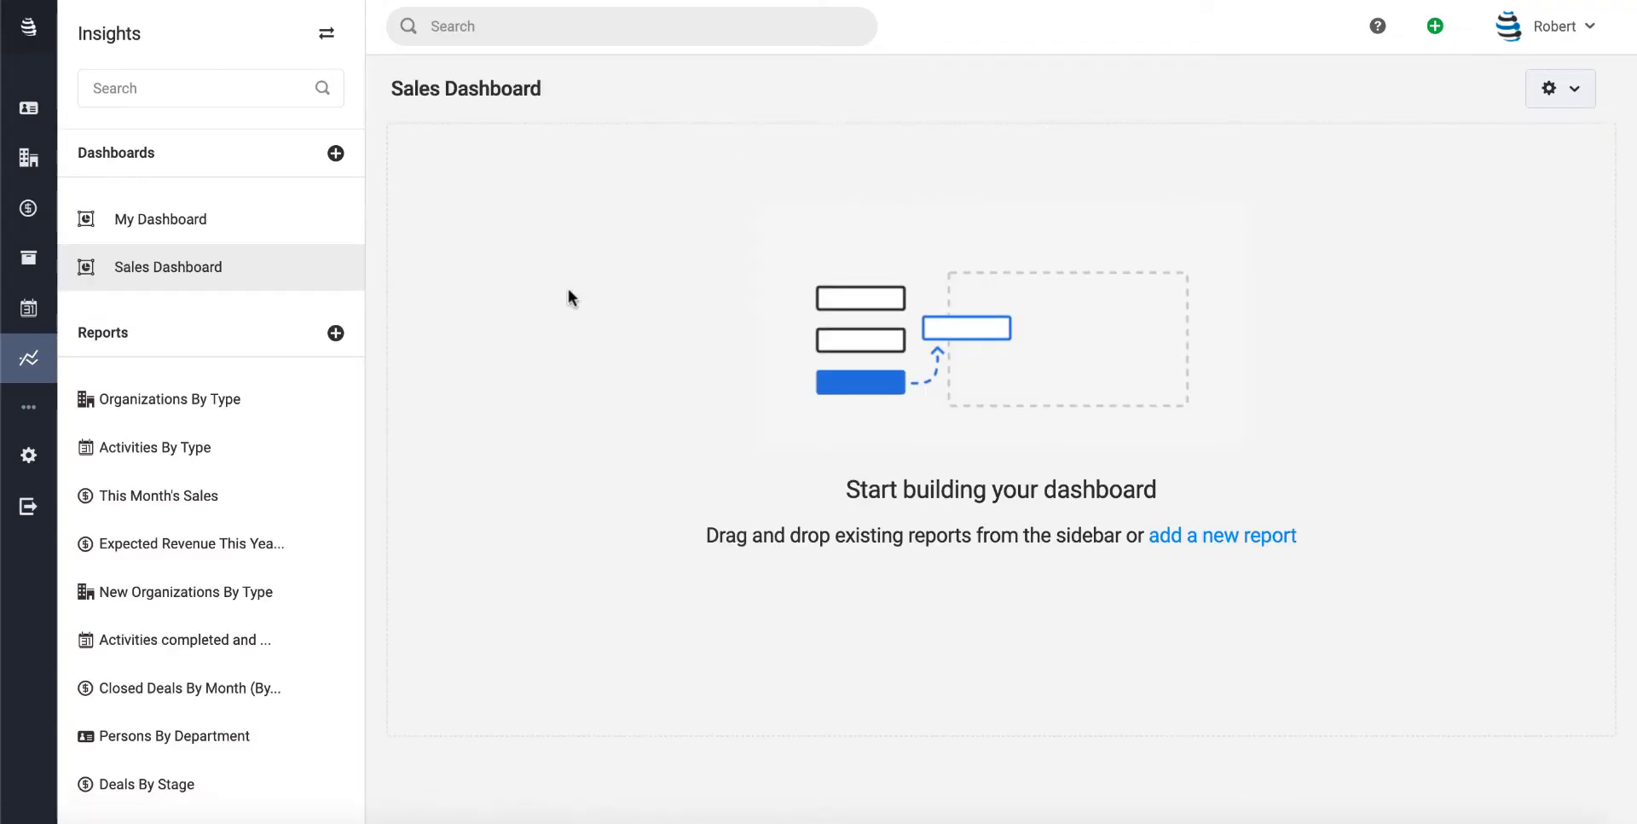
pyautogui.moveTo(686, 617)
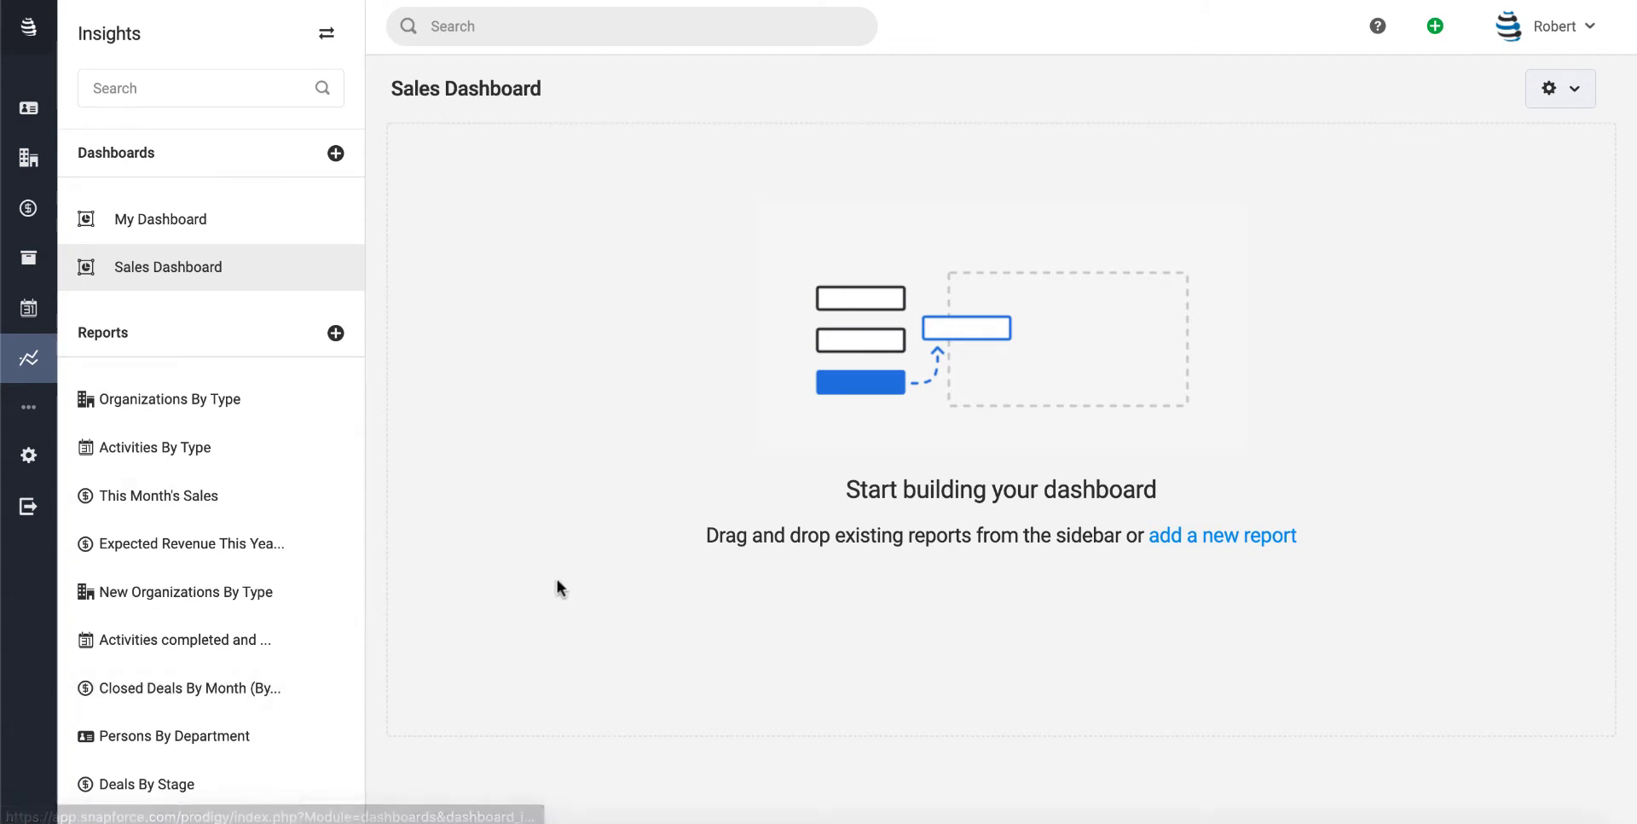
pyautogui.moveTo(178, 611)
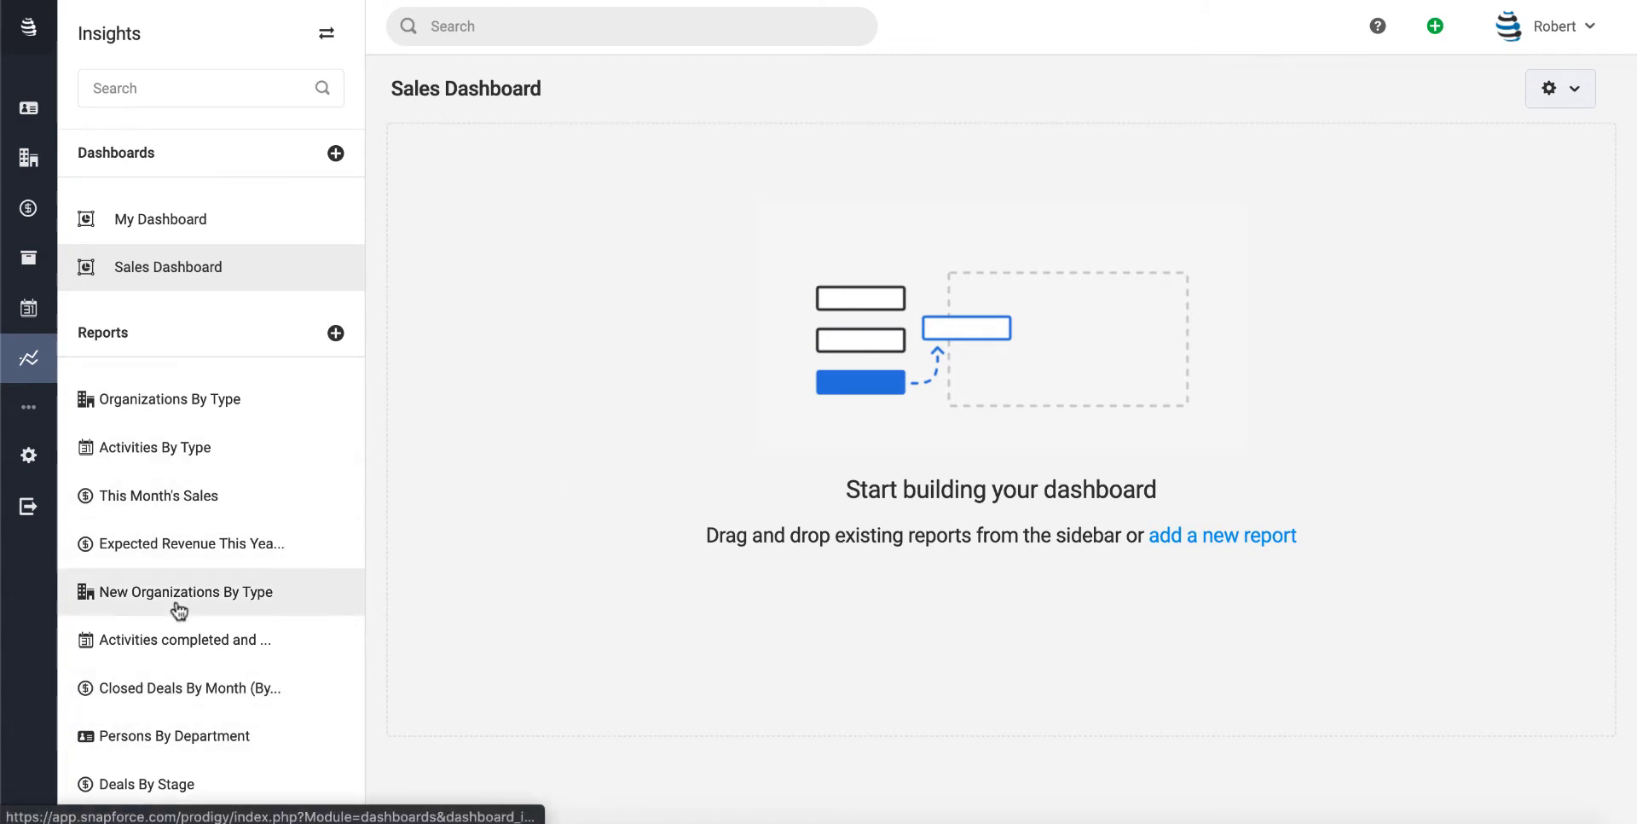
pyautogui.moveTo(143, 783)
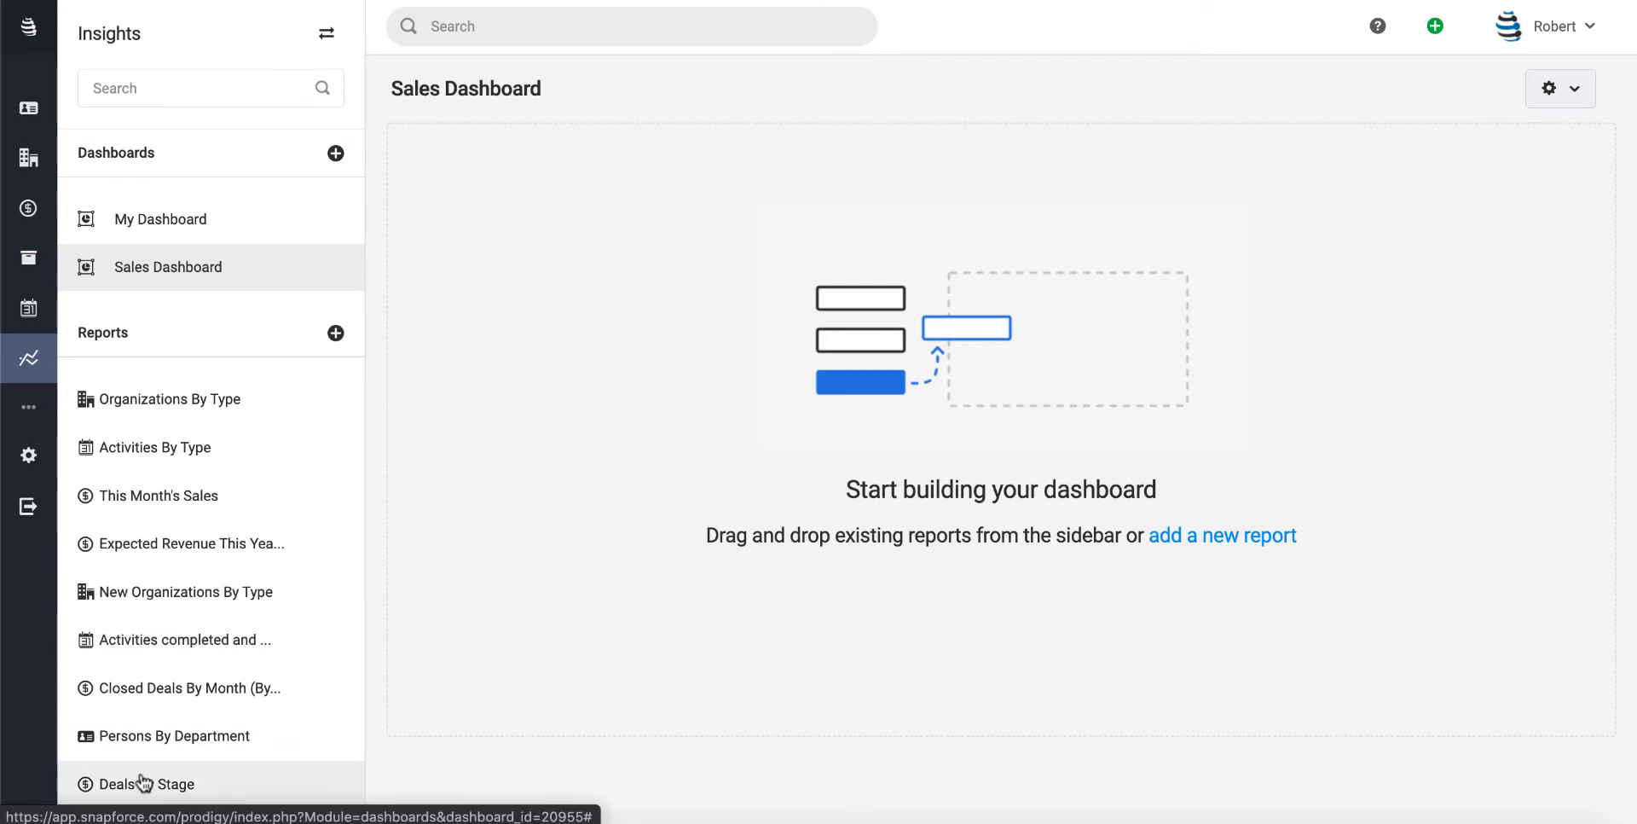
# - Drop the Deals By Stage report from the Reports sidebar onto the empty dashboard canvas
pyautogui.moveTo(146, 783); pyautogui.dragTo(746, 498)
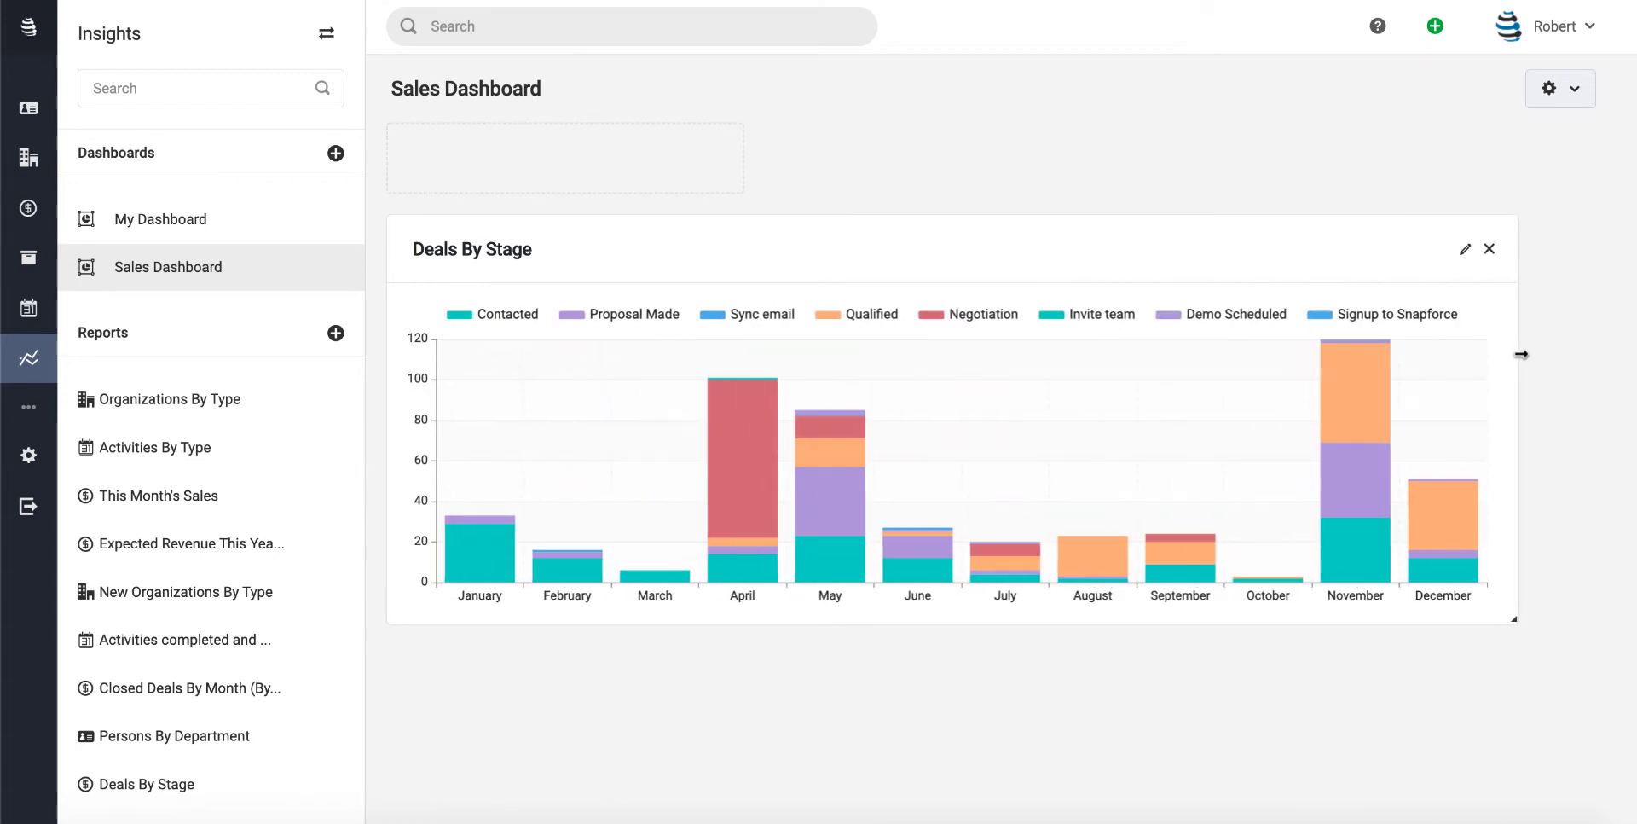
pyautogui.moveTo(1029, 584)
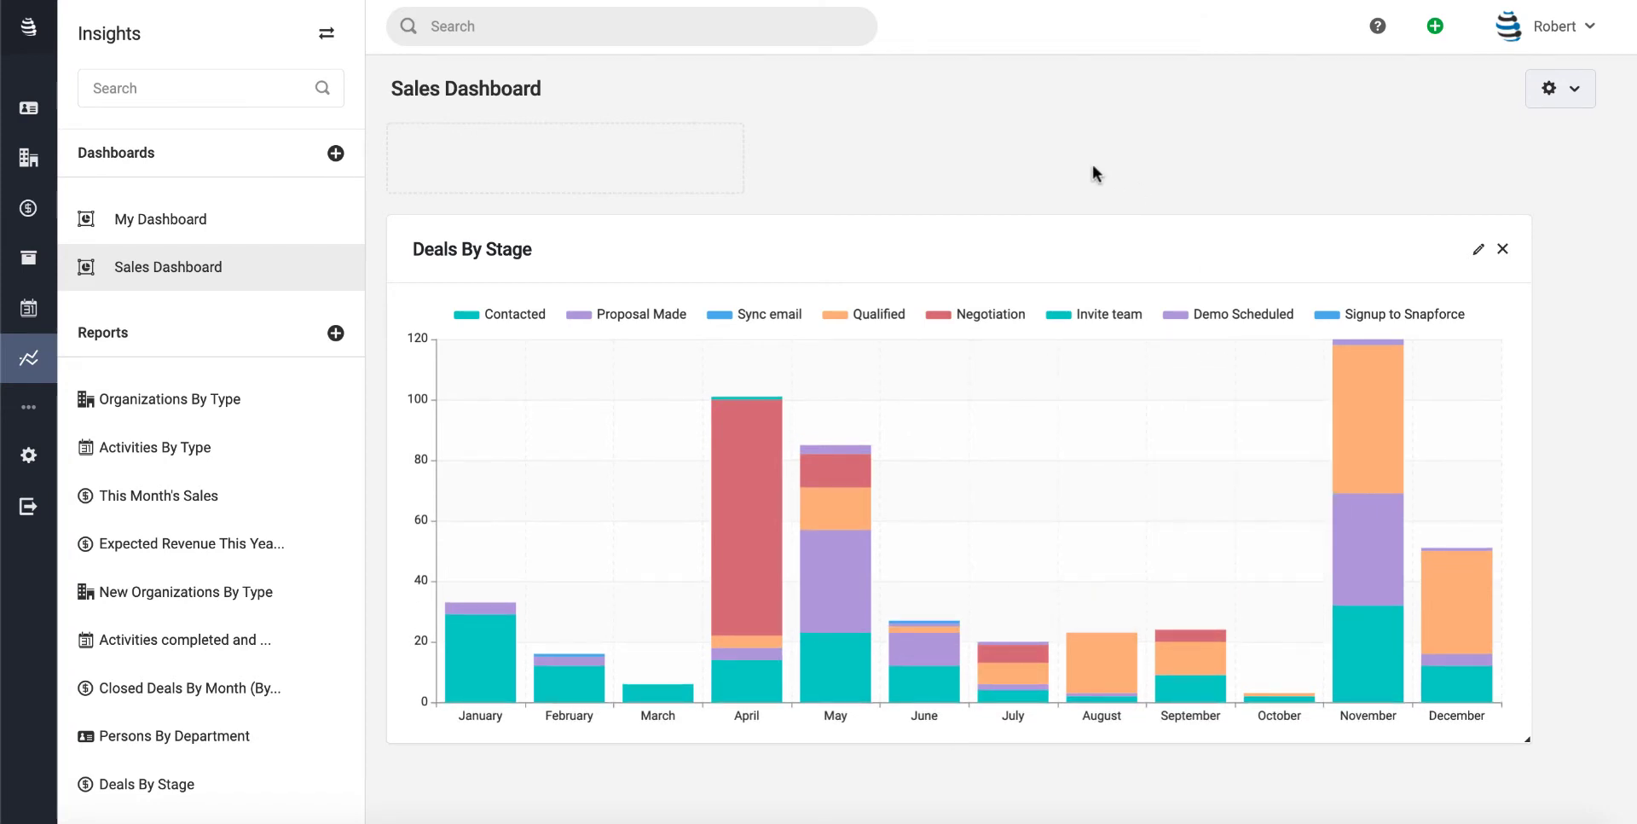
pyautogui.moveTo(1028, 672)
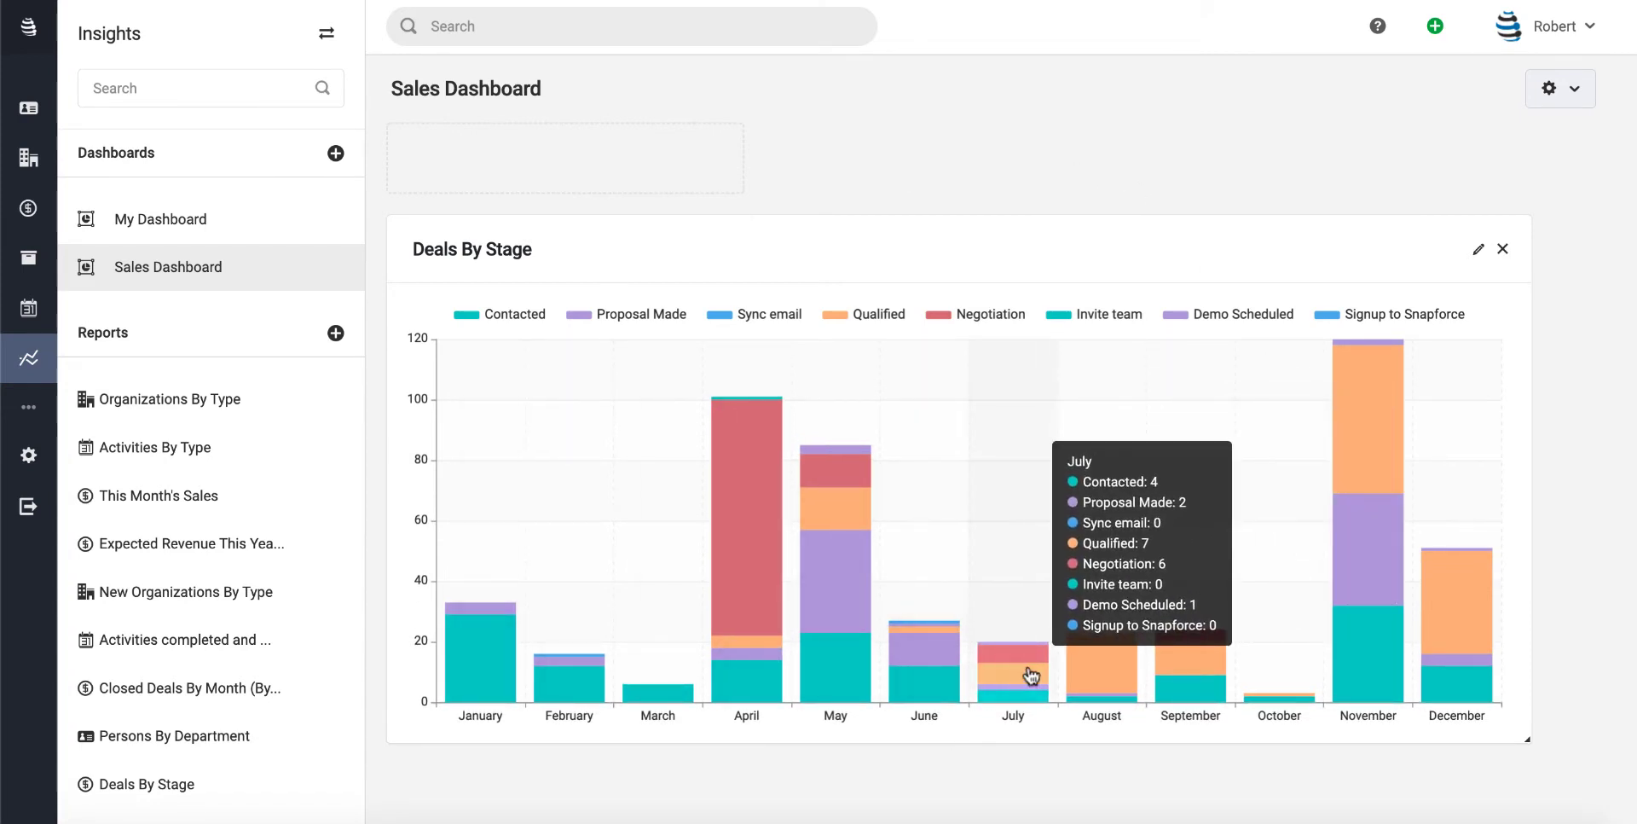
pyautogui.moveTo(1308, 177)
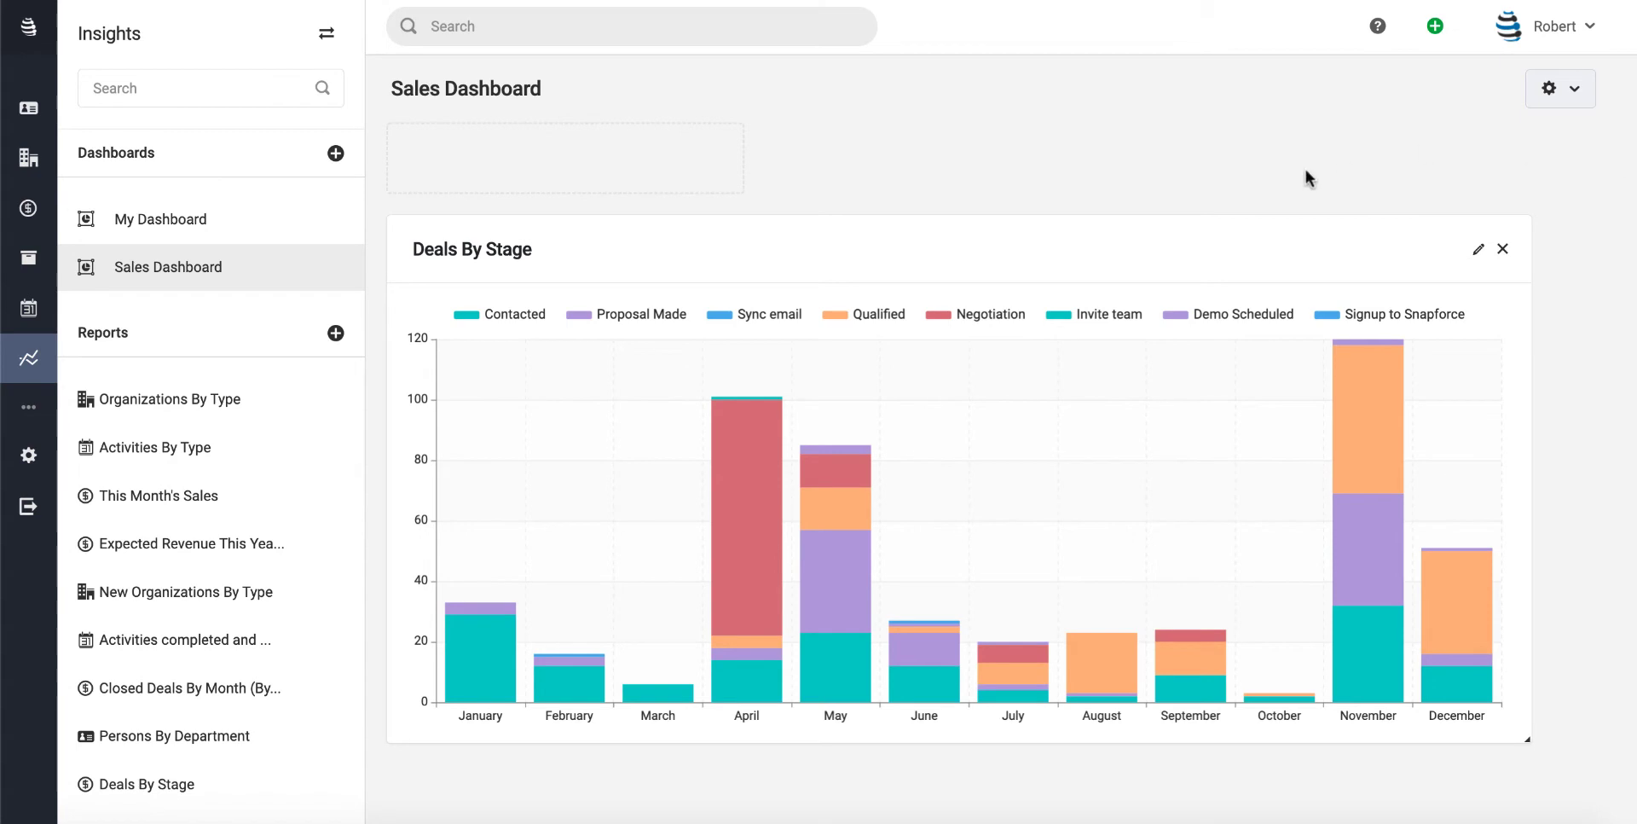
pyautogui.moveTo(808, 279)
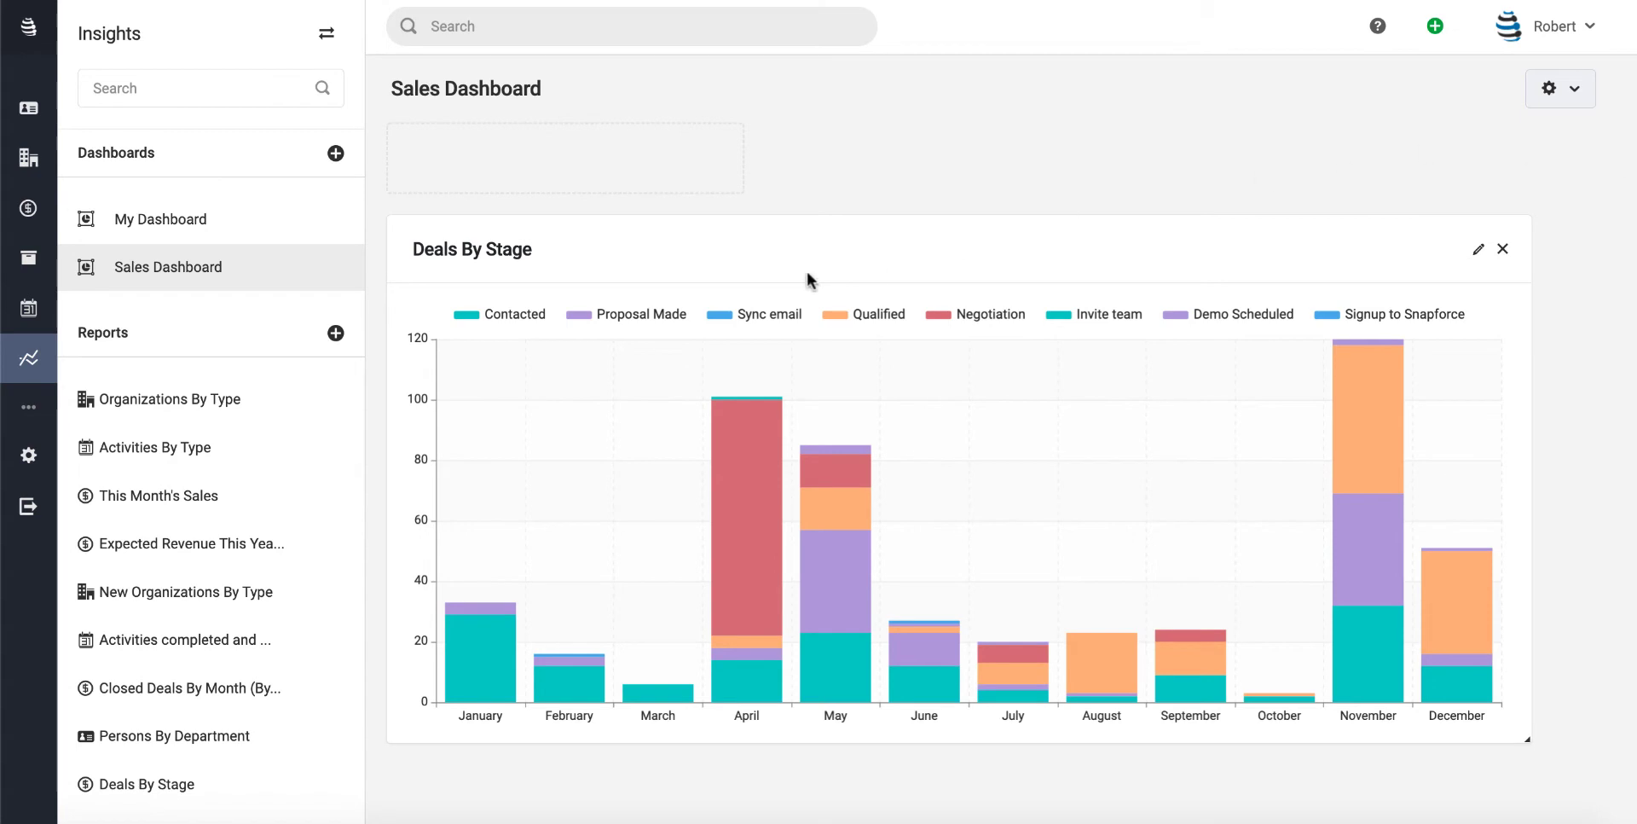
# - Edit Deals By Stage to view by Expected Close Date at a monthly interval, segmented by Stage
pyautogui.click(1479, 249)
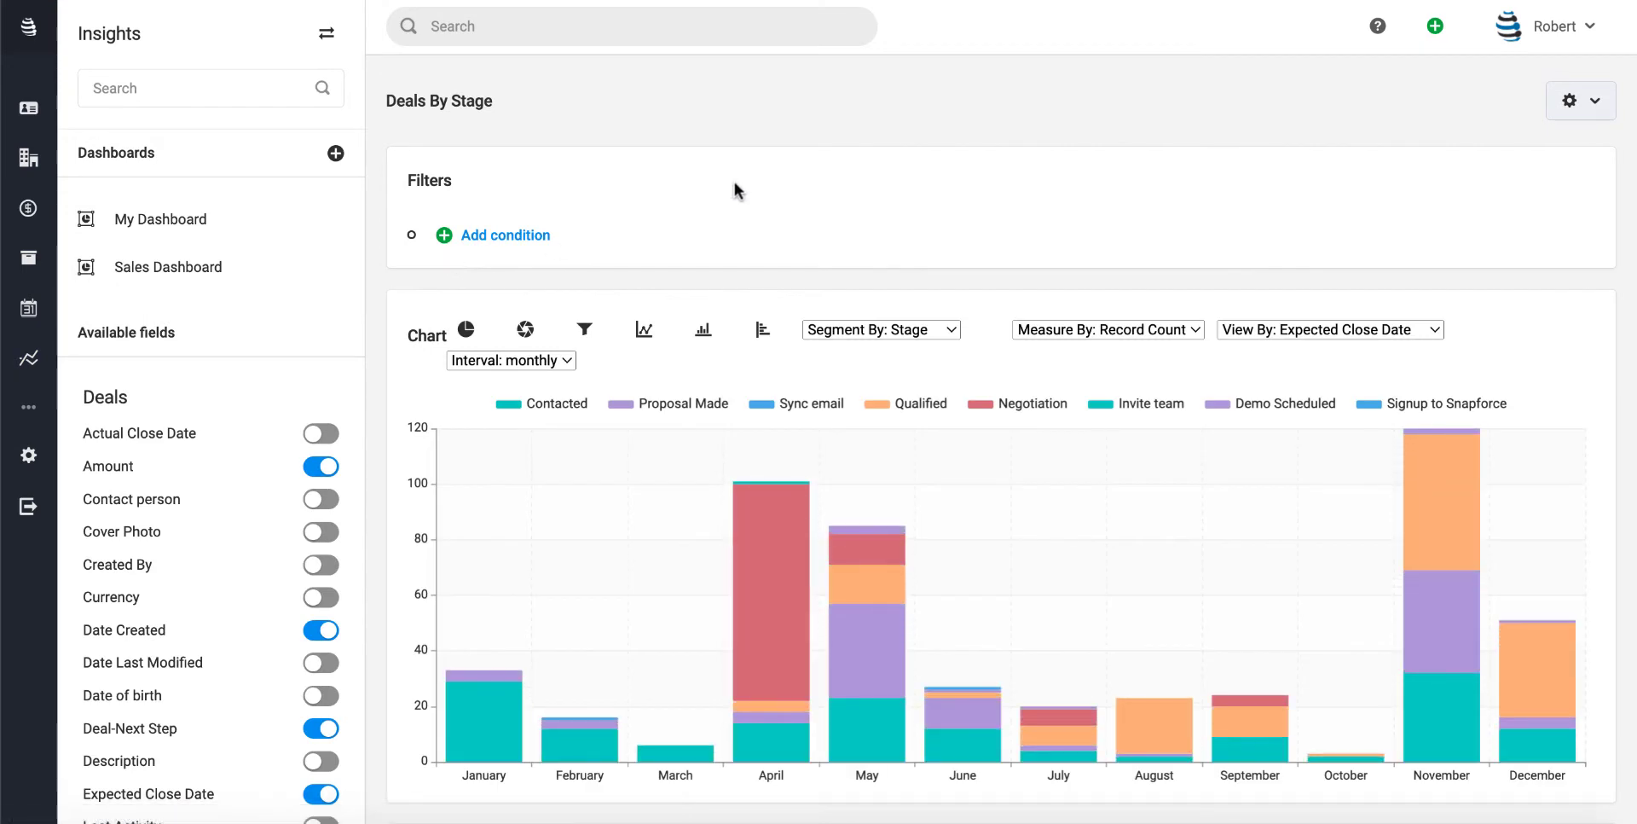
pyautogui.scroll(-3)
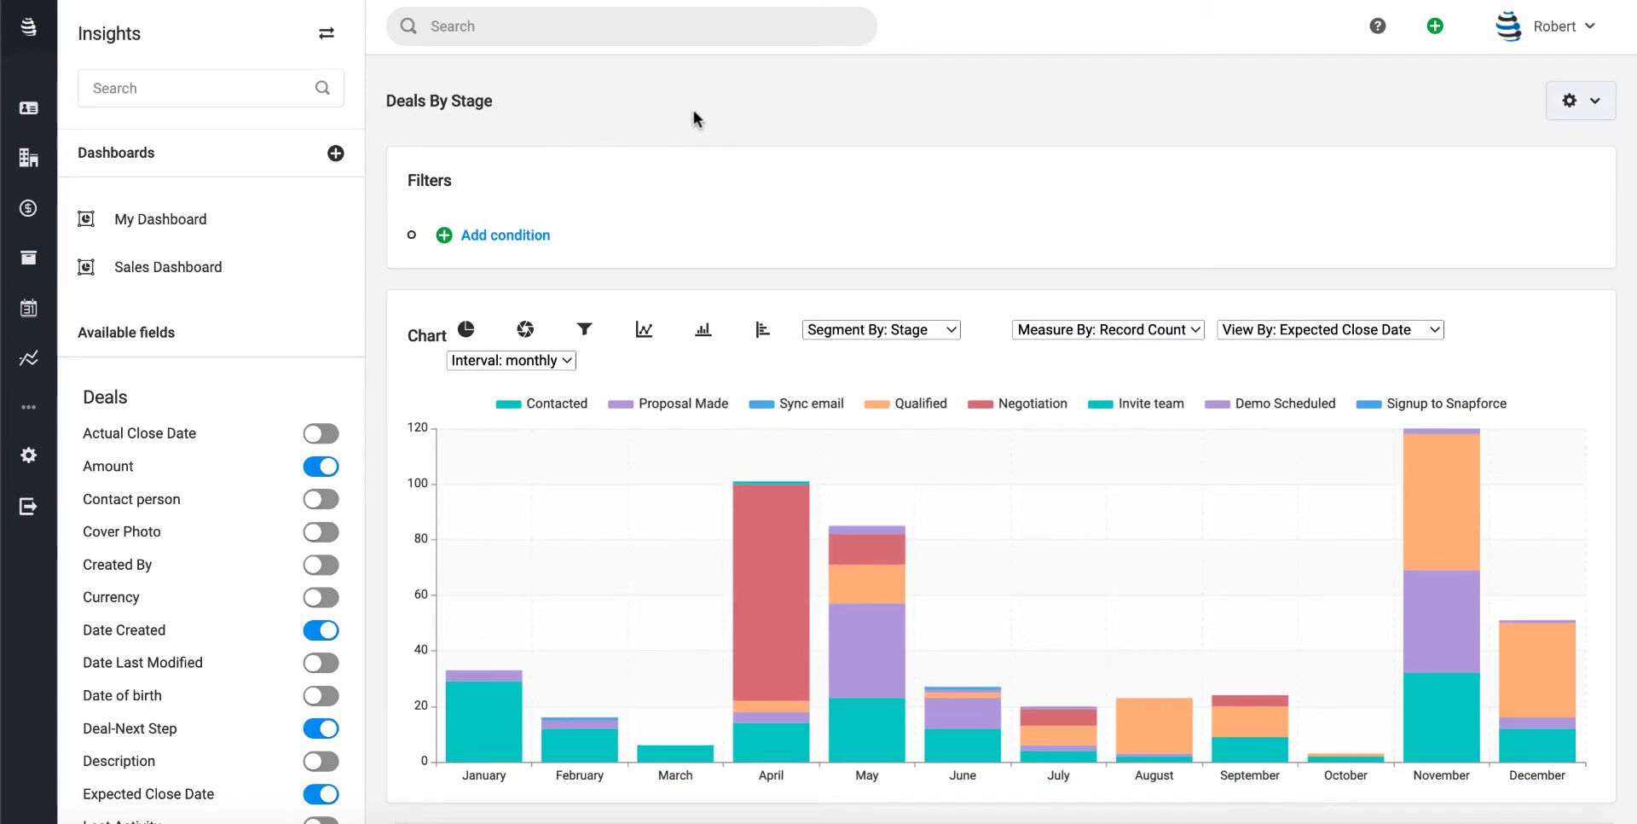
pyautogui.moveTo(533, 458)
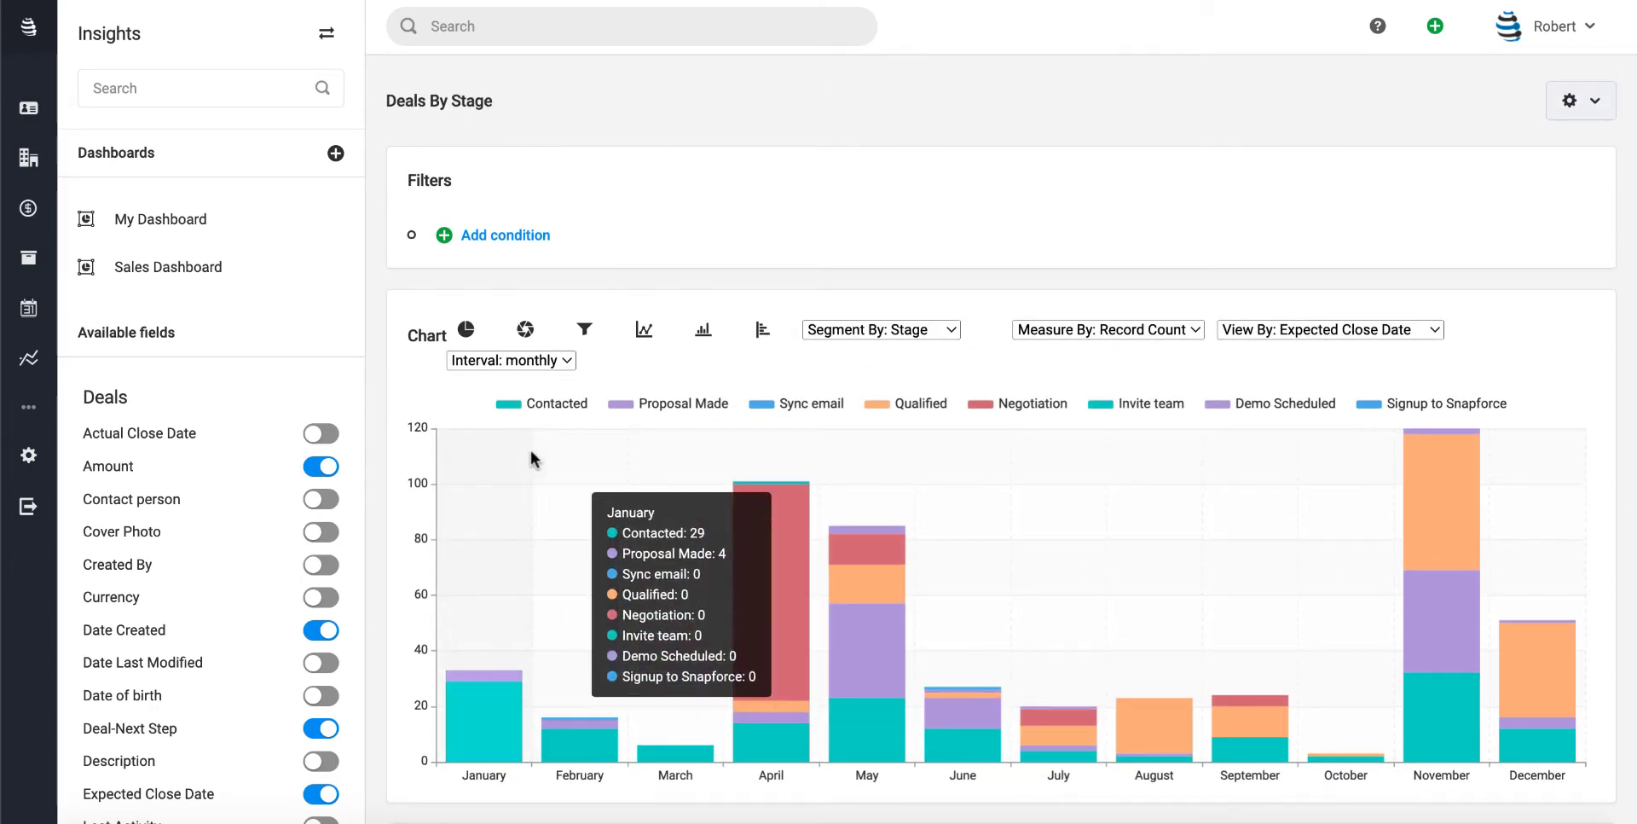
pyautogui.moveTo(1109, 731)
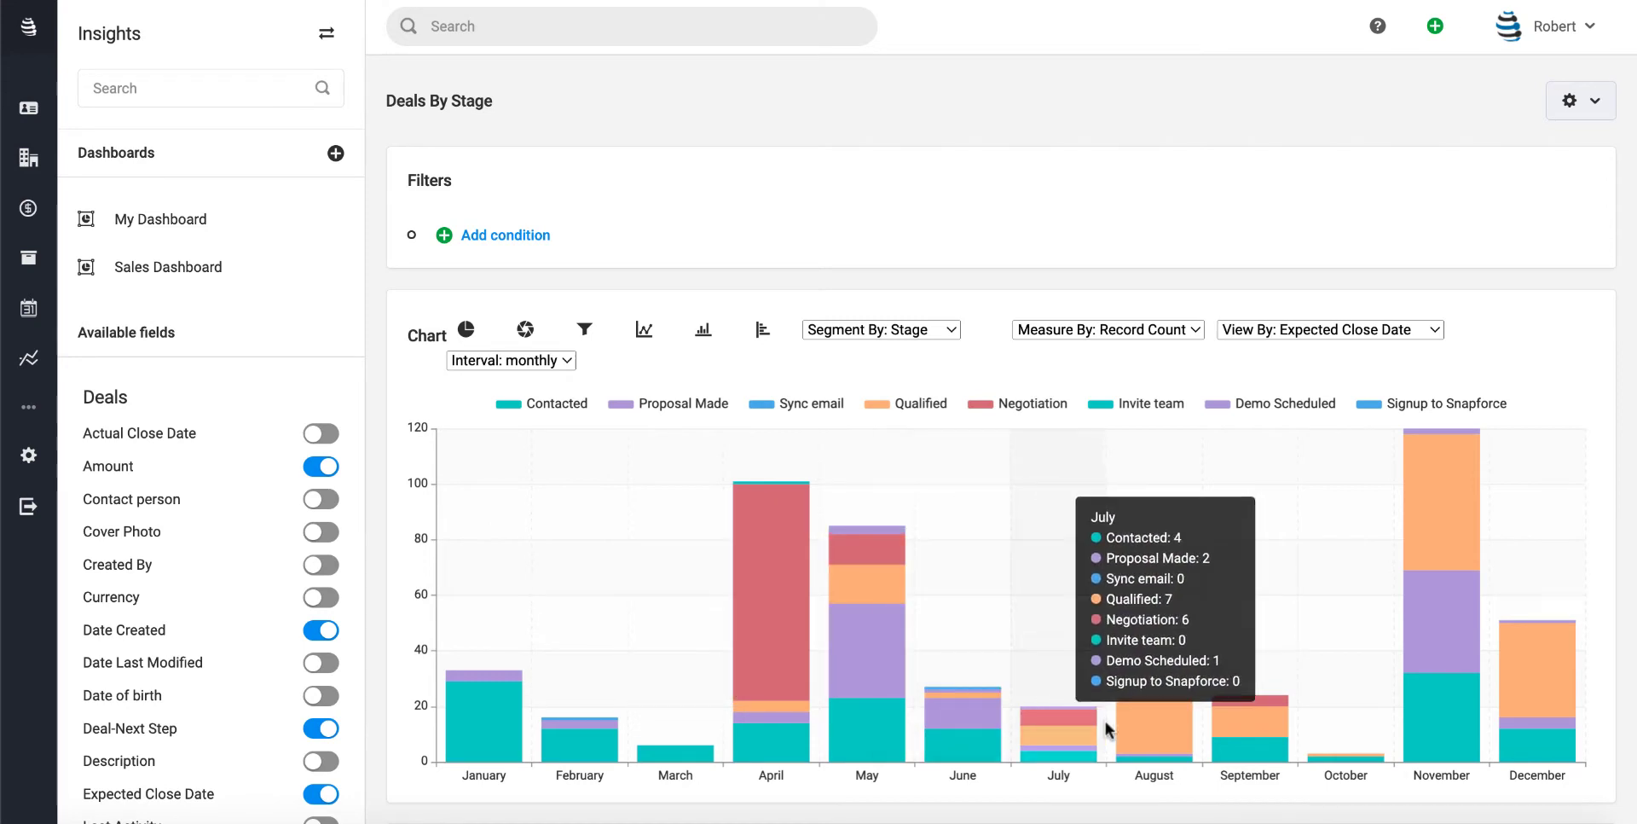
pyautogui.moveTo(1465, 319)
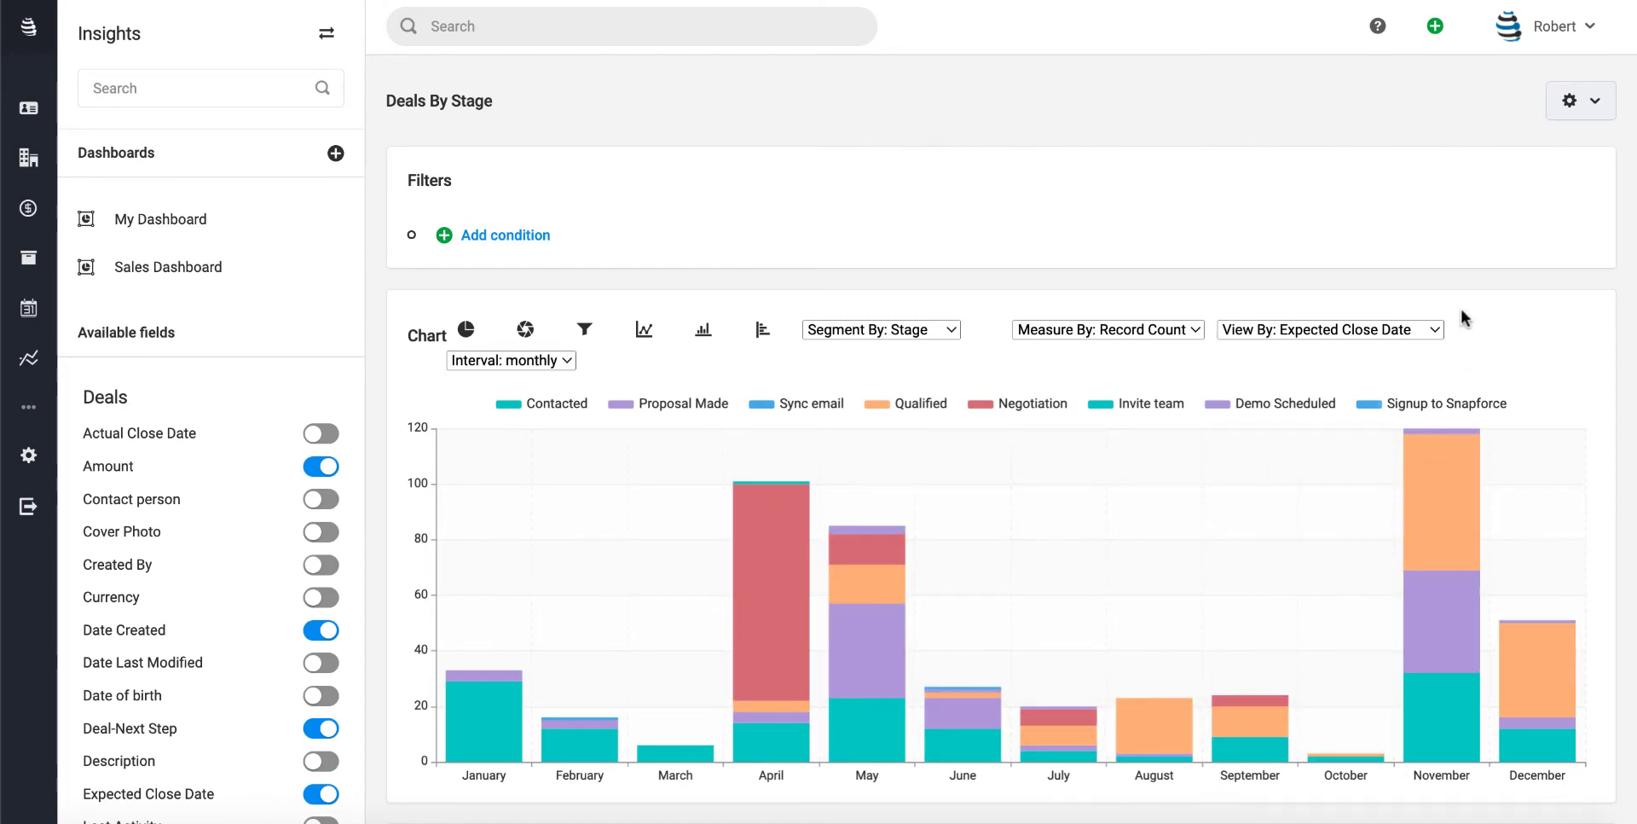
pyautogui.click(1329, 330)
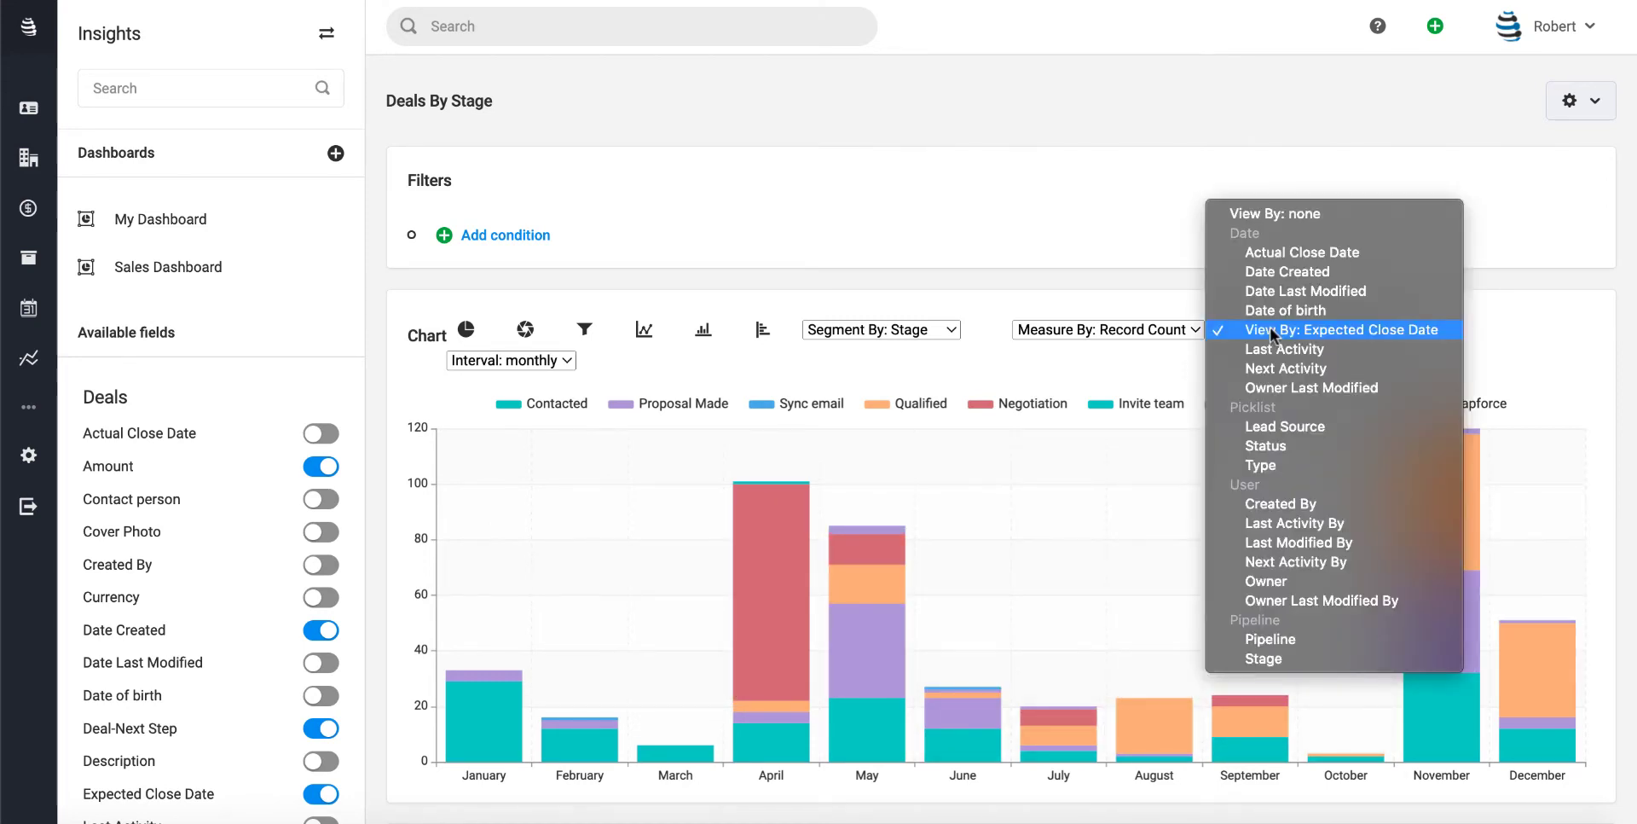
pyautogui.click(1341, 329)
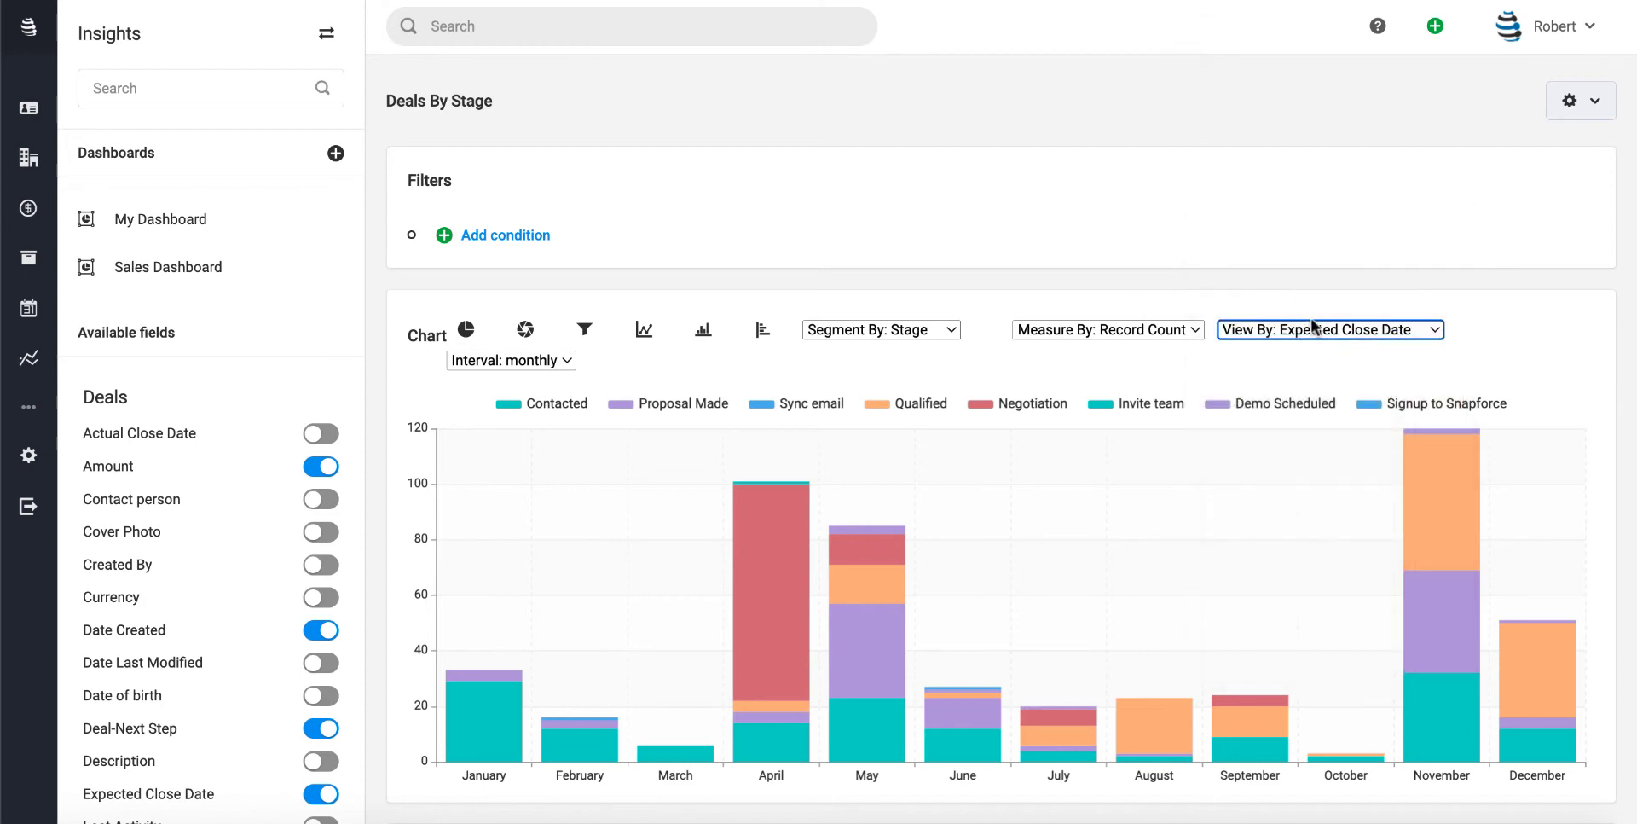
pyautogui.click(510, 360)
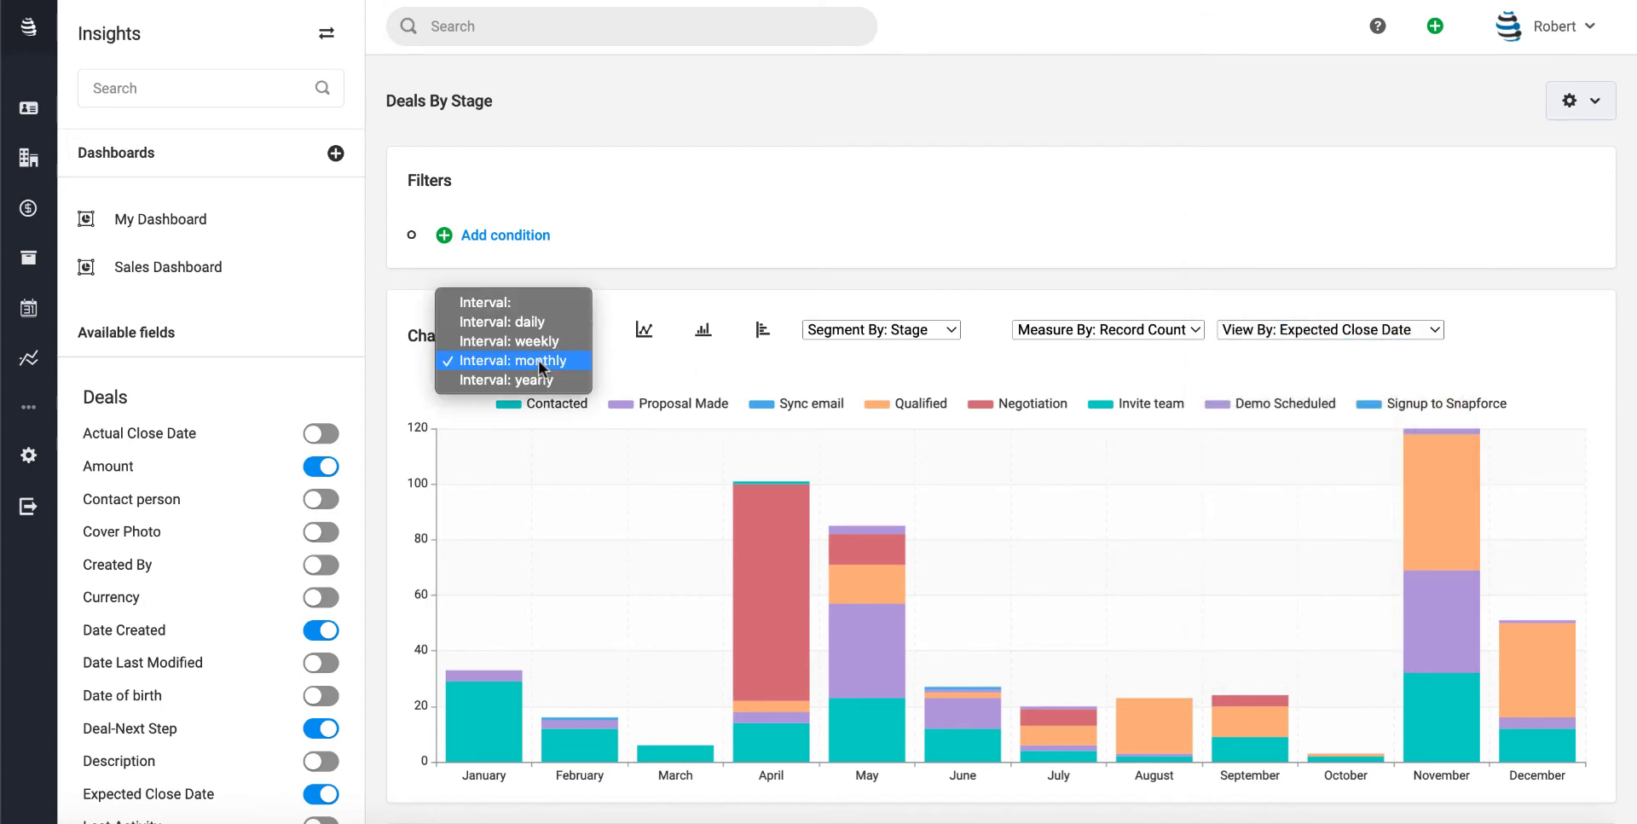
pyautogui.moveTo(632, 371)
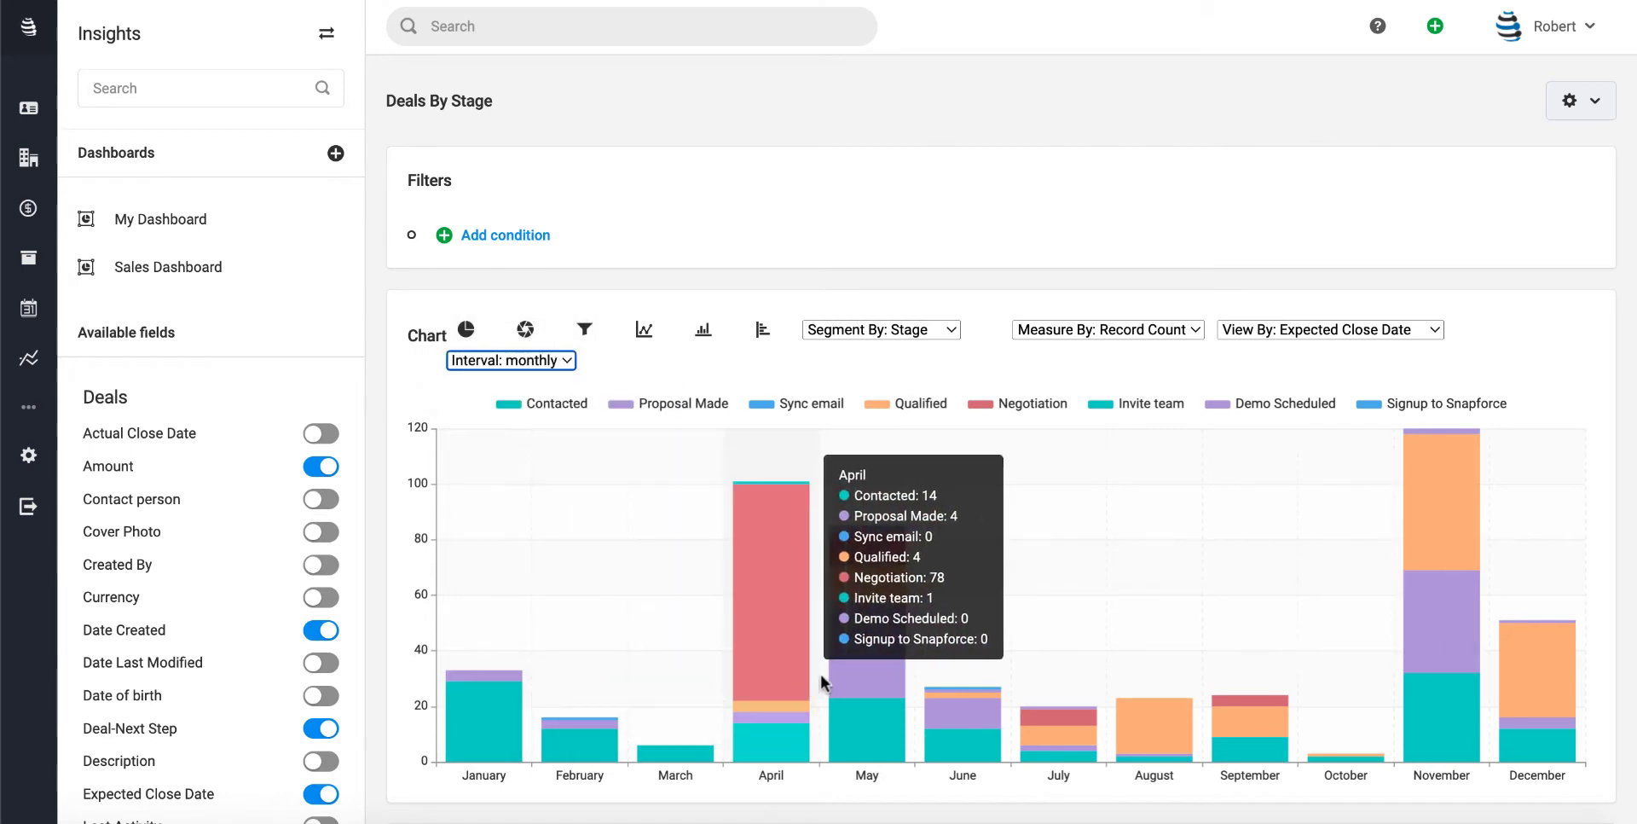
pyautogui.moveTo(1072, 340)
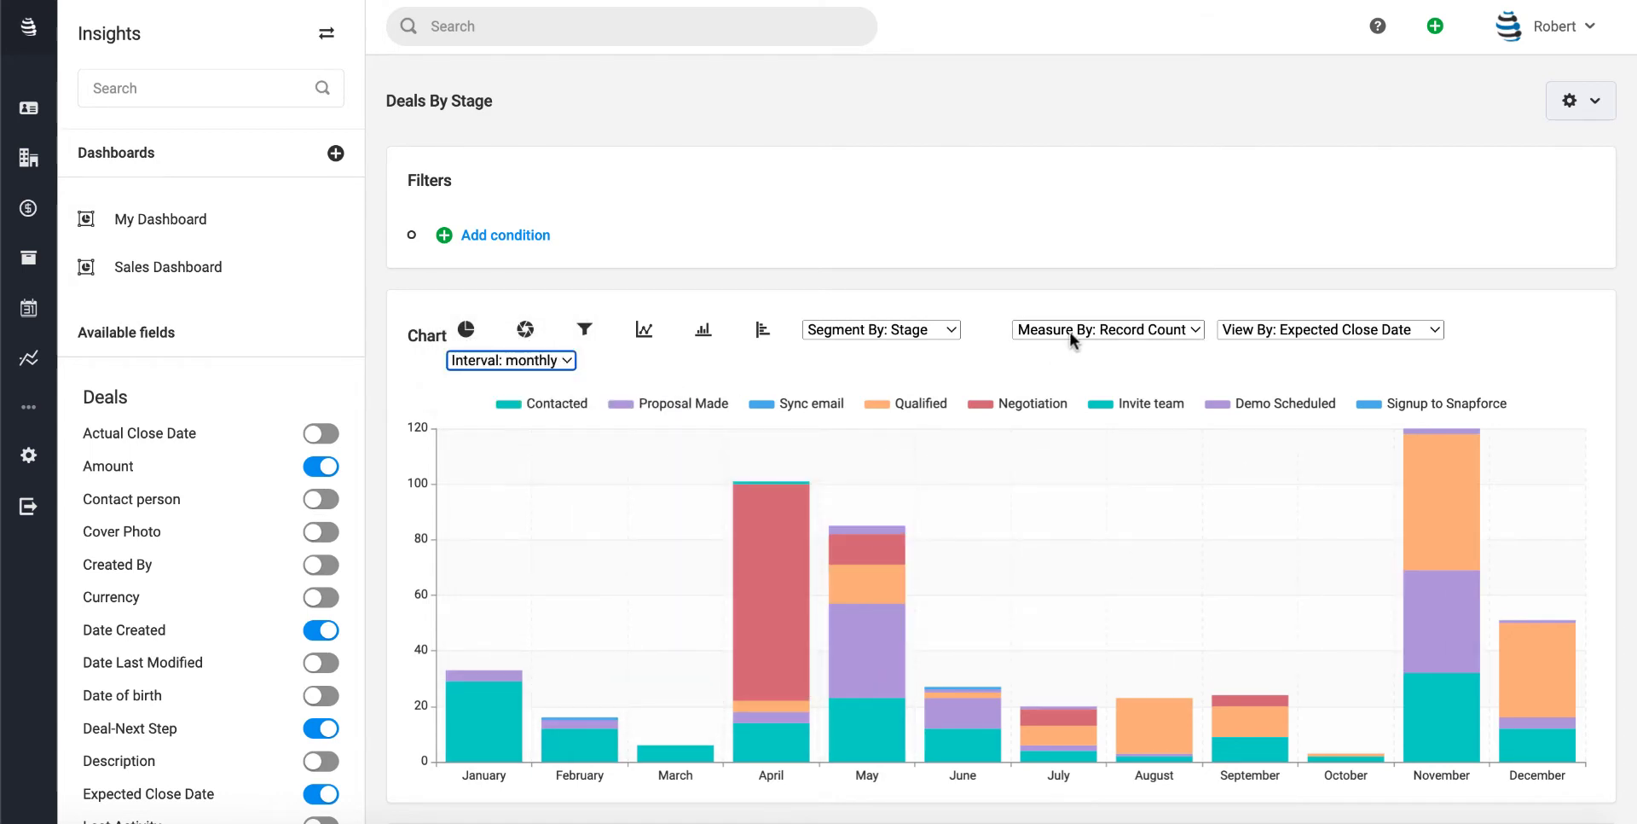
pyautogui.click(881, 329)
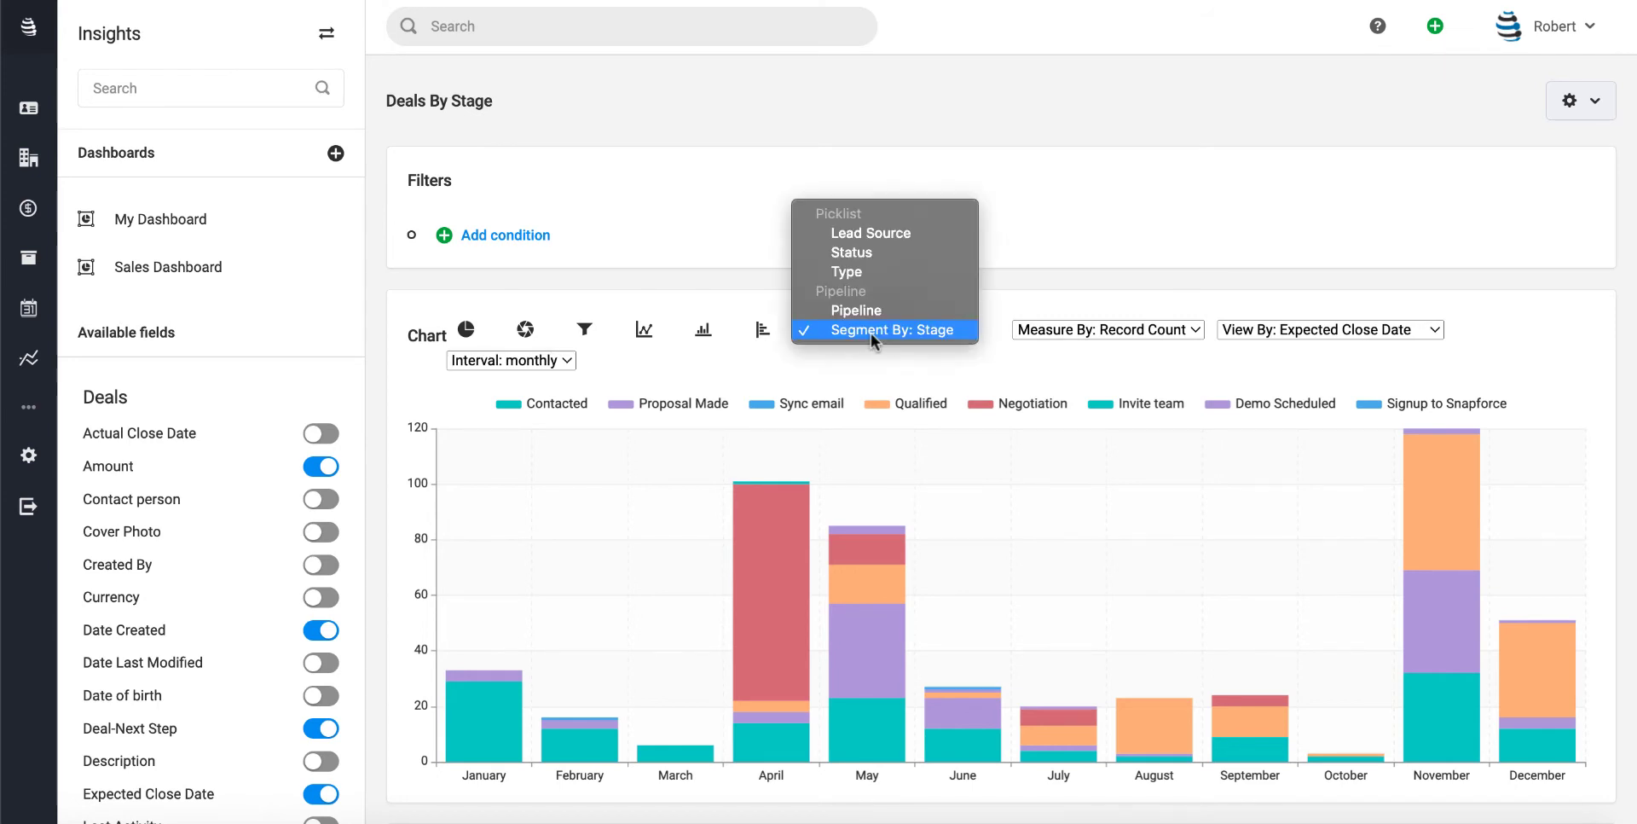
pyautogui.click(895, 330)
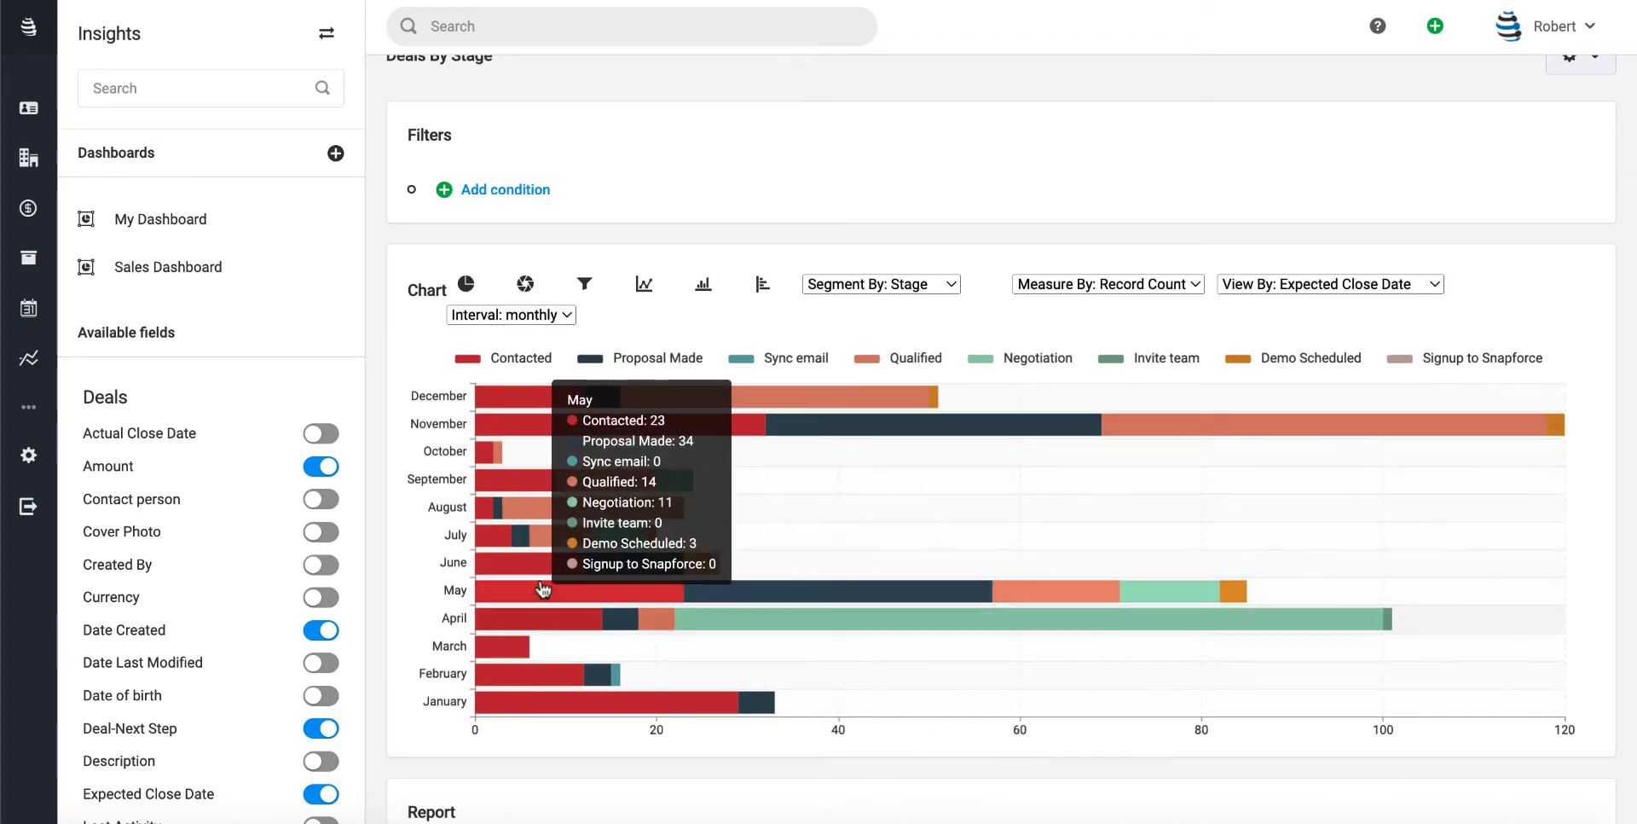
pyautogui.moveTo(877, 504)
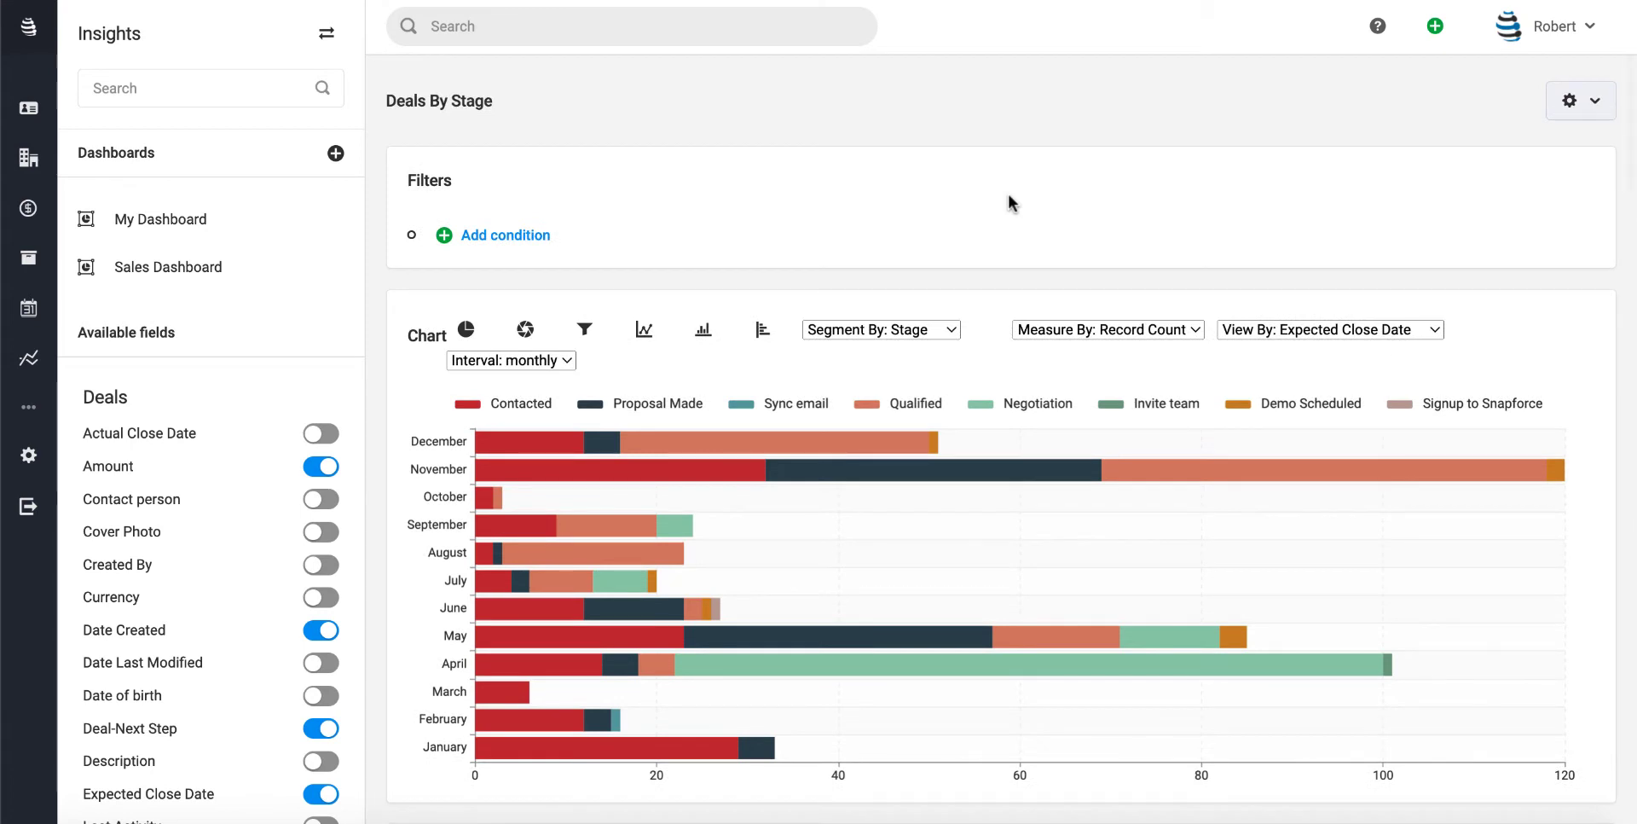
pyautogui.moveTo(852, 247)
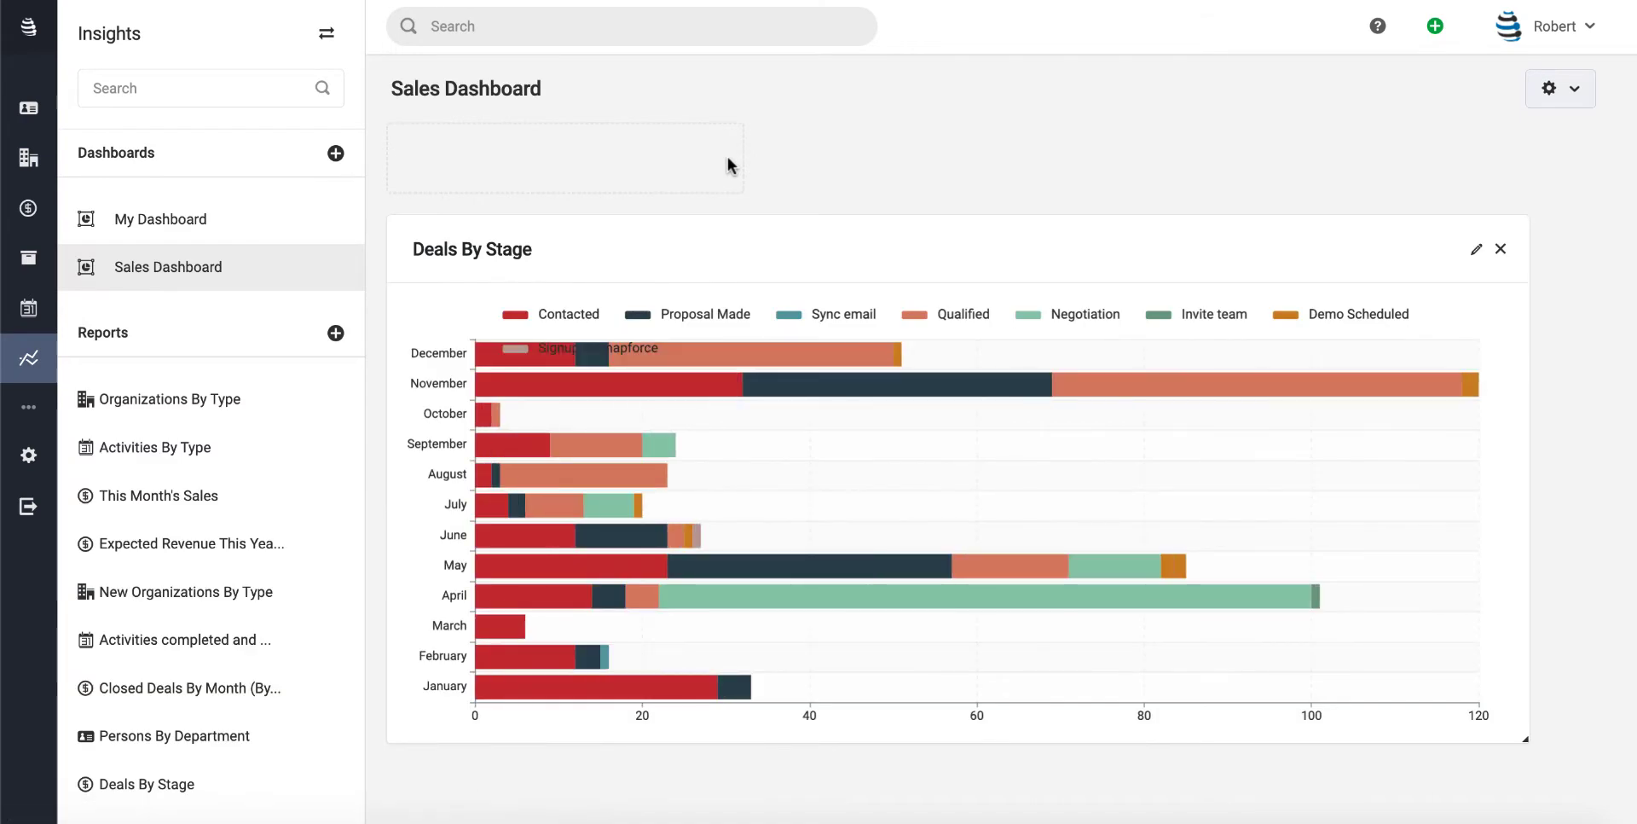
pyautogui.moveTo(740, 761)
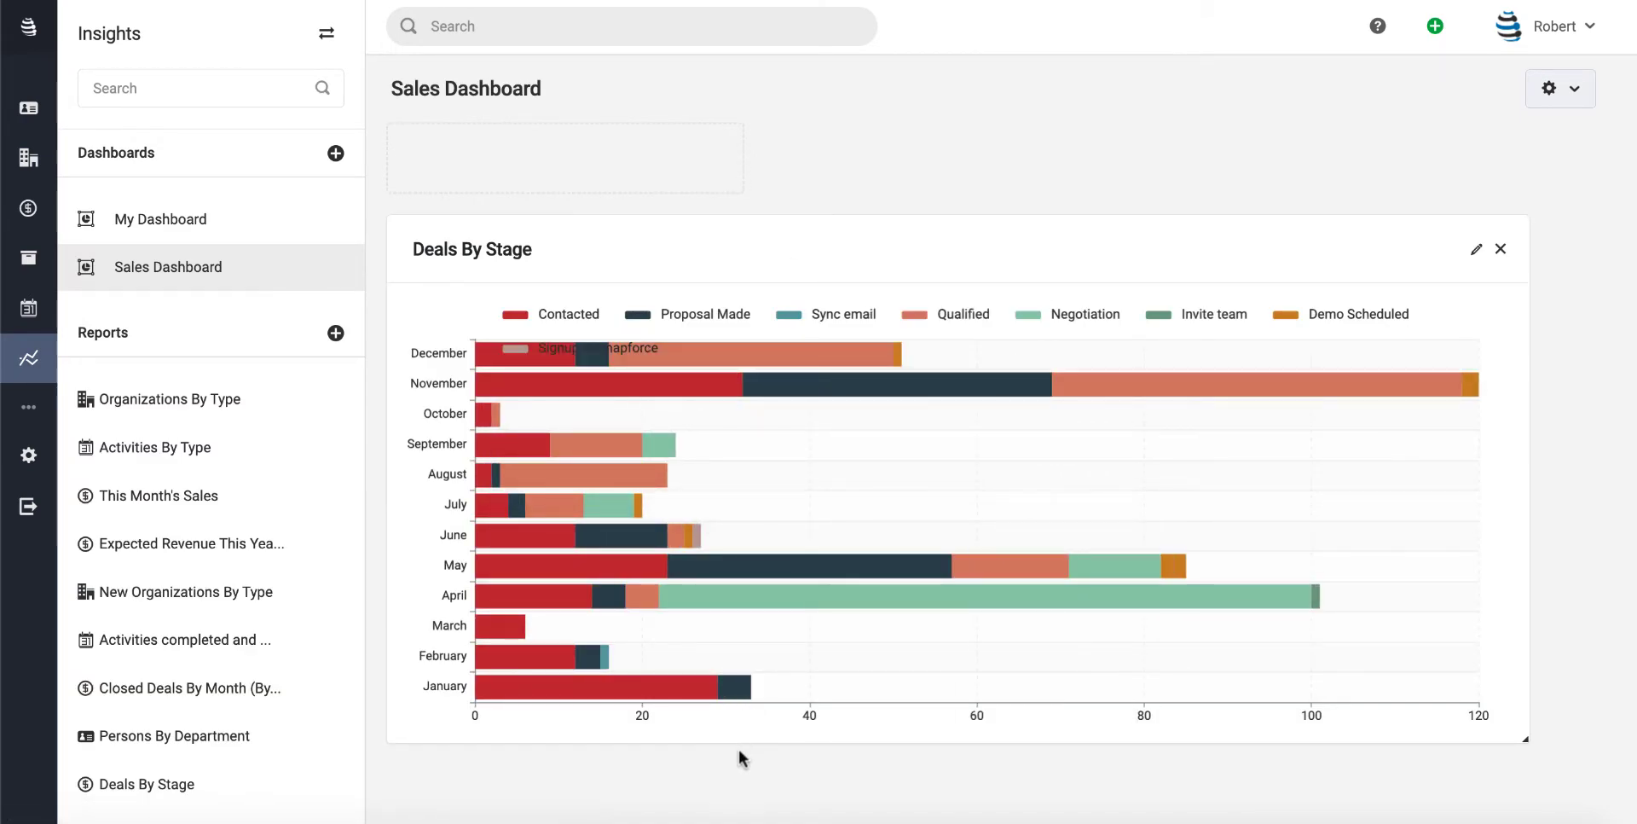
pyautogui.moveTo(811, 704)
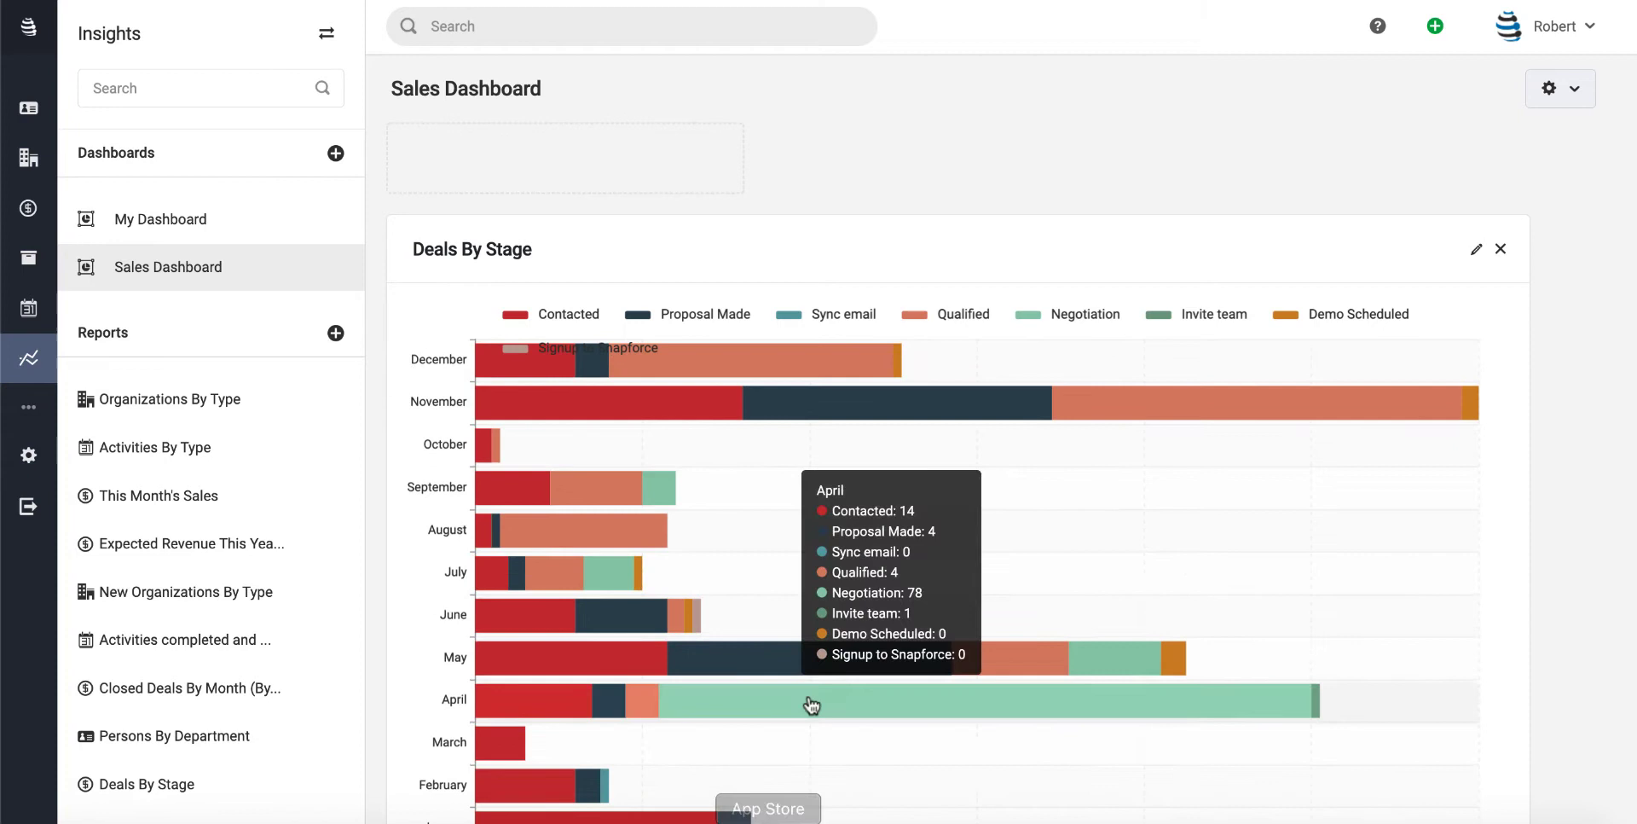
# - Scroll the Sales Dashboard to inspect the updated Deals By Stage stacked bars
pyautogui.scroll(-3)
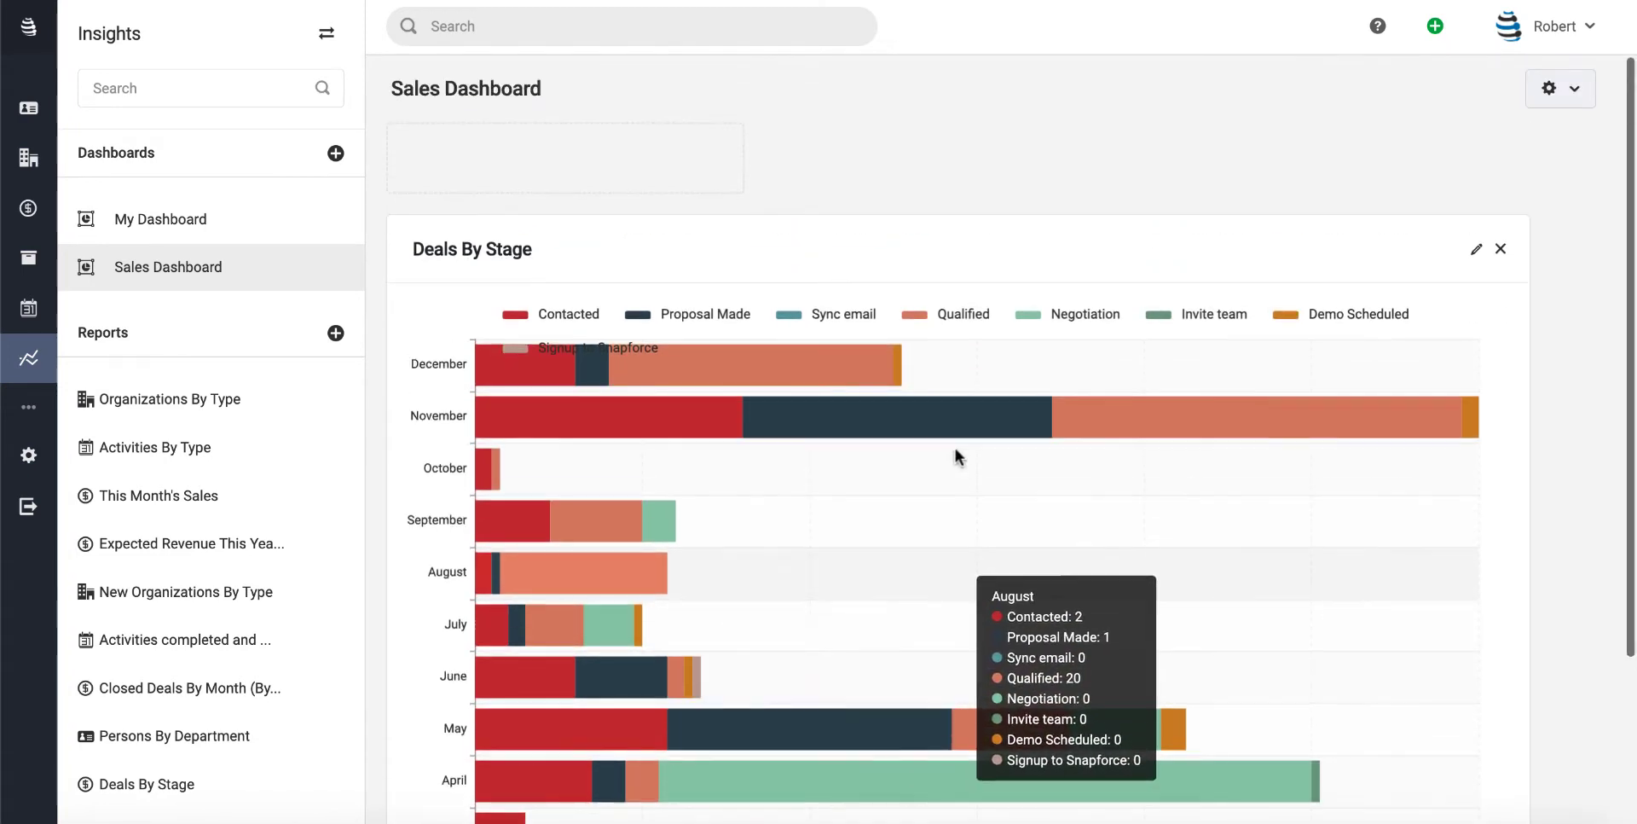
pyautogui.moveTo(500, 257)
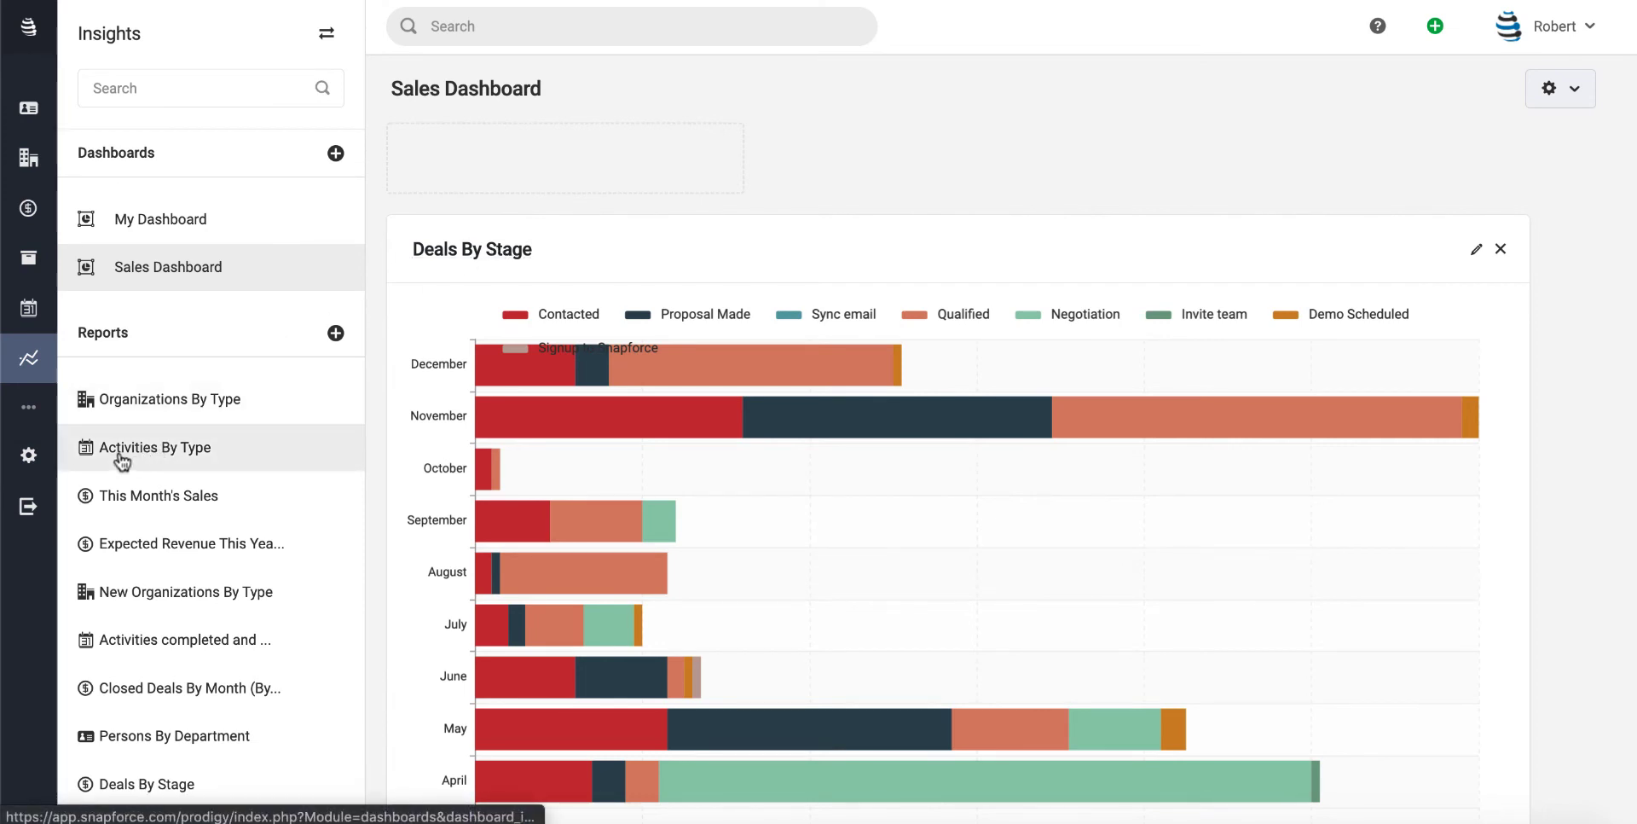
# - Add the Activities By Type report from the sidebar onto the Sales Dashboard
pyautogui.click(155, 448)
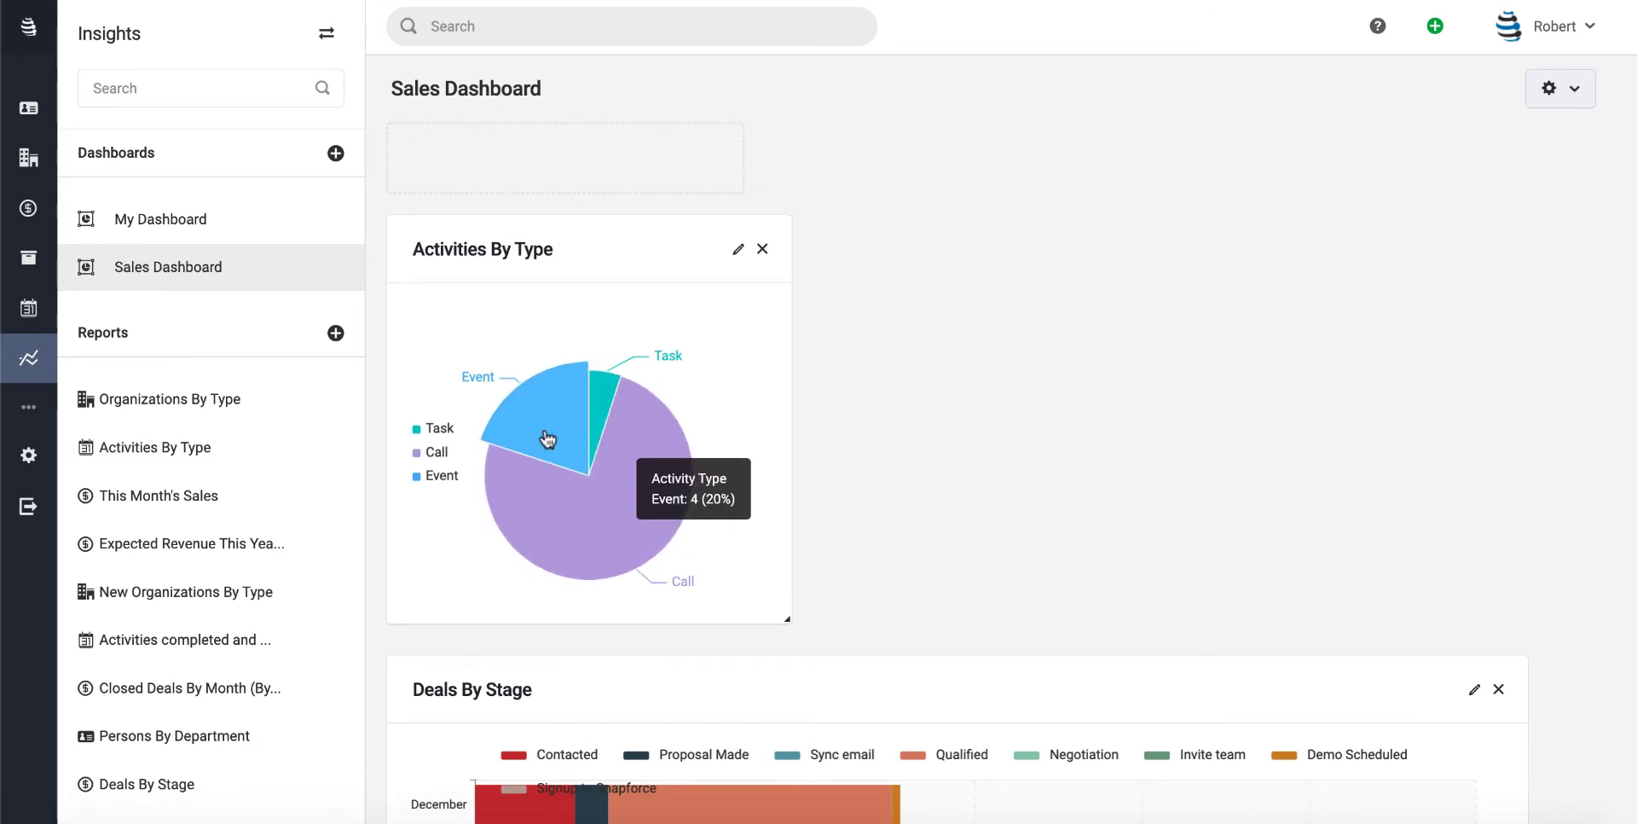
pyautogui.moveTo(926, 528)
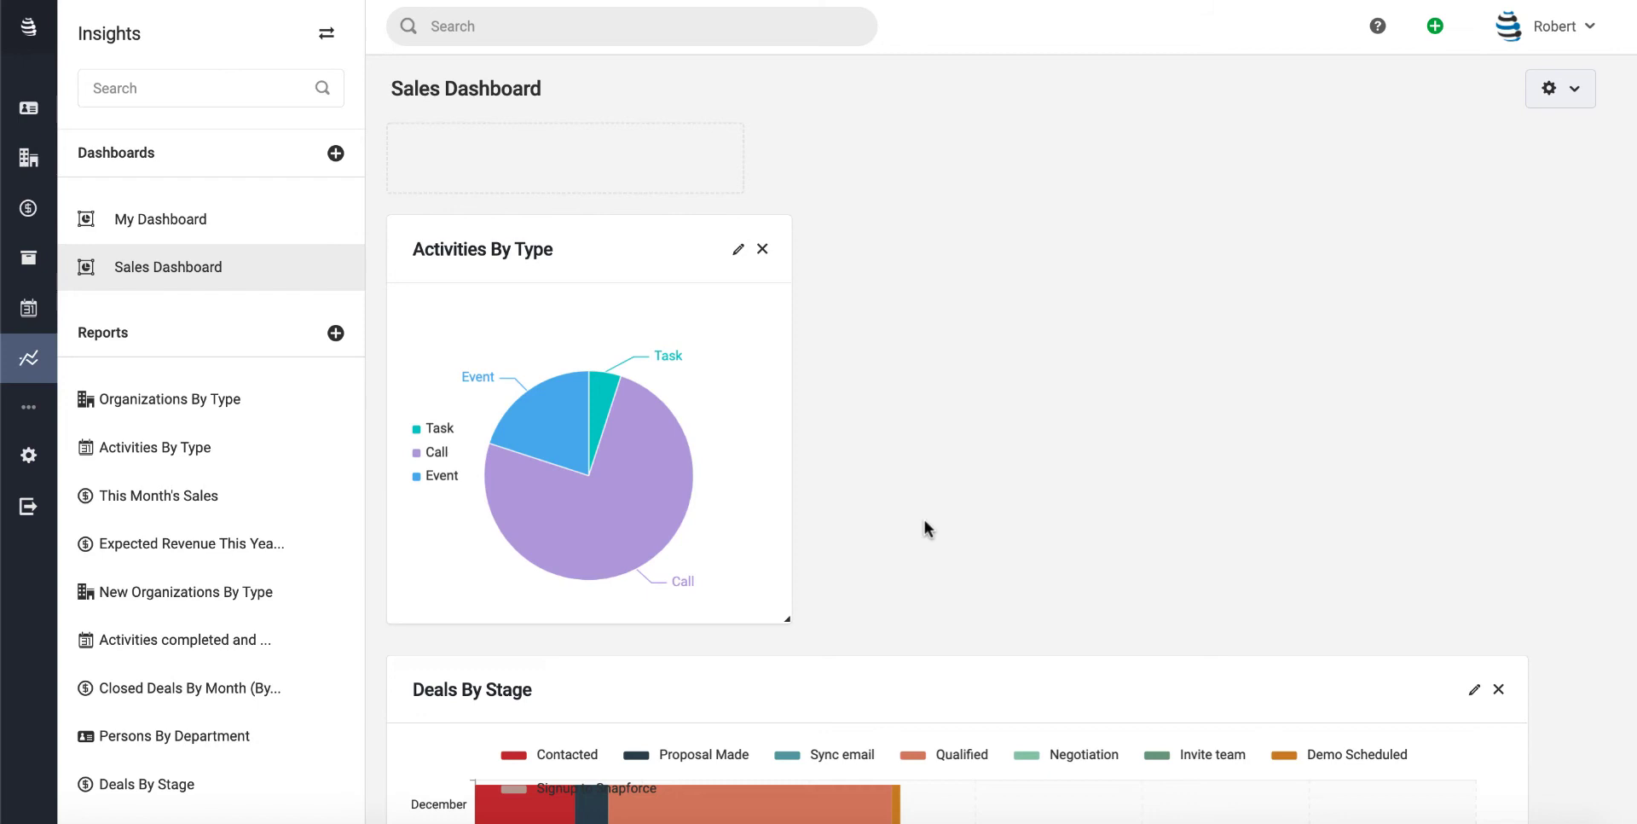
pyautogui.moveTo(995, 438)
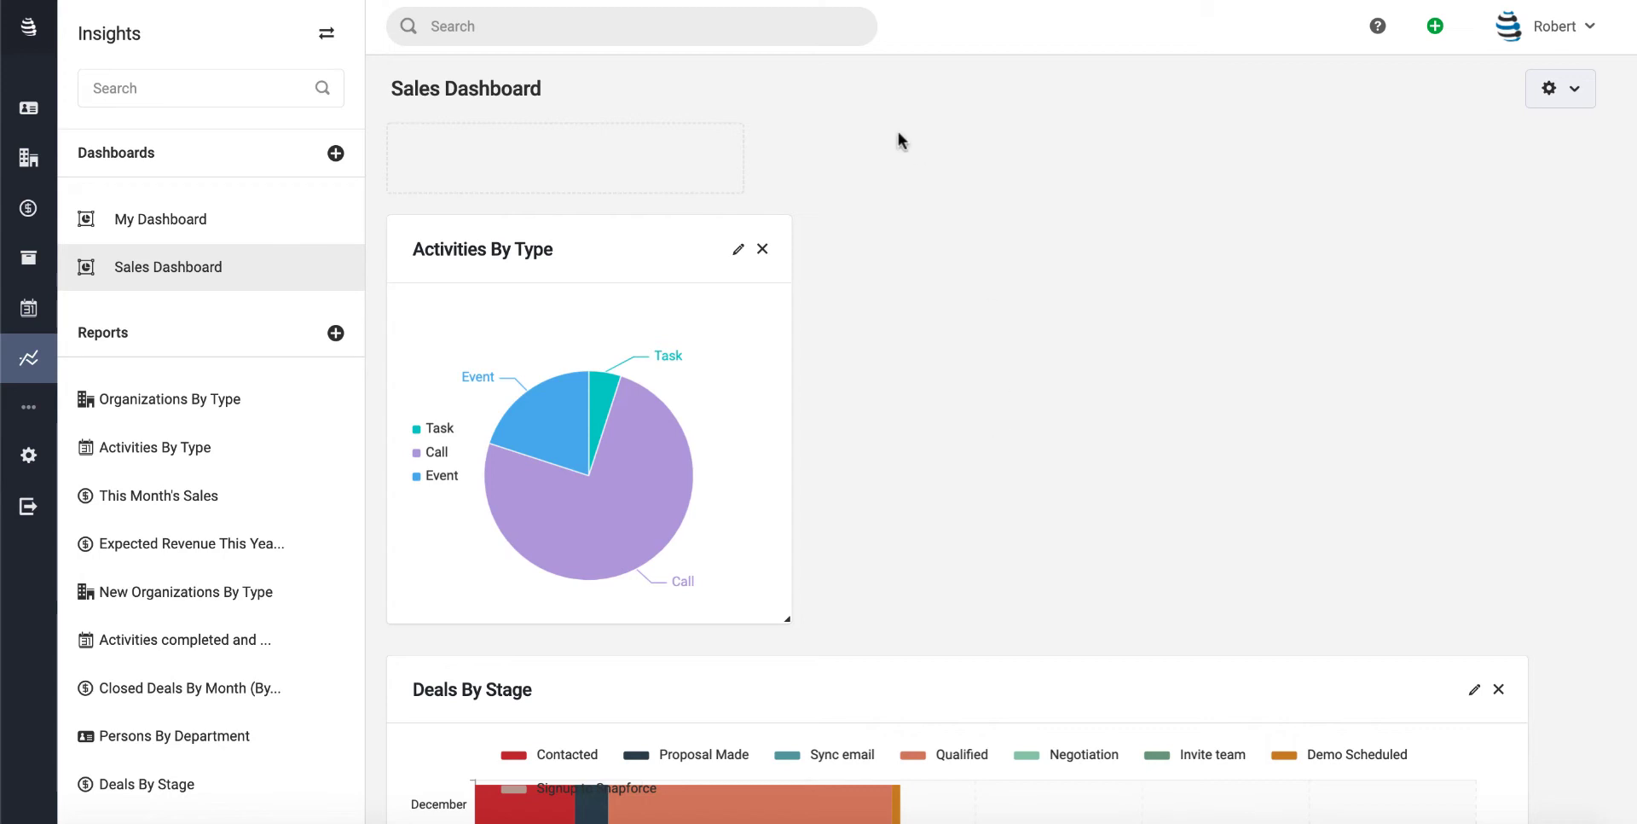
# - Edit the Activities By Type widget to show its pie chart report
pyautogui.click(735, 250)
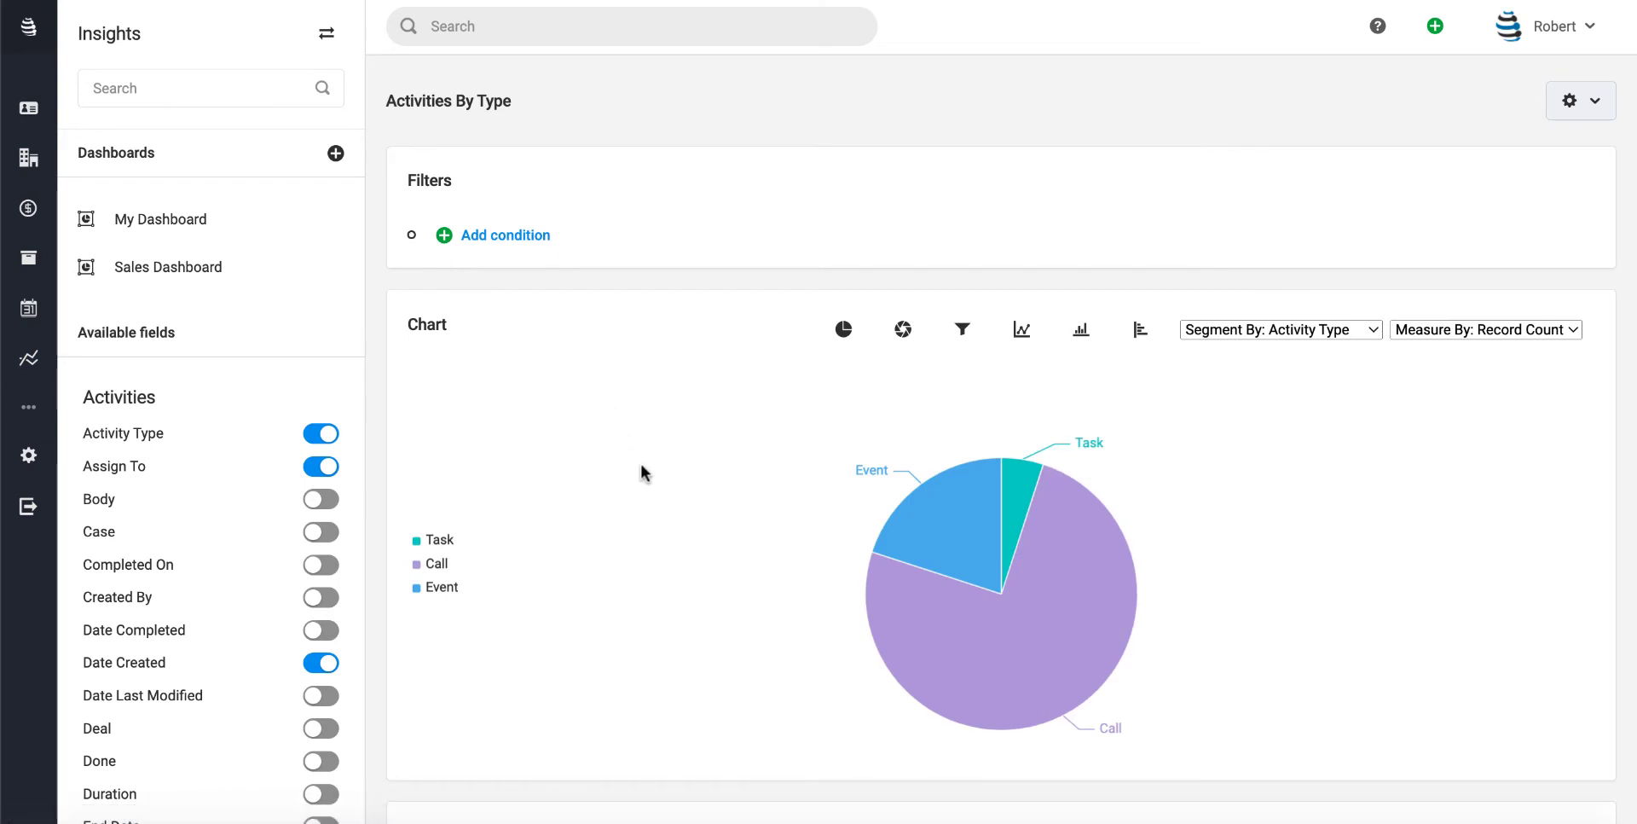
pyautogui.moveTo(1209, 363)
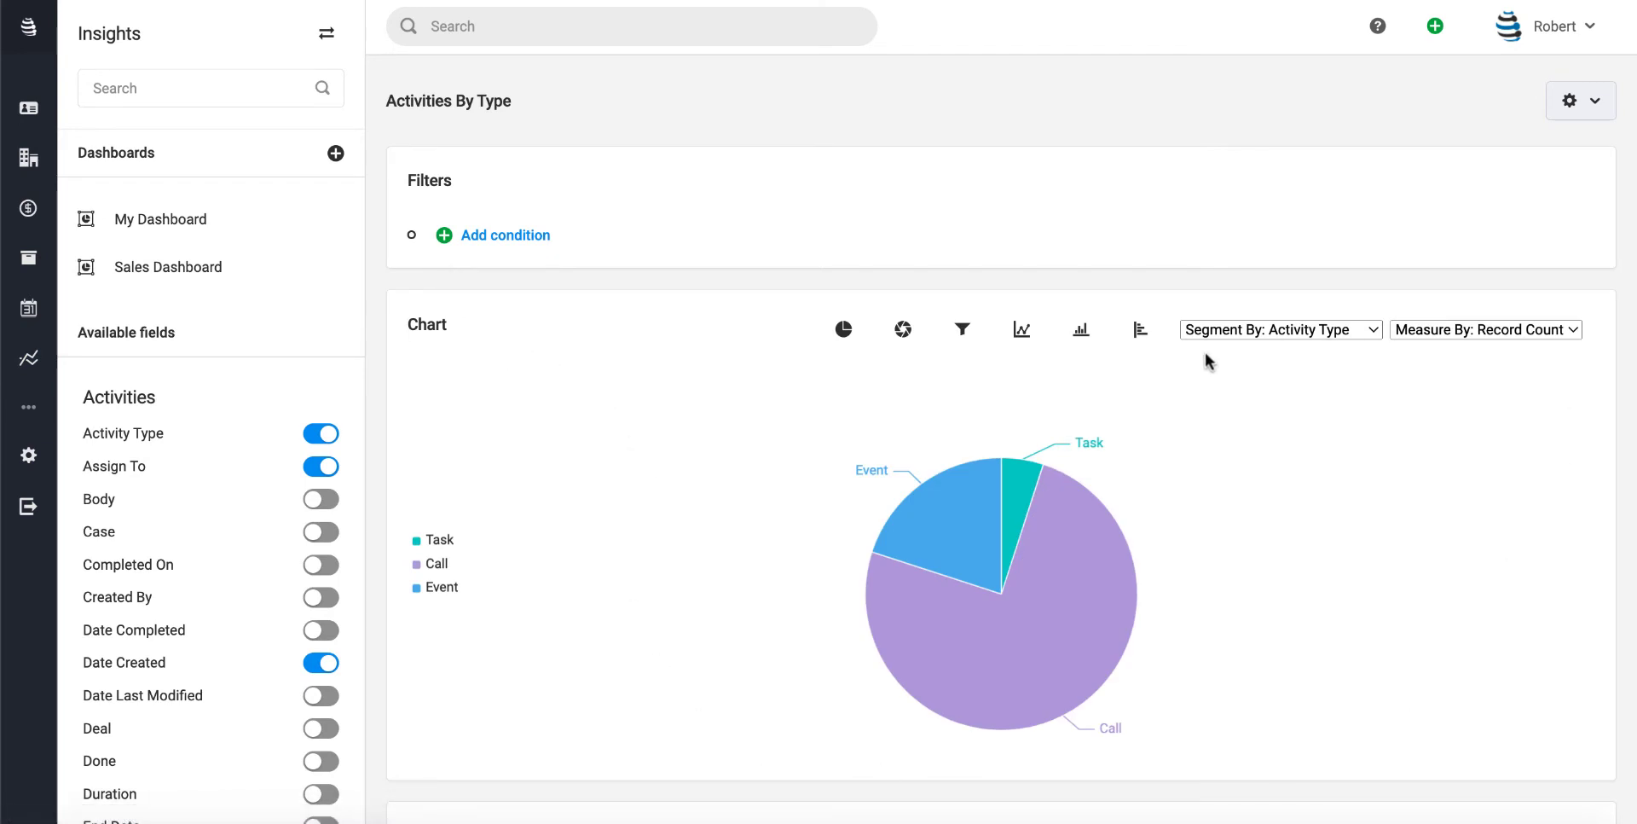
pyautogui.moveTo(1272, 416)
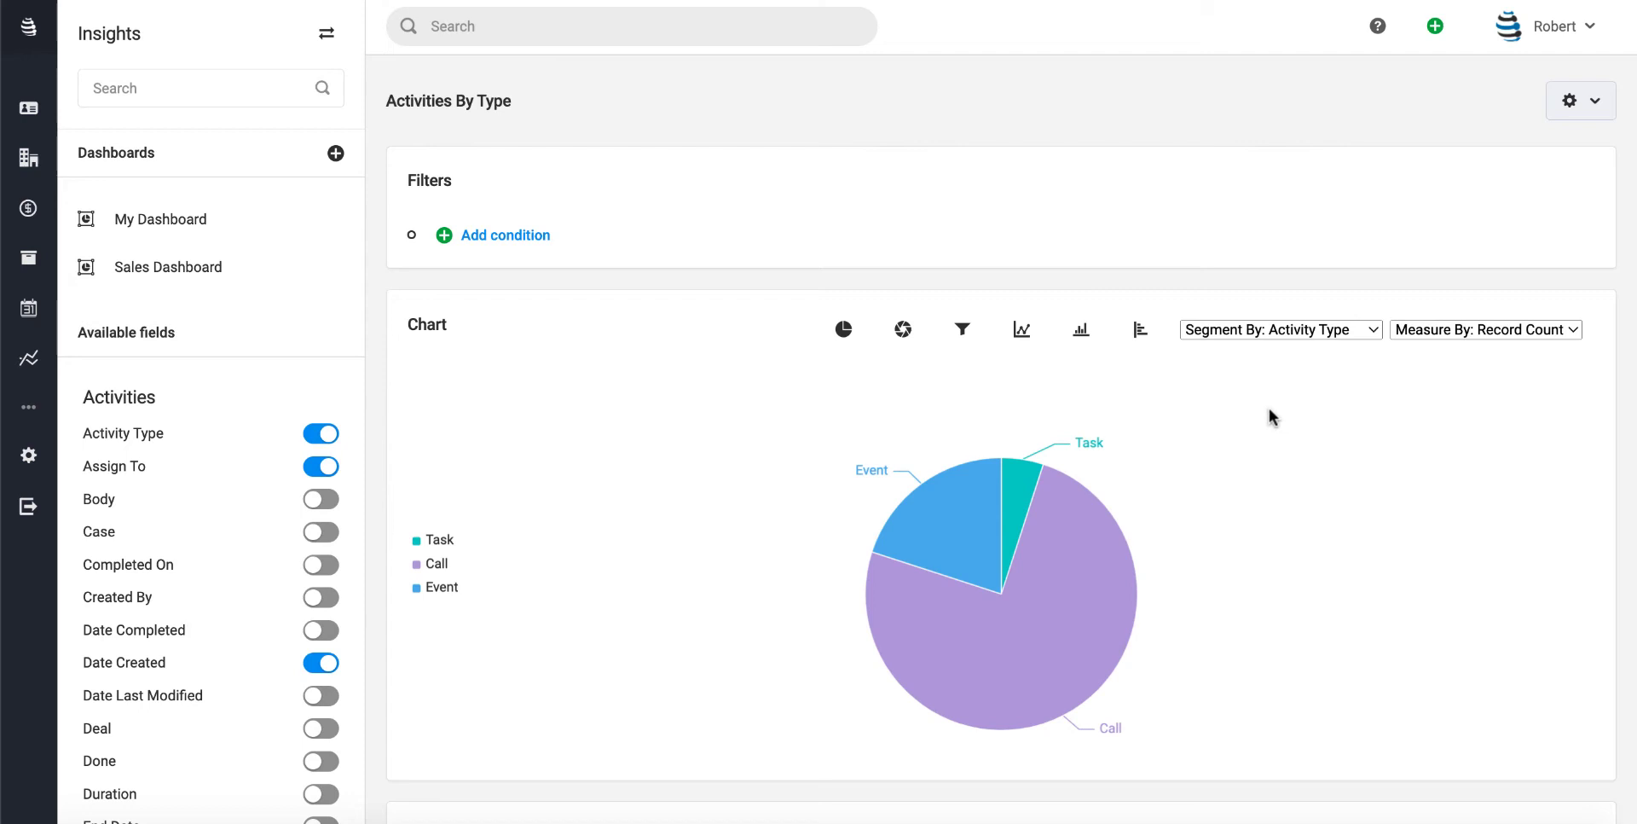
pyautogui.moveTo(1296, 399)
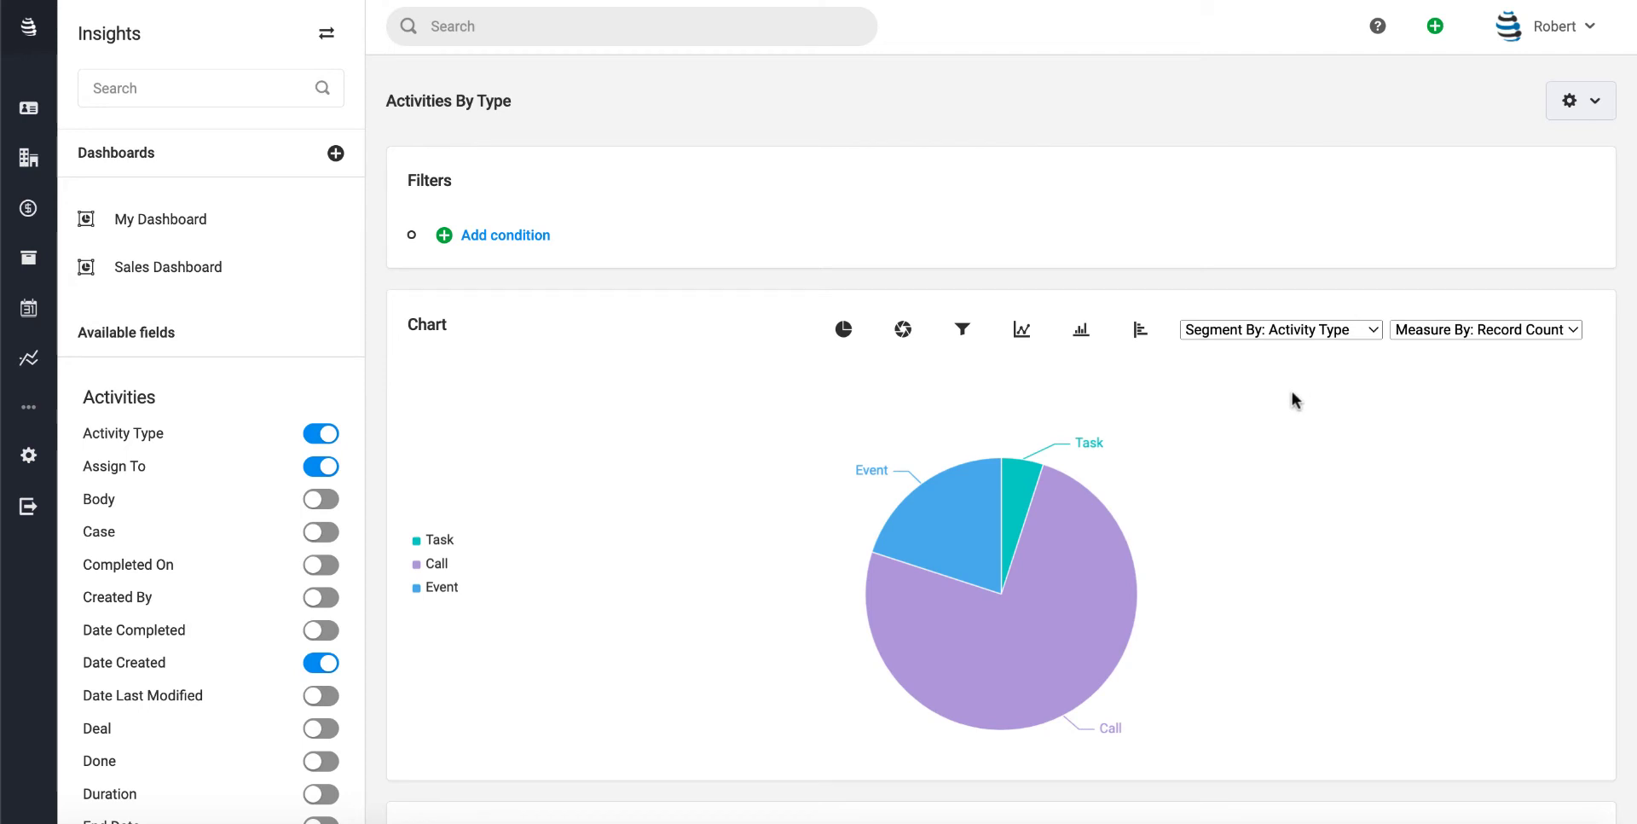
pyautogui.moveTo(1220, 342)
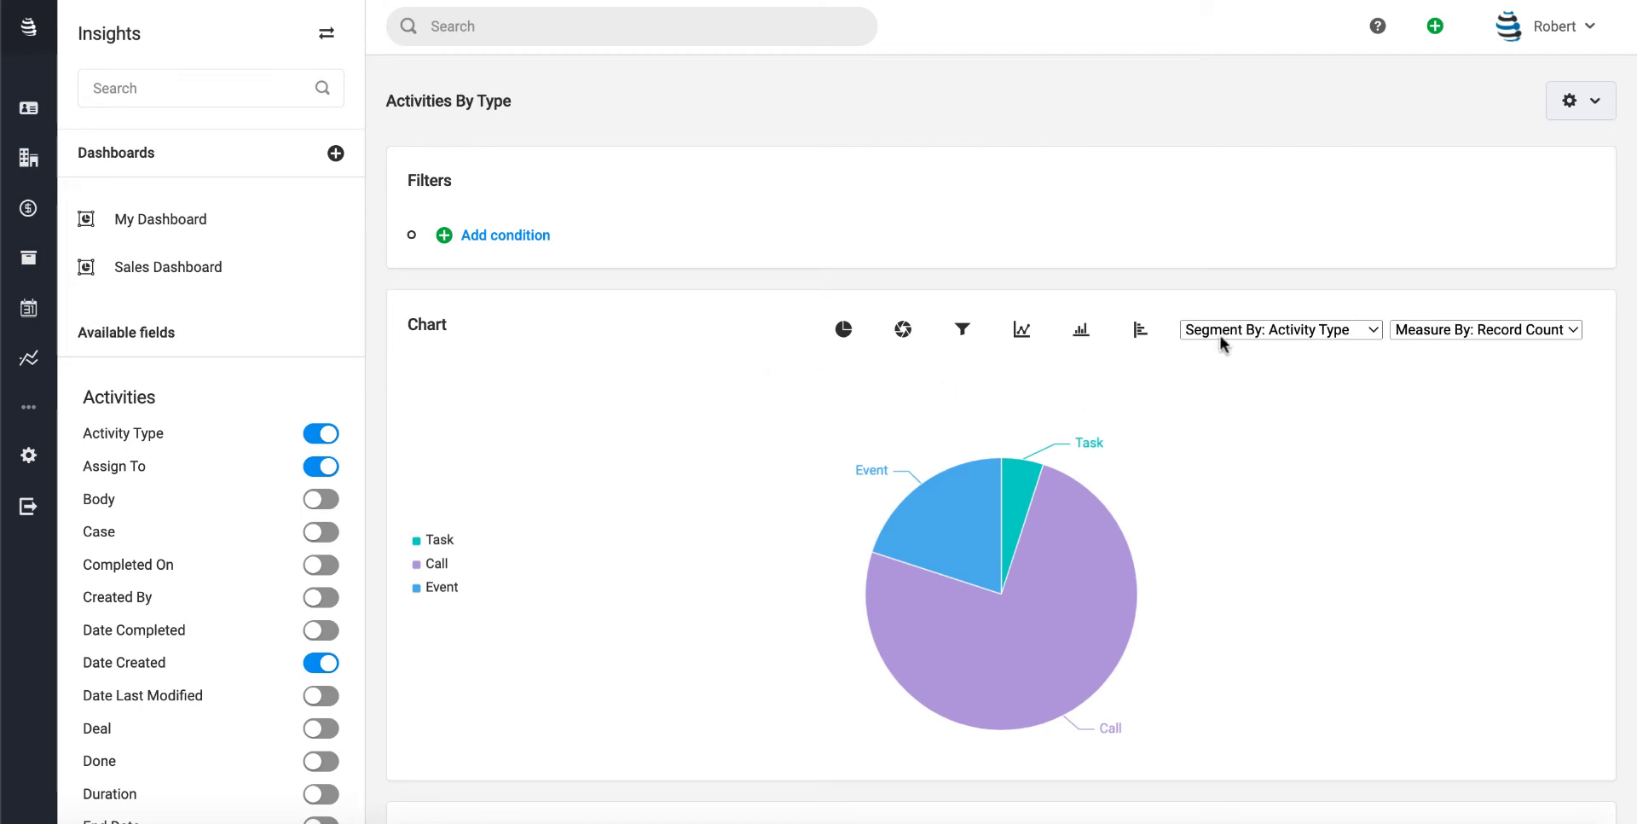
pyautogui.moveTo(1483, 369)
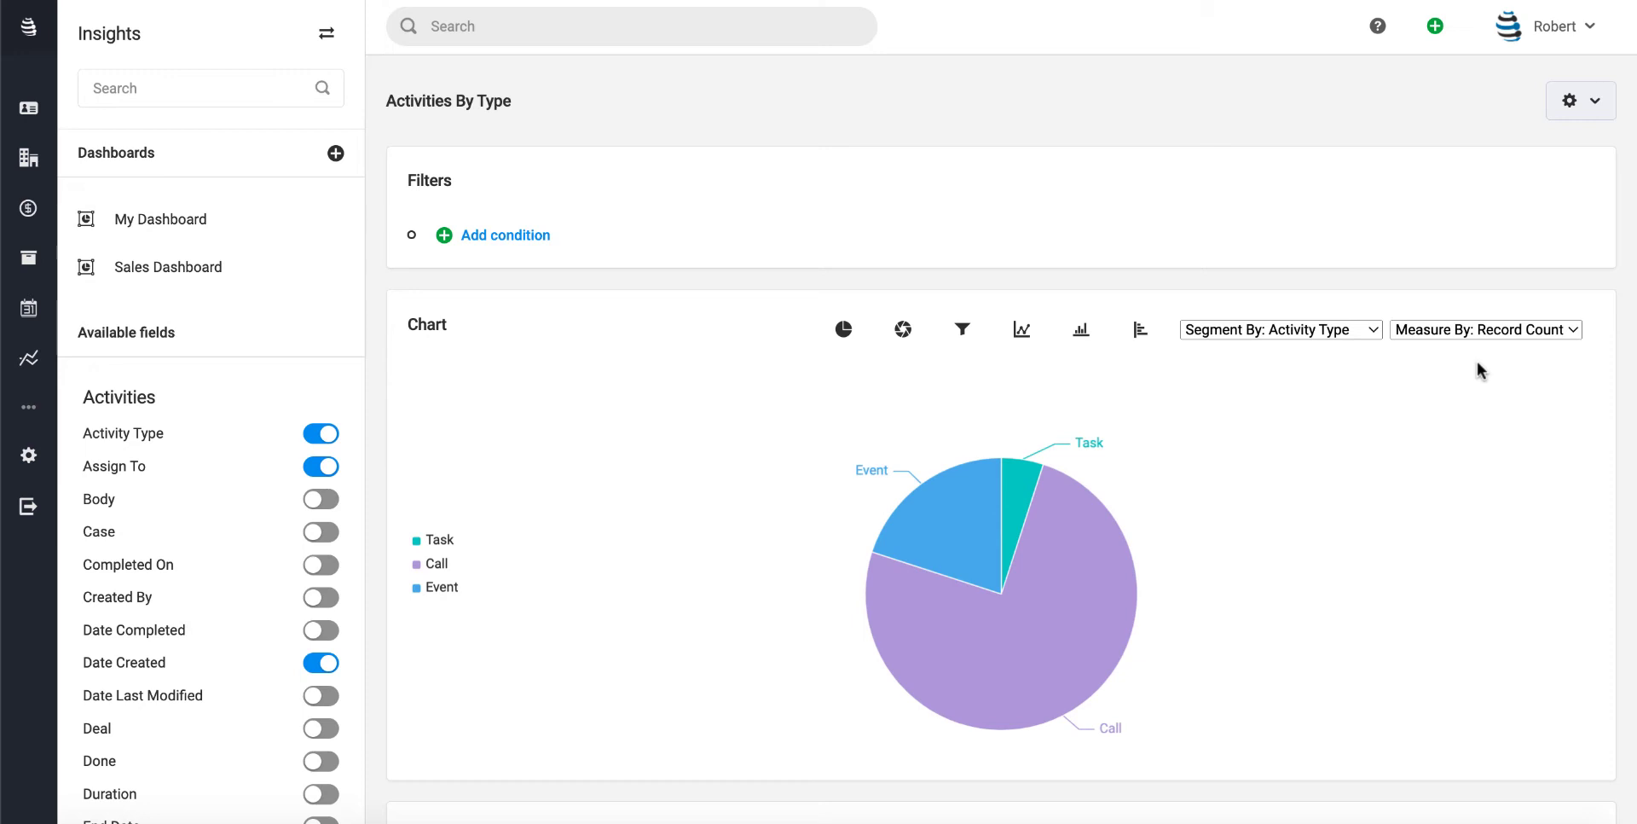
pyautogui.moveTo(903, 330)
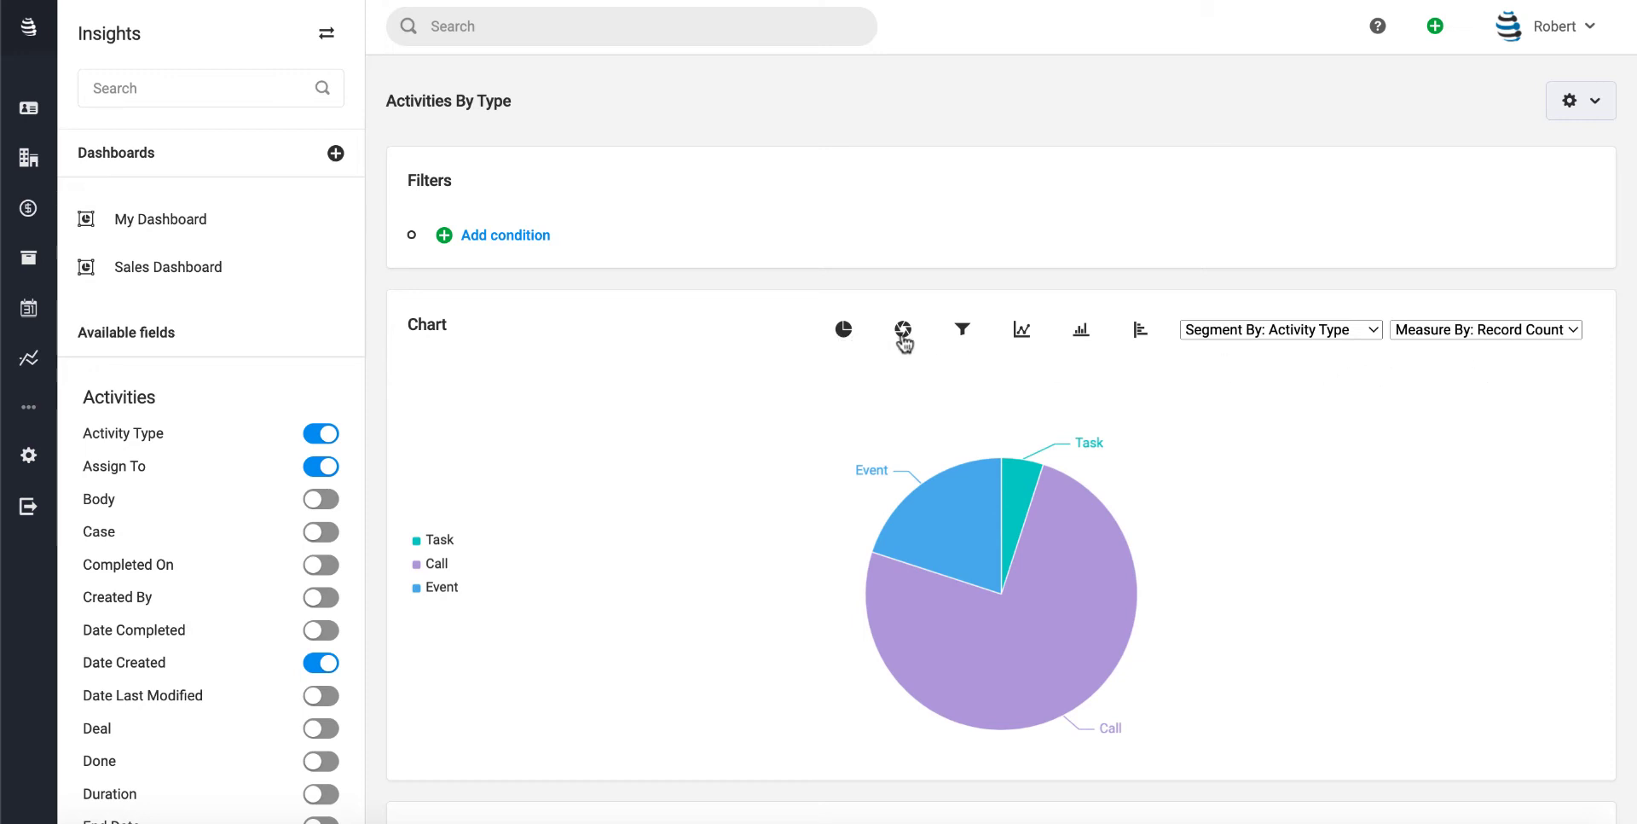
pyautogui.moveTo(1040, 340)
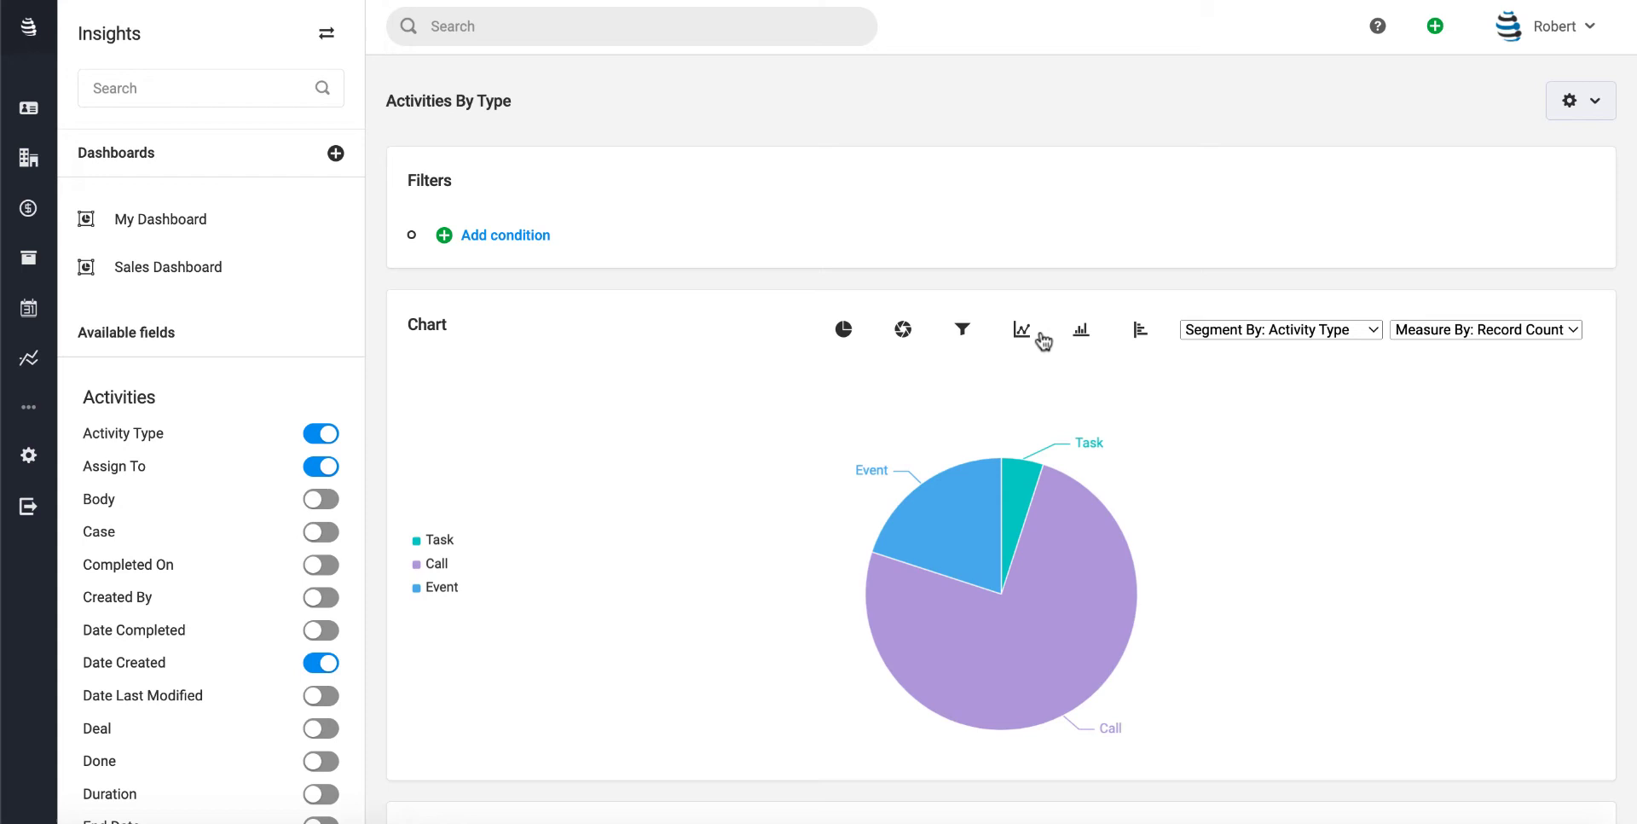
pyautogui.moveTo(1105, 334)
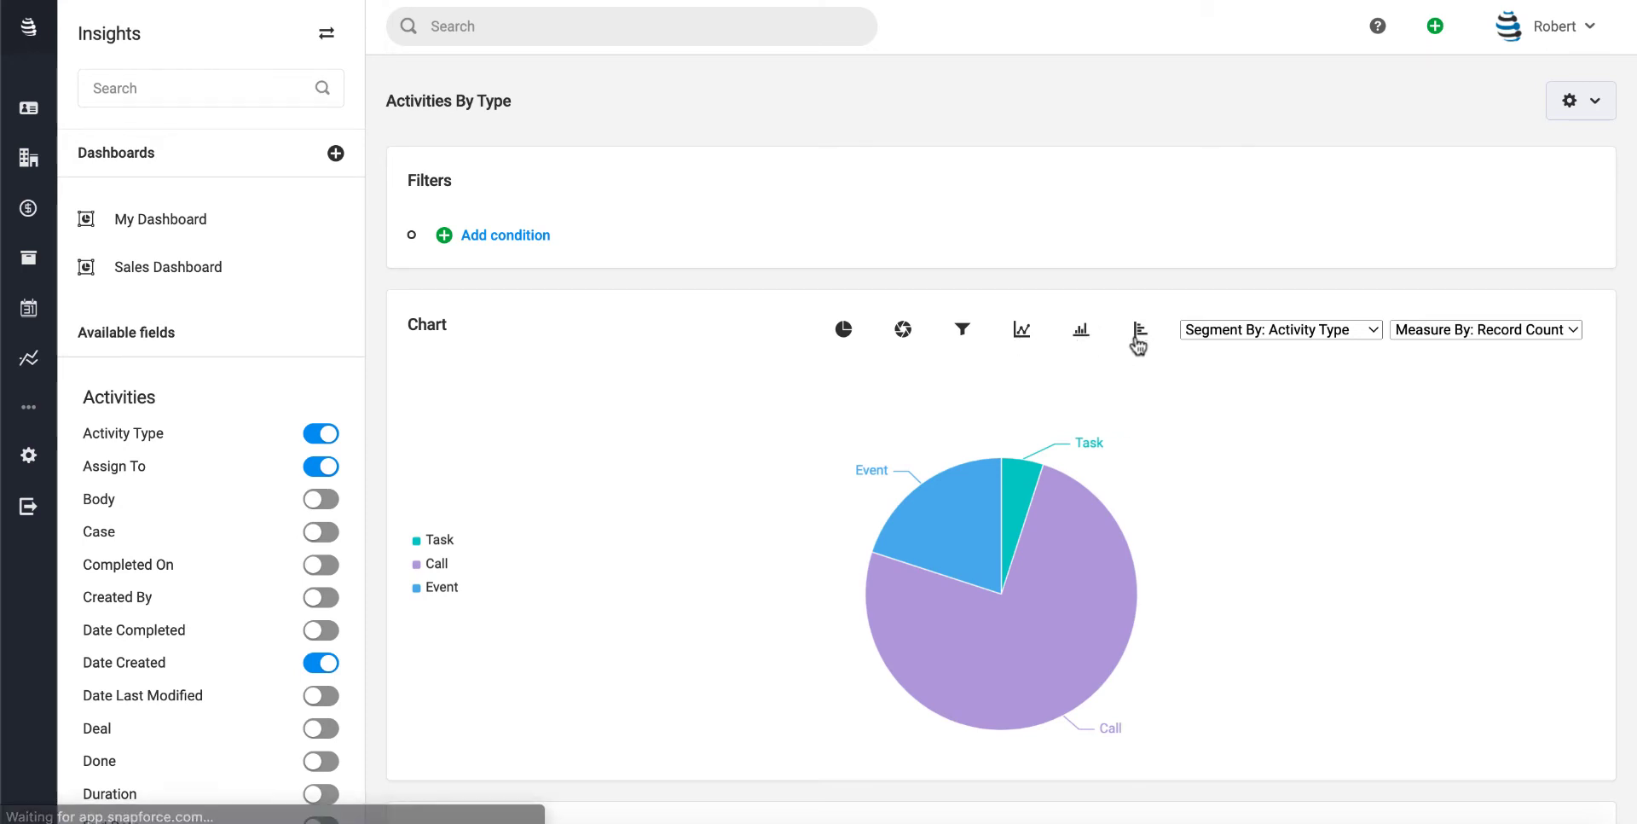
# - Show Activities By Type as horizontal bars segmented by activity type, viewed by Owner
pyautogui.click(1138, 329)
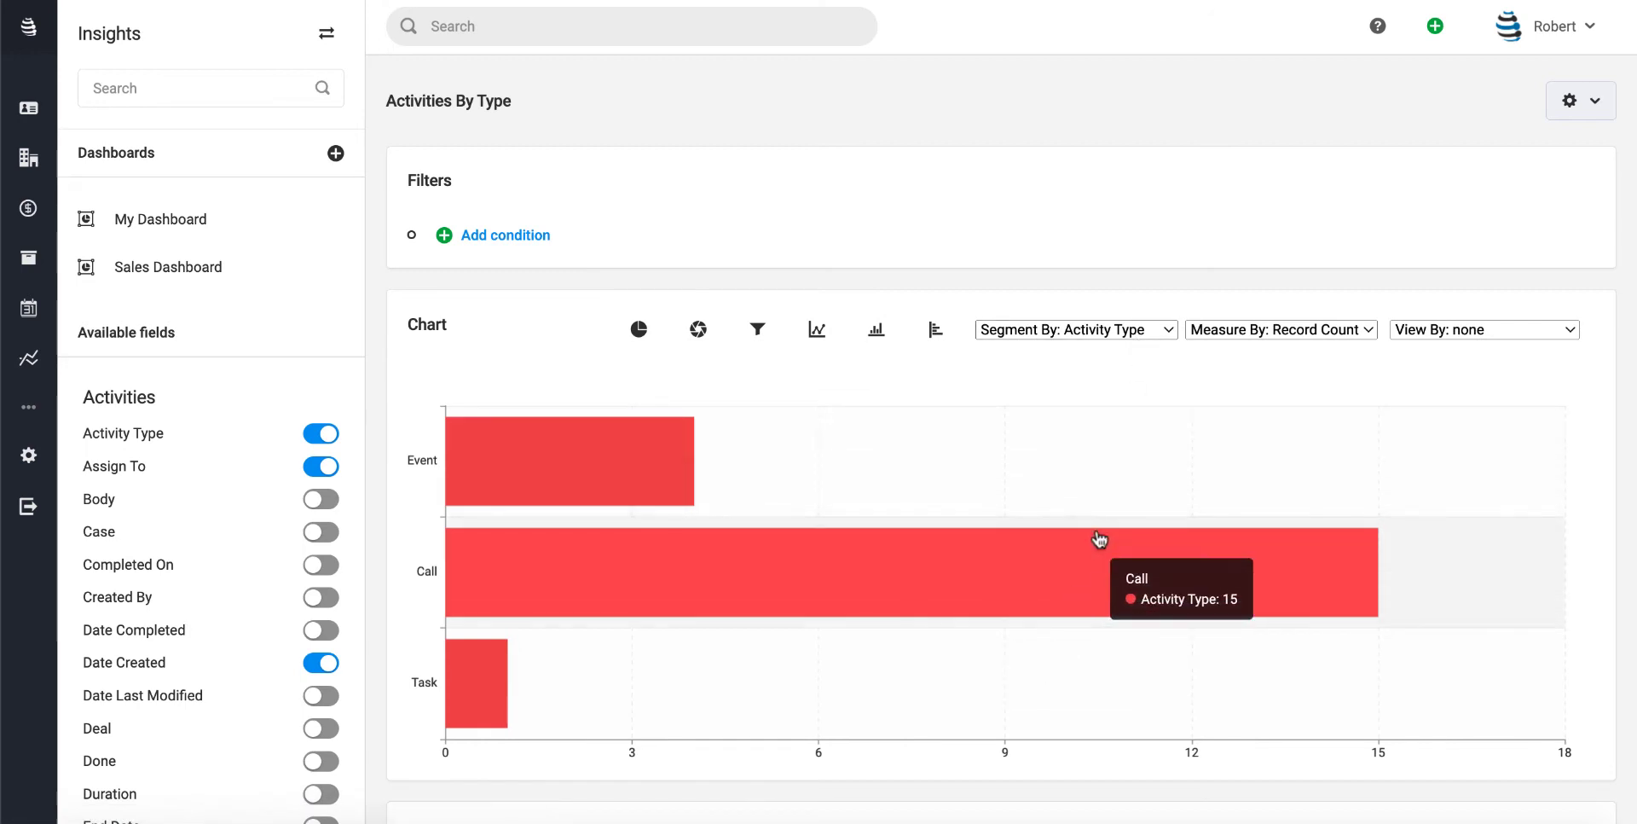
pyautogui.moveTo(957, 463)
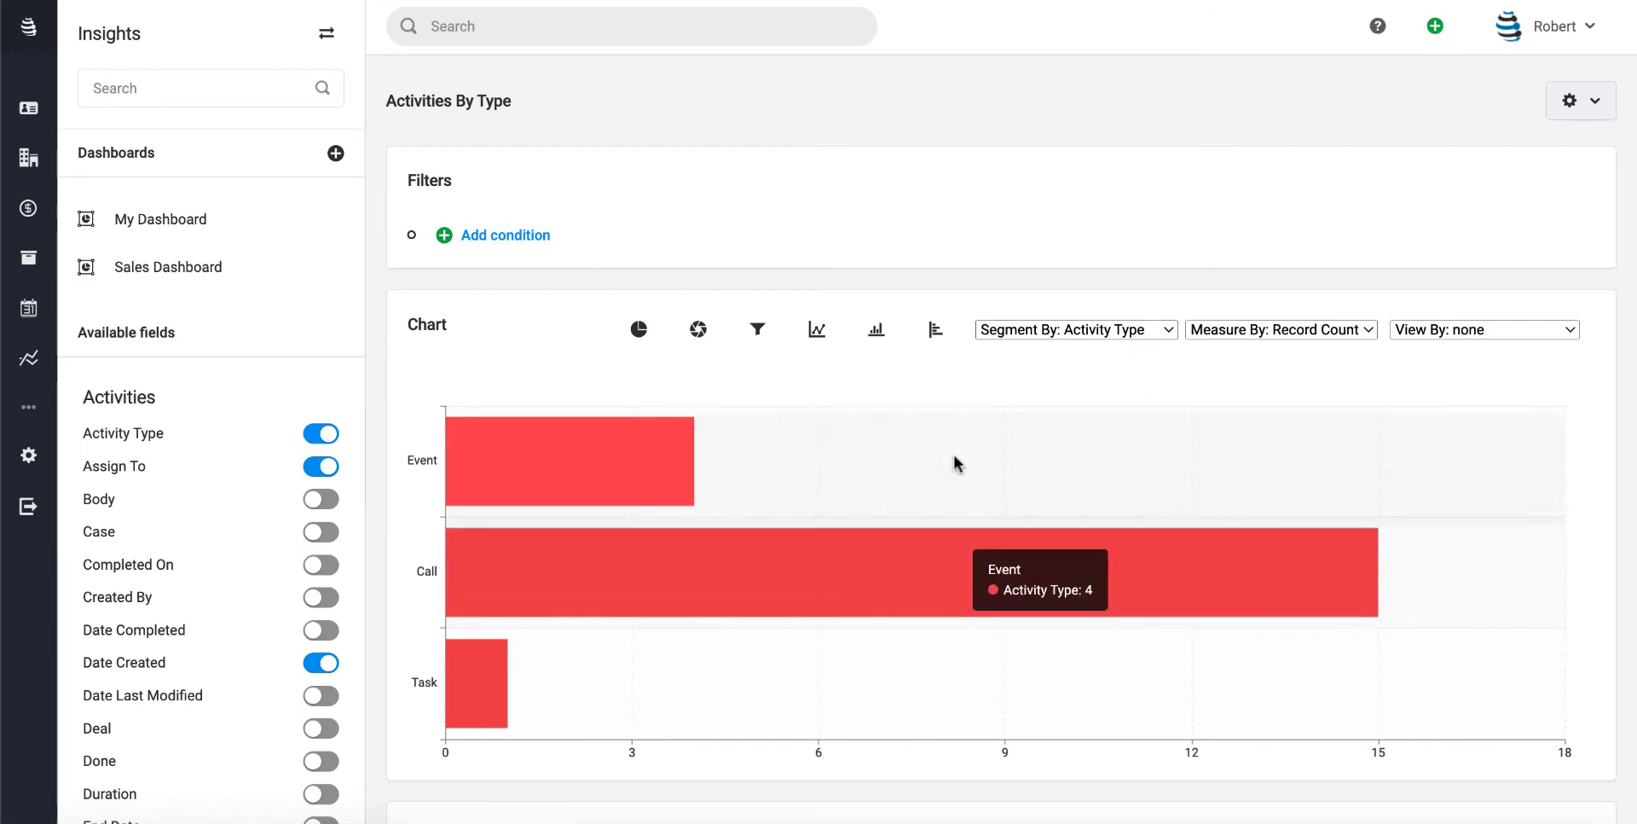
pyautogui.moveTo(1329, 333)
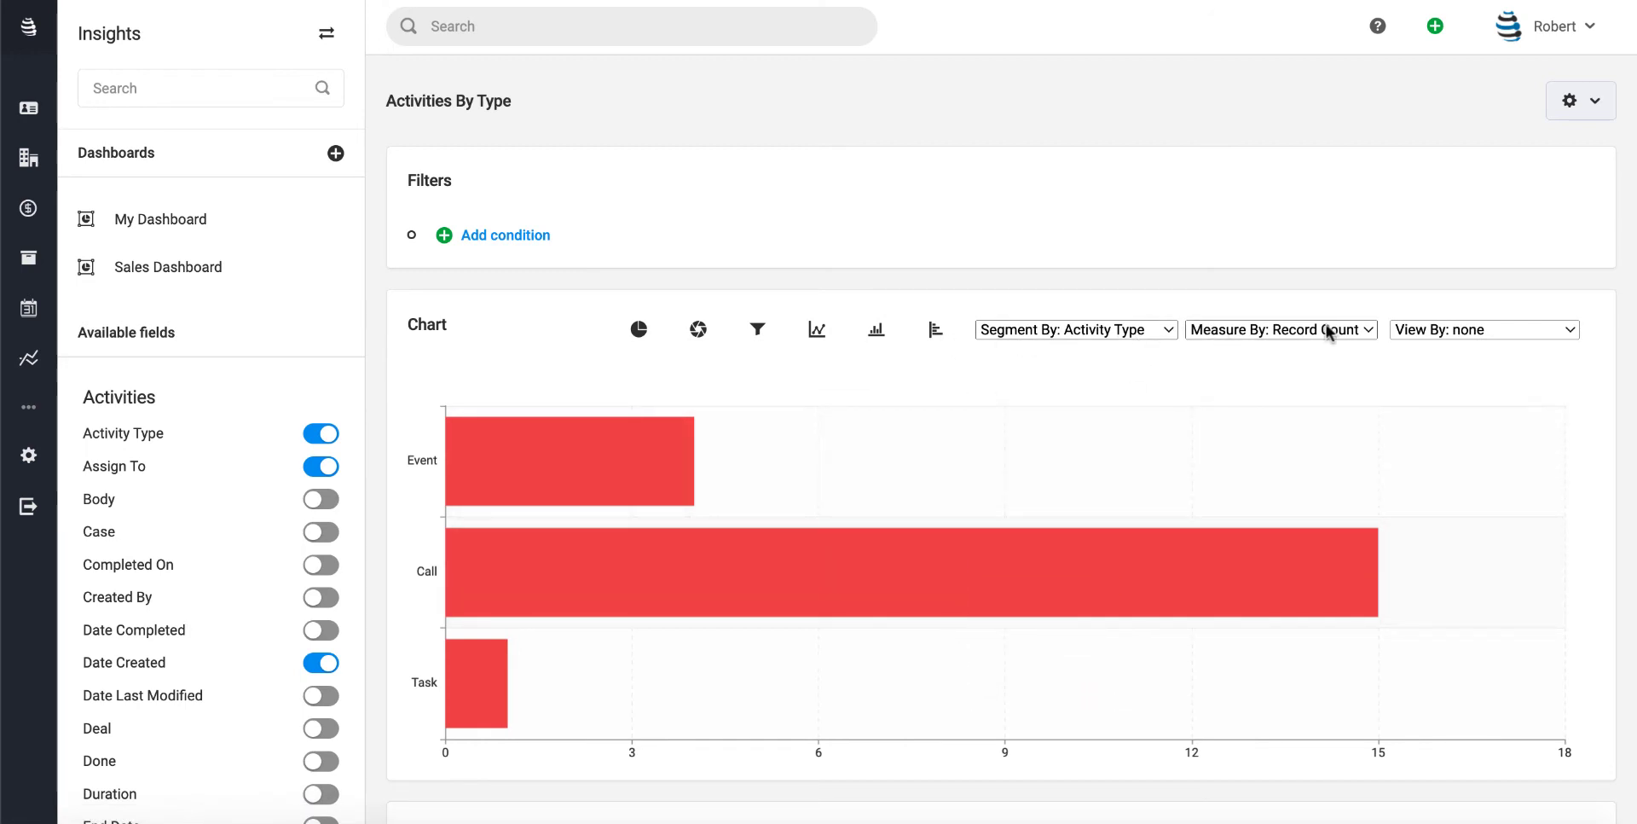
pyautogui.click(1484, 329)
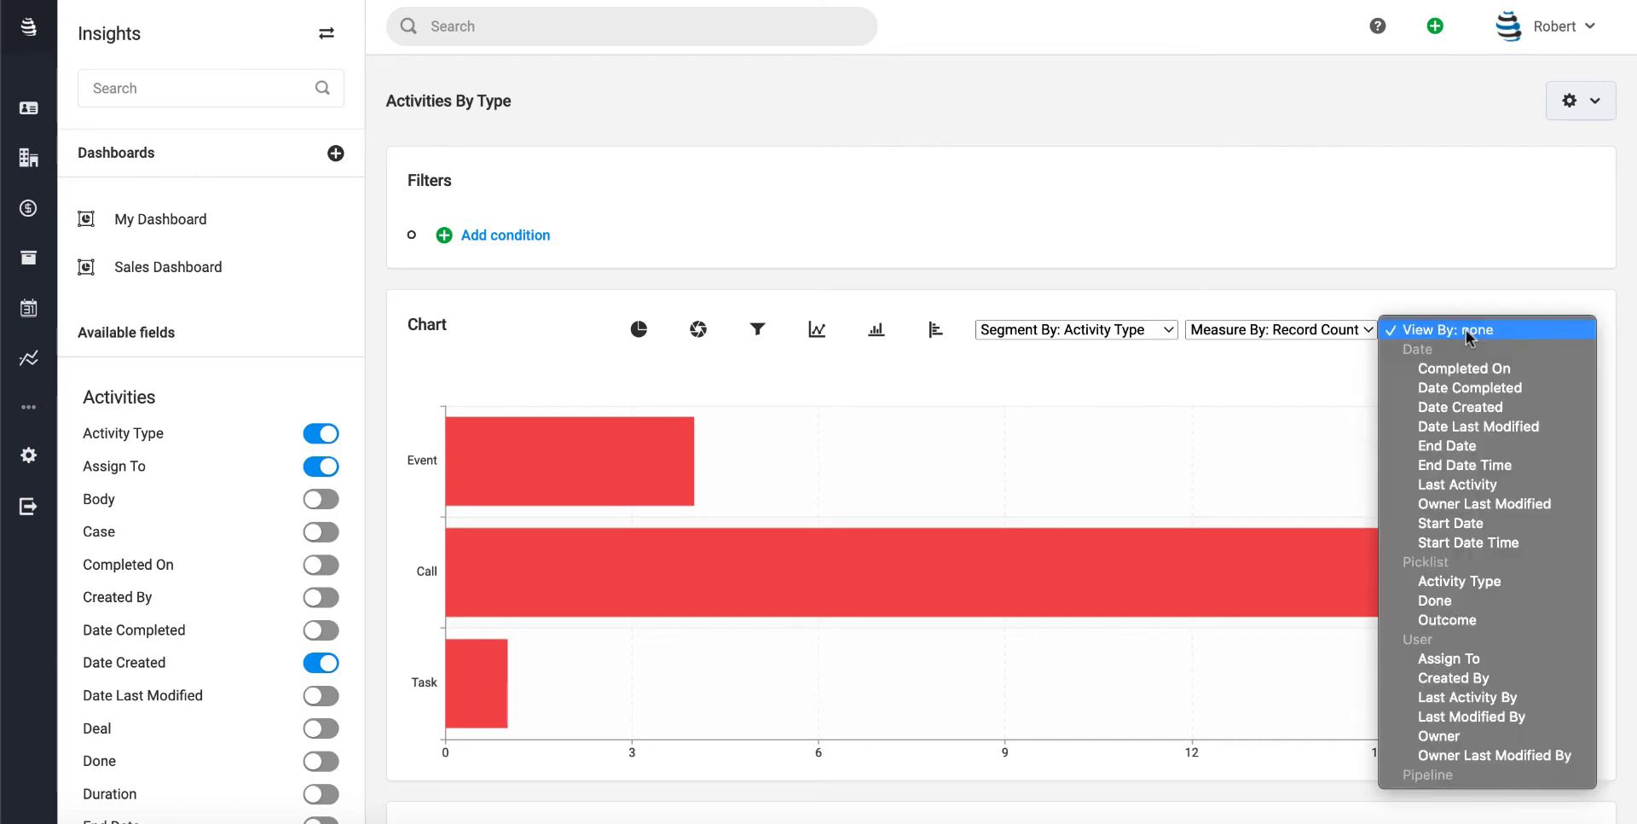
pyautogui.moveTo(1454, 469)
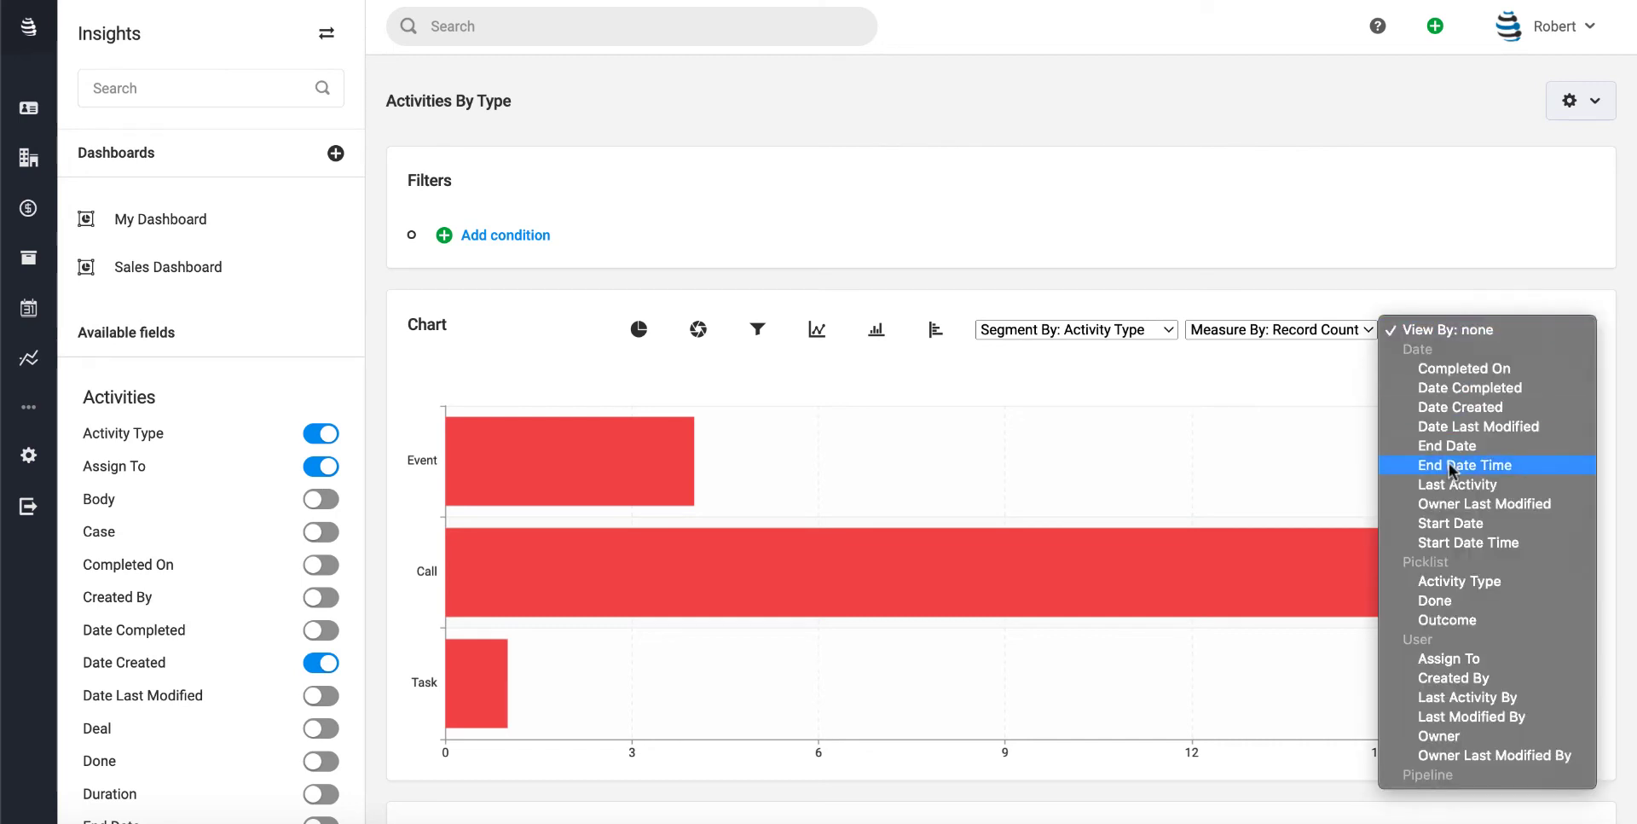
pyautogui.moveTo(1419, 360)
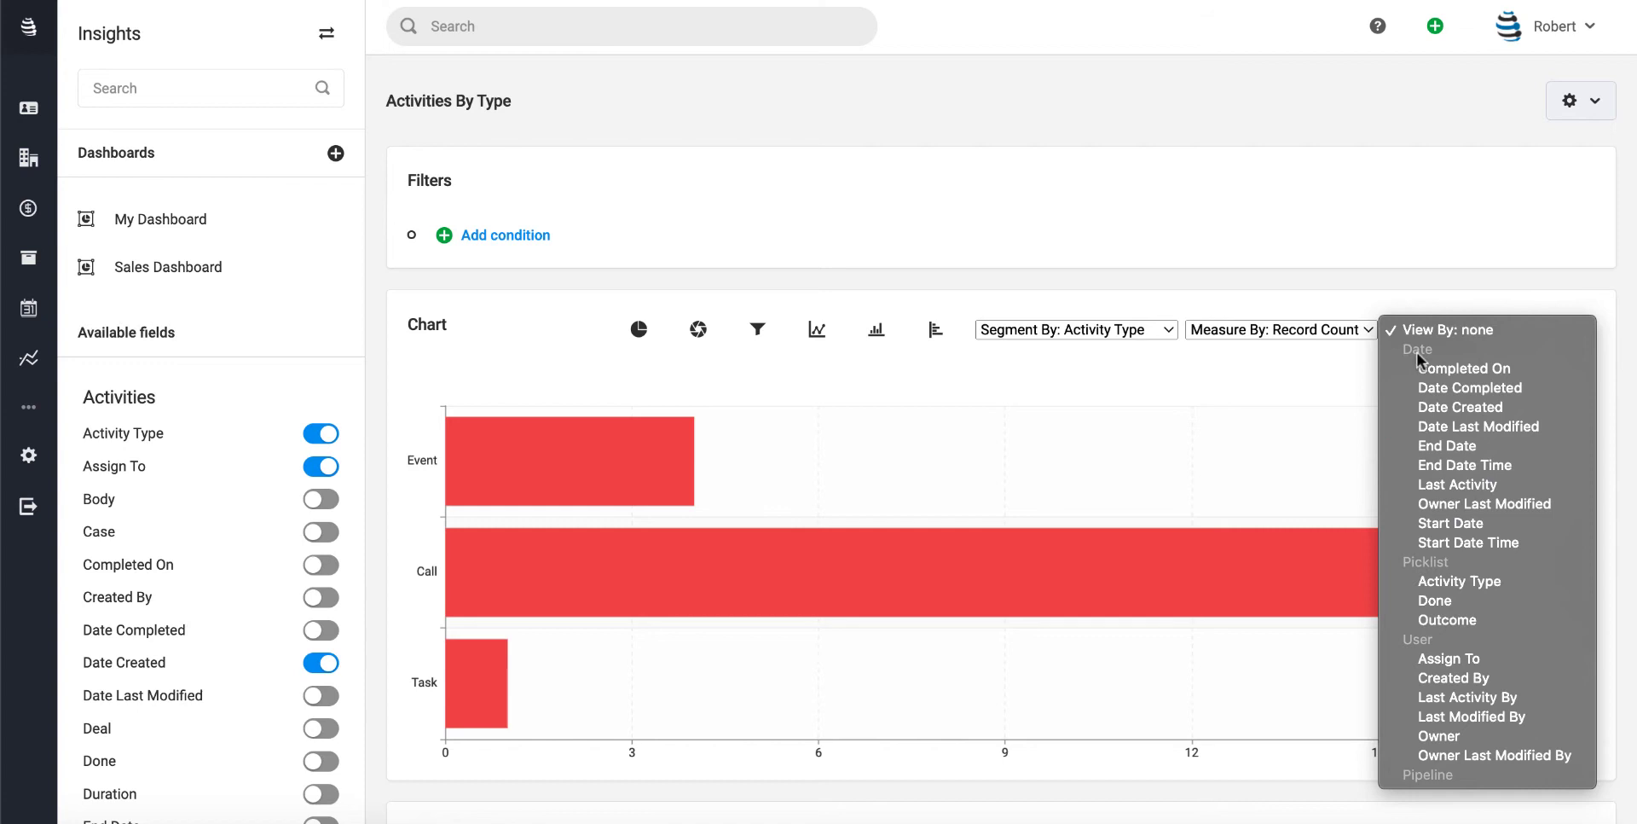
pyautogui.moveTo(1424, 642)
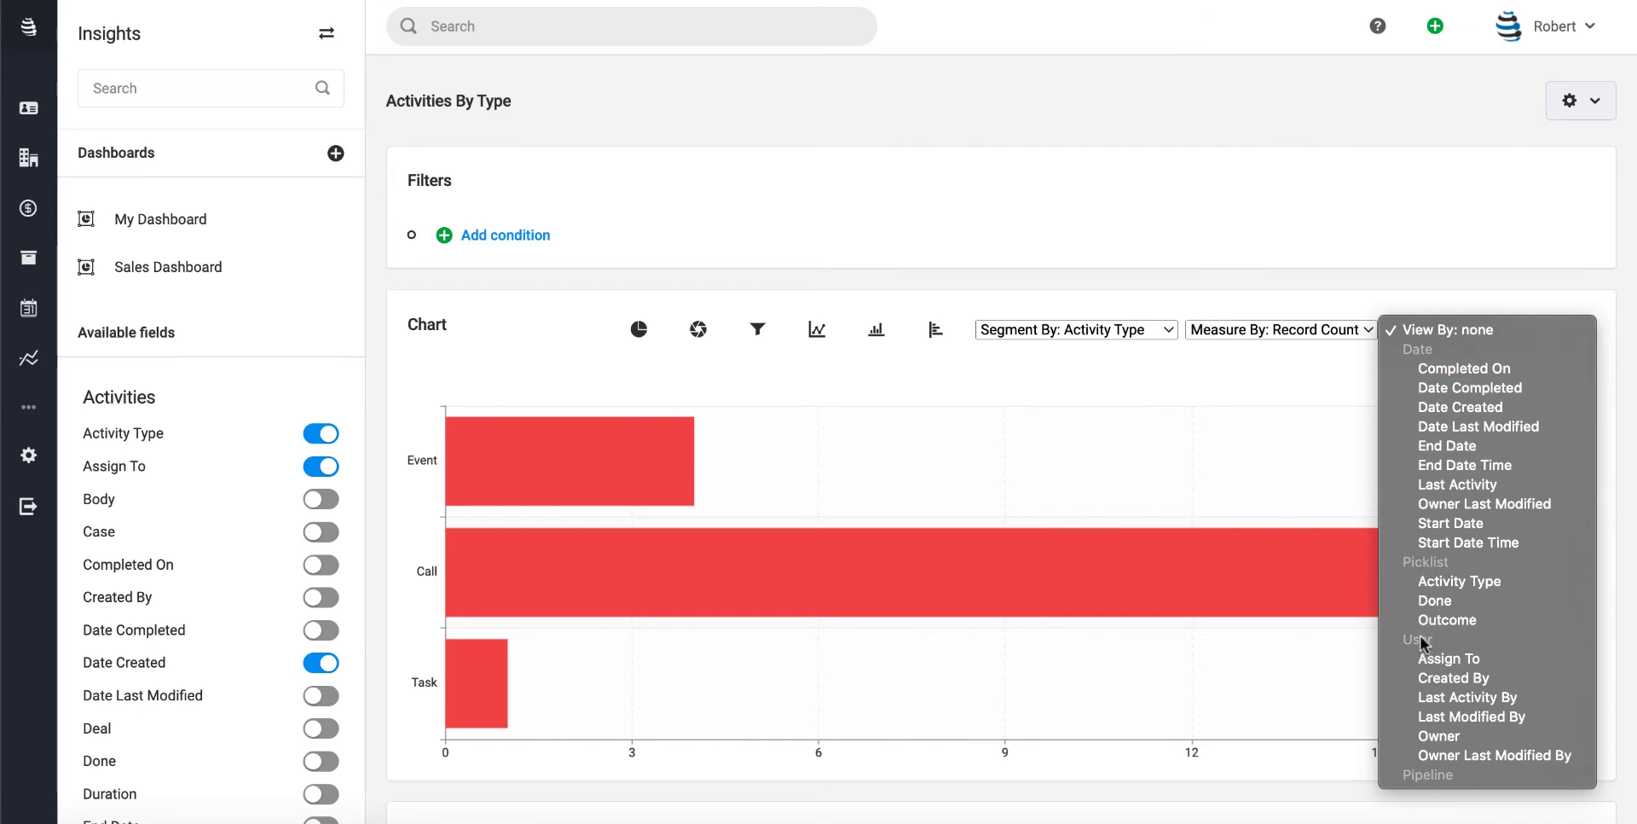
pyautogui.moveTo(1439, 735)
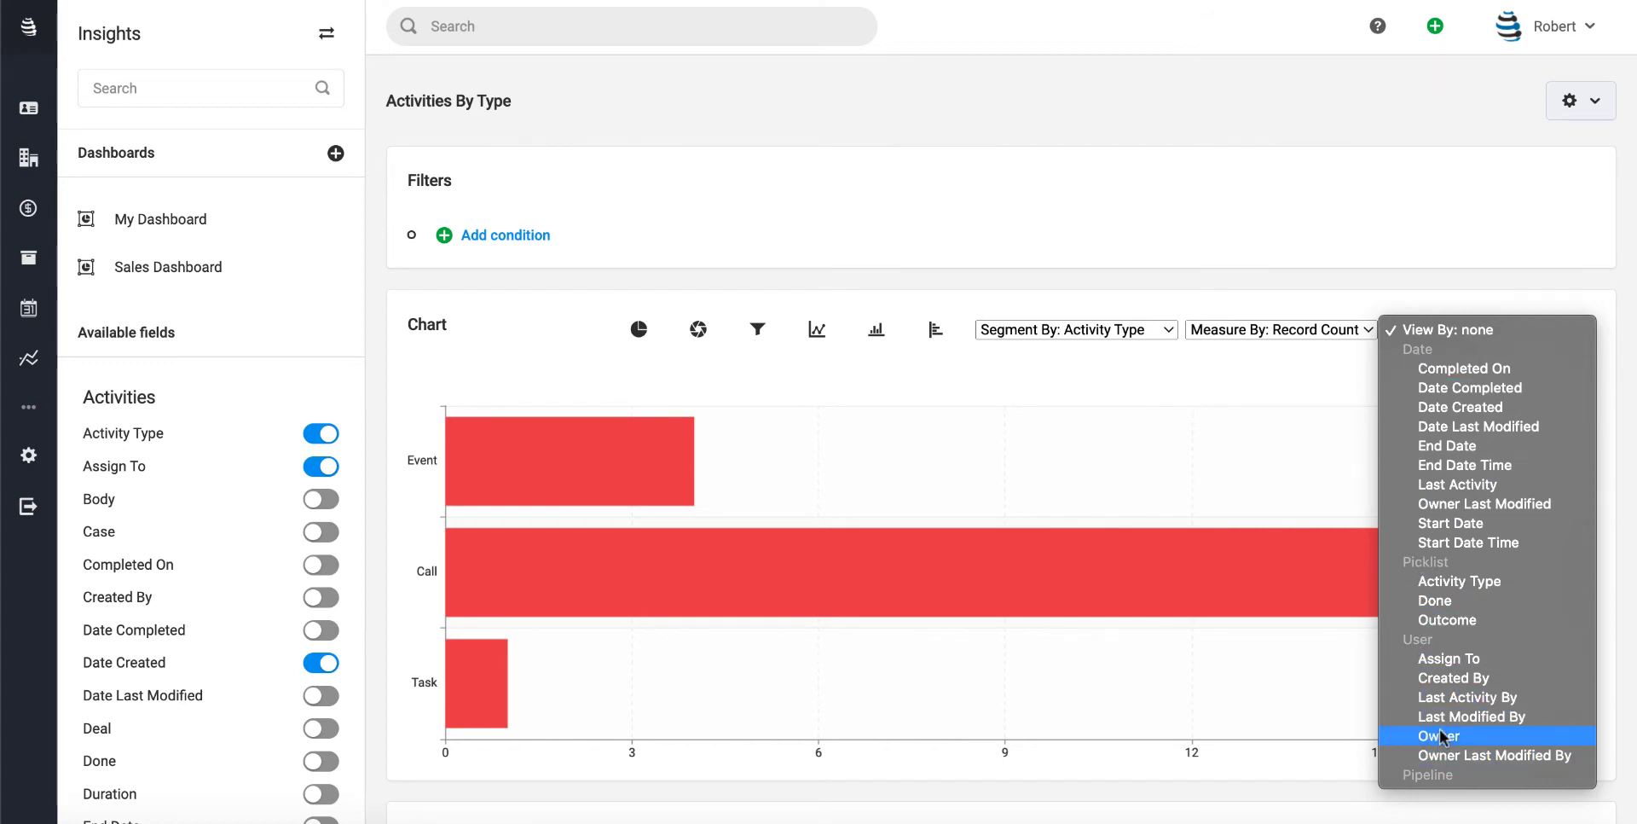
pyautogui.click(1439, 736)
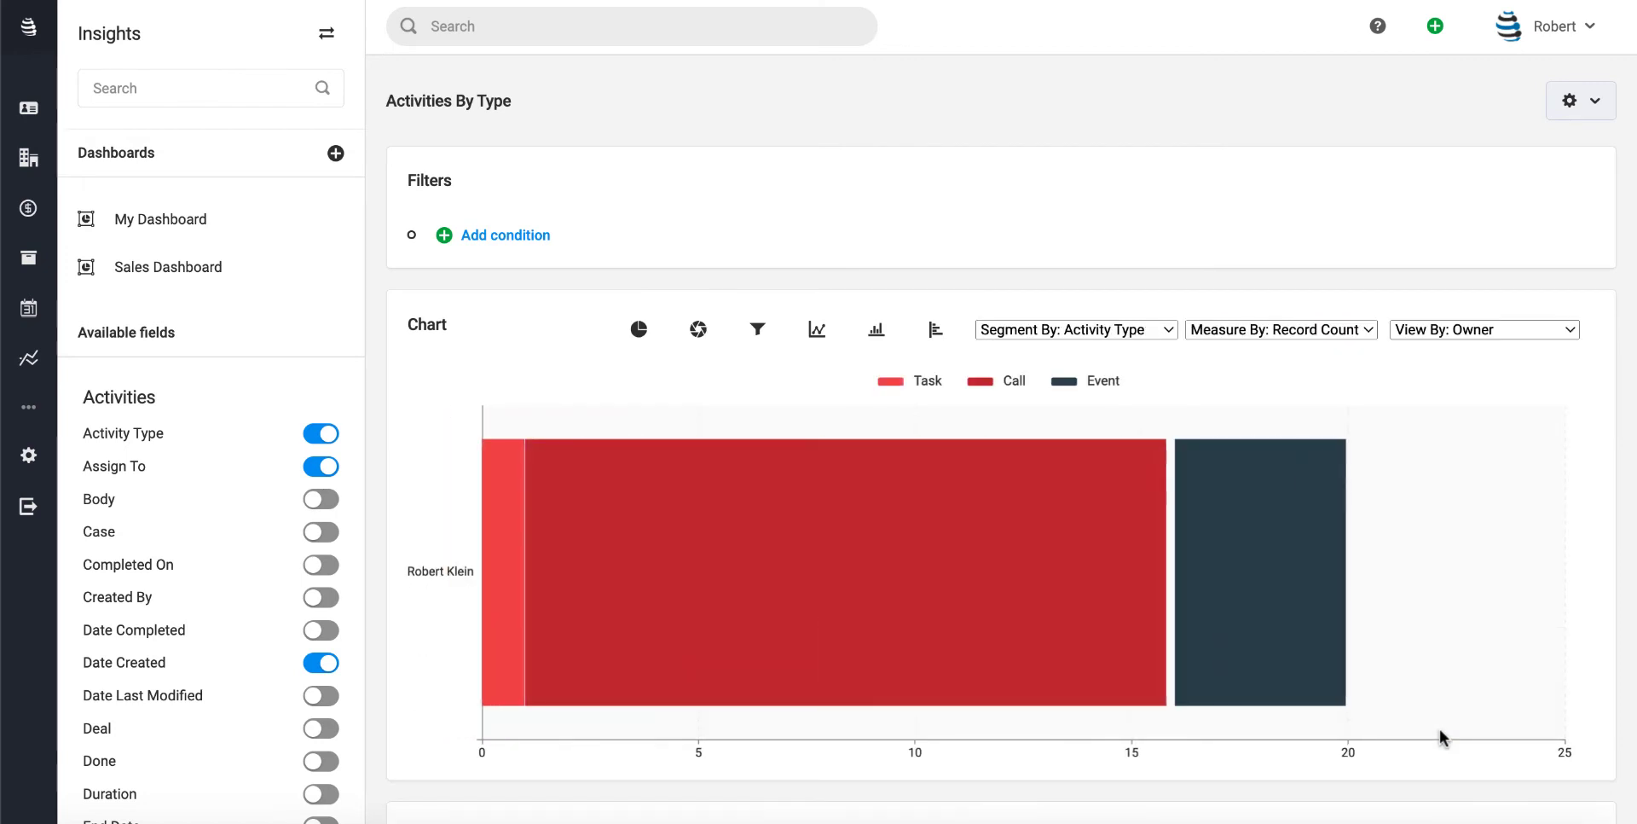
pyautogui.scroll(-3)
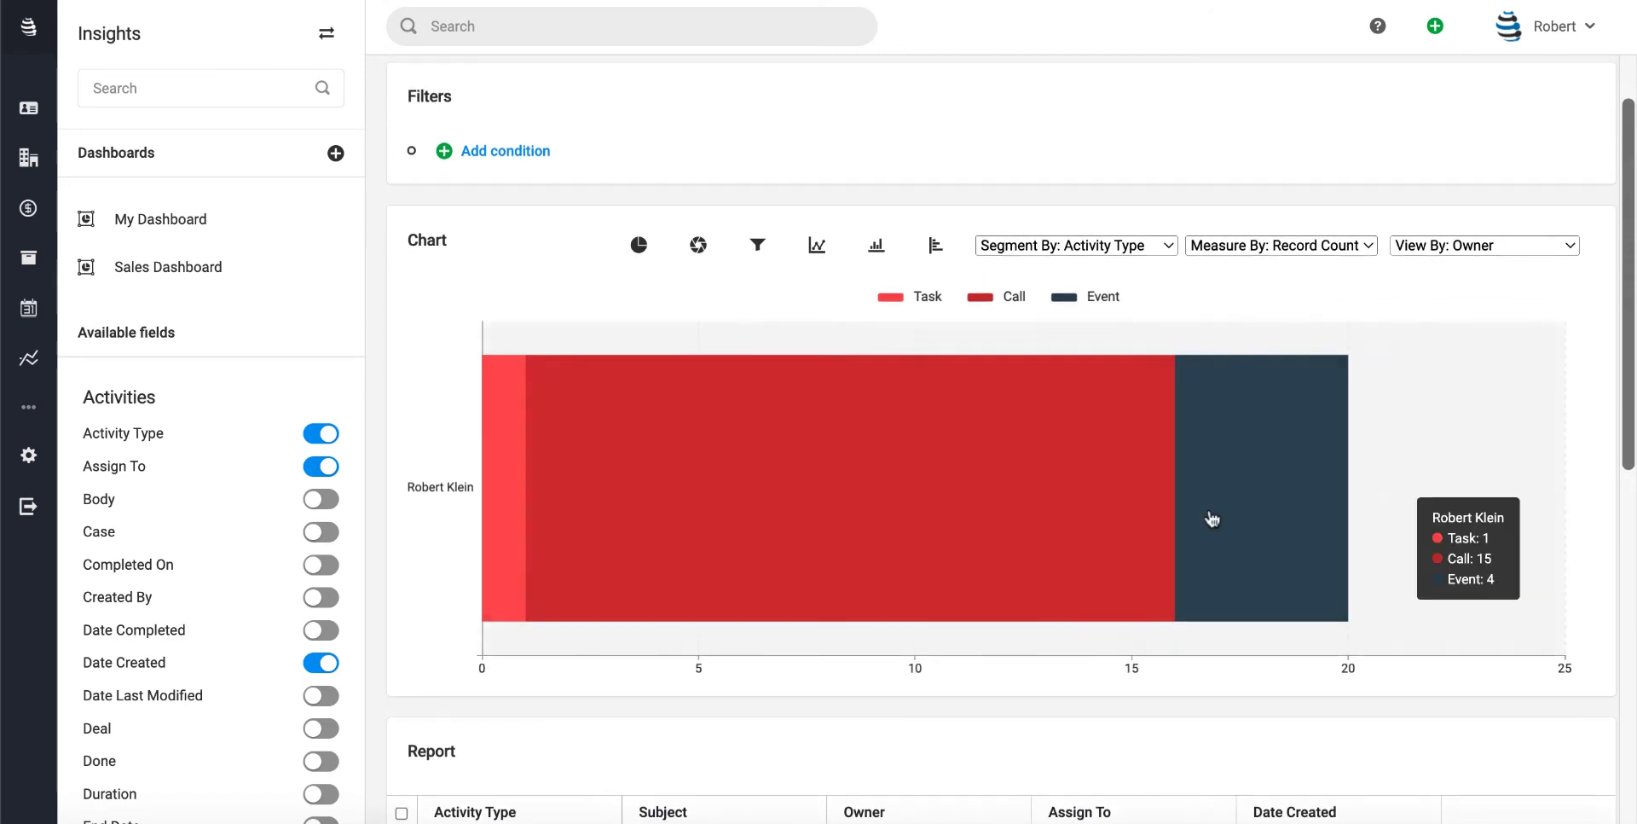
pyautogui.moveTo(679, 527)
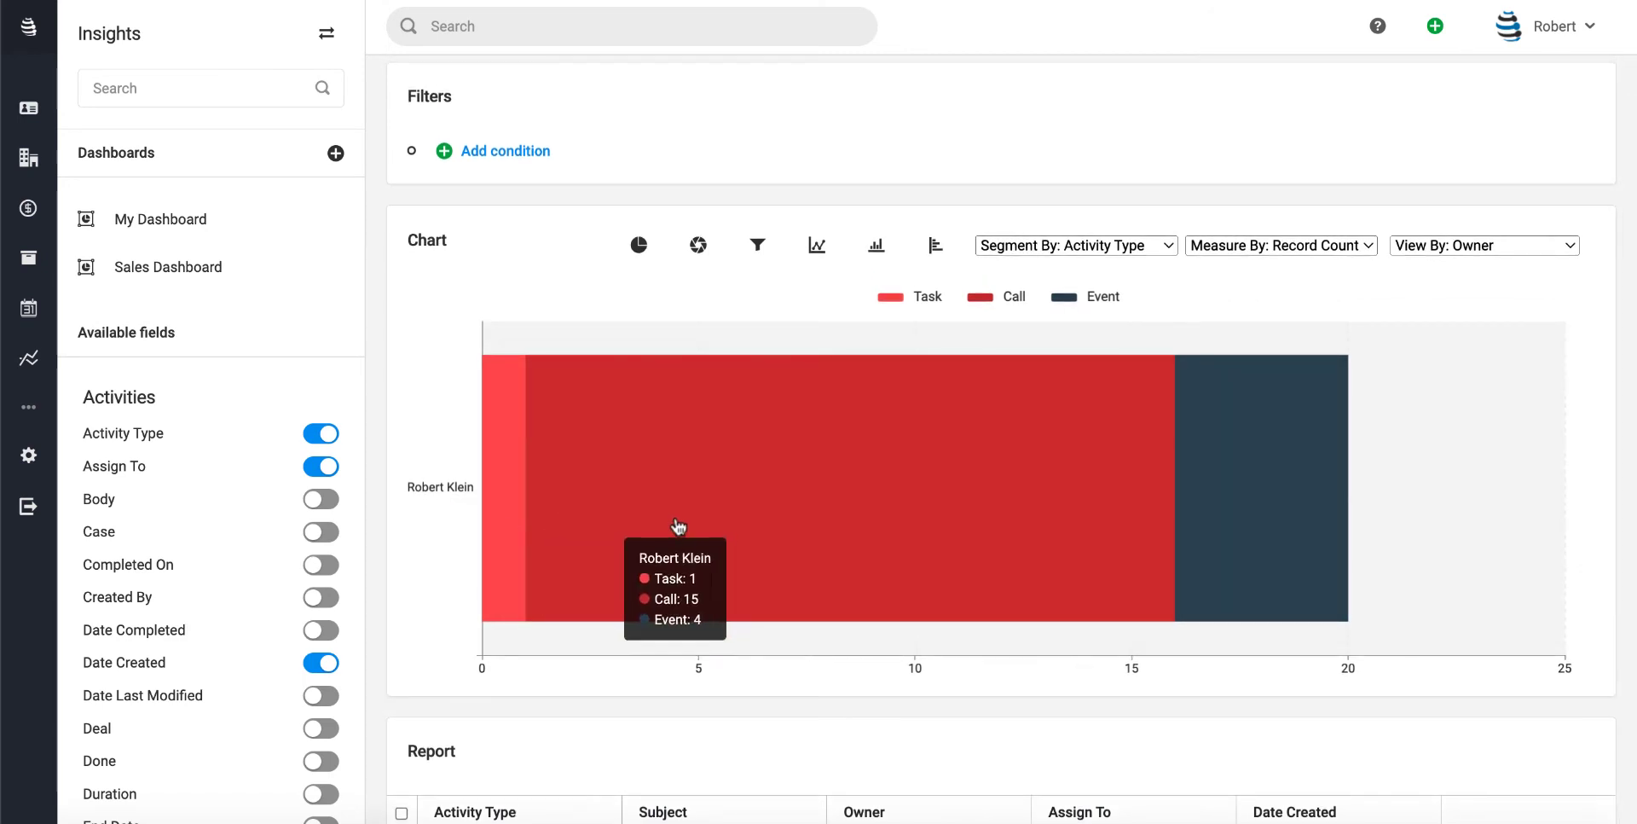
pyautogui.moveTo(677, 526)
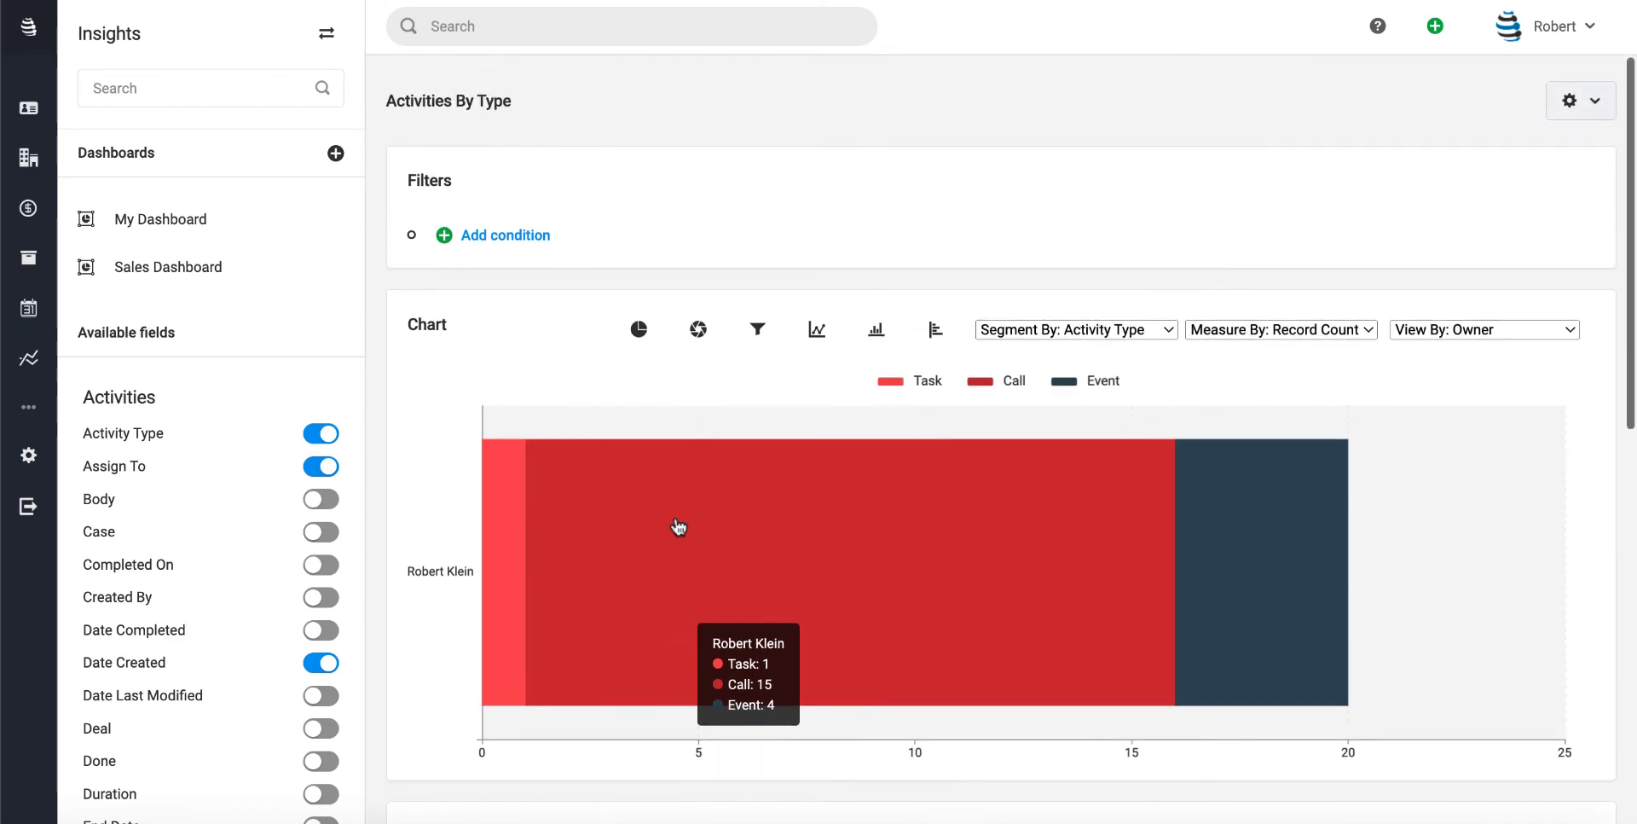
pyautogui.moveTo(820, 194)
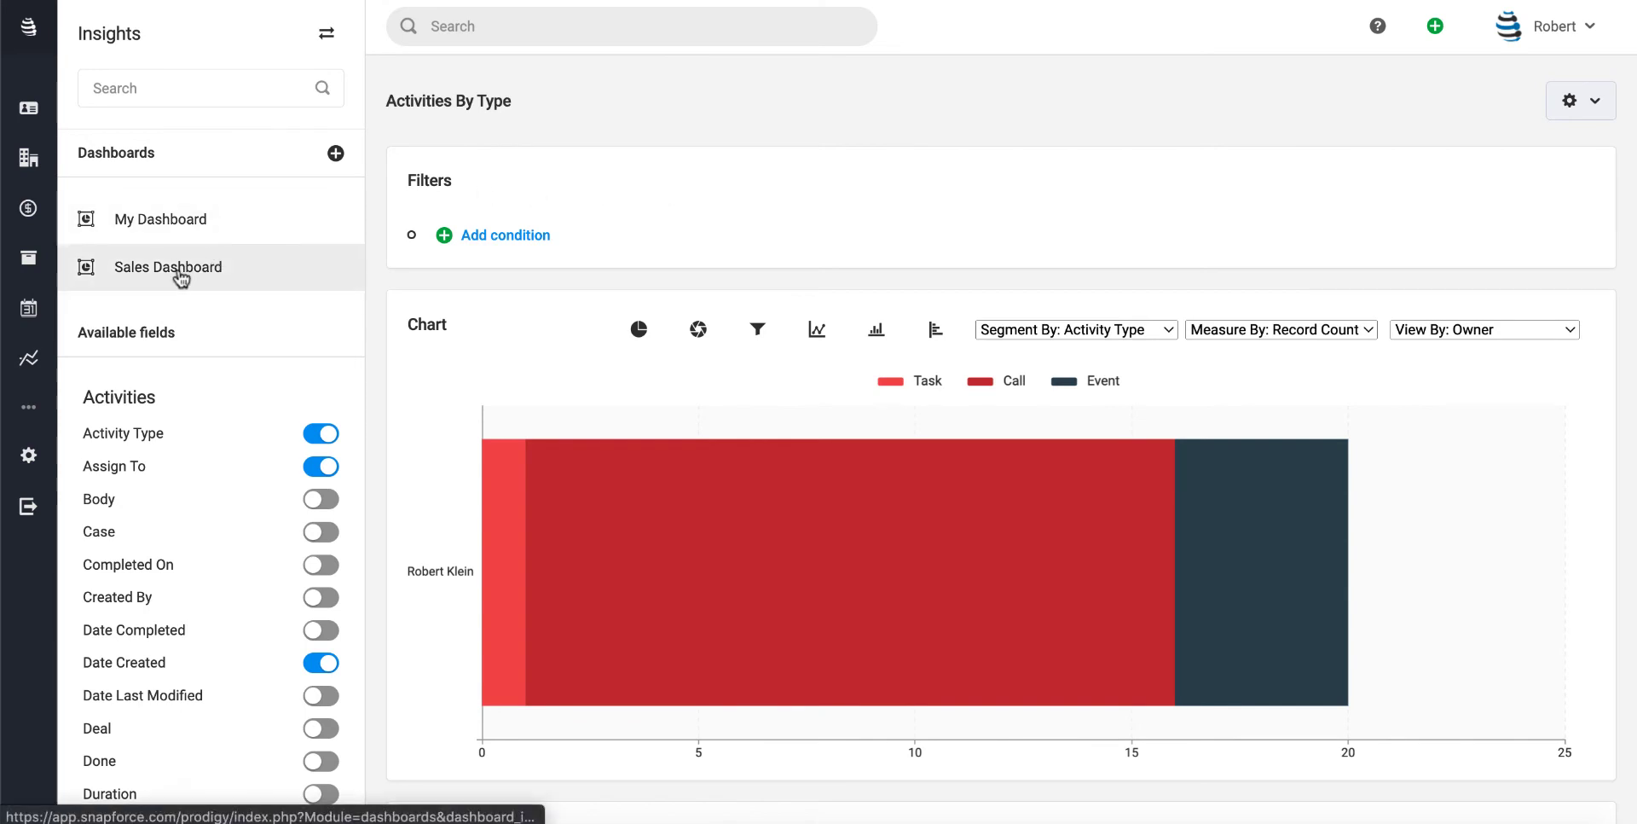
# - Return to the Sales Dashboard and drag the Activities By Type widget wider
pyautogui.click(167, 267)
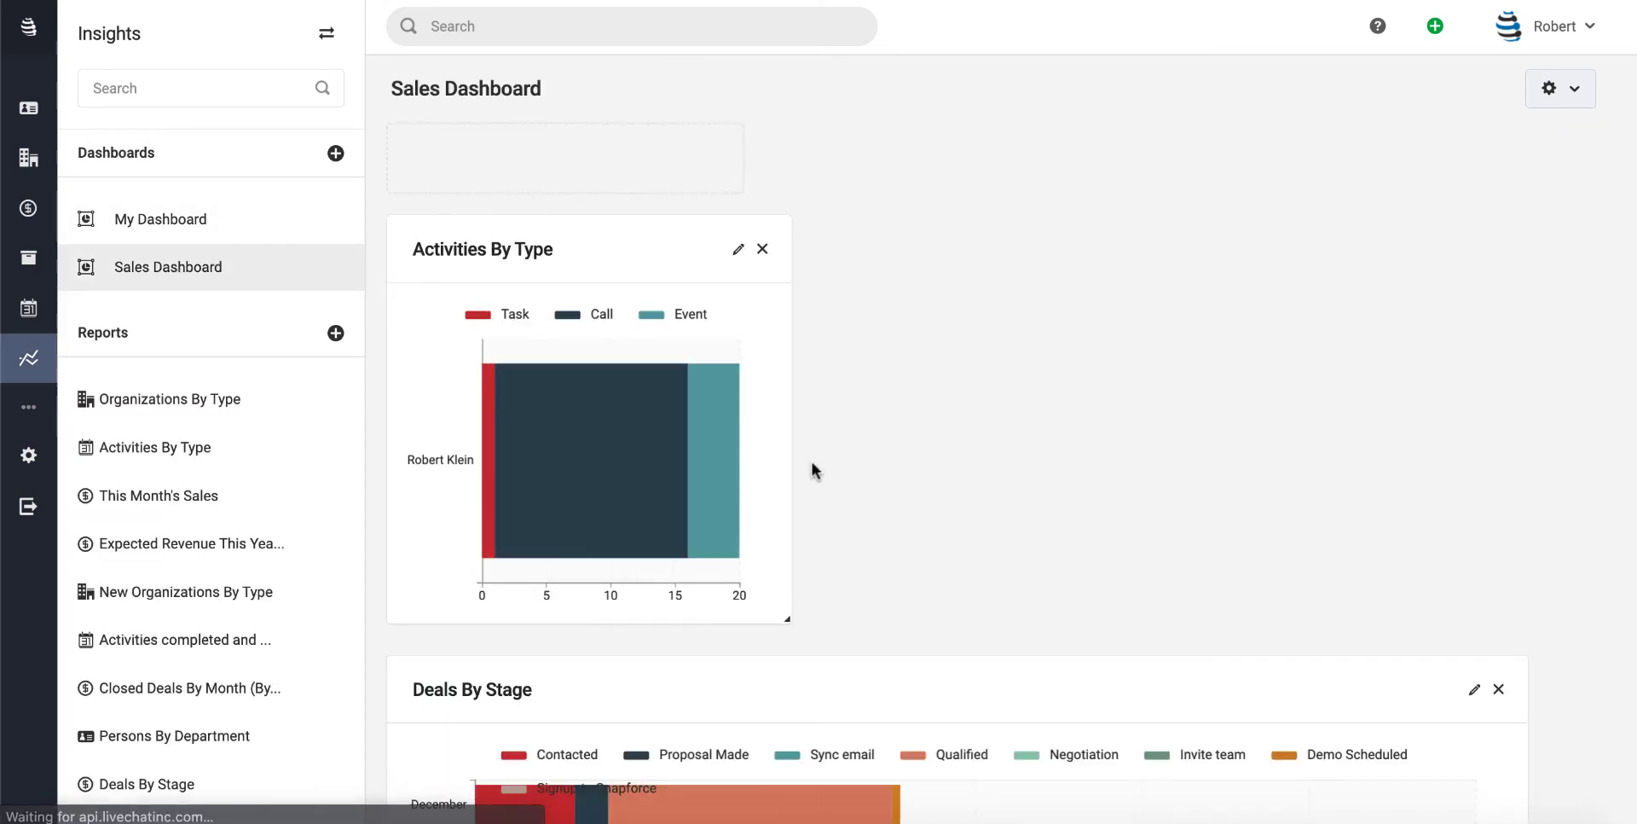
pyautogui.moveTo(794, 357)
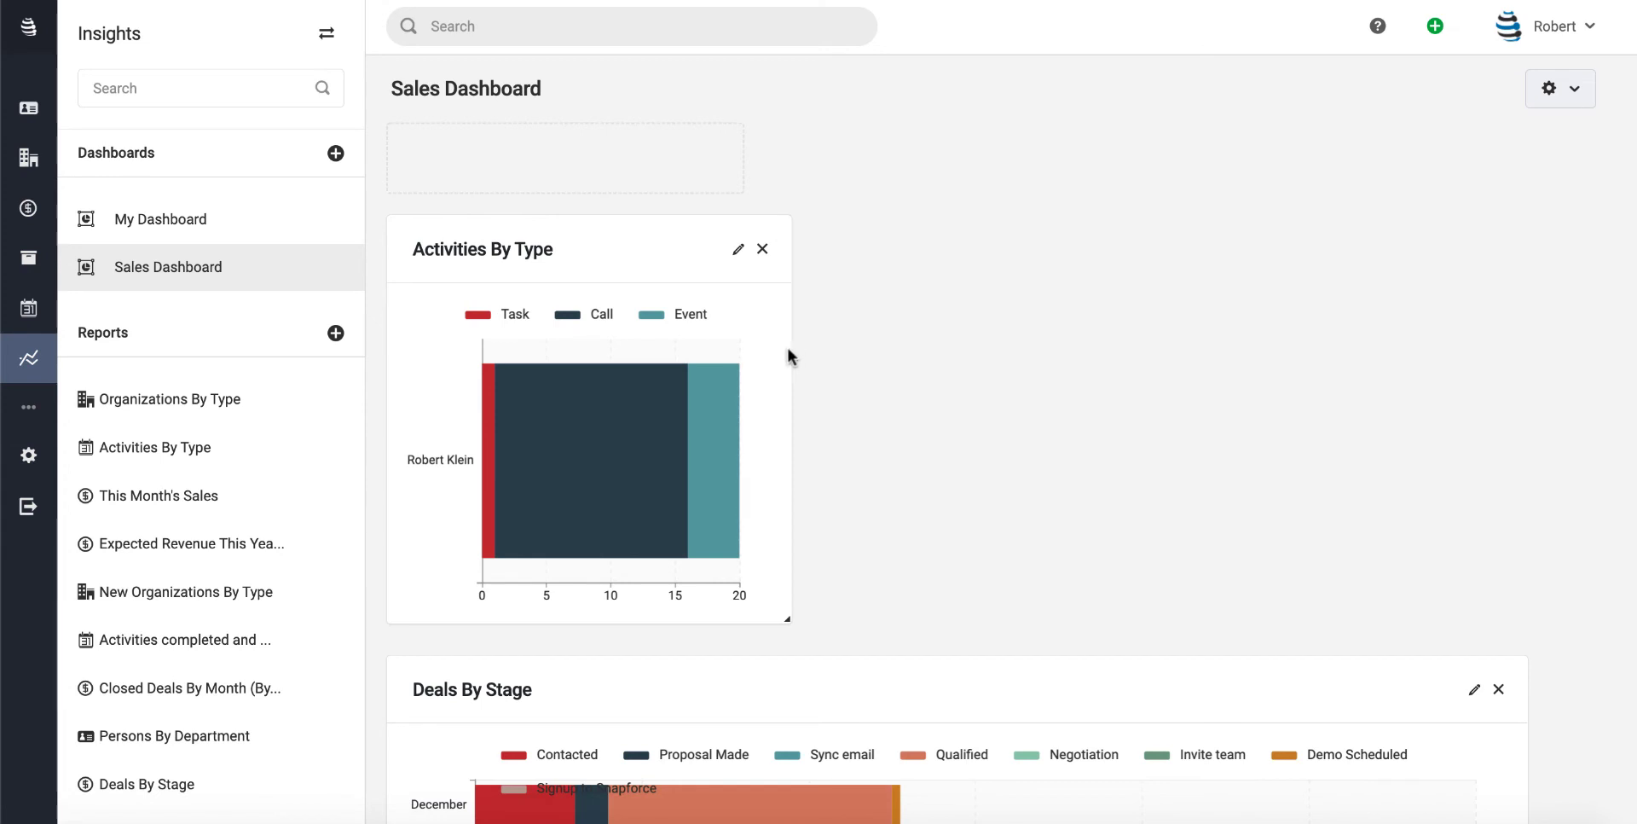
pyautogui.moveTo(790, 622); pyautogui.dragTo(977, 622)
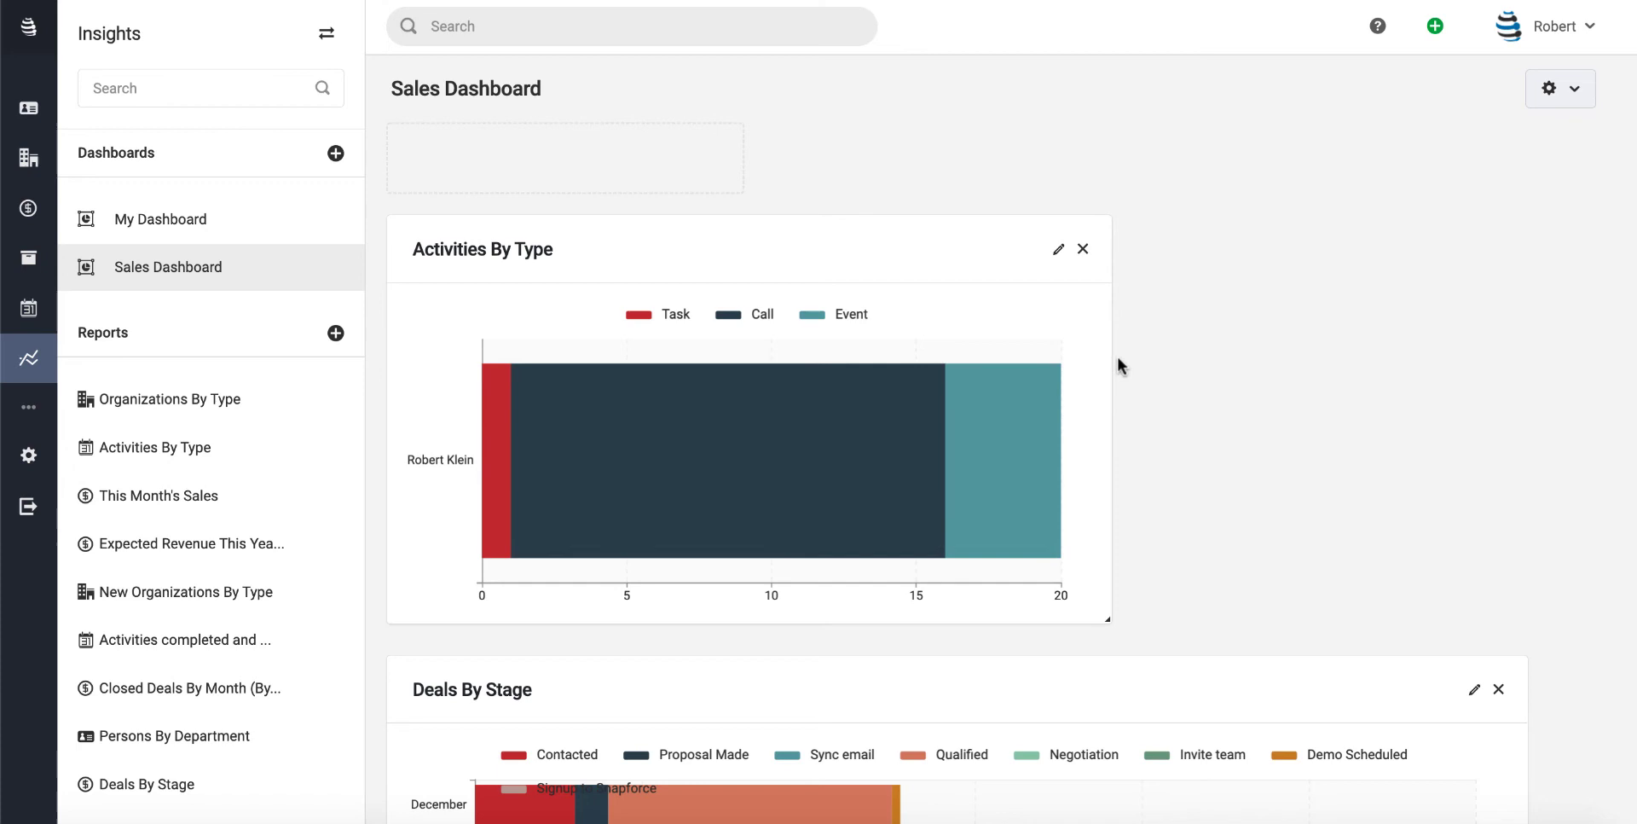
pyautogui.scroll(-3)
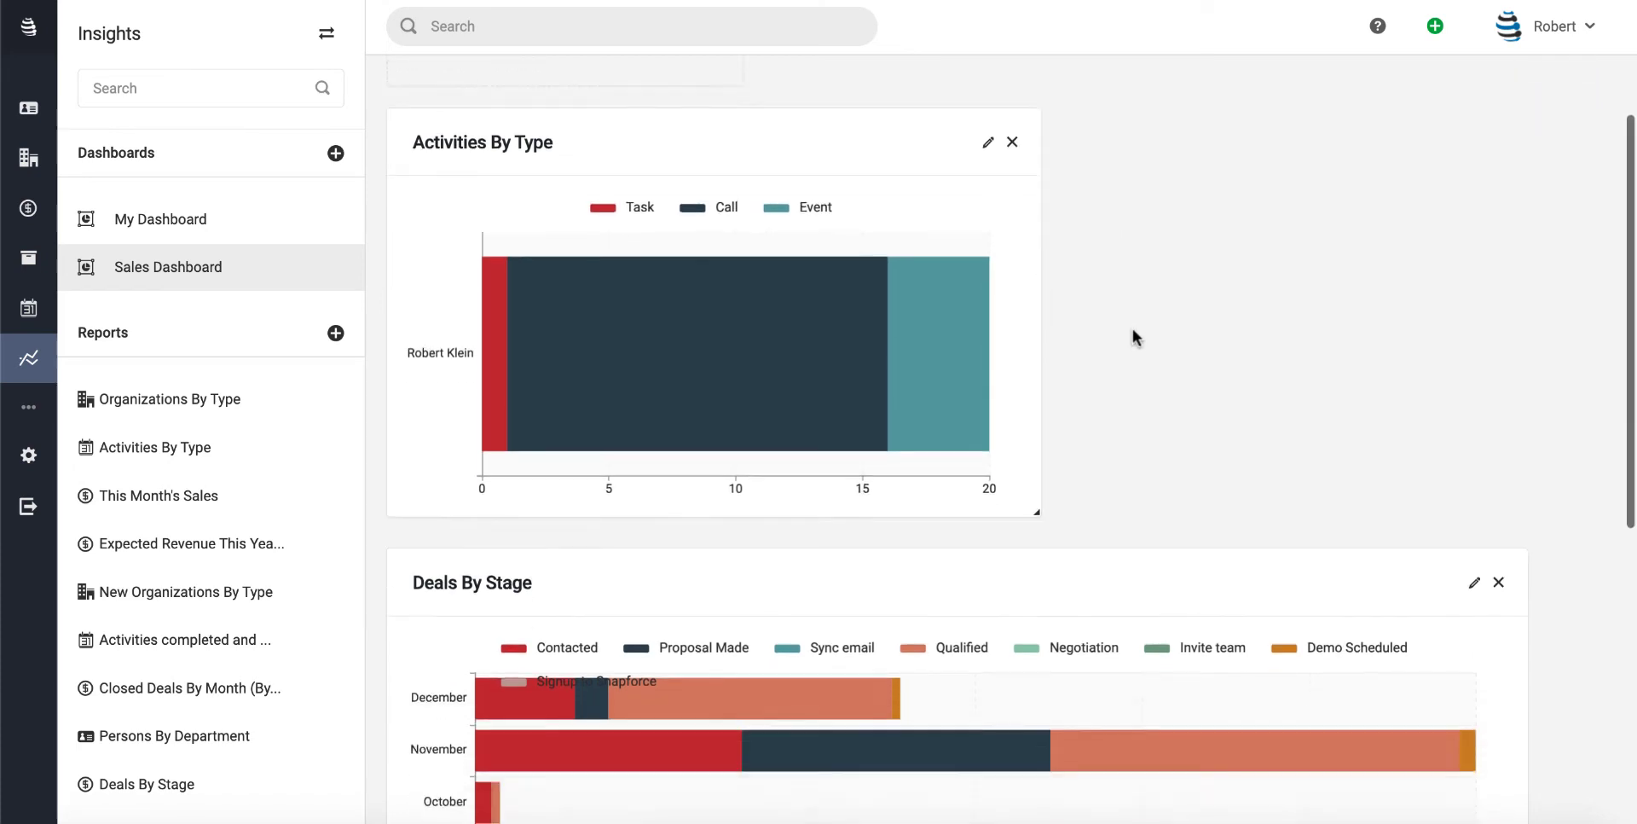
pyautogui.scroll(-3)
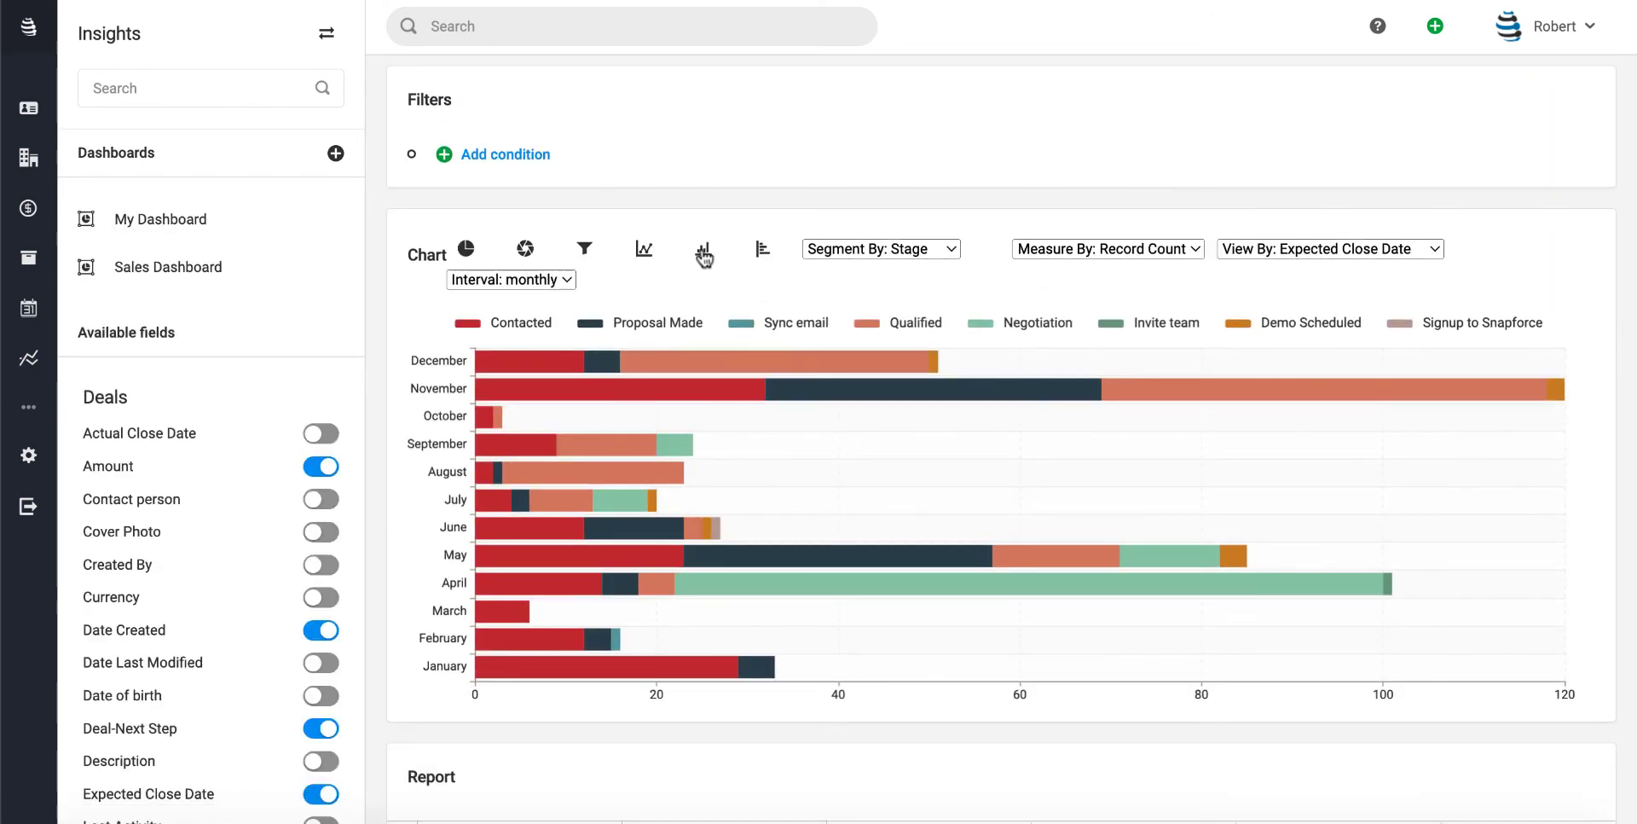
# - Switch the Deals By Stage chart to vertical columns
pyautogui.click(702, 249)
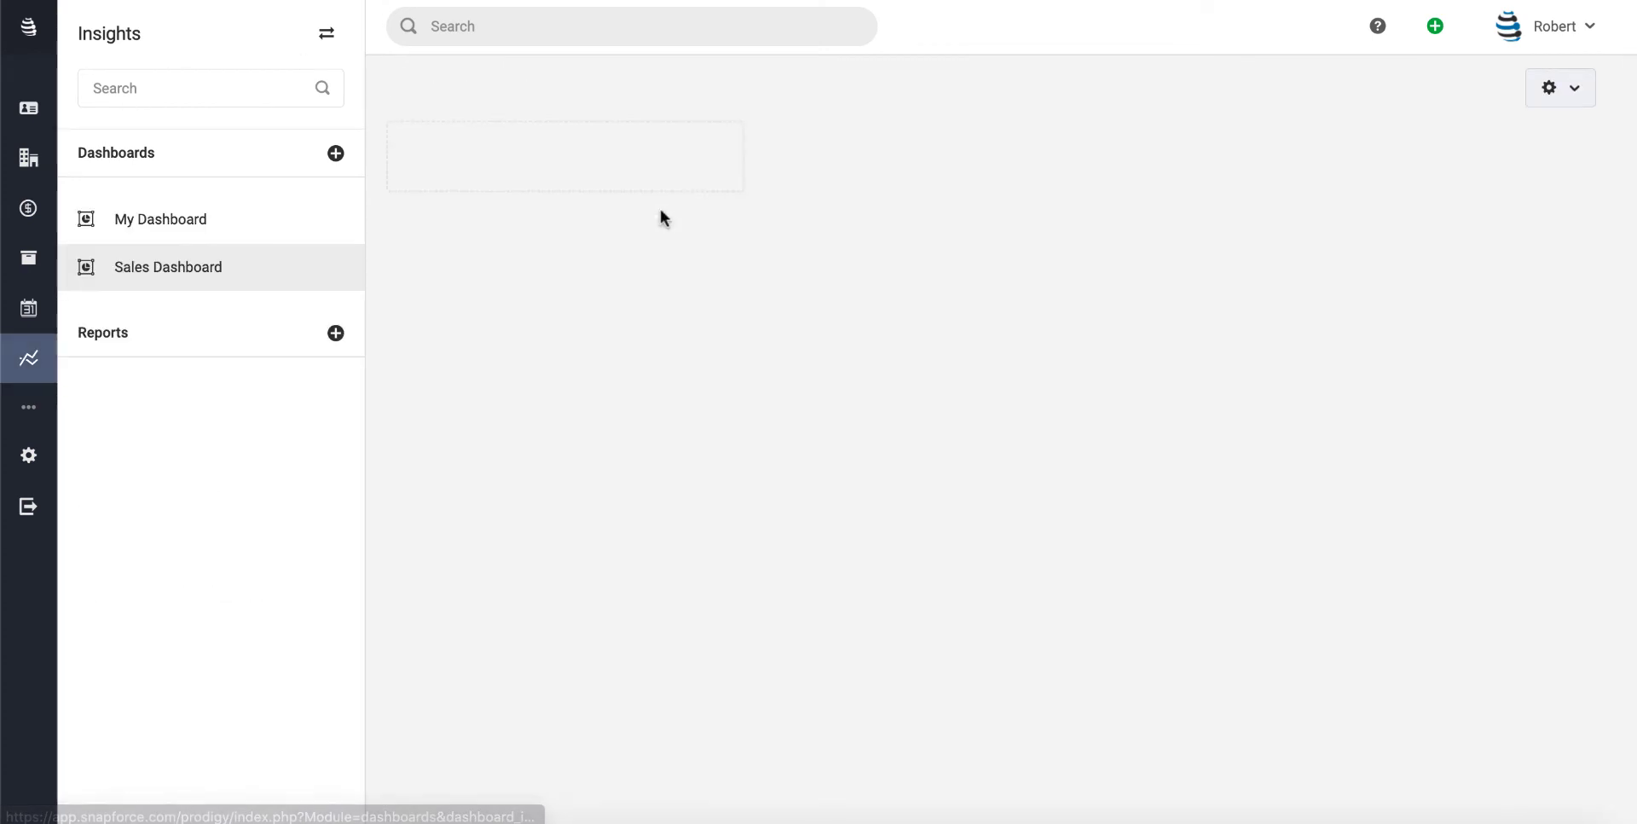
pyautogui.click(167, 267)
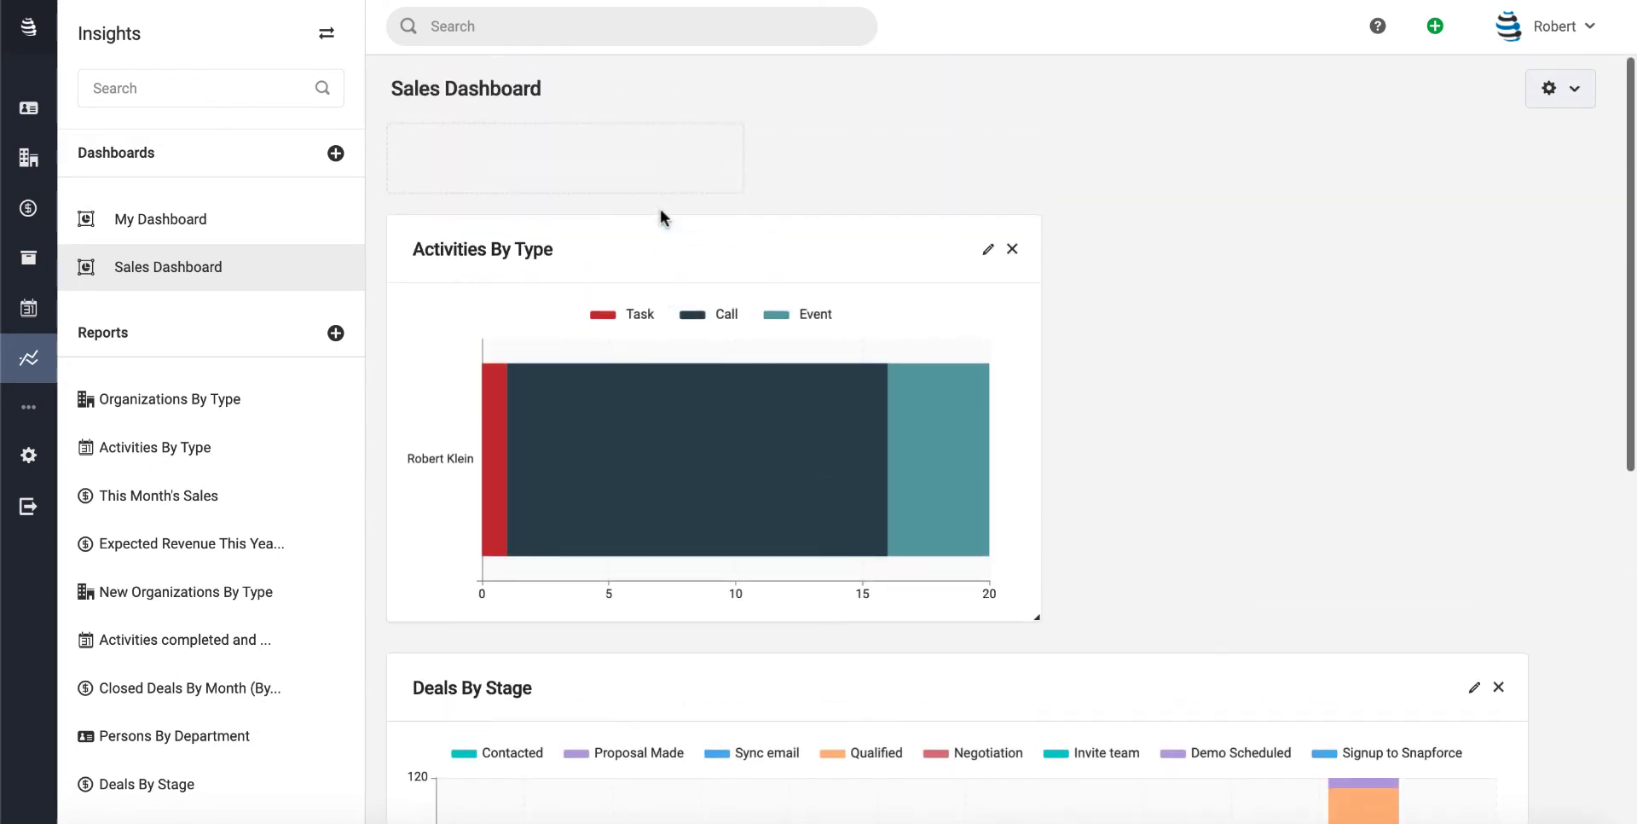
pyautogui.scroll(-3)
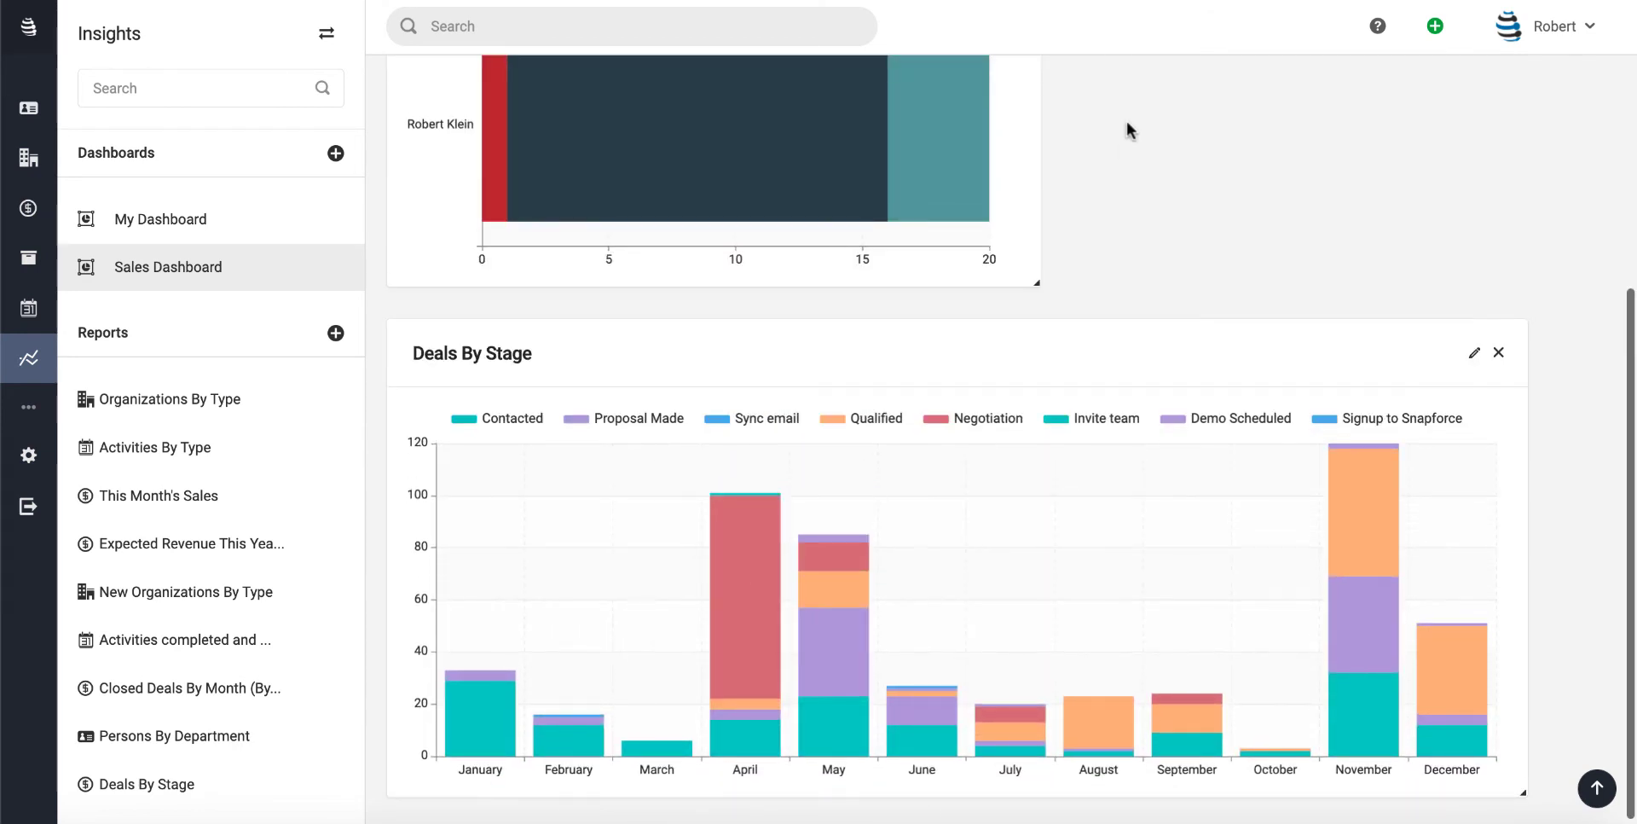
pyautogui.moveTo(792, 438)
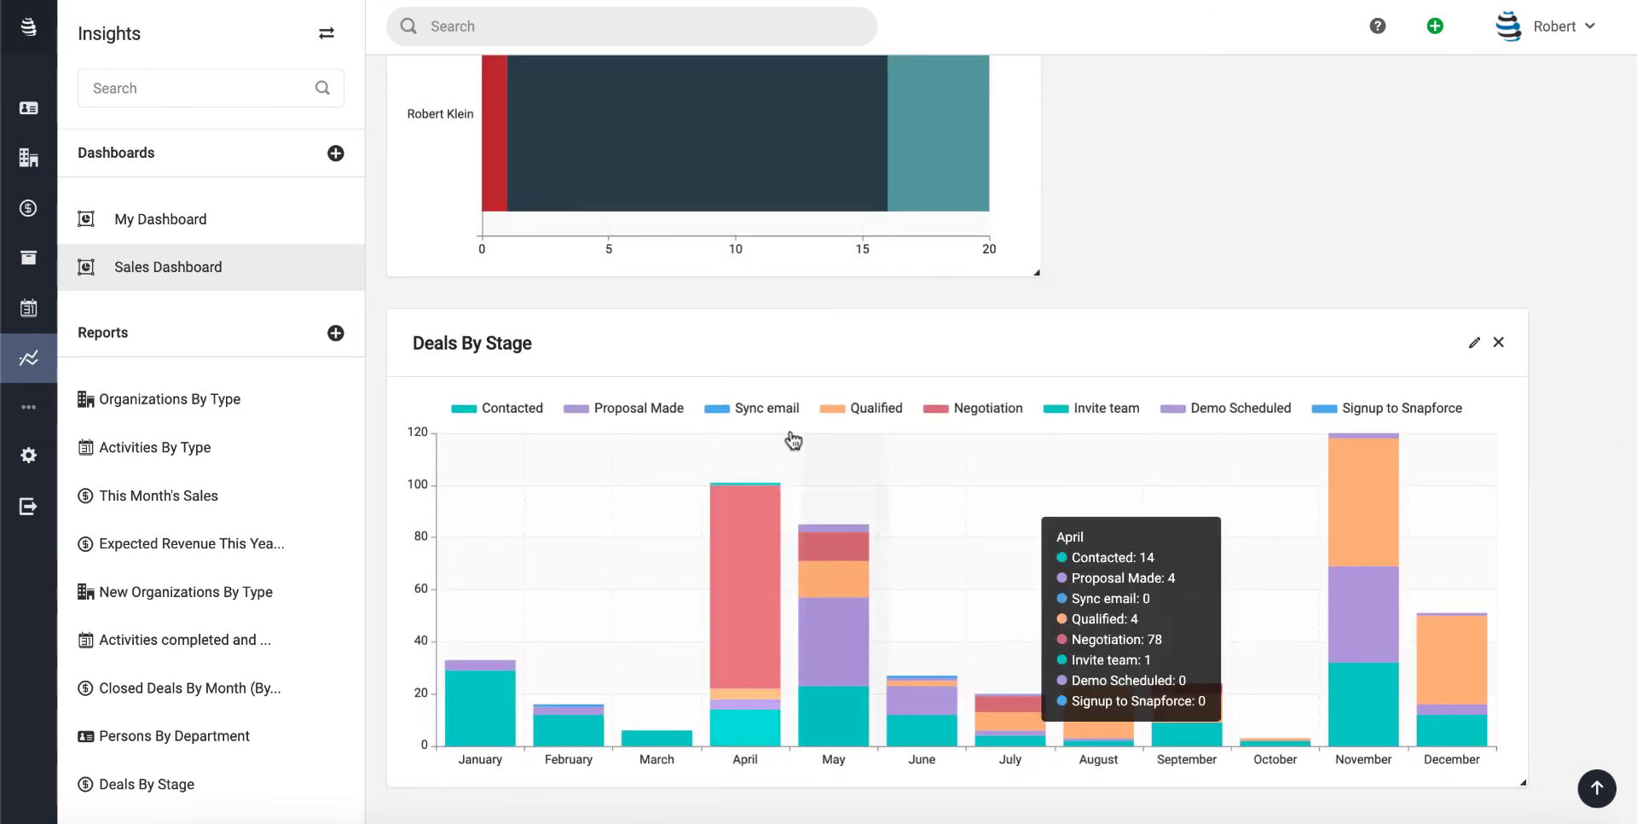
pyautogui.moveTo(1550, 240)
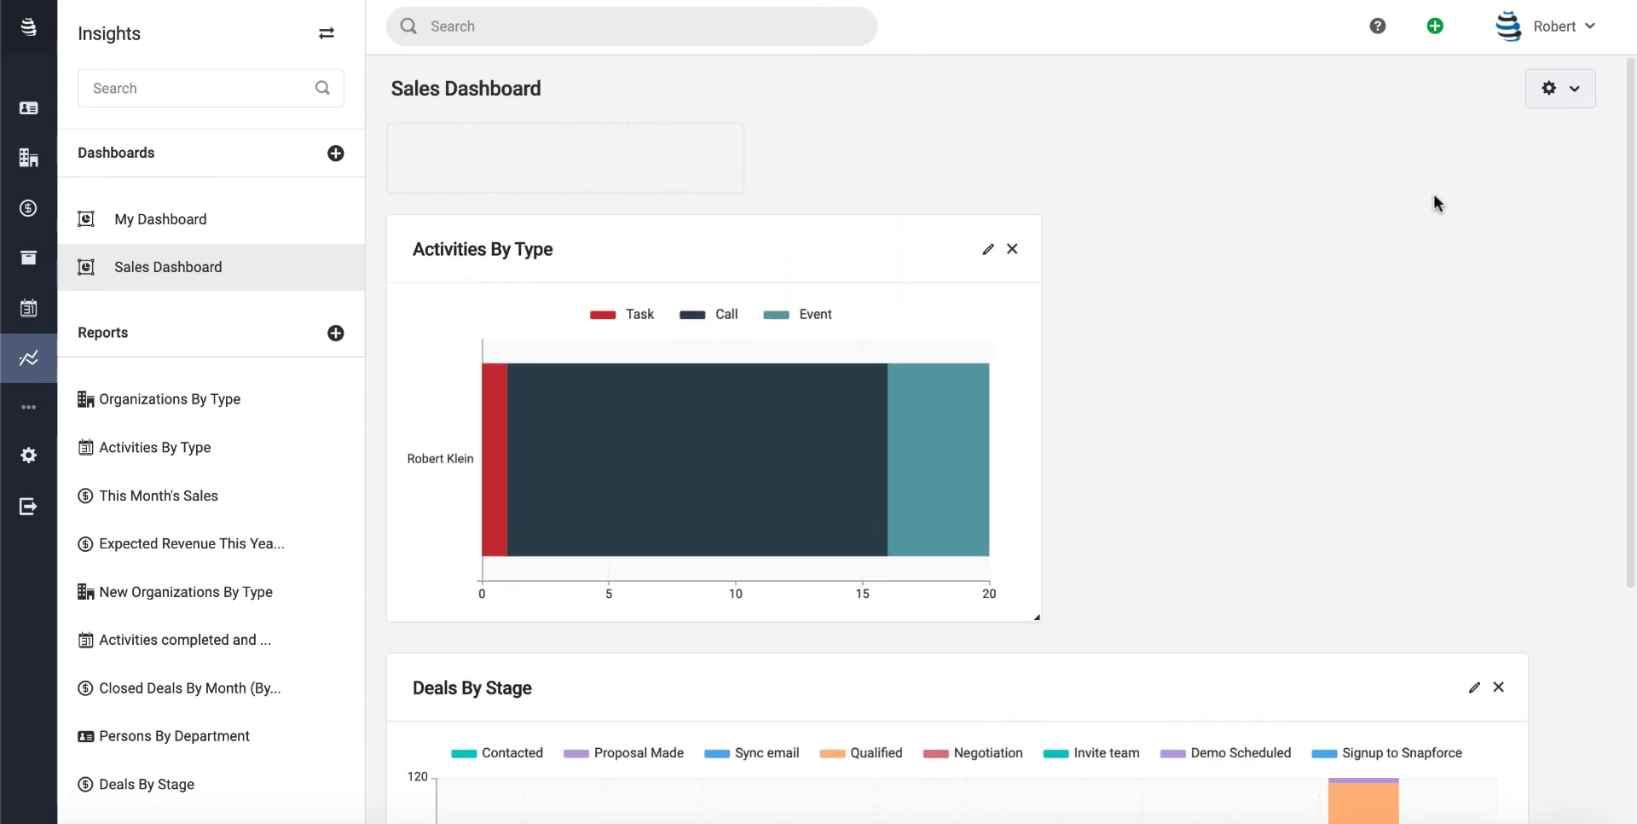
pyautogui.moveTo(817, 69)
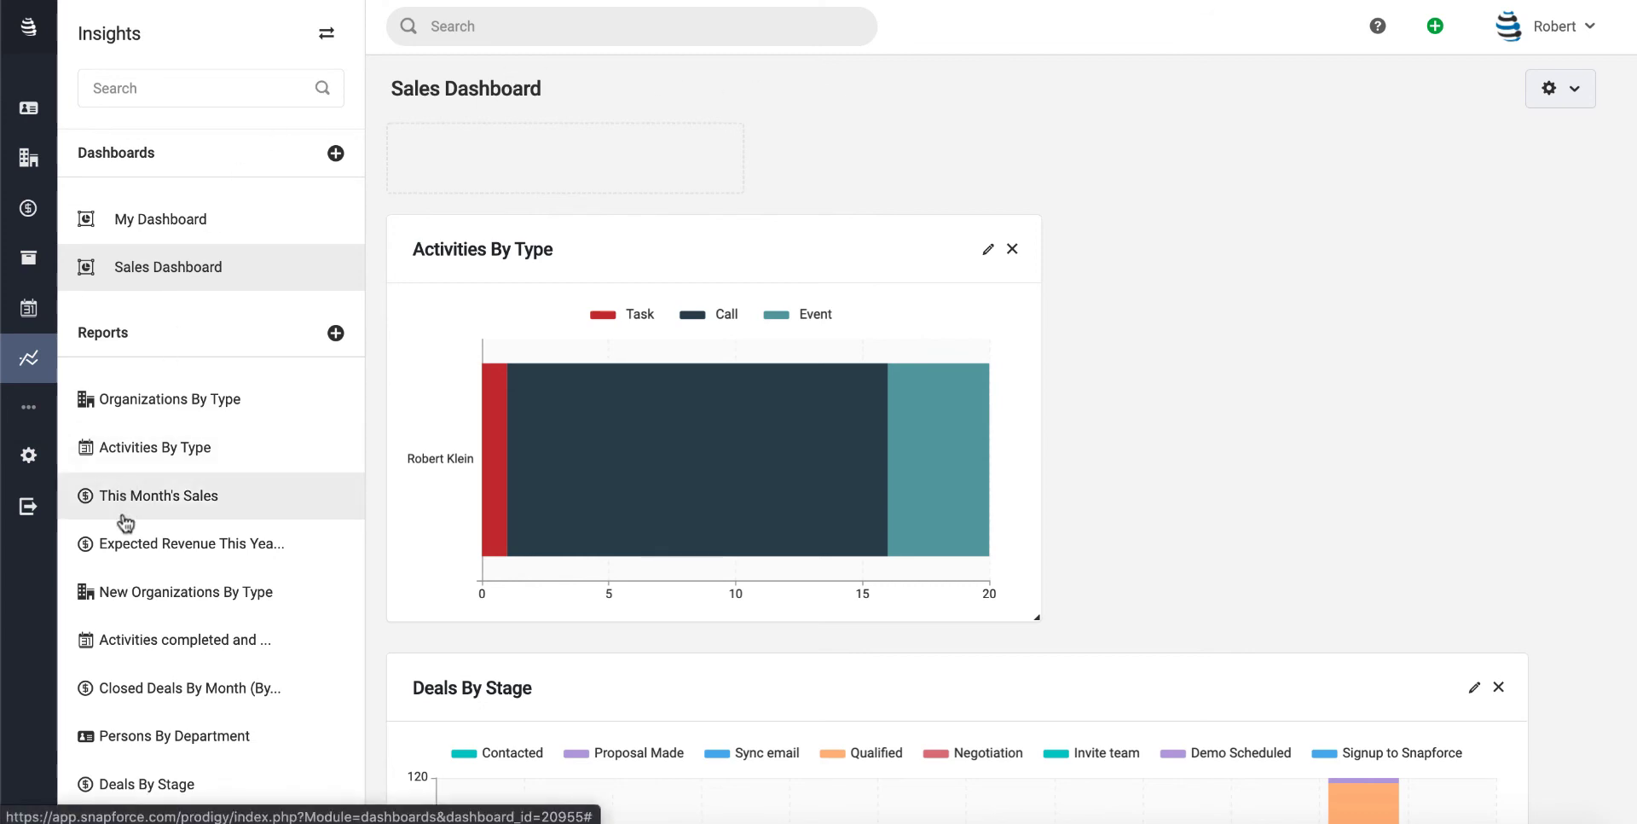
pyautogui.moveTo(244, 655)
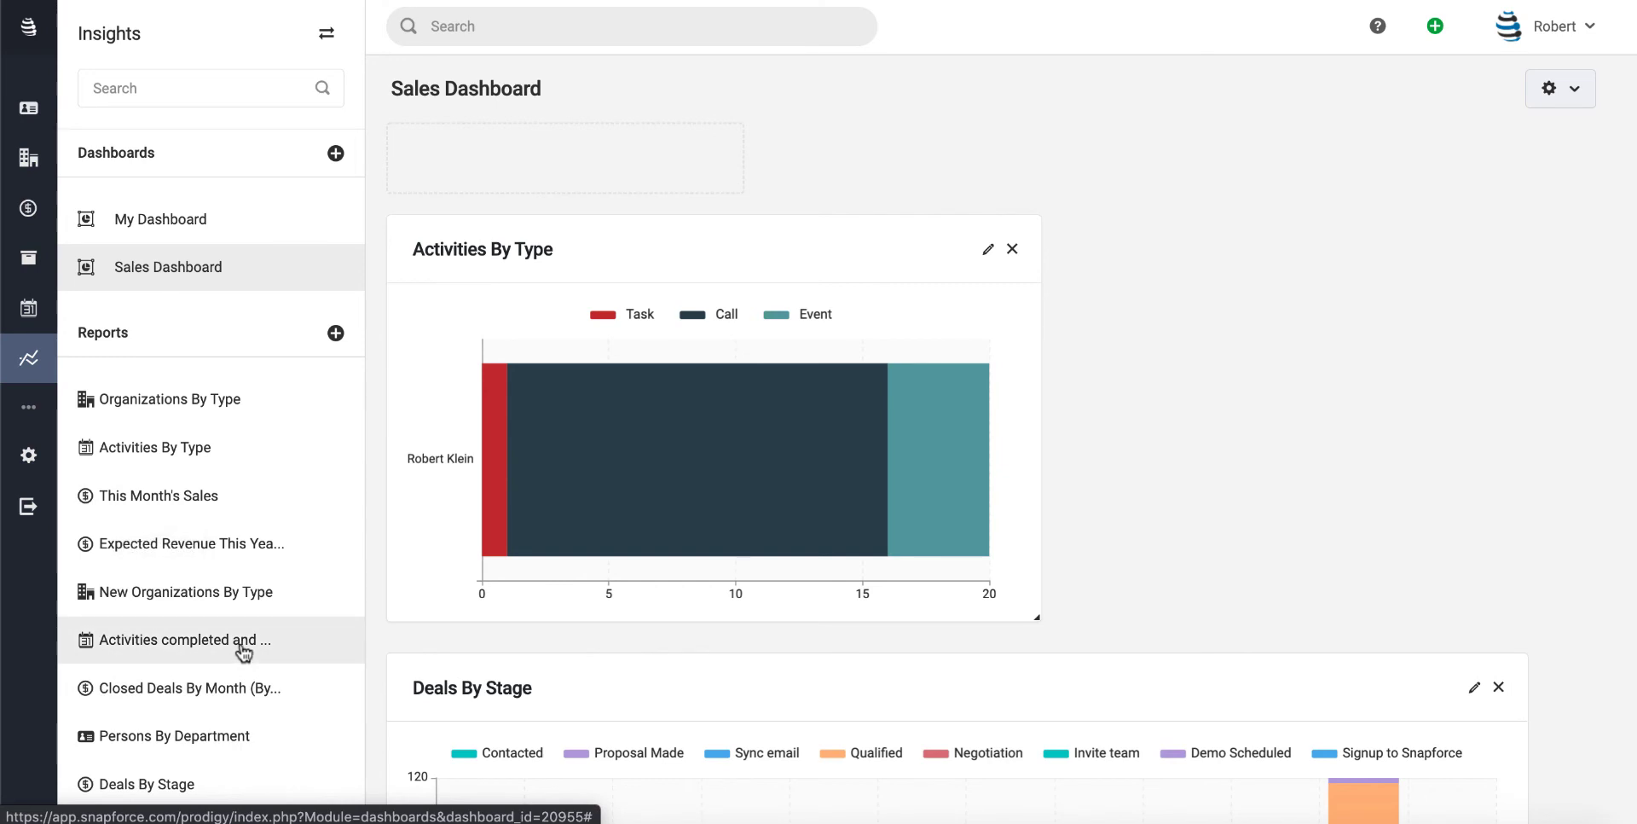
pyautogui.moveTo(212, 417)
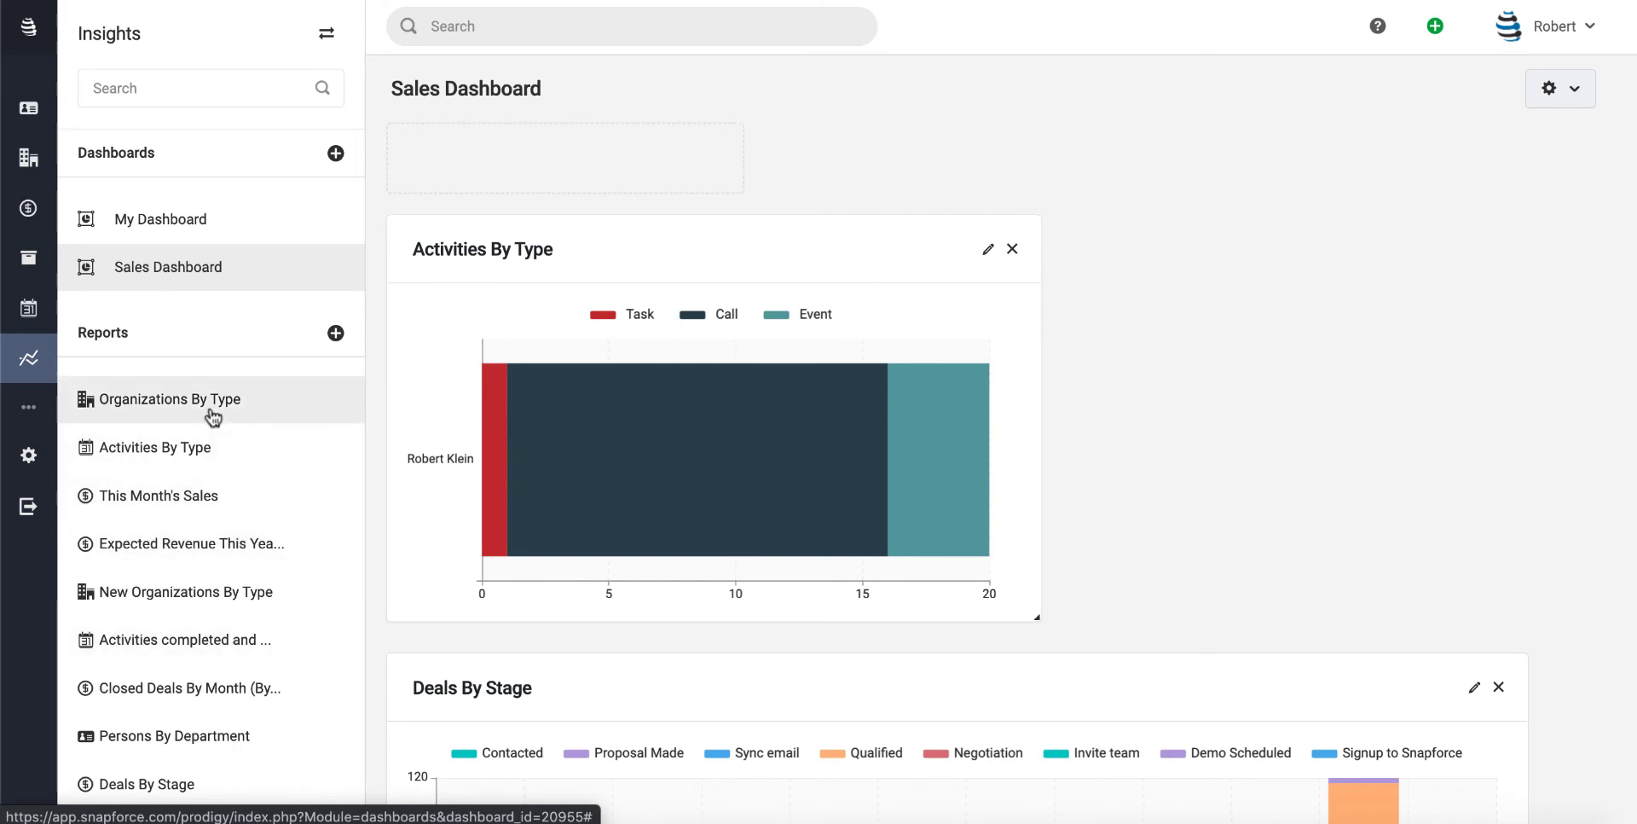
pyautogui.moveTo(1062, 130)
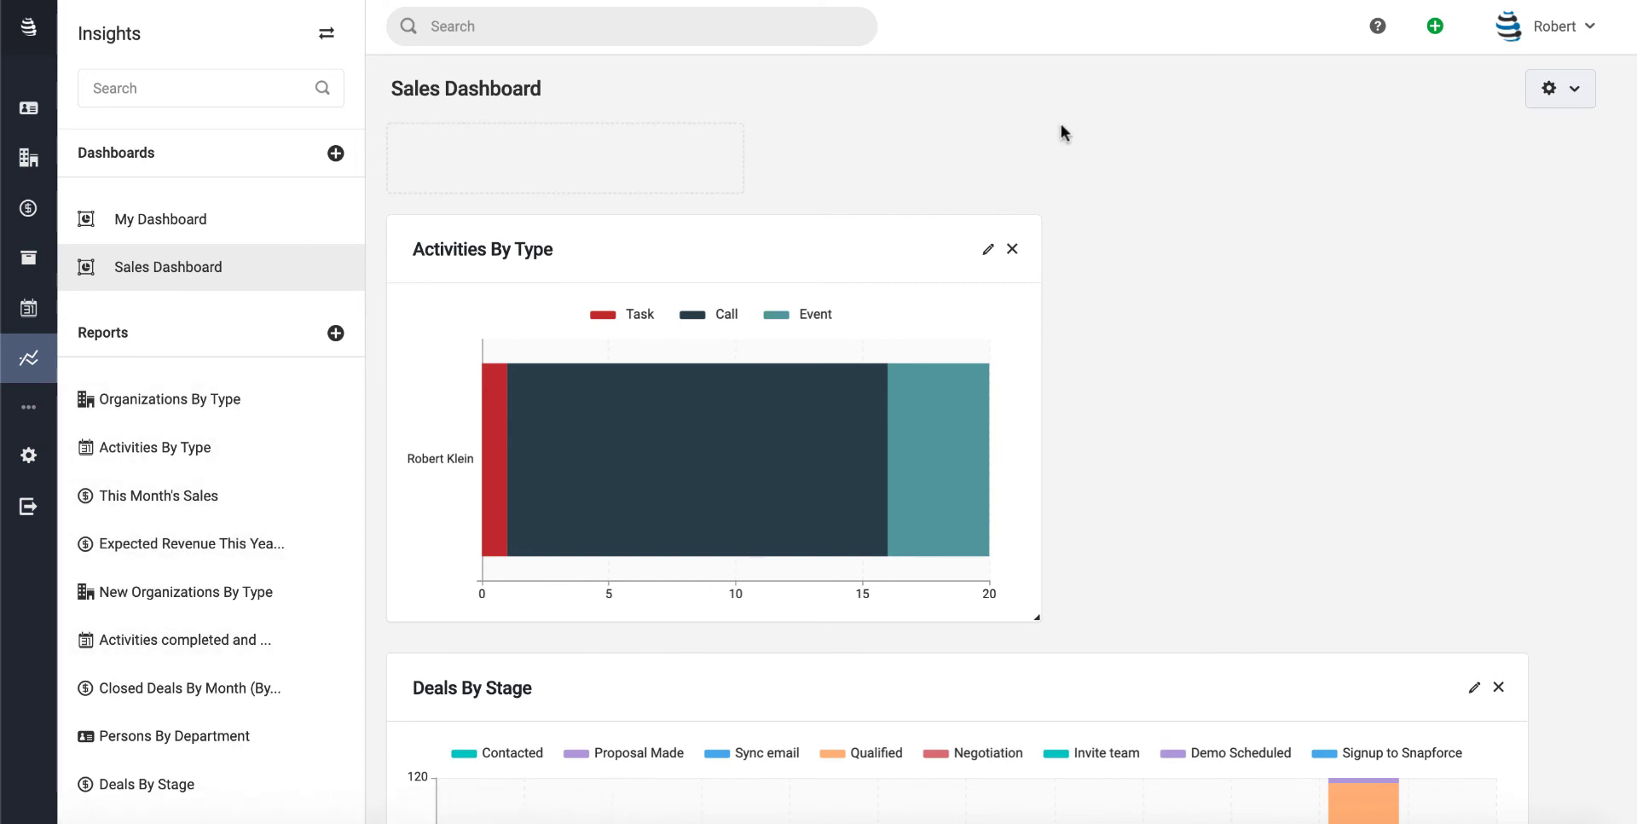
pyautogui.moveTo(296, 329)
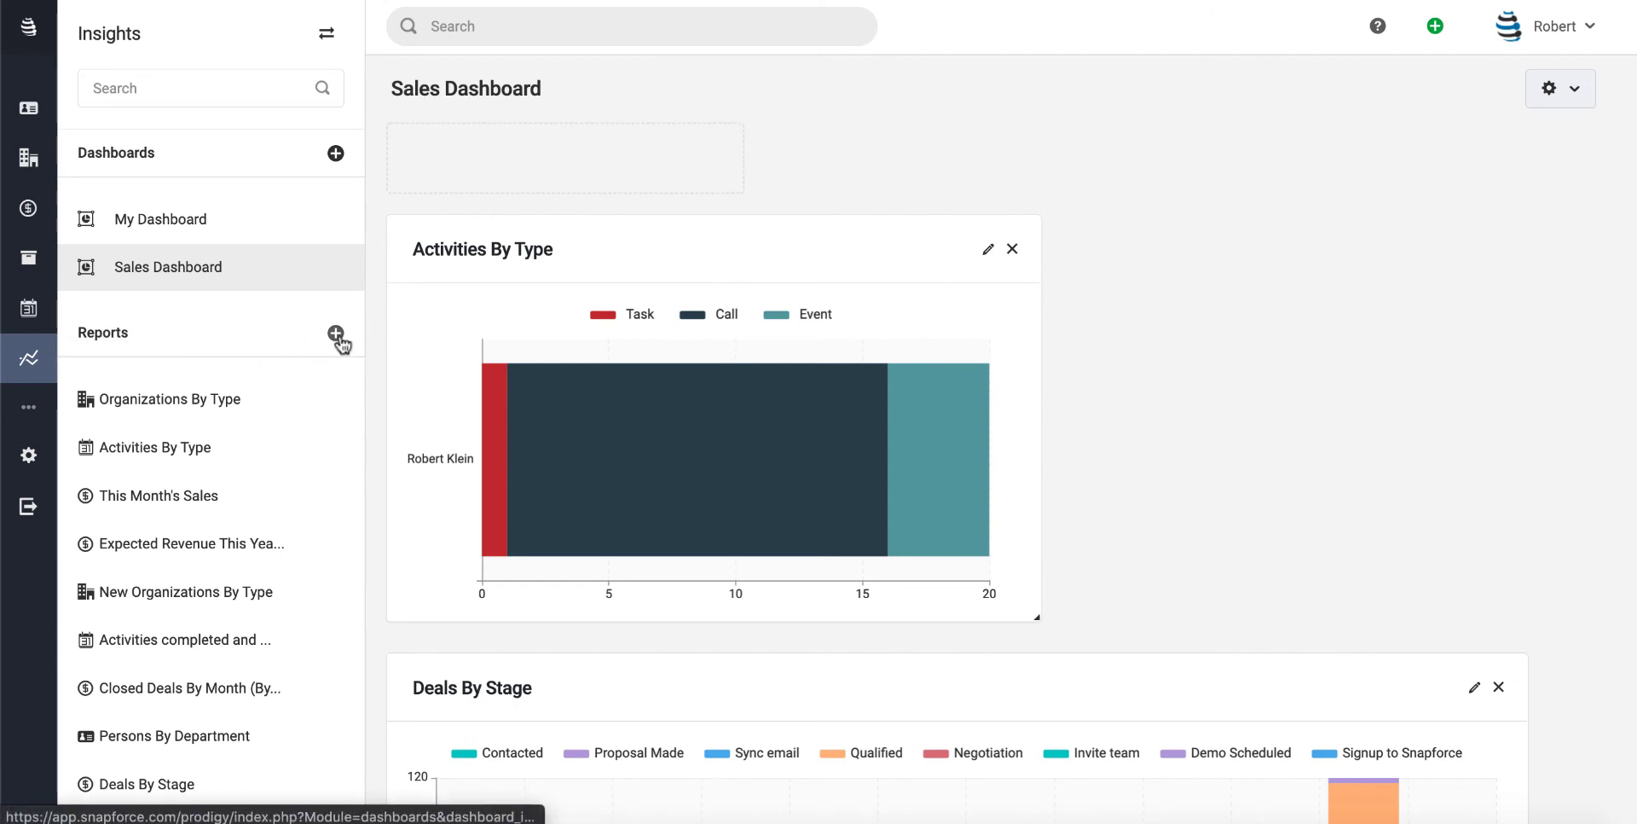
# - Start a new report named 'Deals By Pipelines' on the Deals module and continue
pyautogui.click(335, 334)
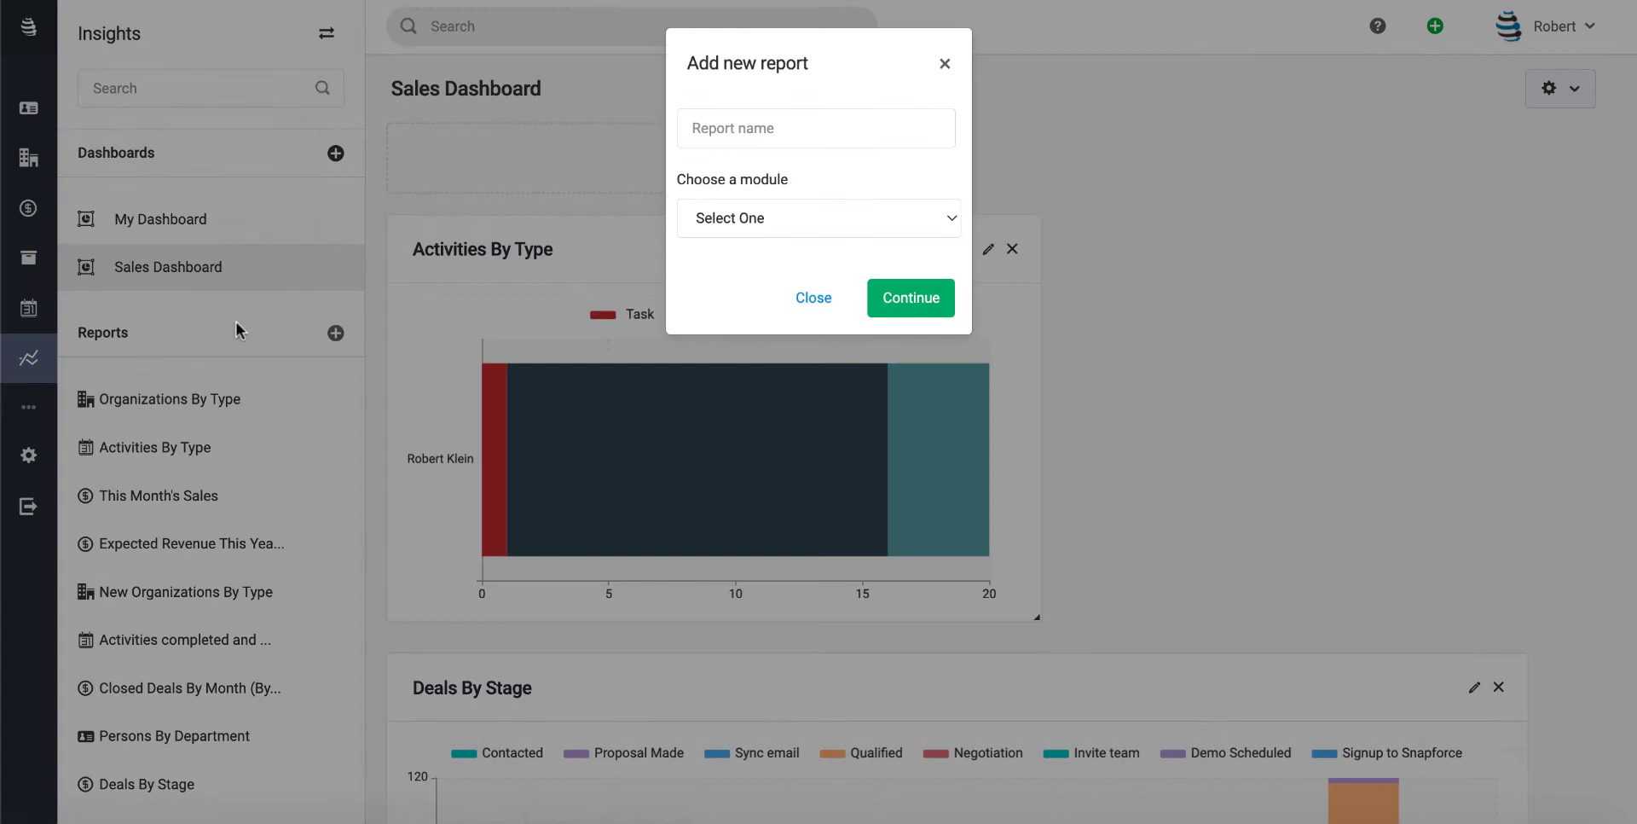
pyautogui.click(816, 128)
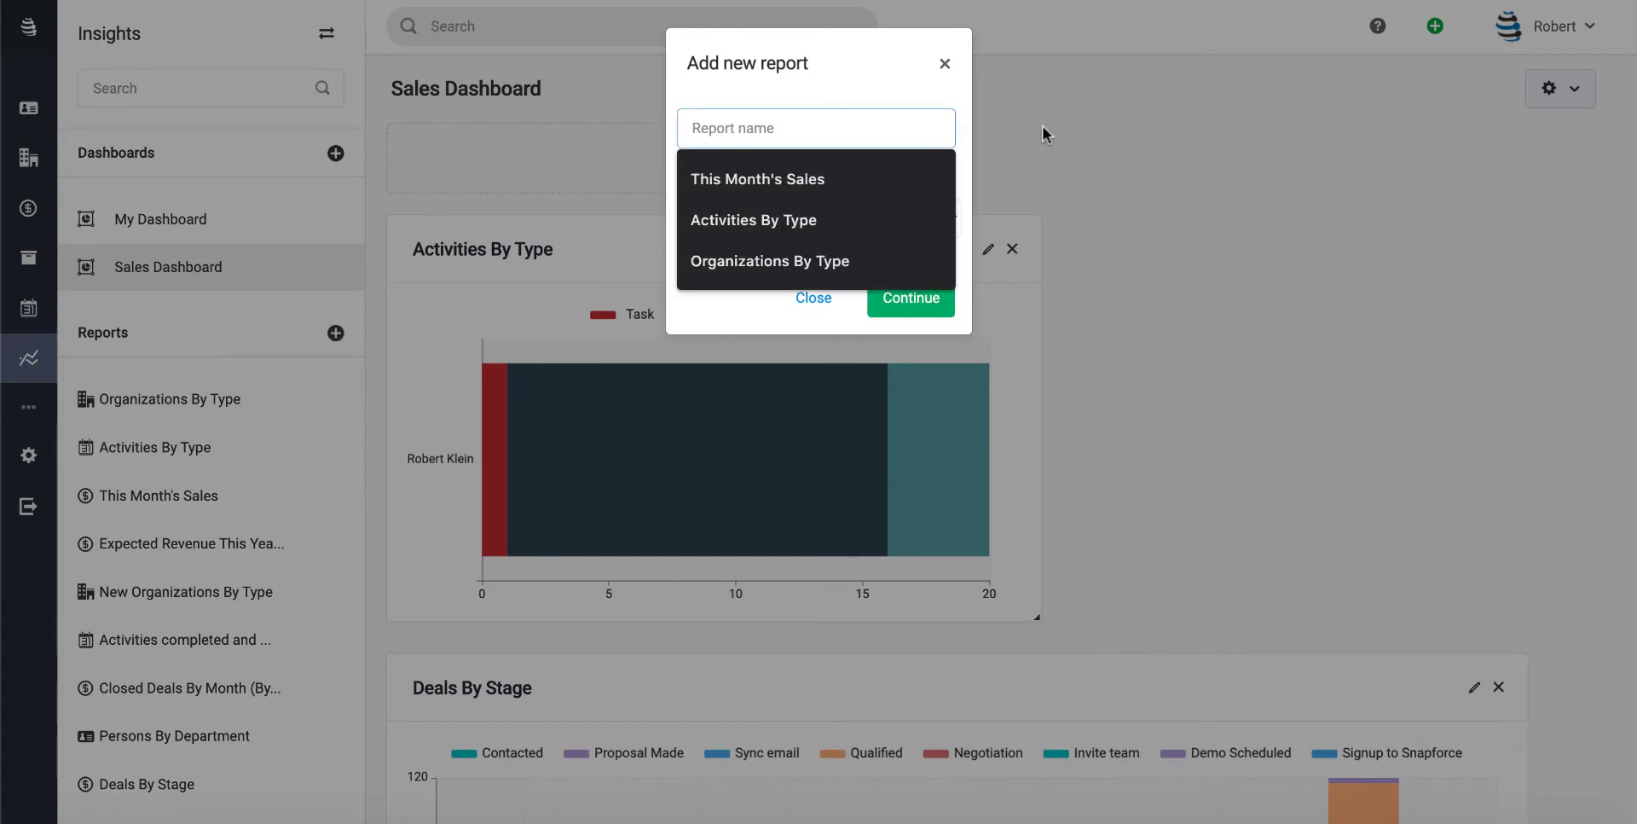
pyautogui.write('Deals By Pipelines')
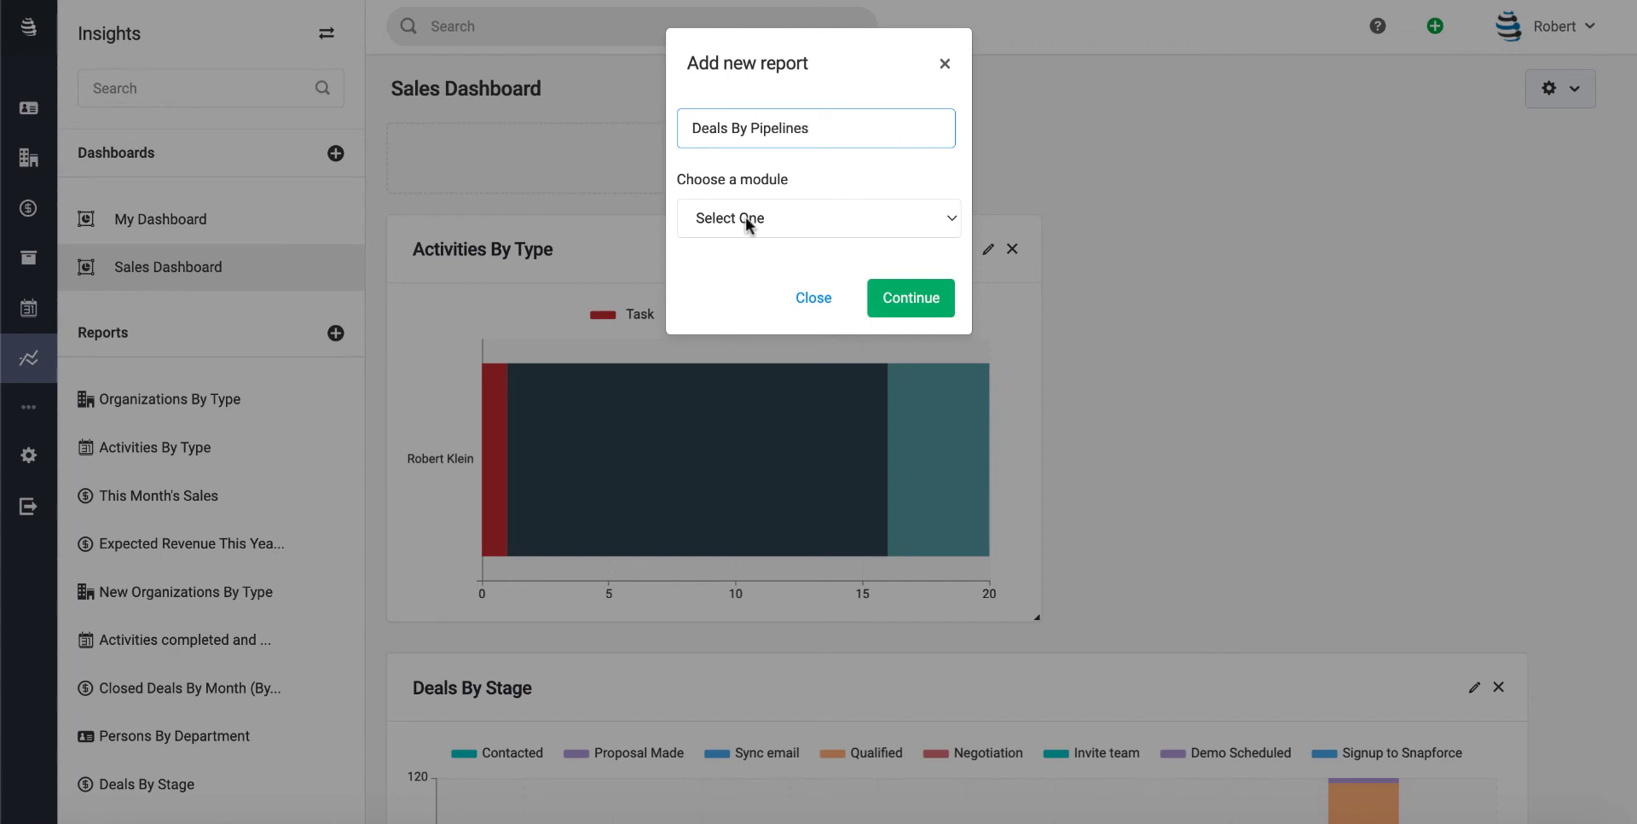
pyautogui.click(818, 218)
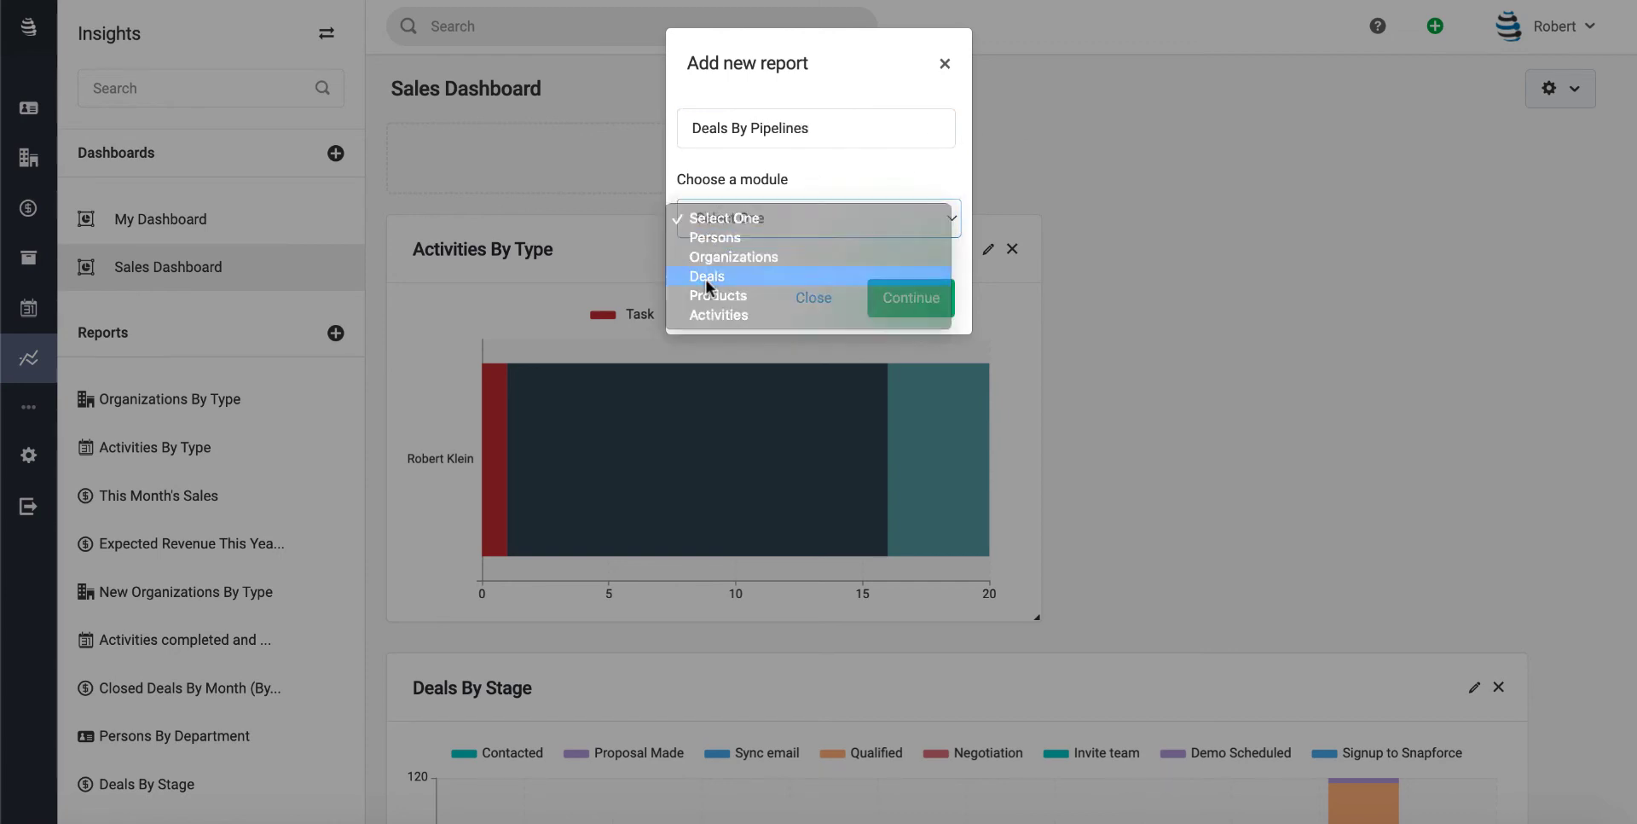
pyautogui.click(708, 275)
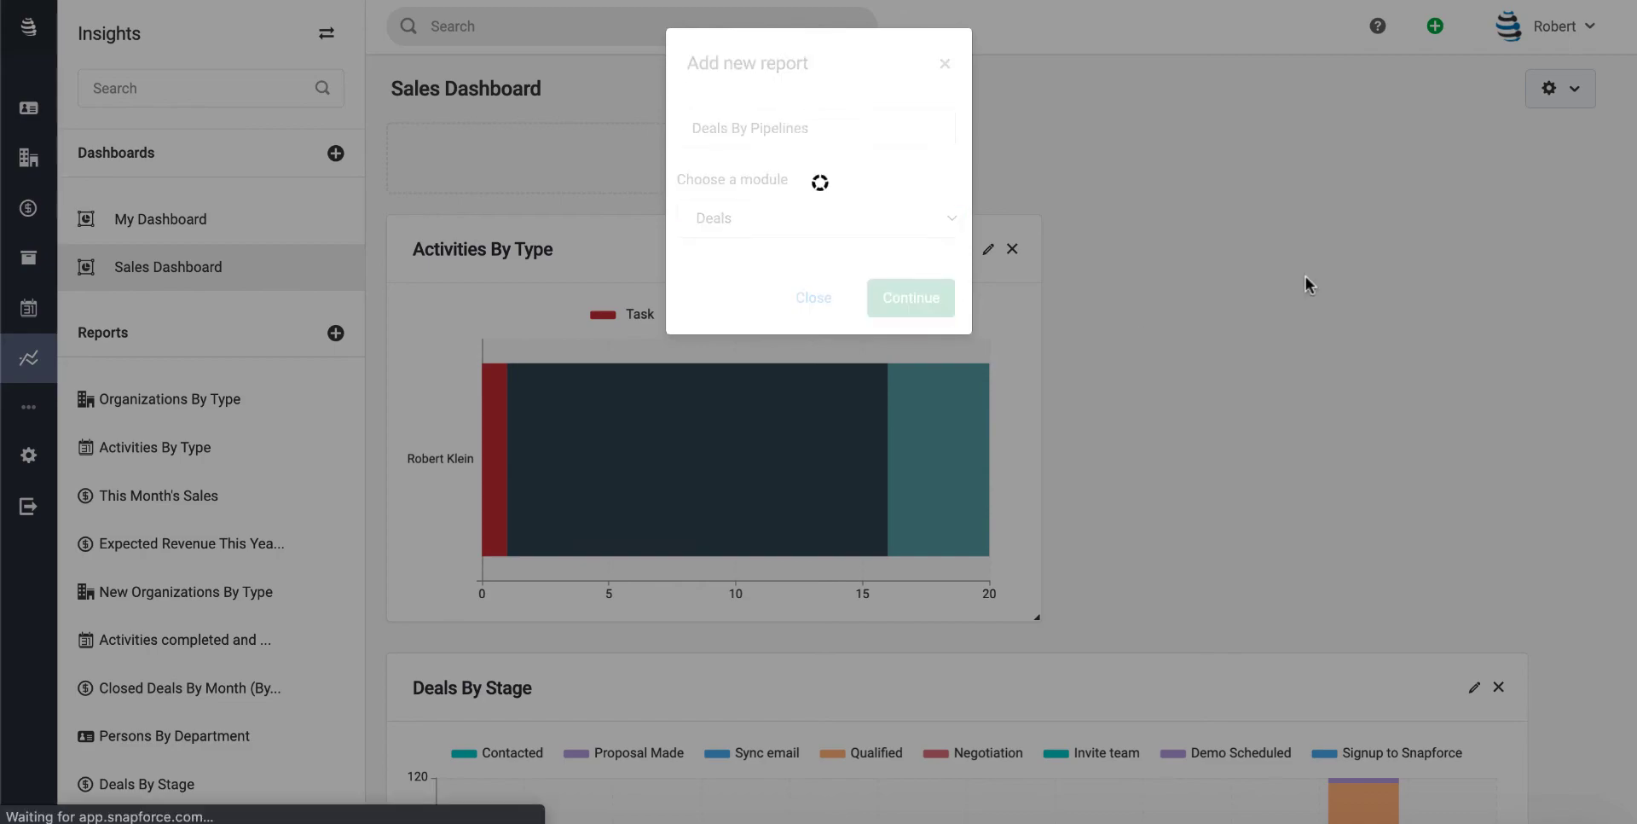
pyautogui.click(910, 298)
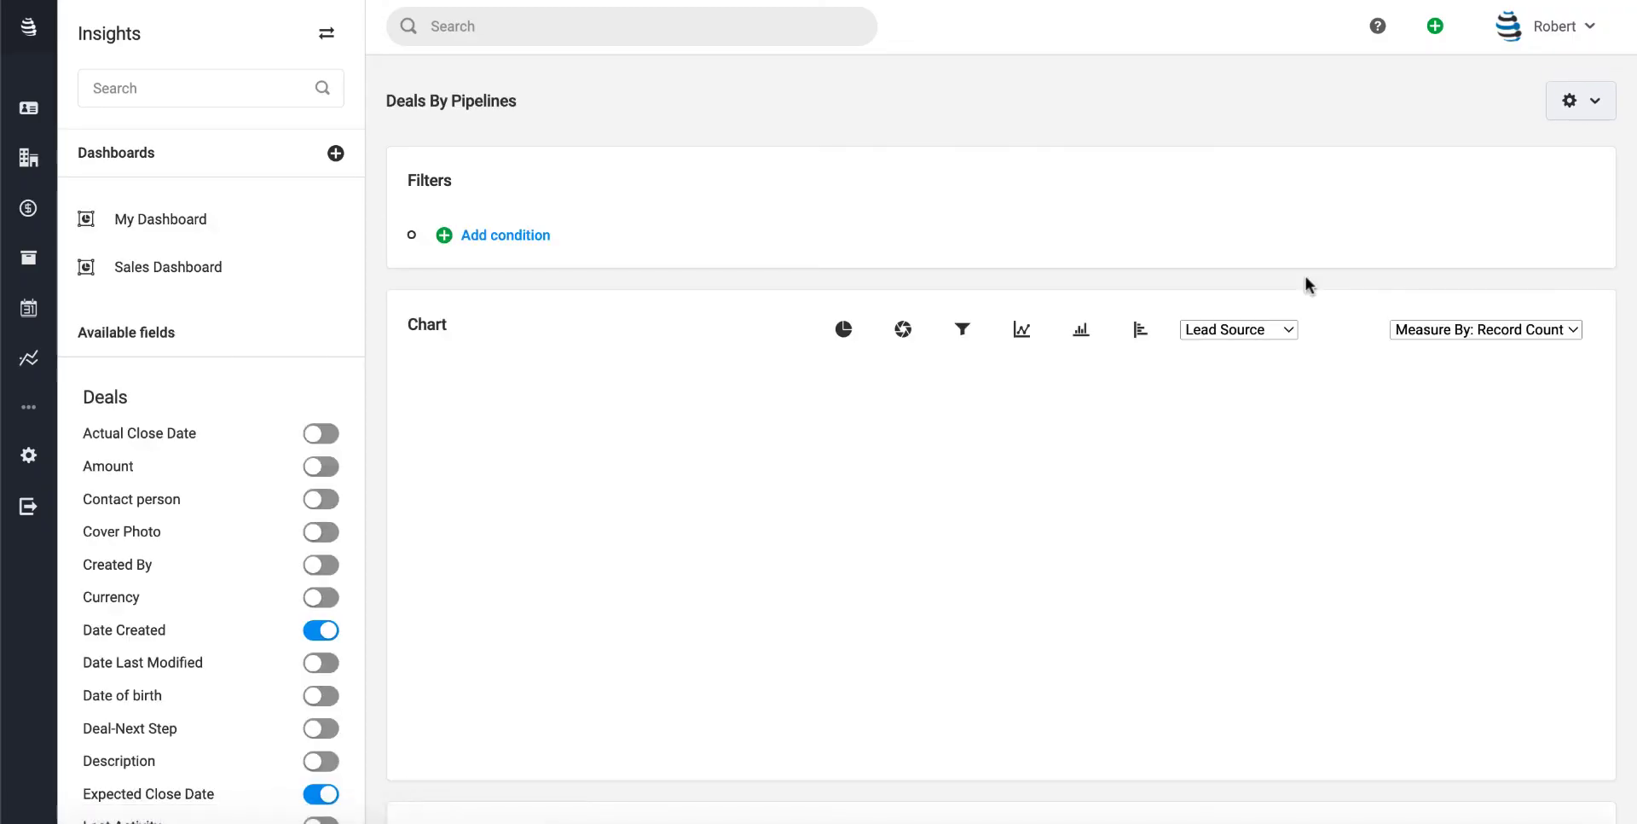
# - Segment the new report's pie chart by Pipeline
pyautogui.scroll(-3)
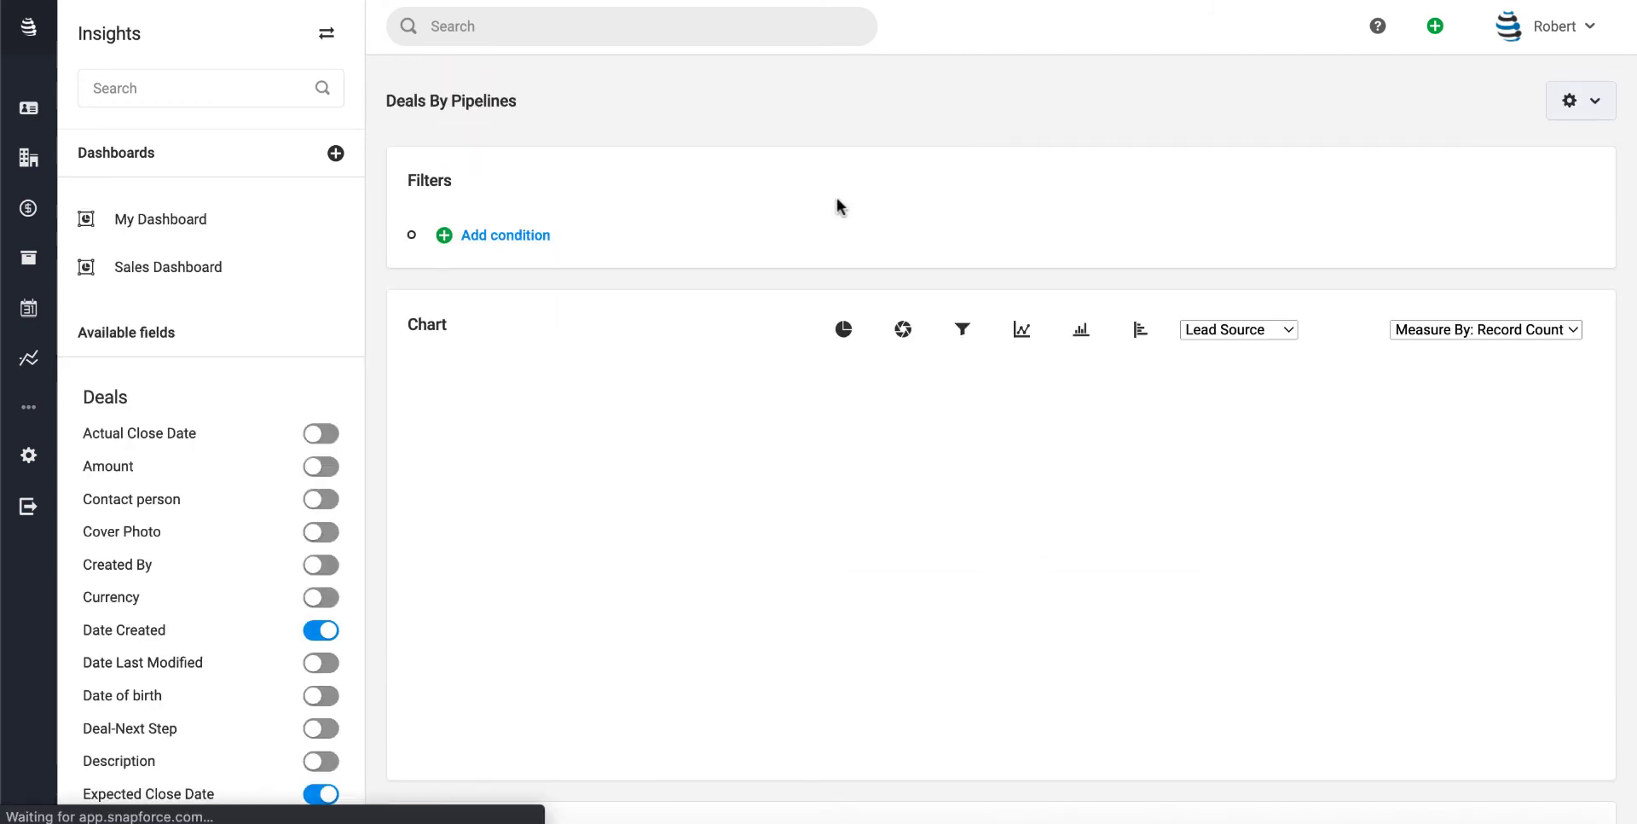
pyautogui.scroll(-3)
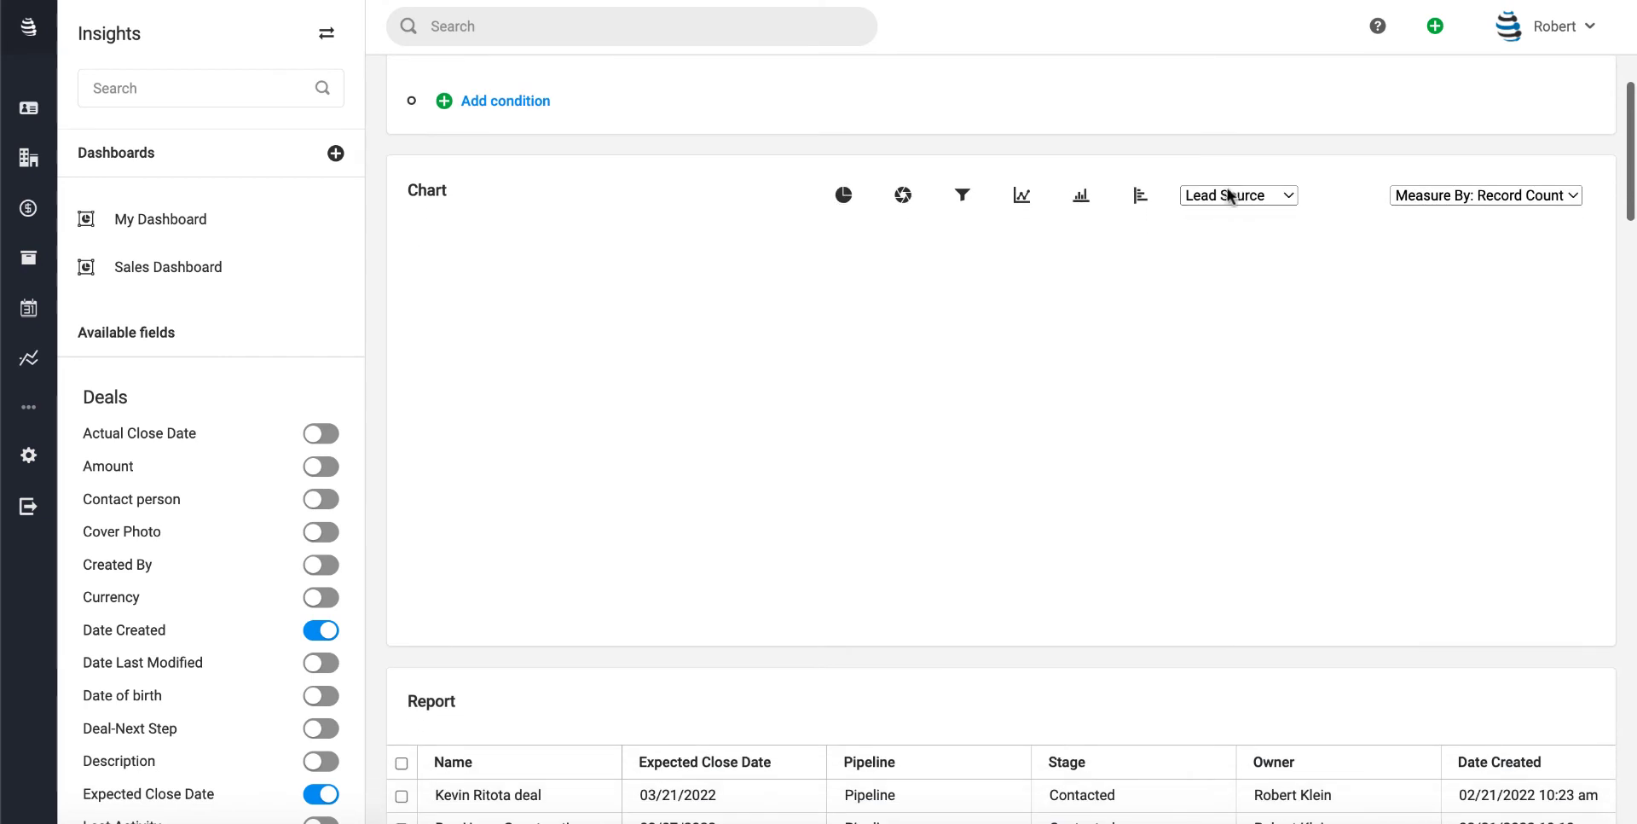
pyautogui.click(1238, 195)
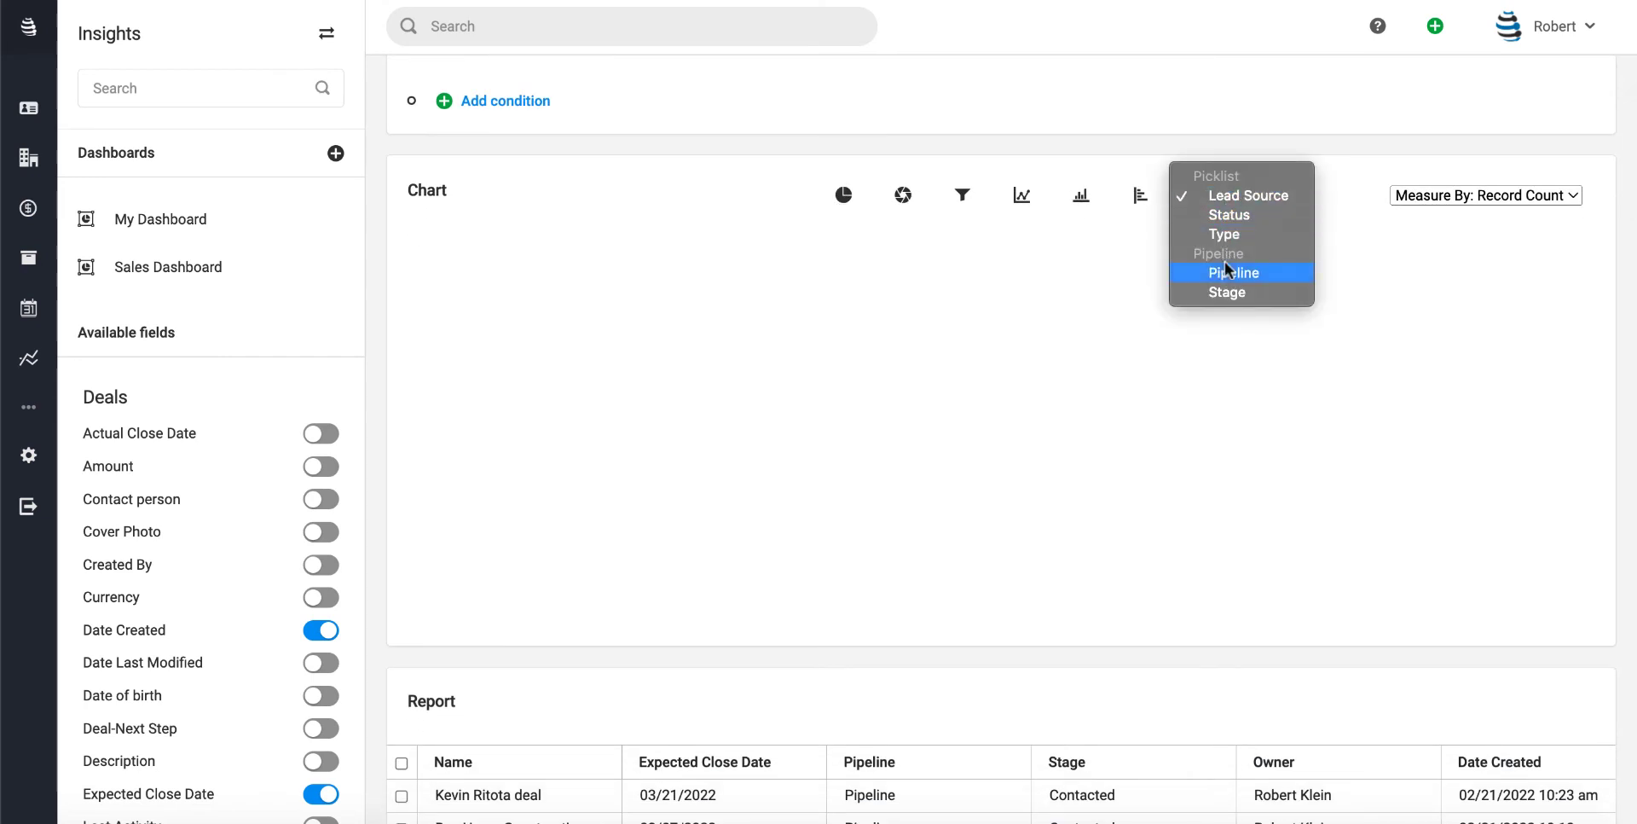
pyautogui.click(1232, 273)
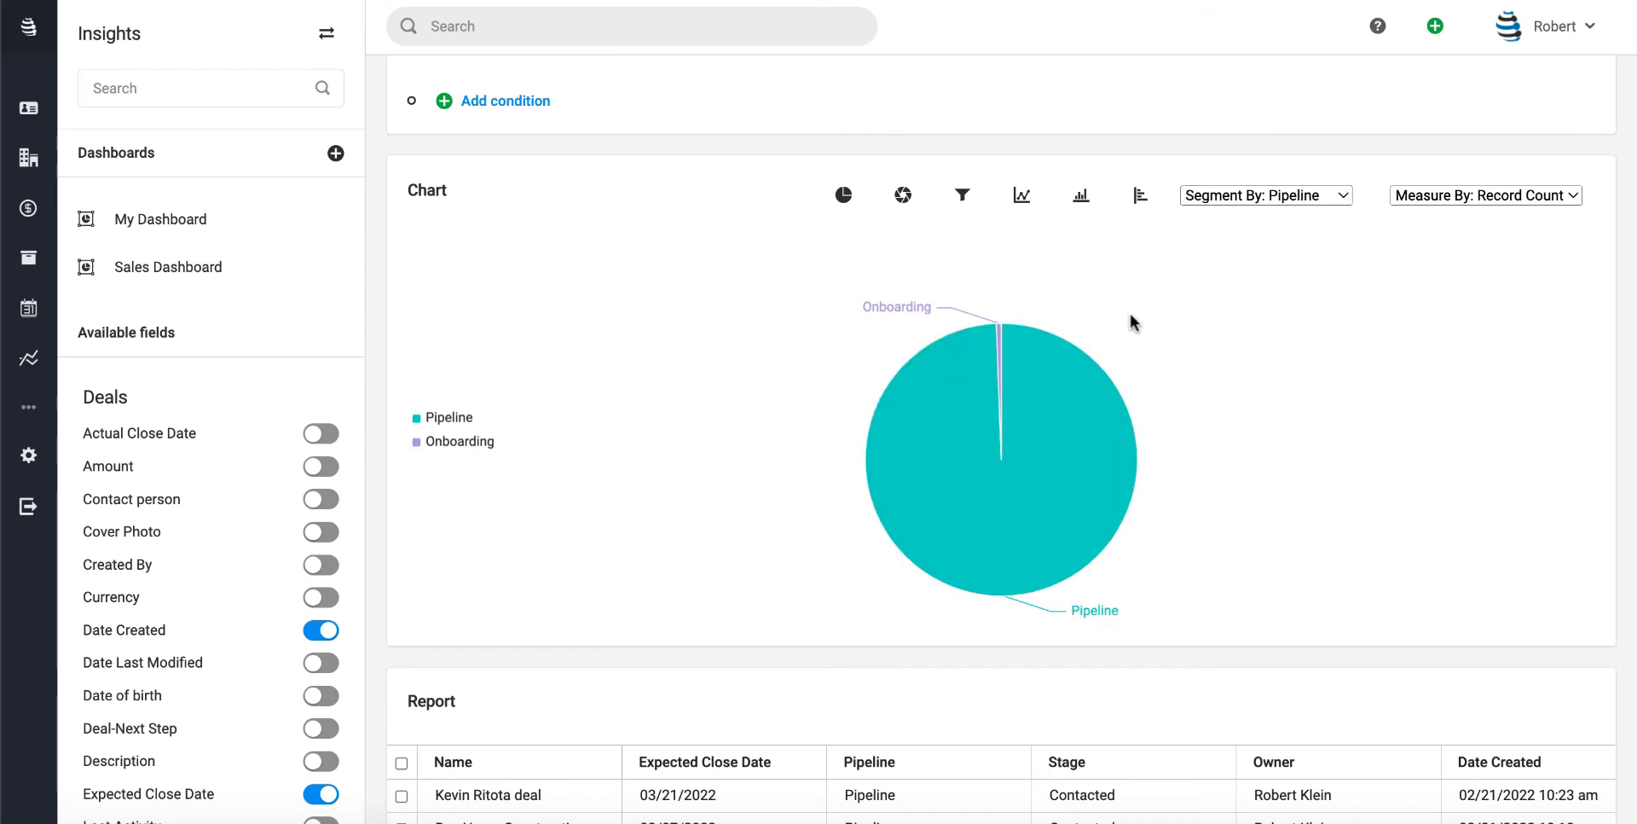
pyautogui.moveTo(1031, 395)
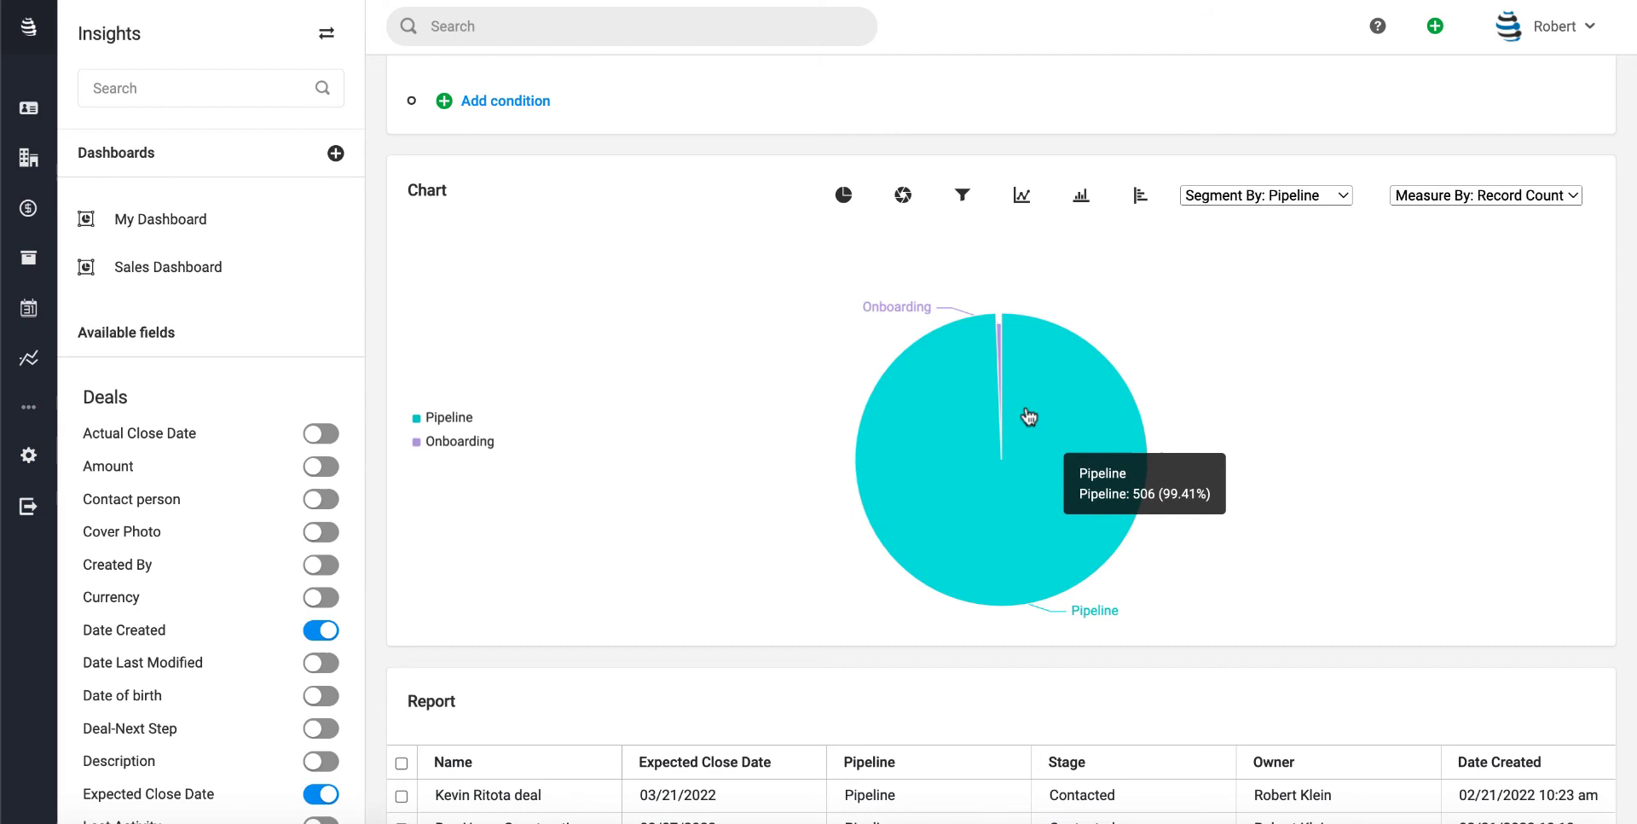
pyautogui.moveTo(999, 350)
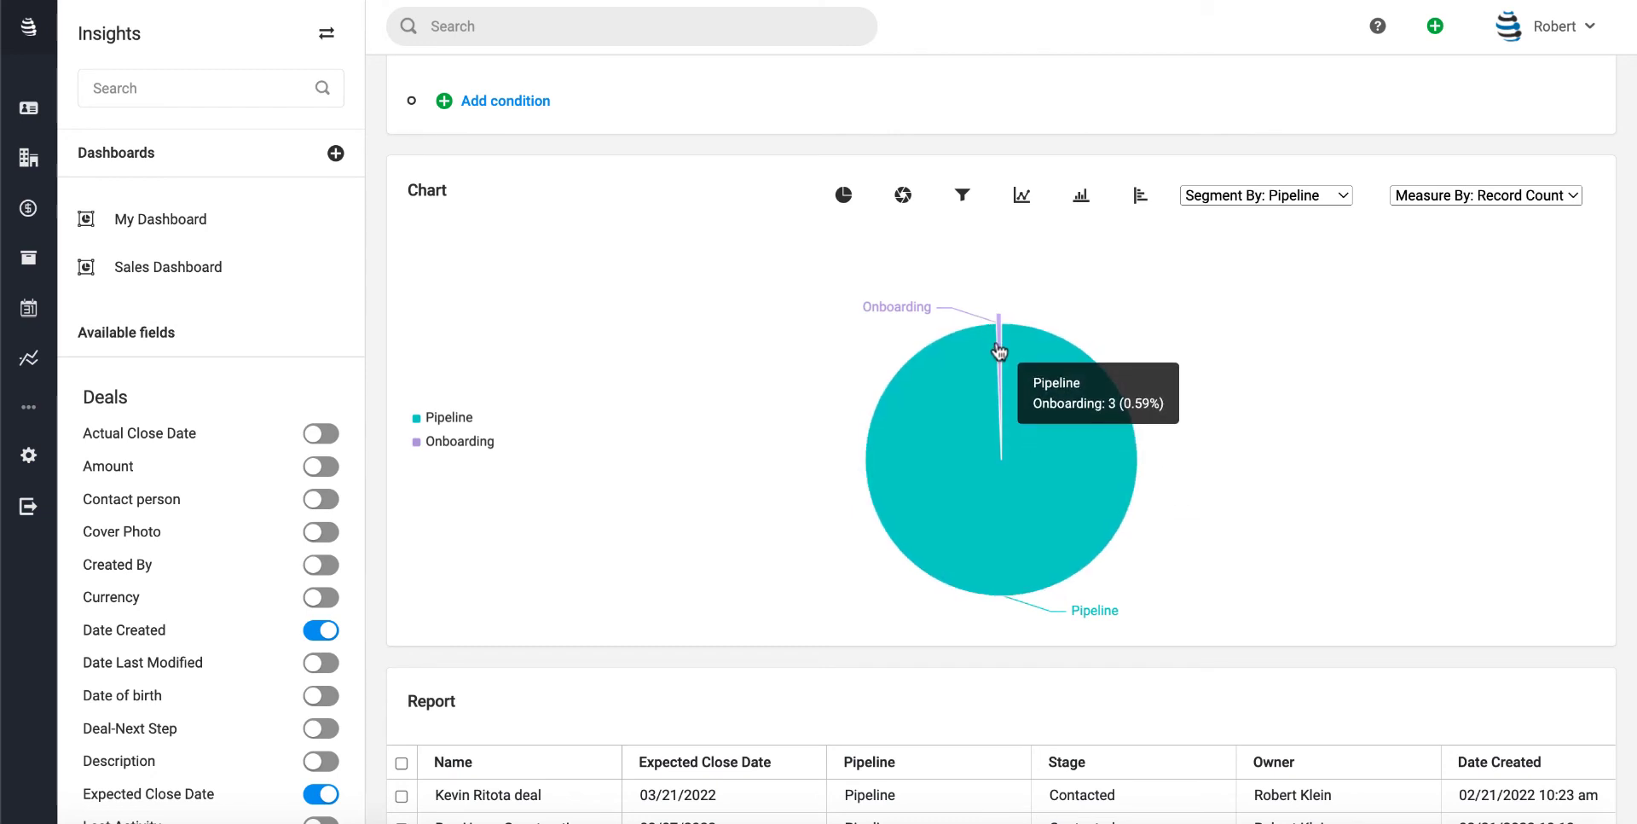
pyautogui.moveTo(1334, 312)
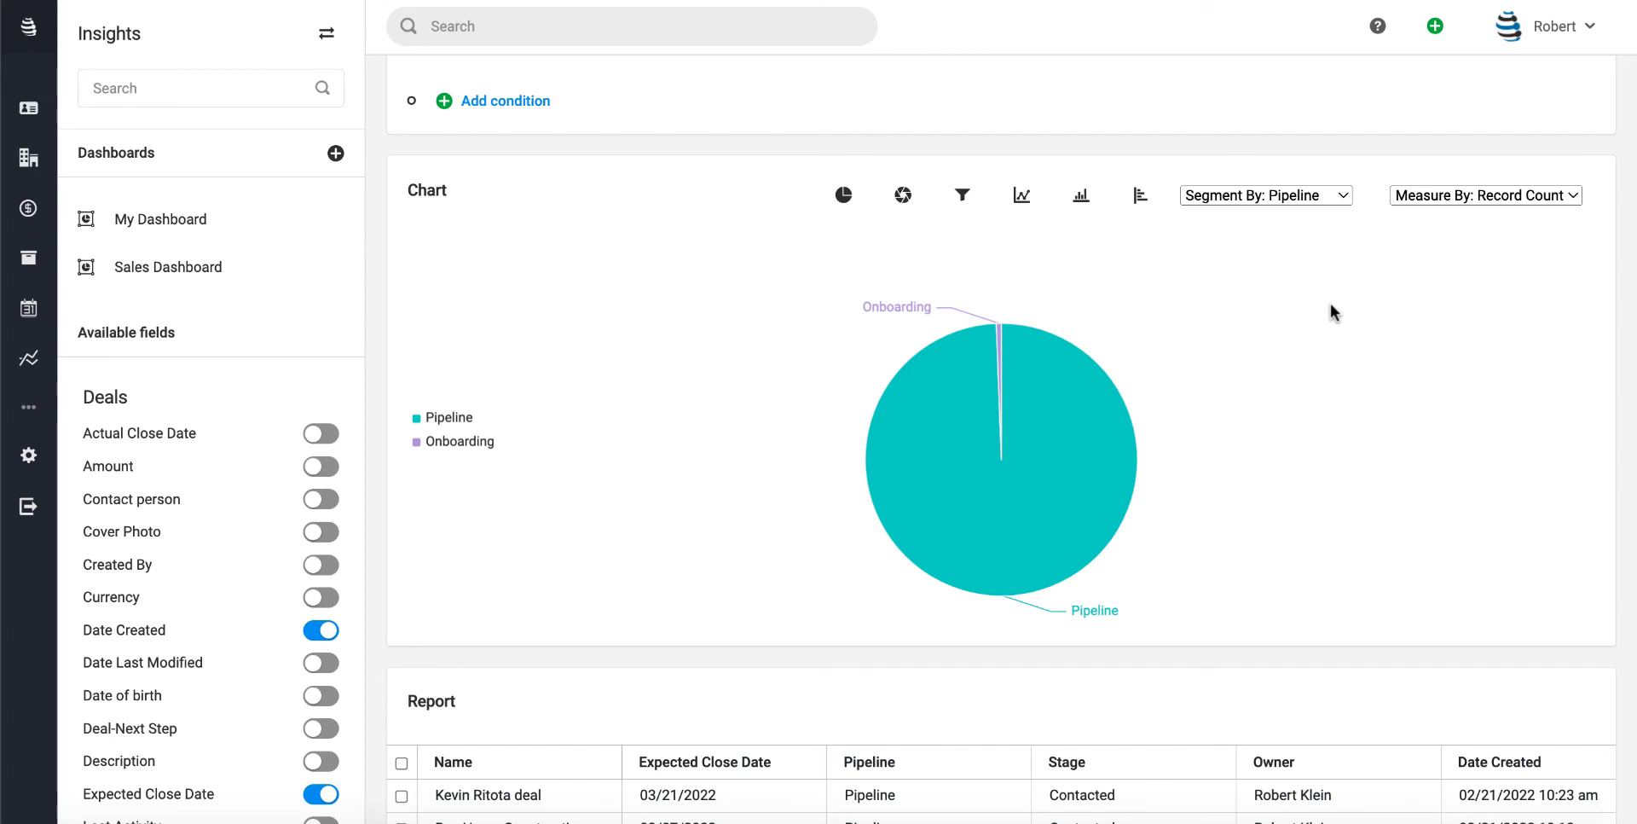
pyautogui.moveTo(1263, 282)
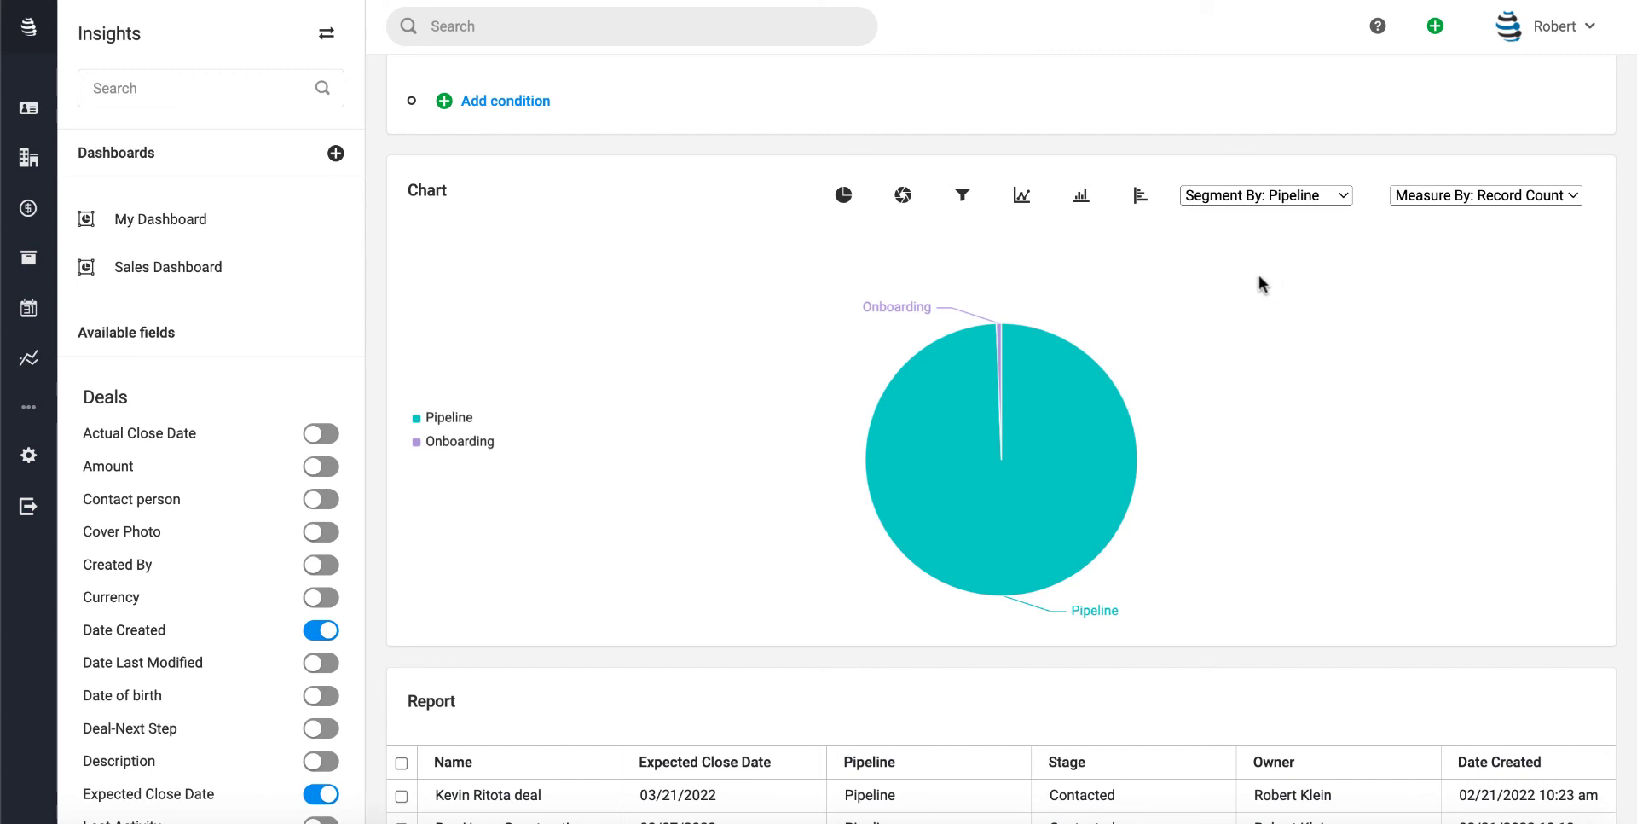
# - Set the Deals By Pipelines pie to measure by Amount instead of record count
pyautogui.click(1266, 195)
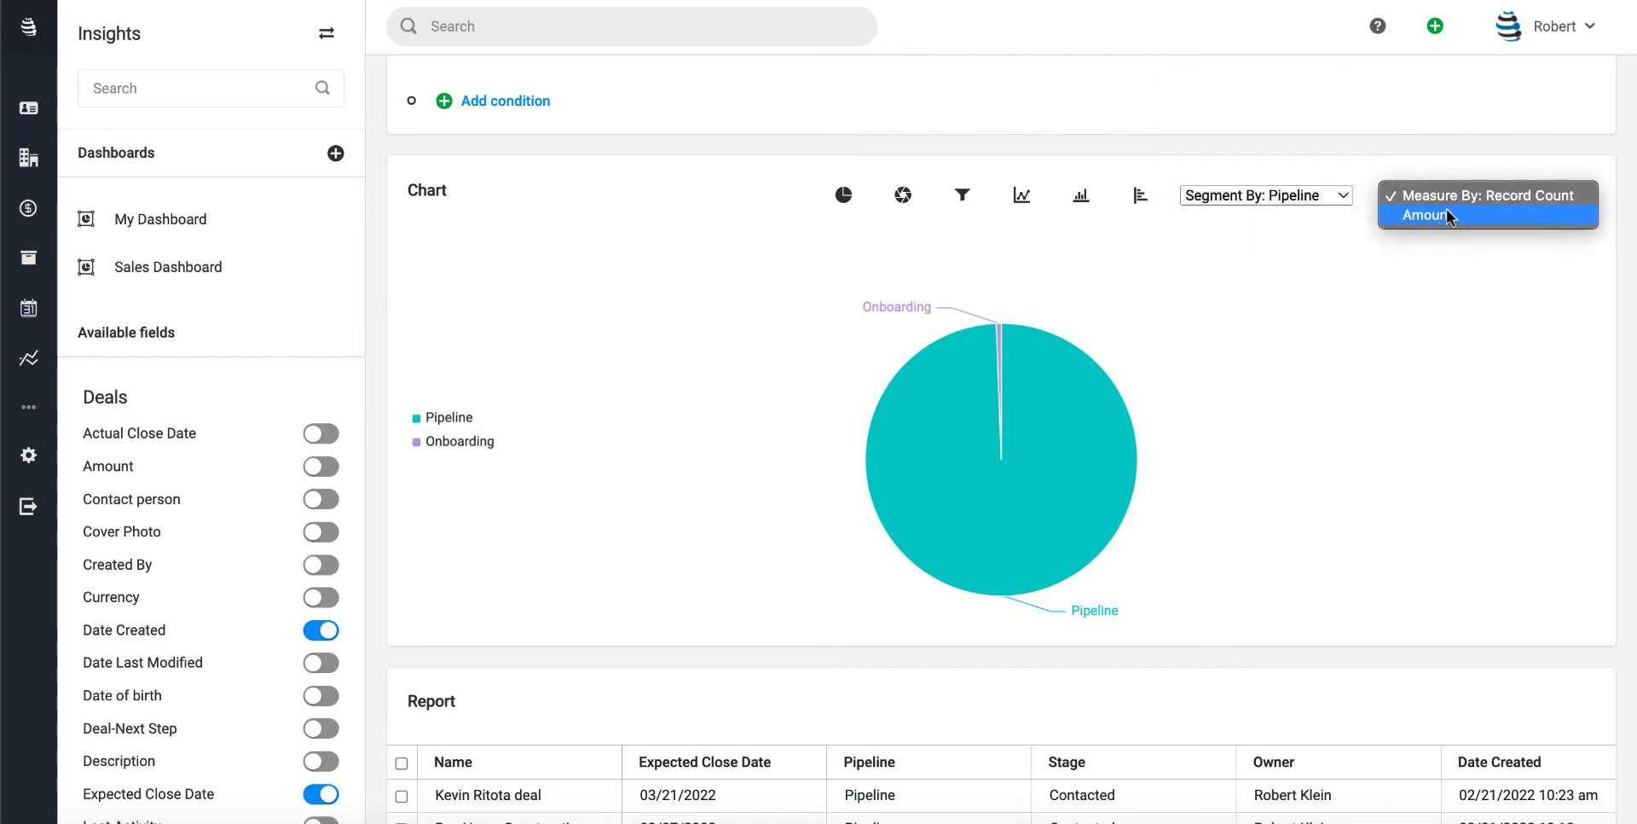
pyautogui.click(1423, 215)
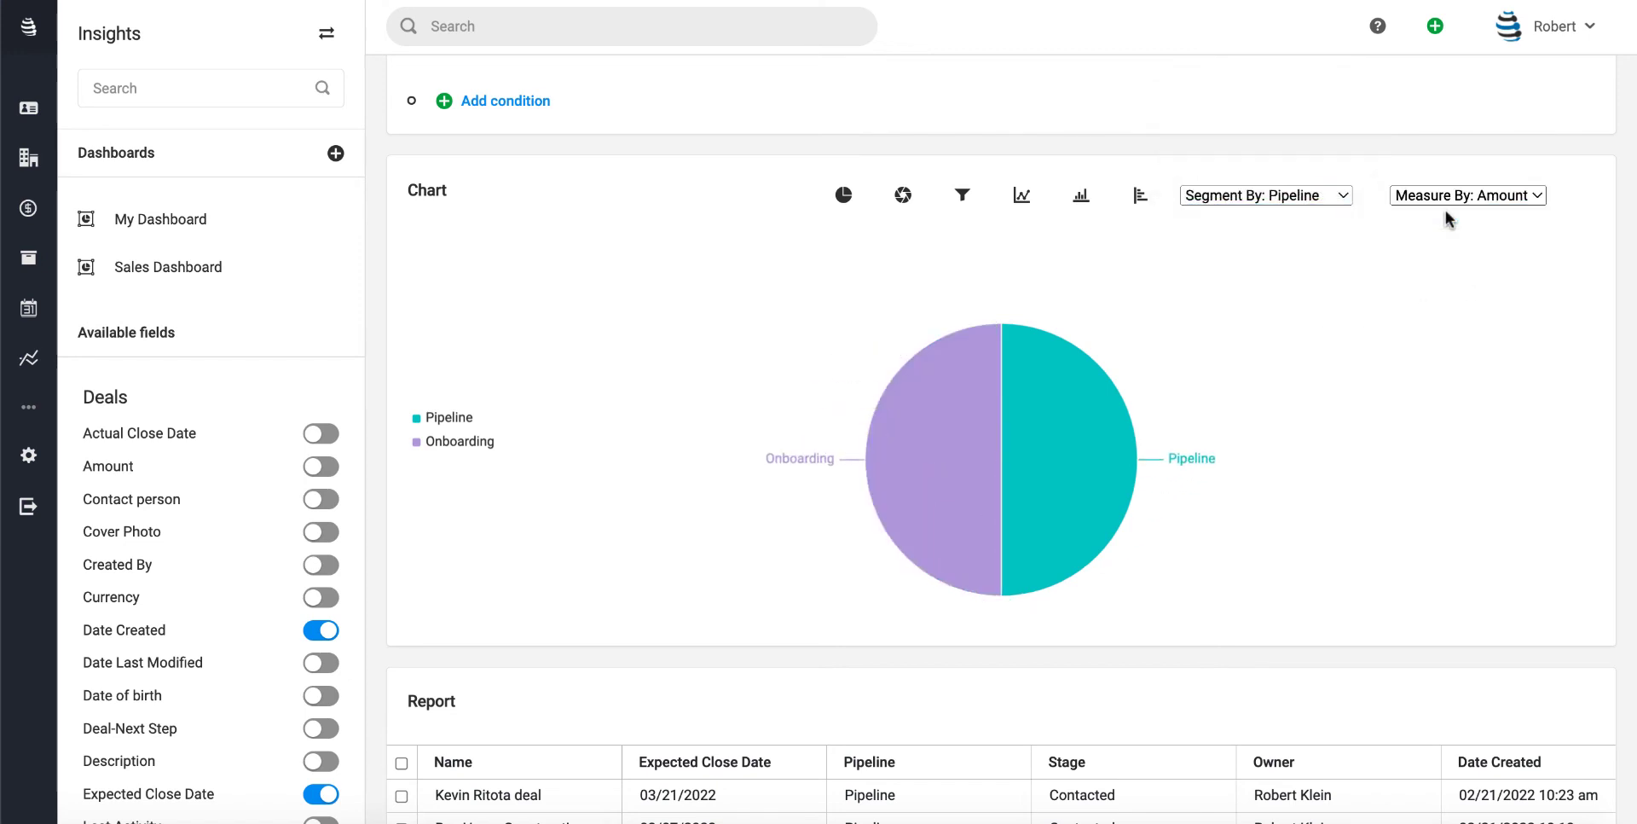
pyautogui.moveTo(950, 466)
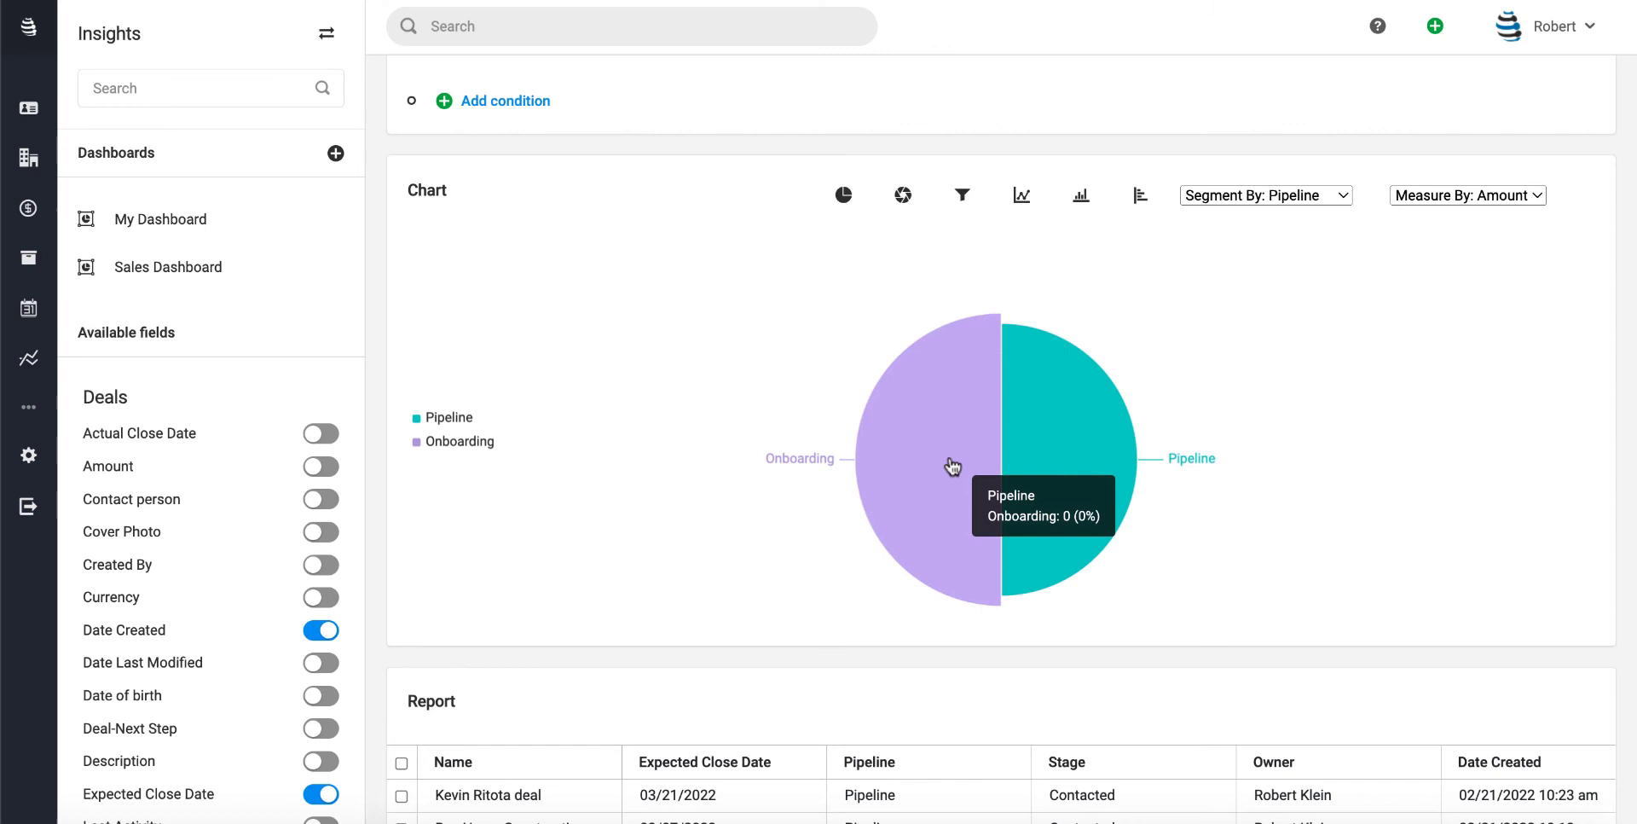
pyautogui.moveTo(1250, 333)
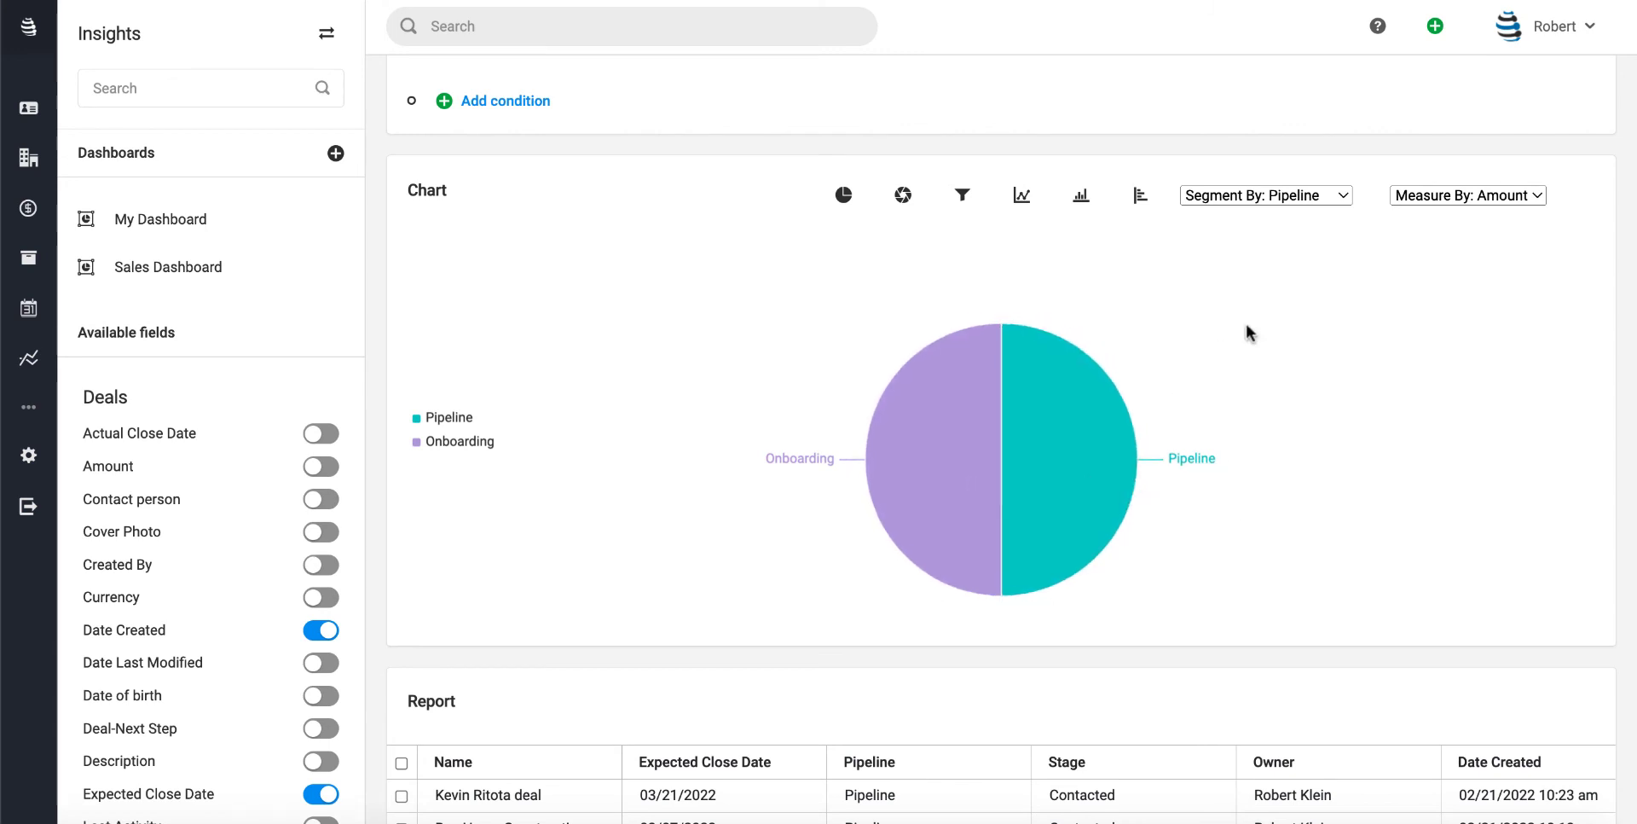
pyautogui.moveTo(1257, 208)
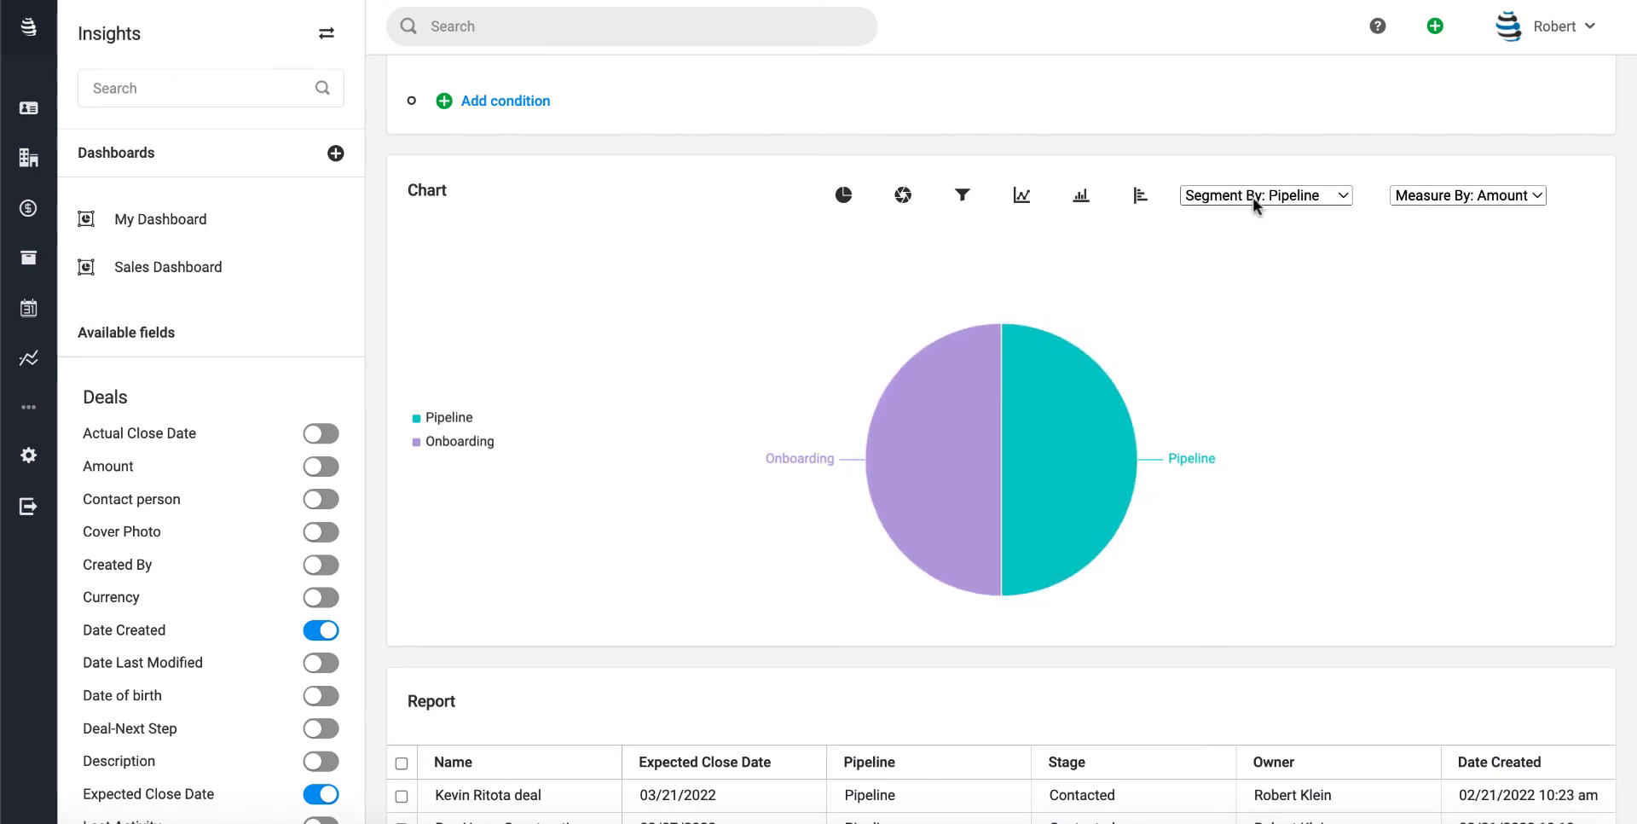
pyautogui.click(1266, 196)
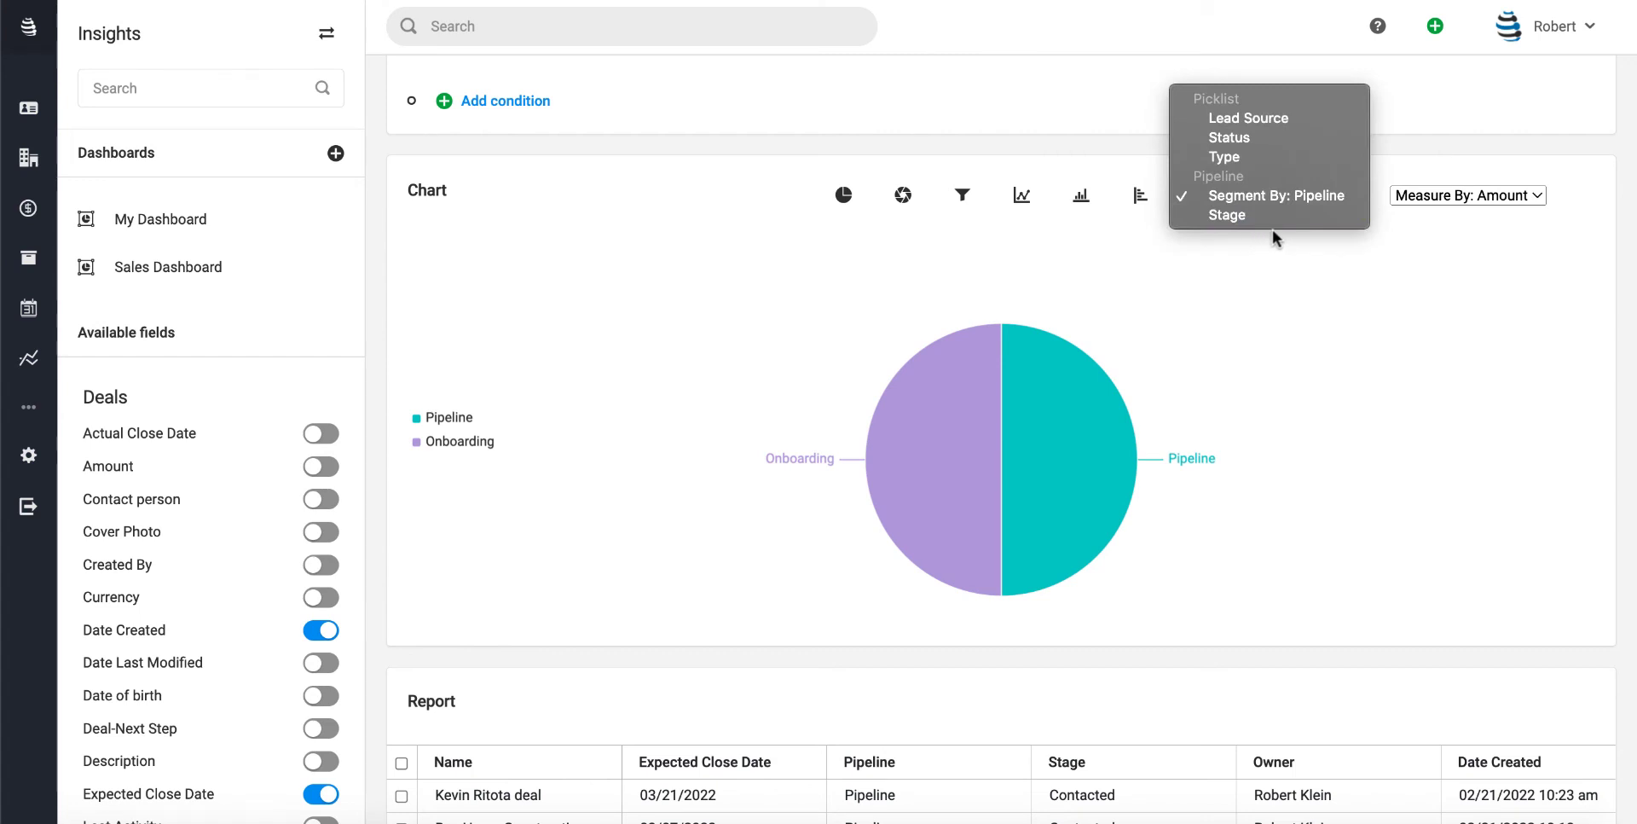
pyautogui.moveTo(1277, 215)
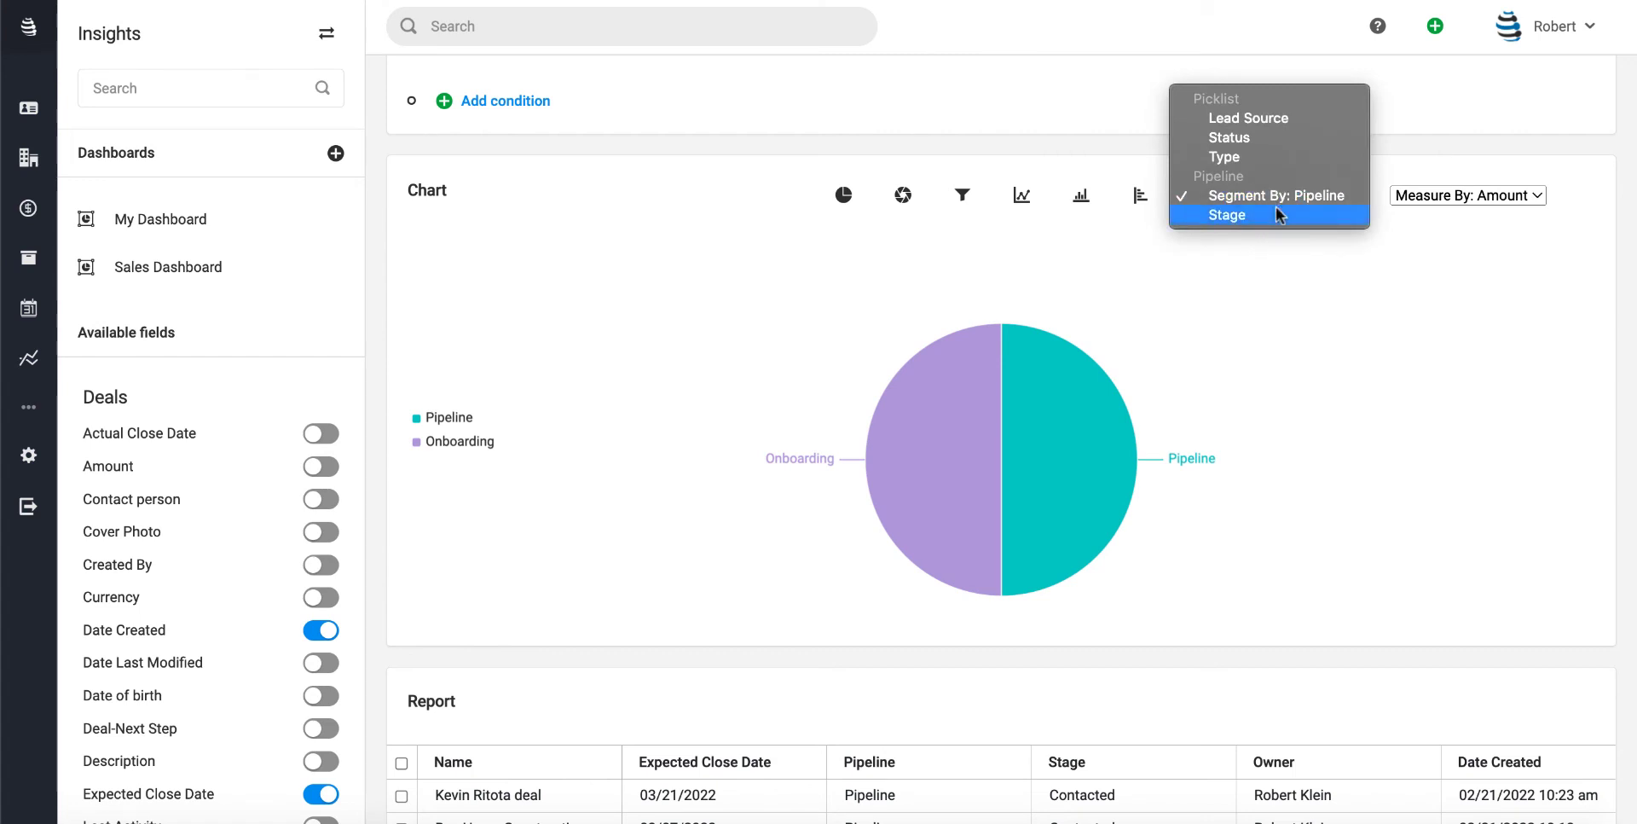
pyautogui.moveTo(1278, 123)
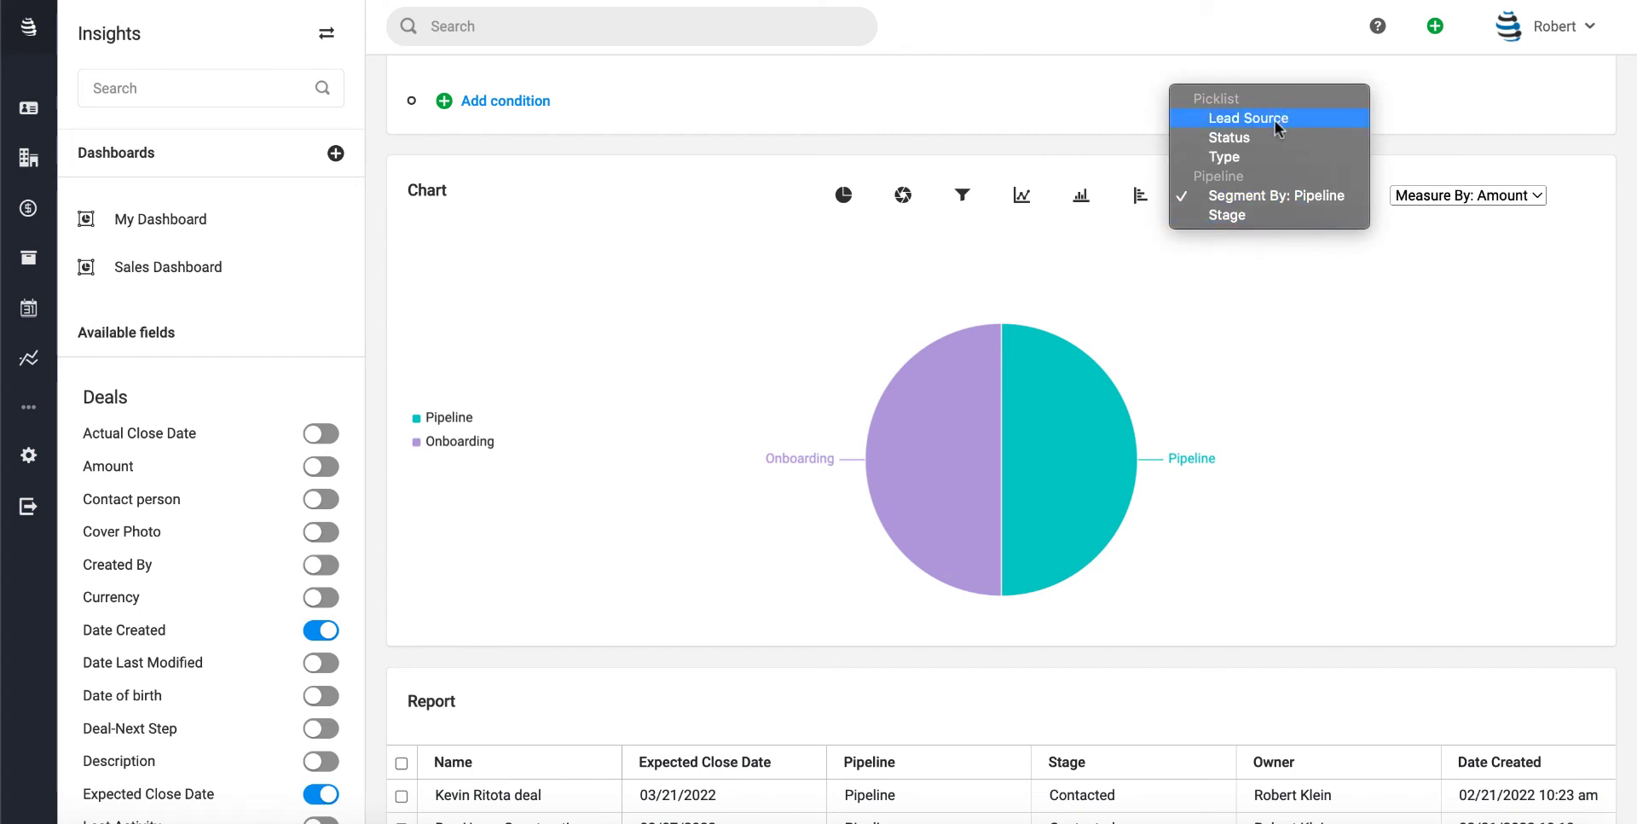
pyautogui.moveTo(1255, 140)
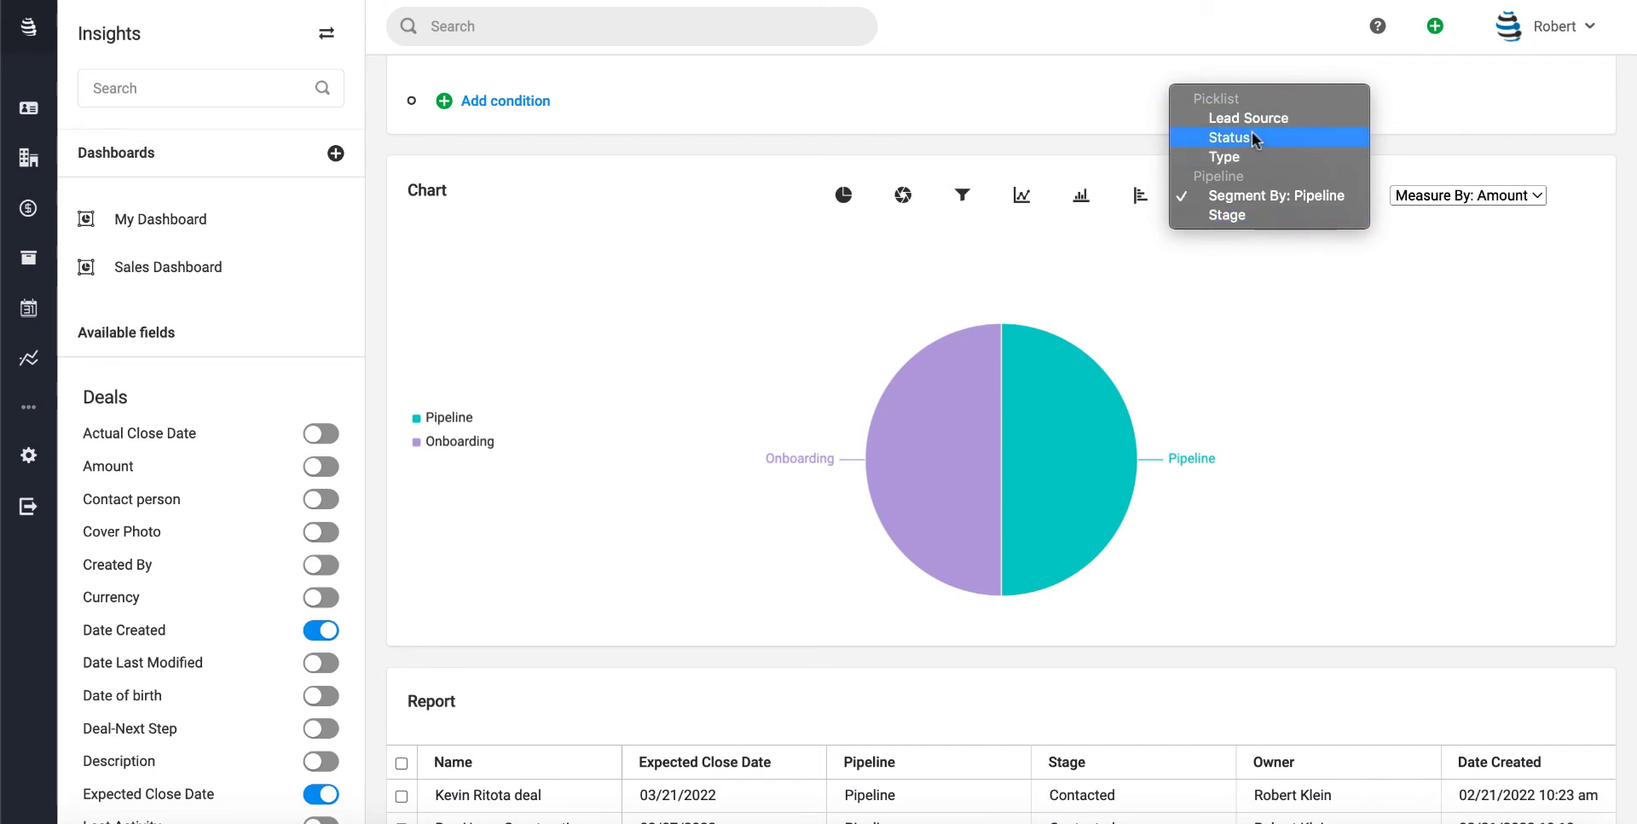
# - Segment the pie by Status into Open and Won, measured by Record Count
pyautogui.click(1228, 137)
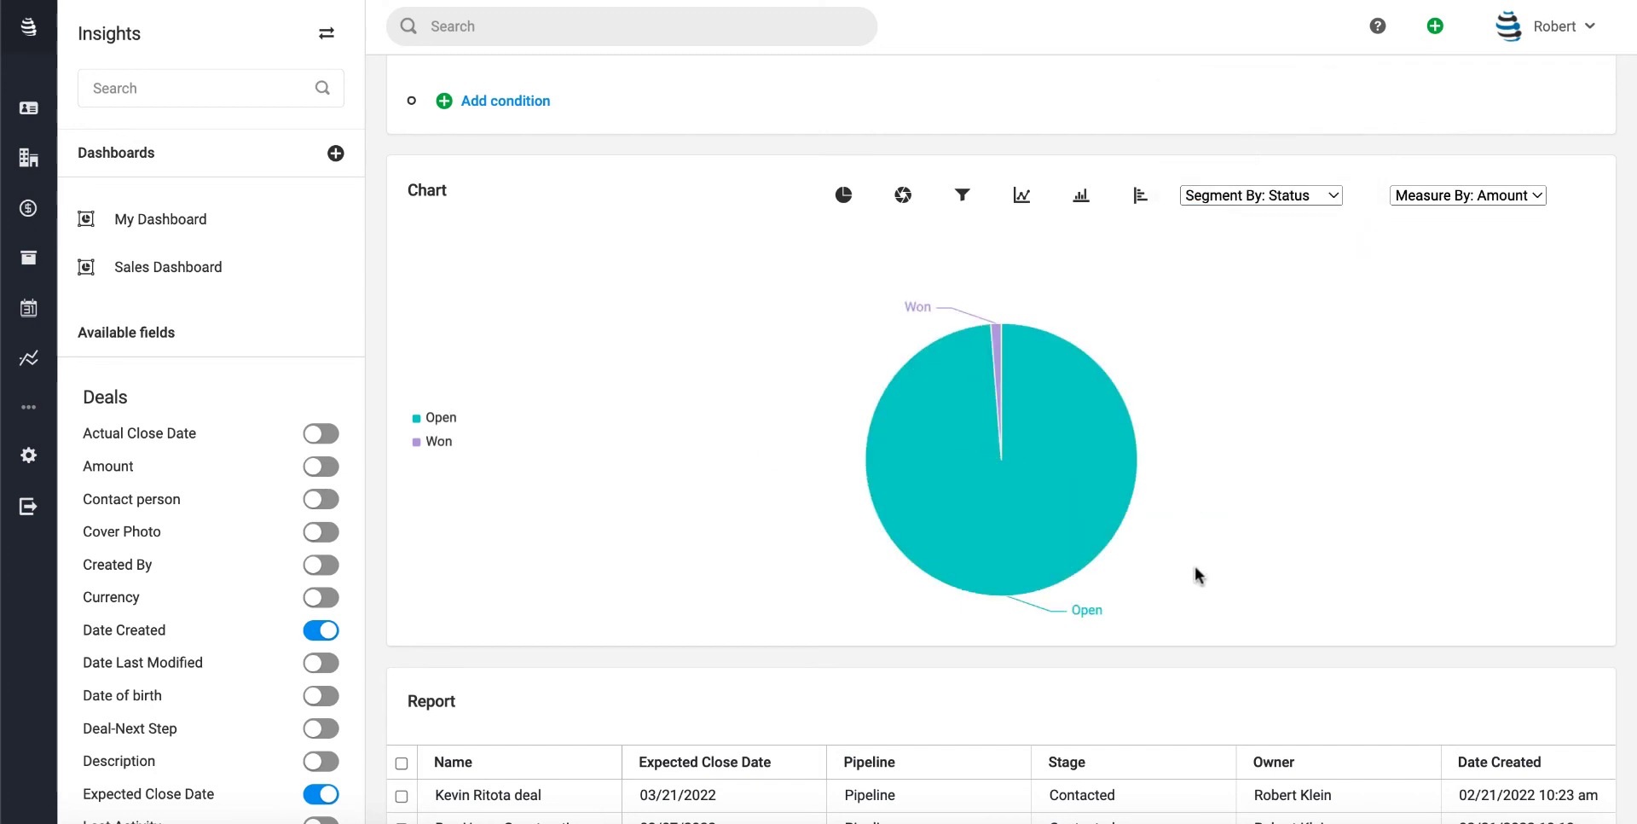
pyautogui.moveTo(1047, 423)
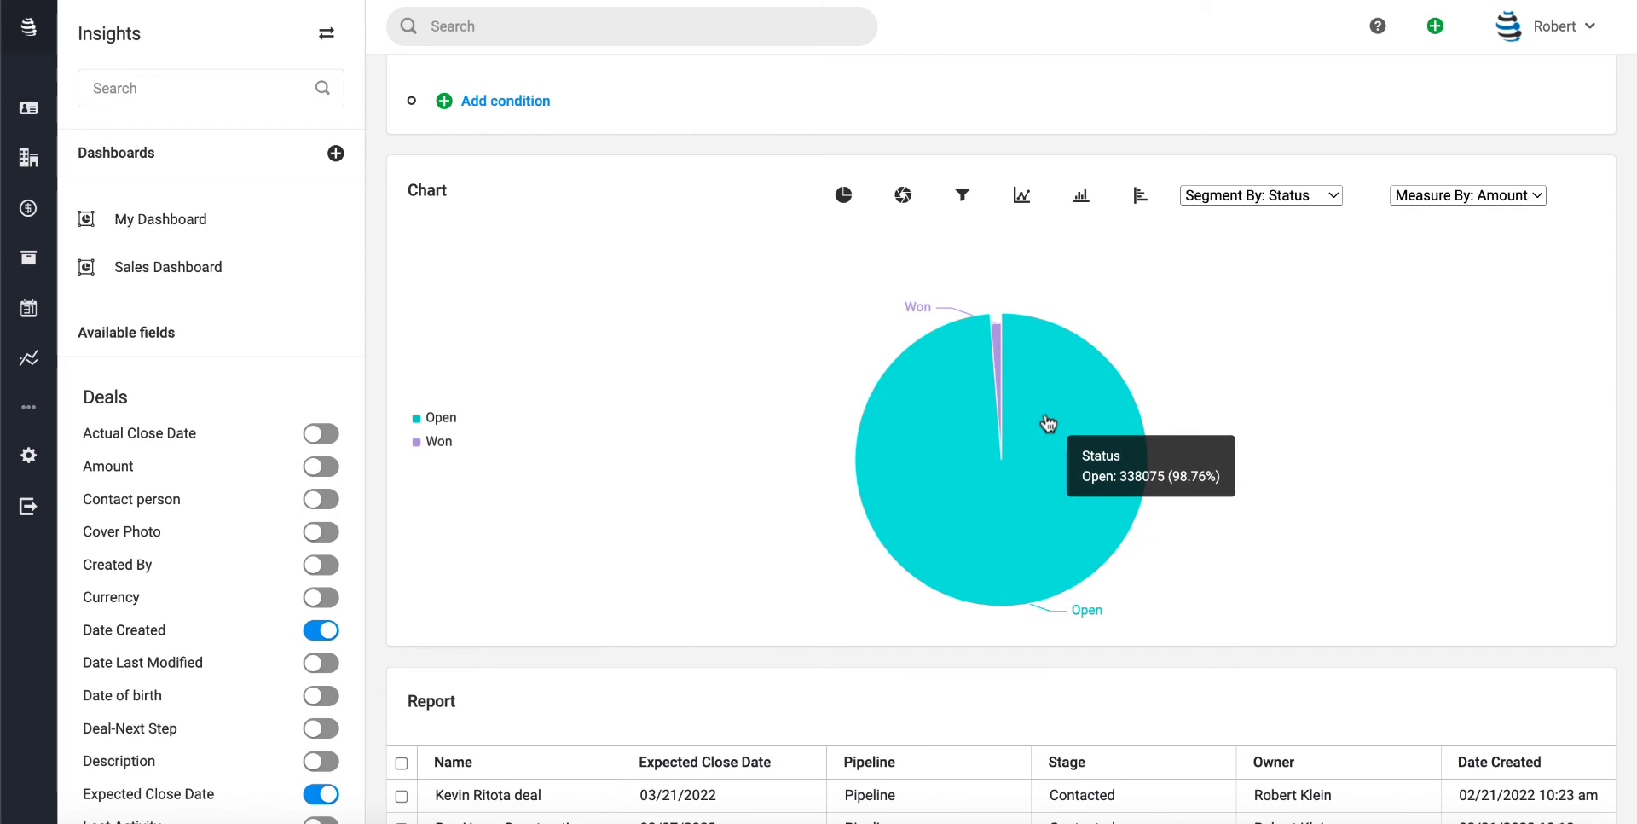
pyautogui.click(1467, 195)
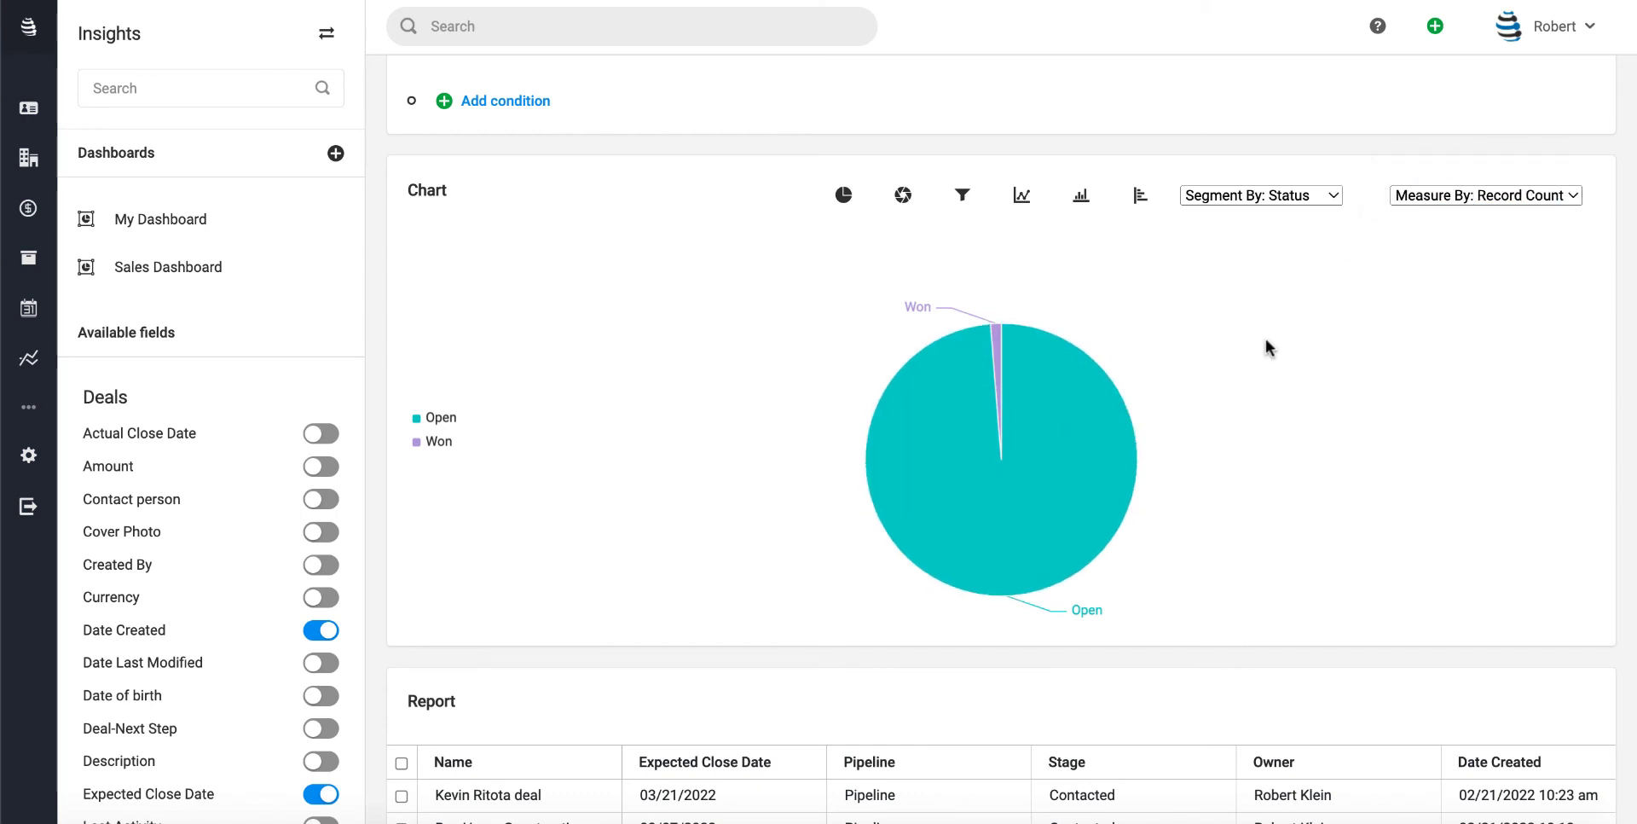
pyautogui.moveTo(997, 346)
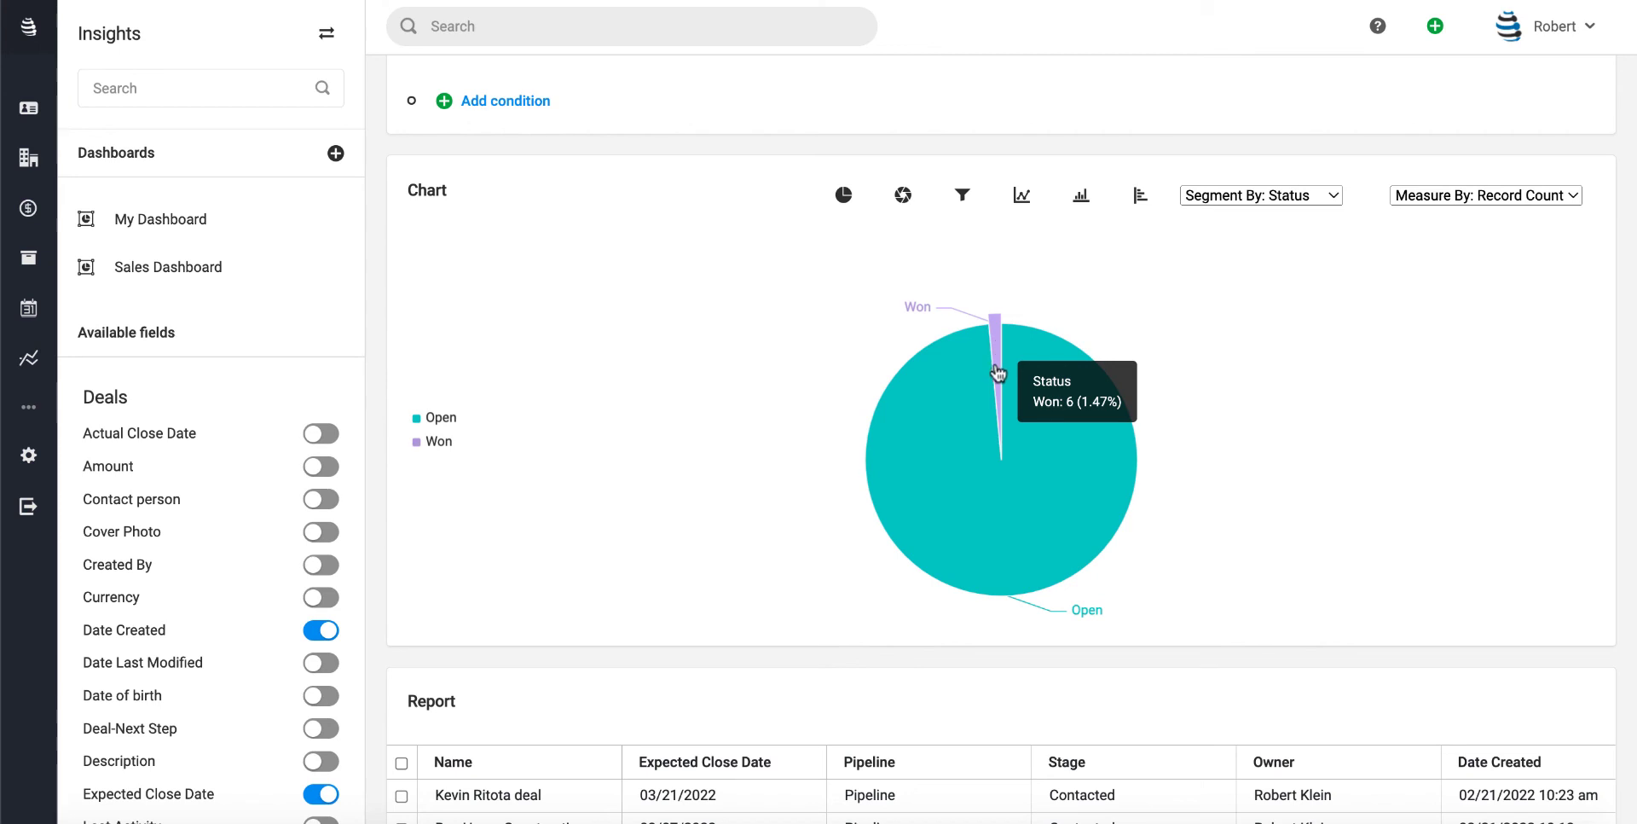
pyautogui.moveTo(1087, 529)
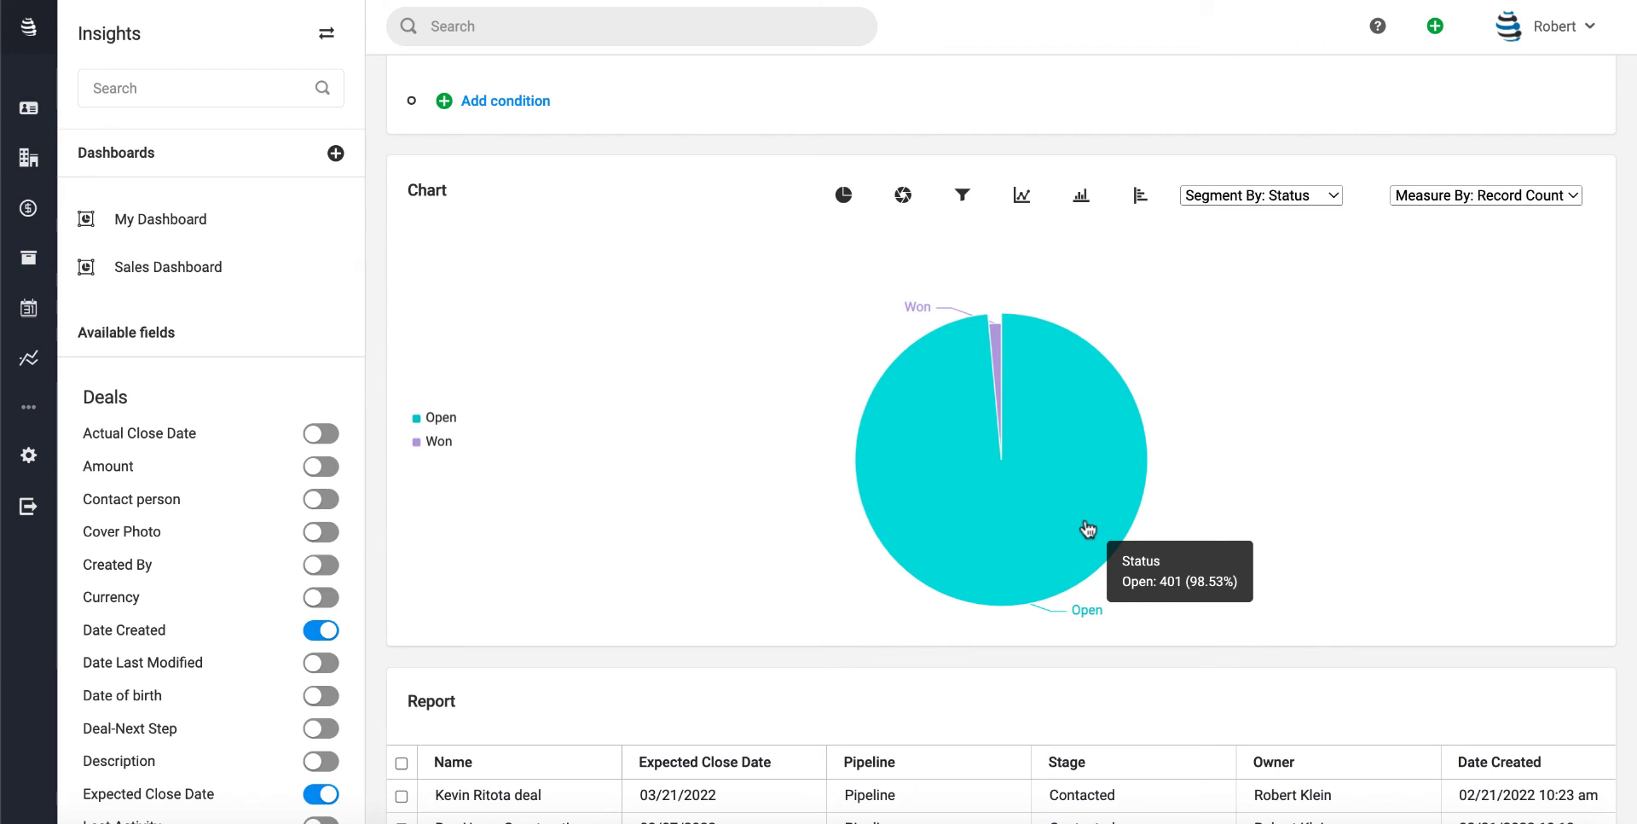
pyautogui.moveTo(1085, 525)
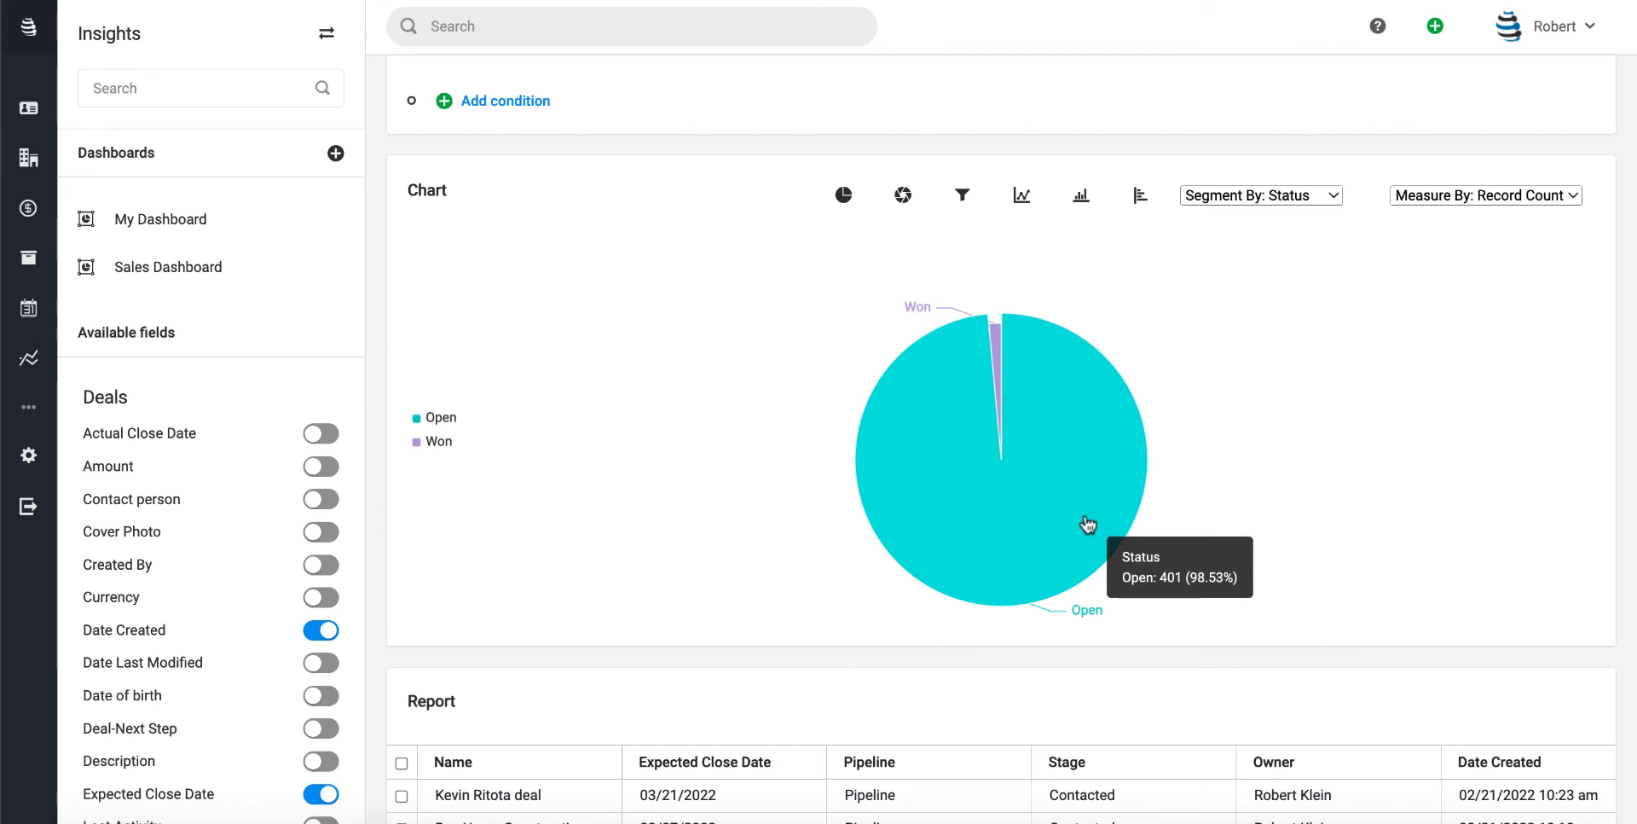
pyautogui.moveTo(995, 348)
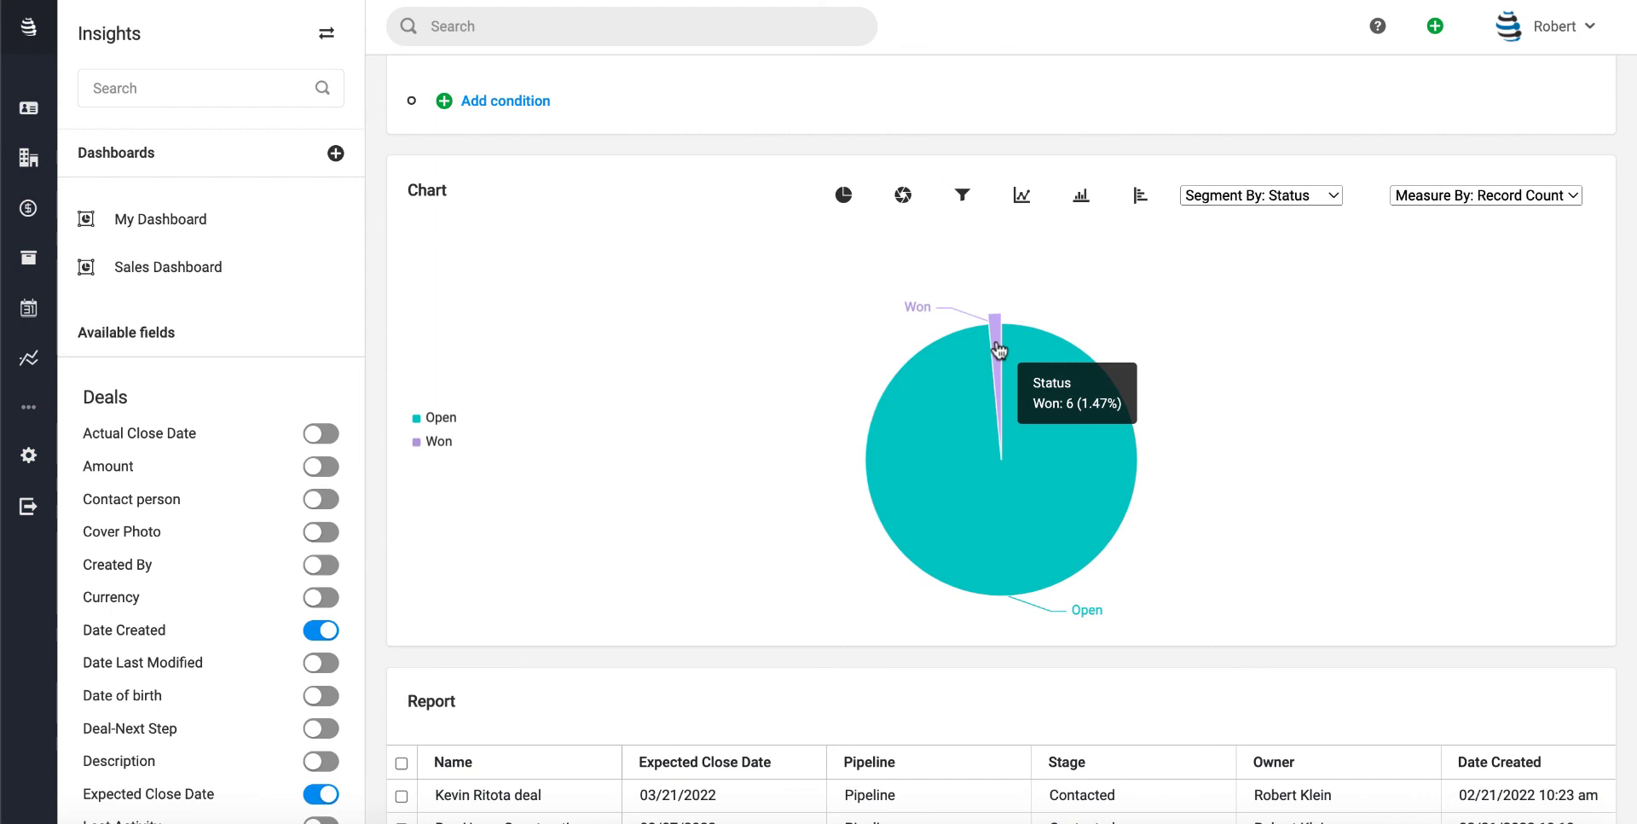
pyautogui.moveTo(1029, 268)
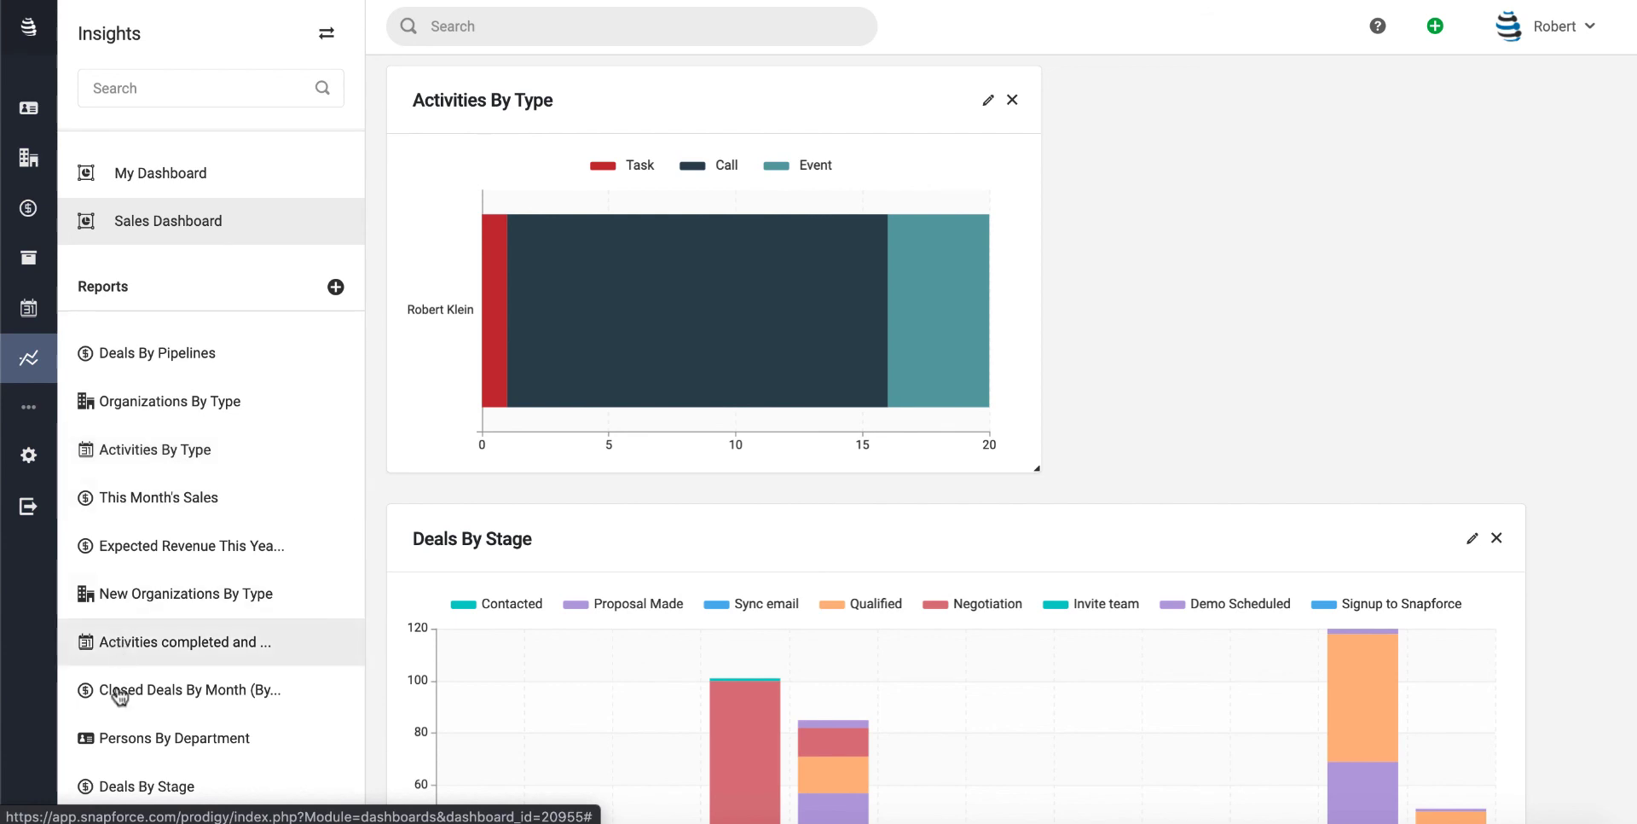
pyautogui.moveTo(119, 702)
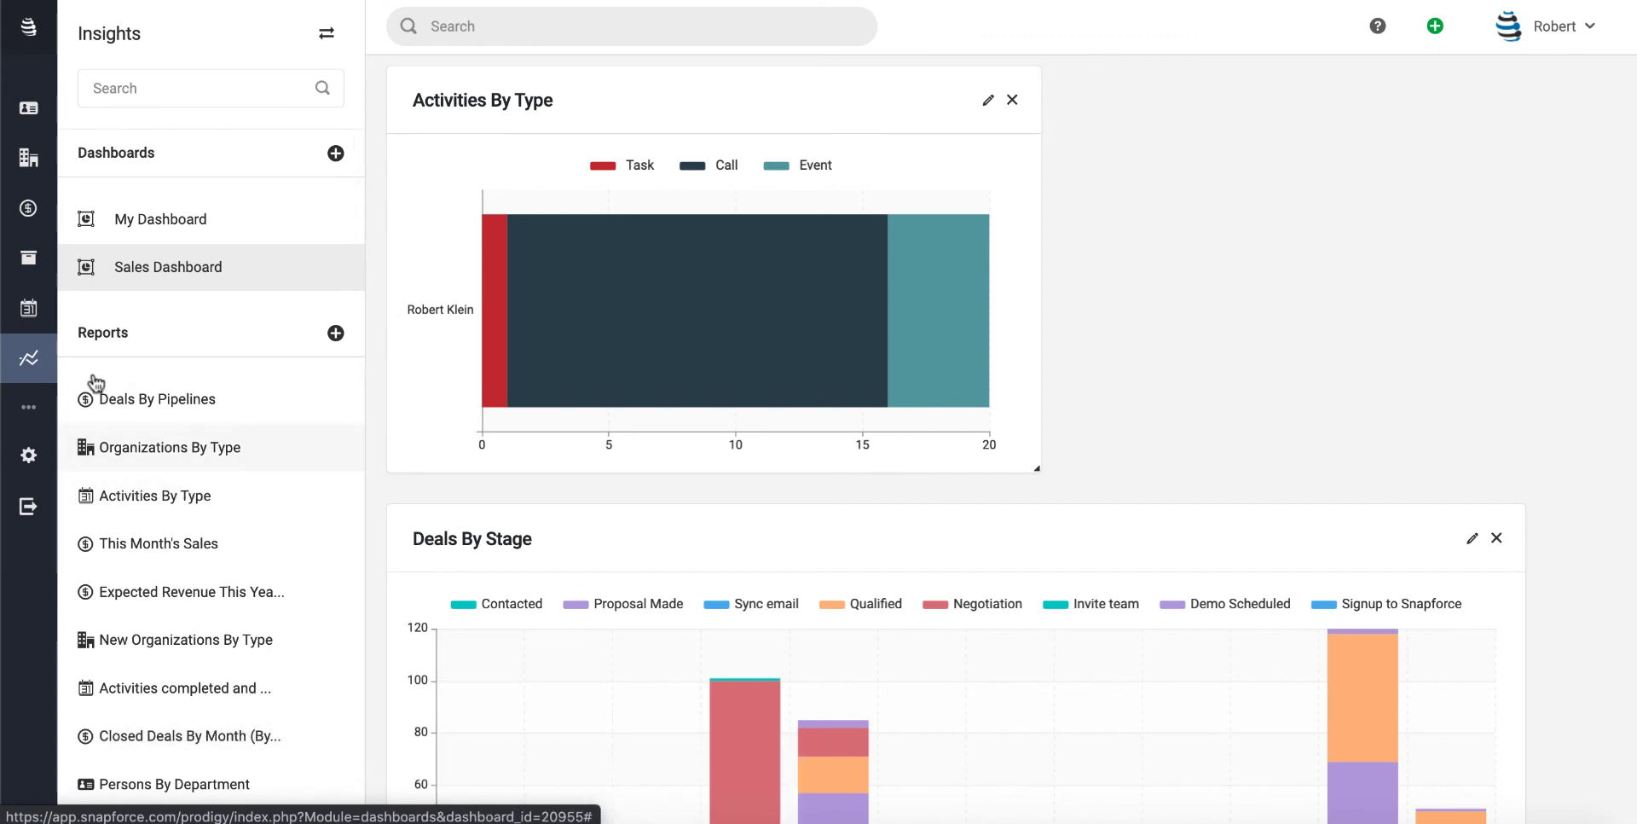
# - Filter the Insights report list to deal reports by searching 'dea'
pyautogui.scroll(-3)
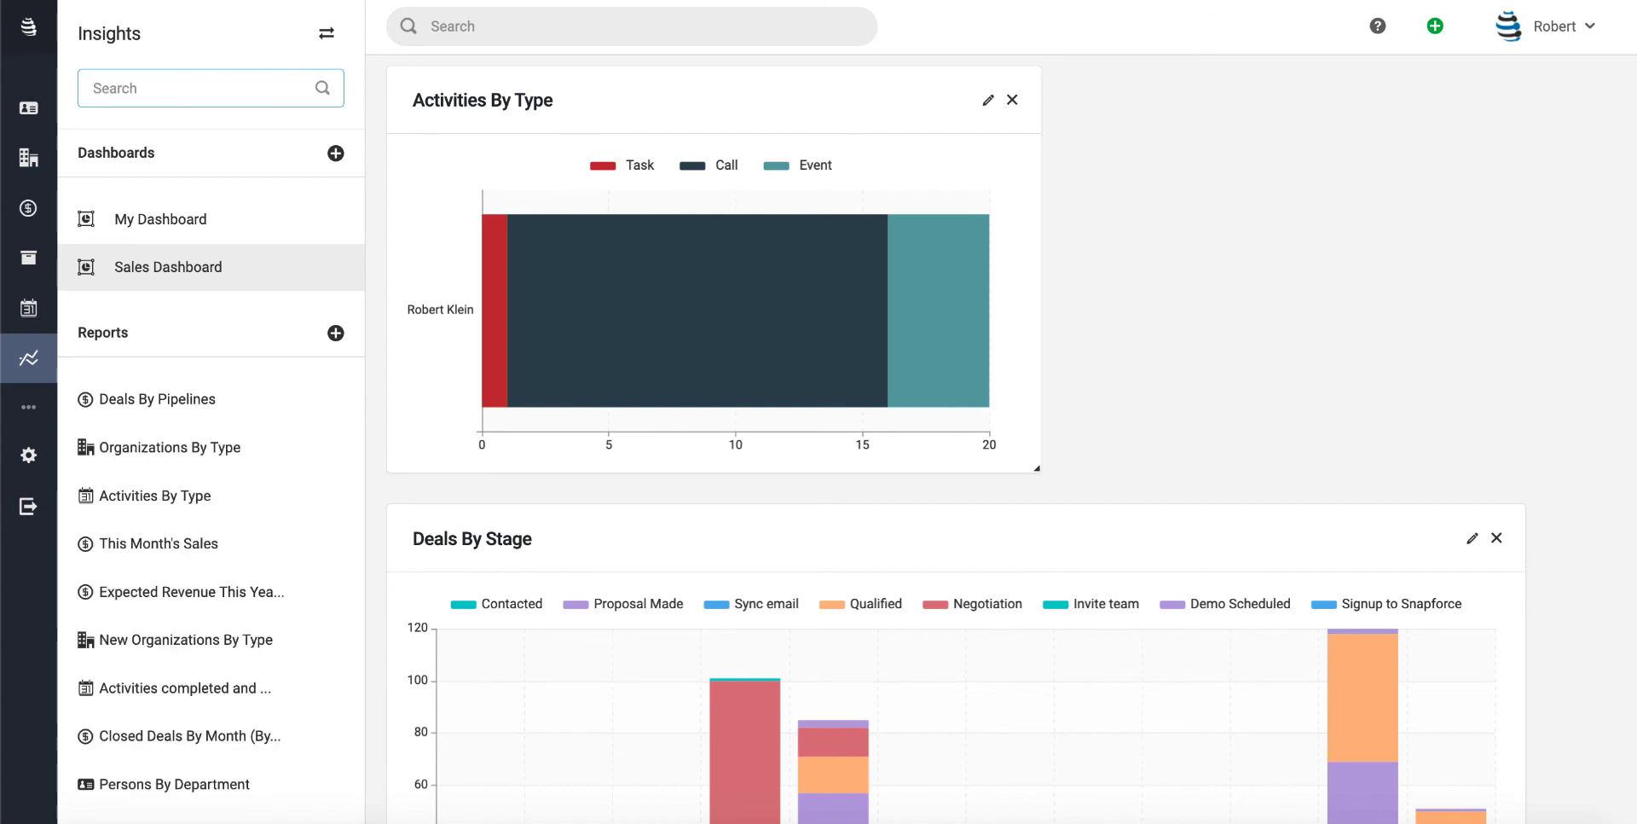
pyautogui.write('dea')
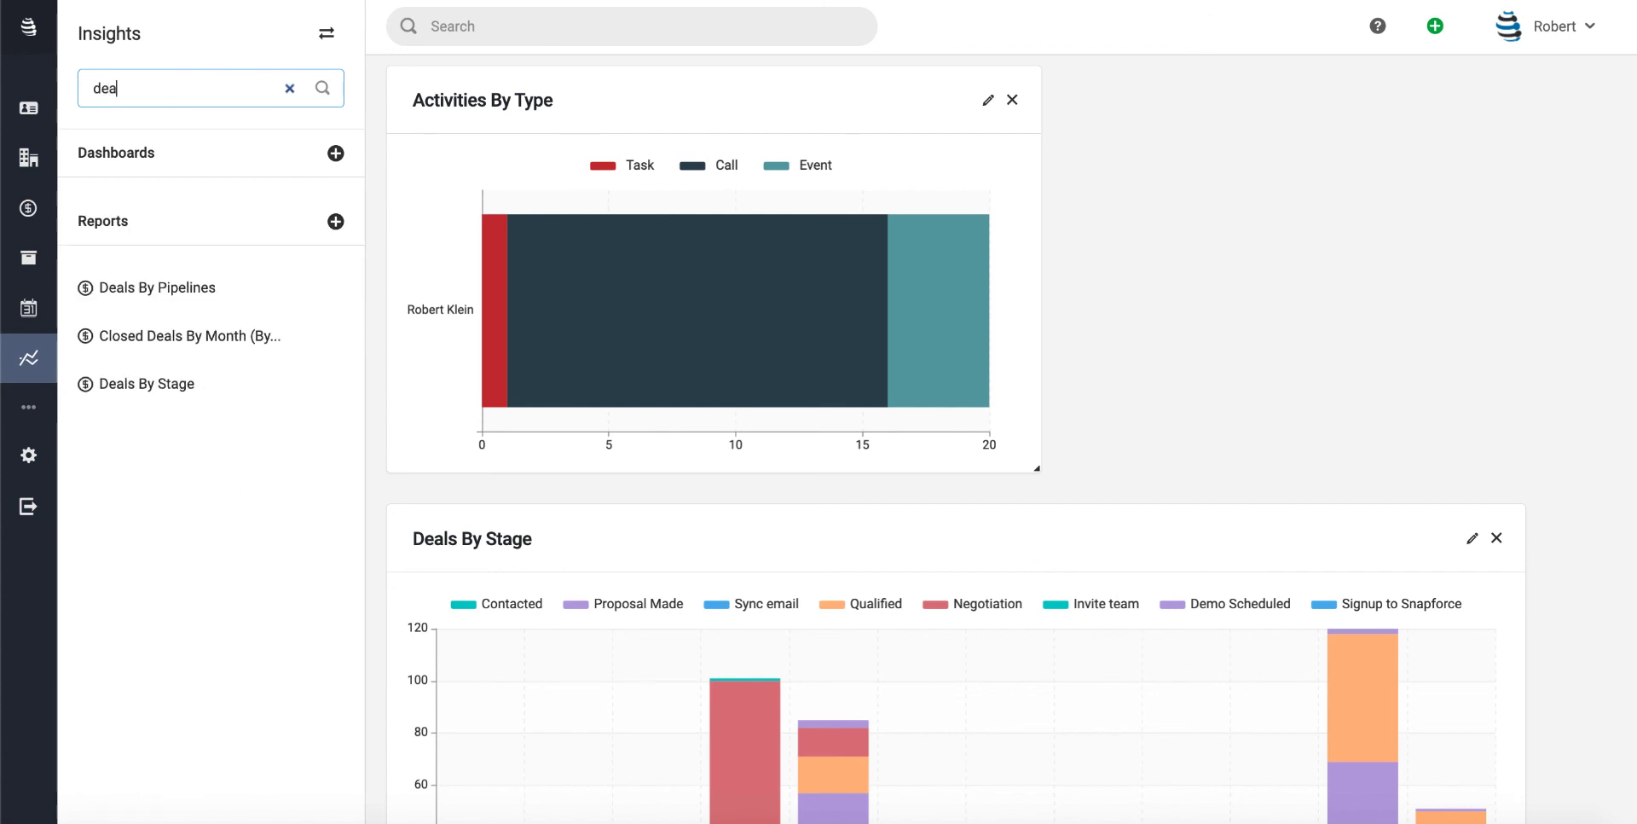
pyautogui.moveTo(458, 235)
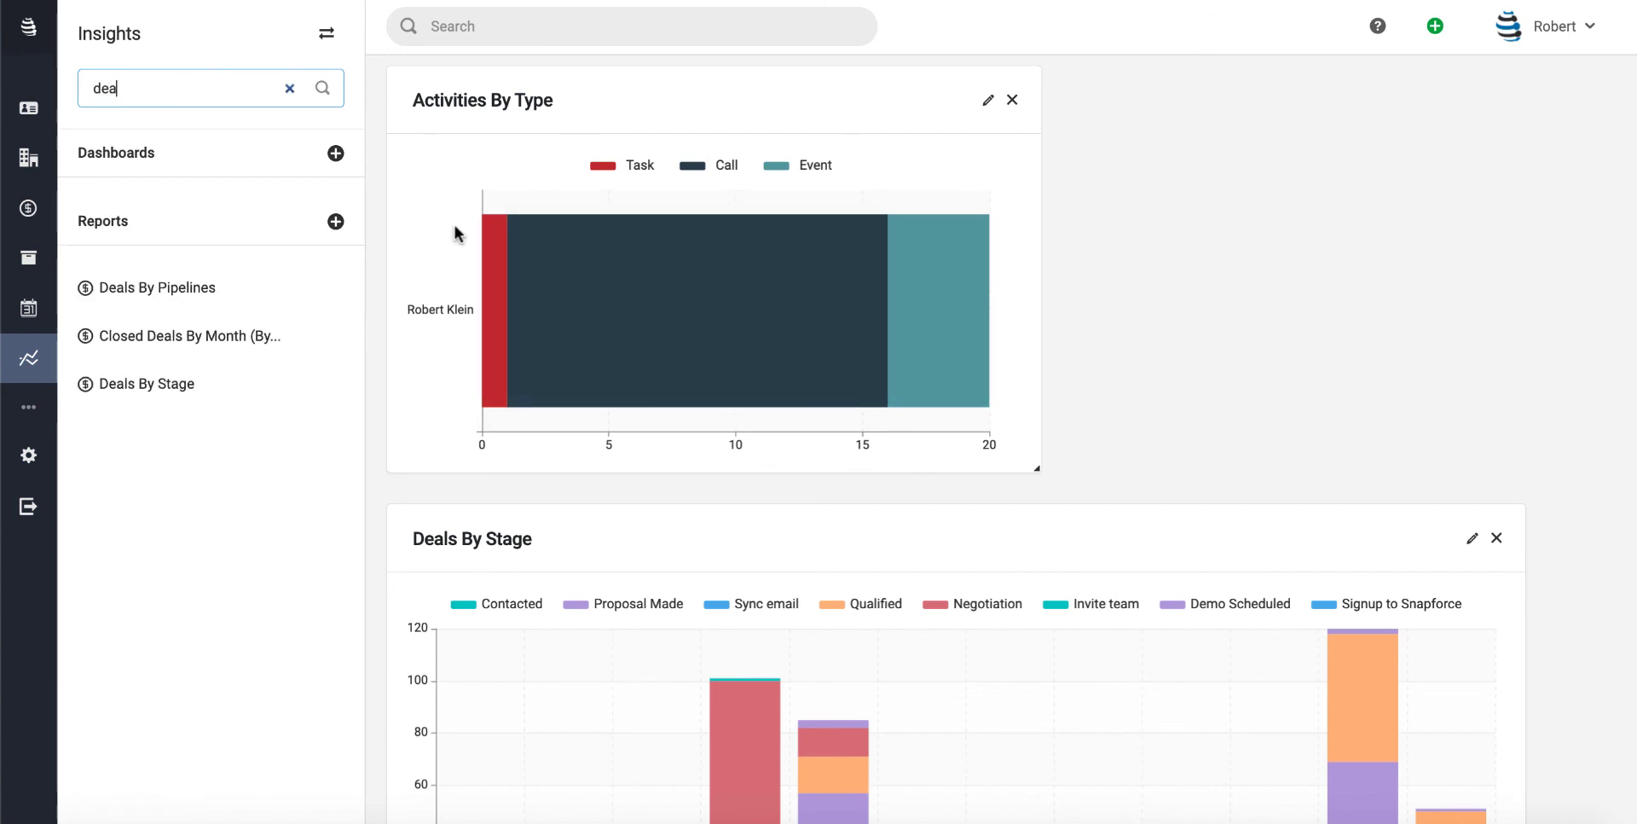
pyautogui.moveTo(133, 123)
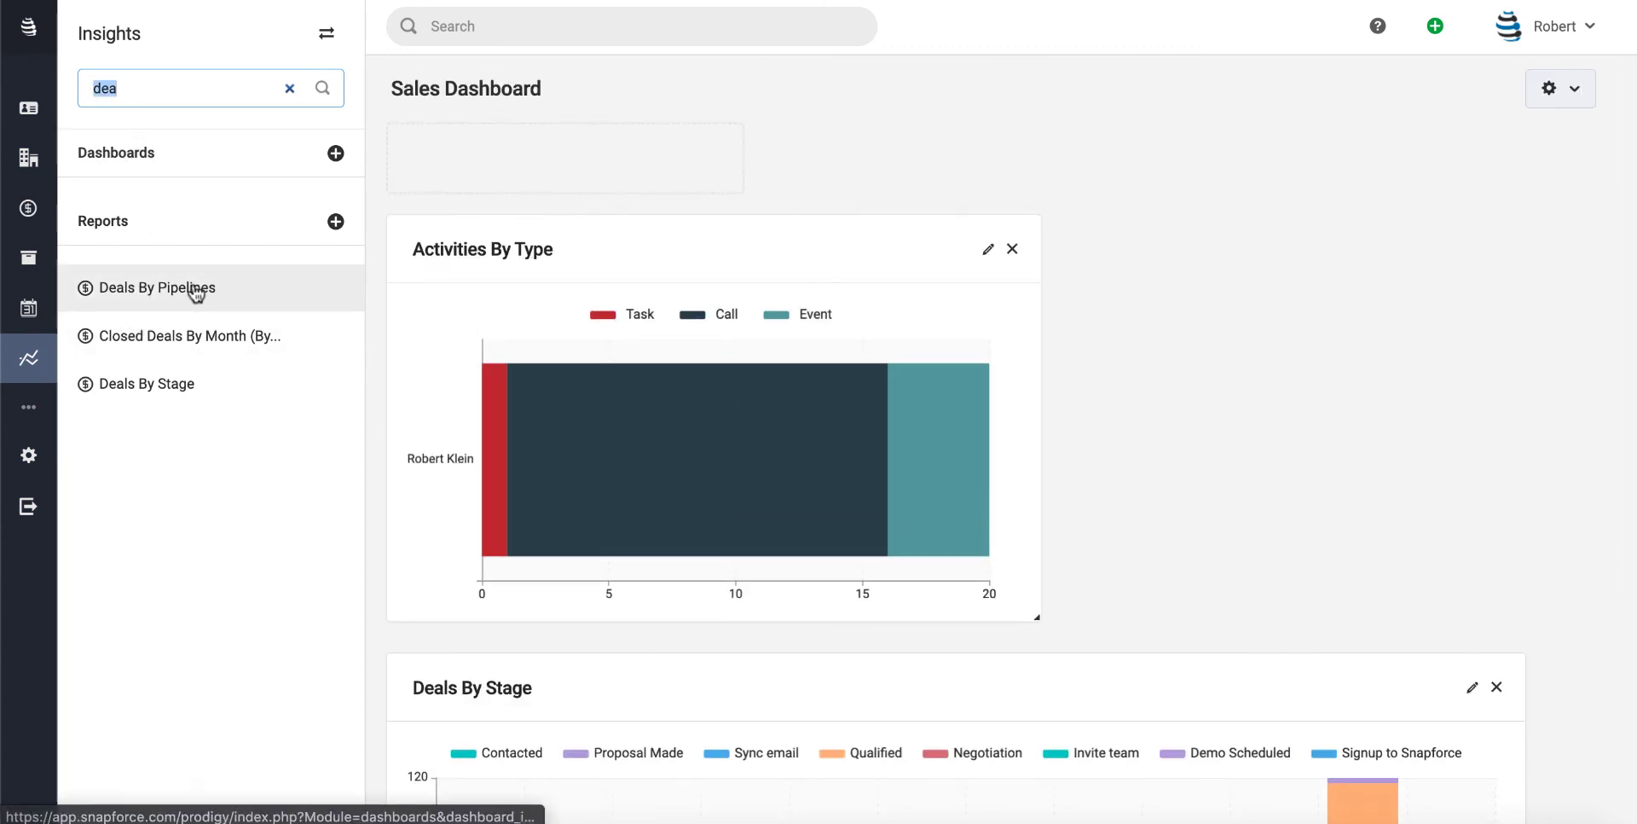
# - Place the Deals By Pipelines pie on the Sales Dashboard beside Activities By Type
pyautogui.click(154, 287)
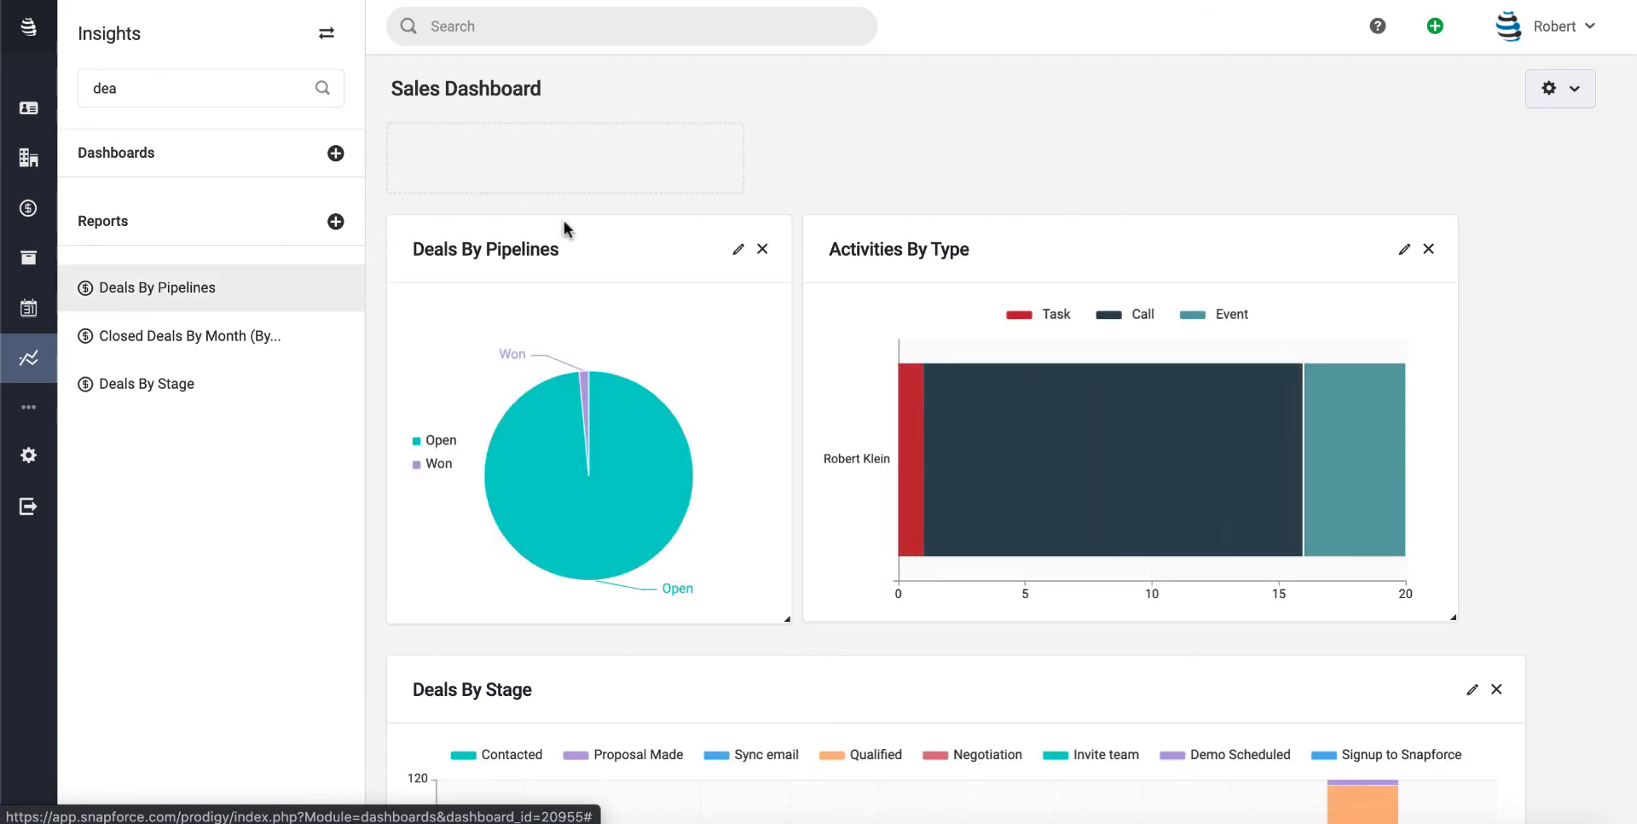
pyautogui.moveTo(779, 371)
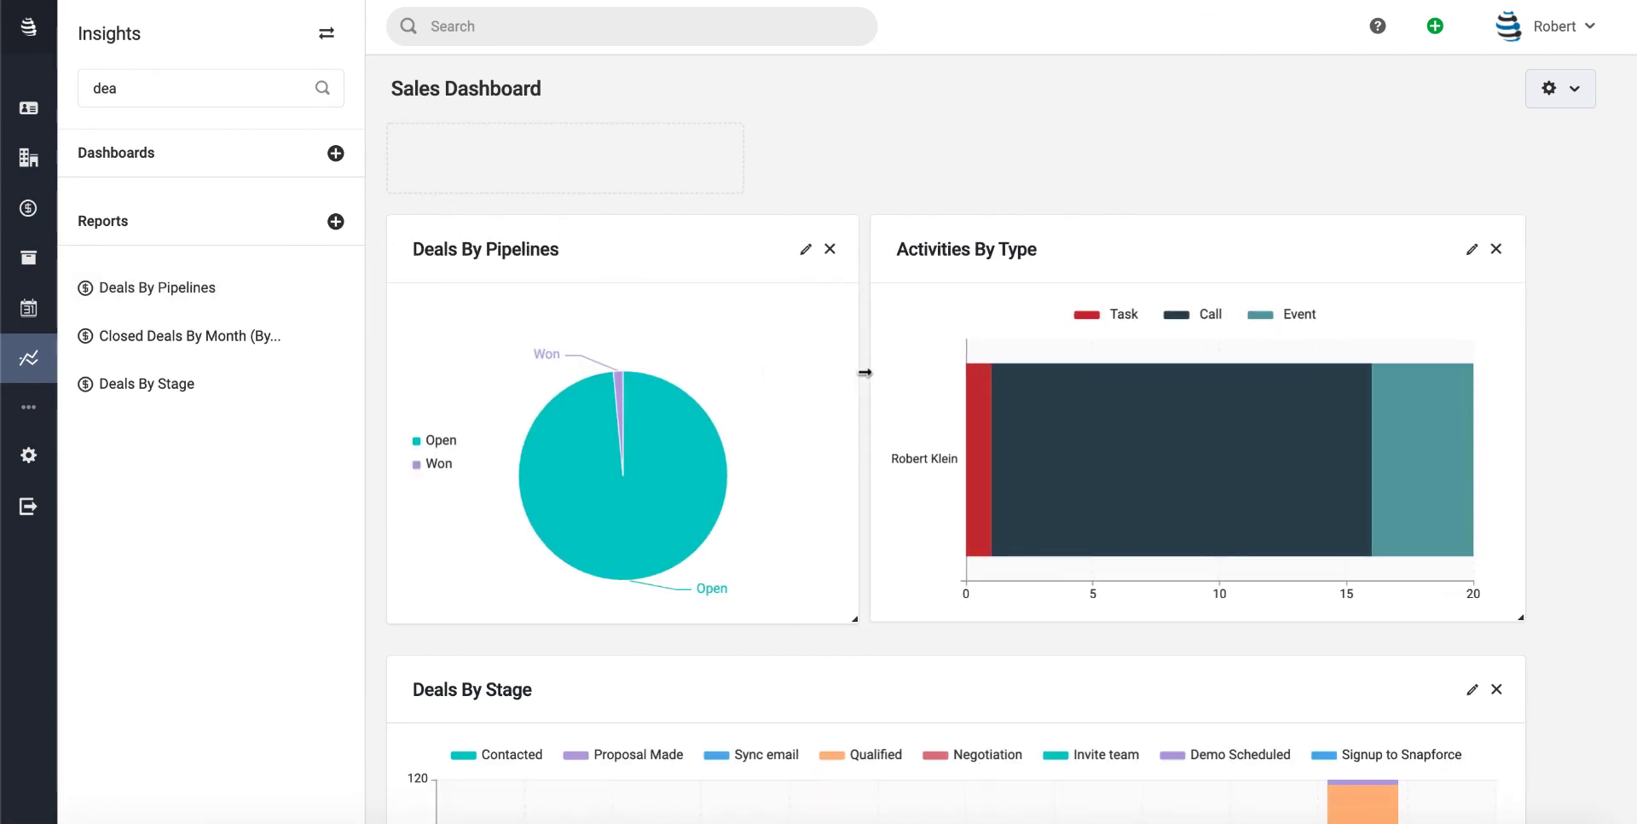
pyautogui.moveTo(913, 143)
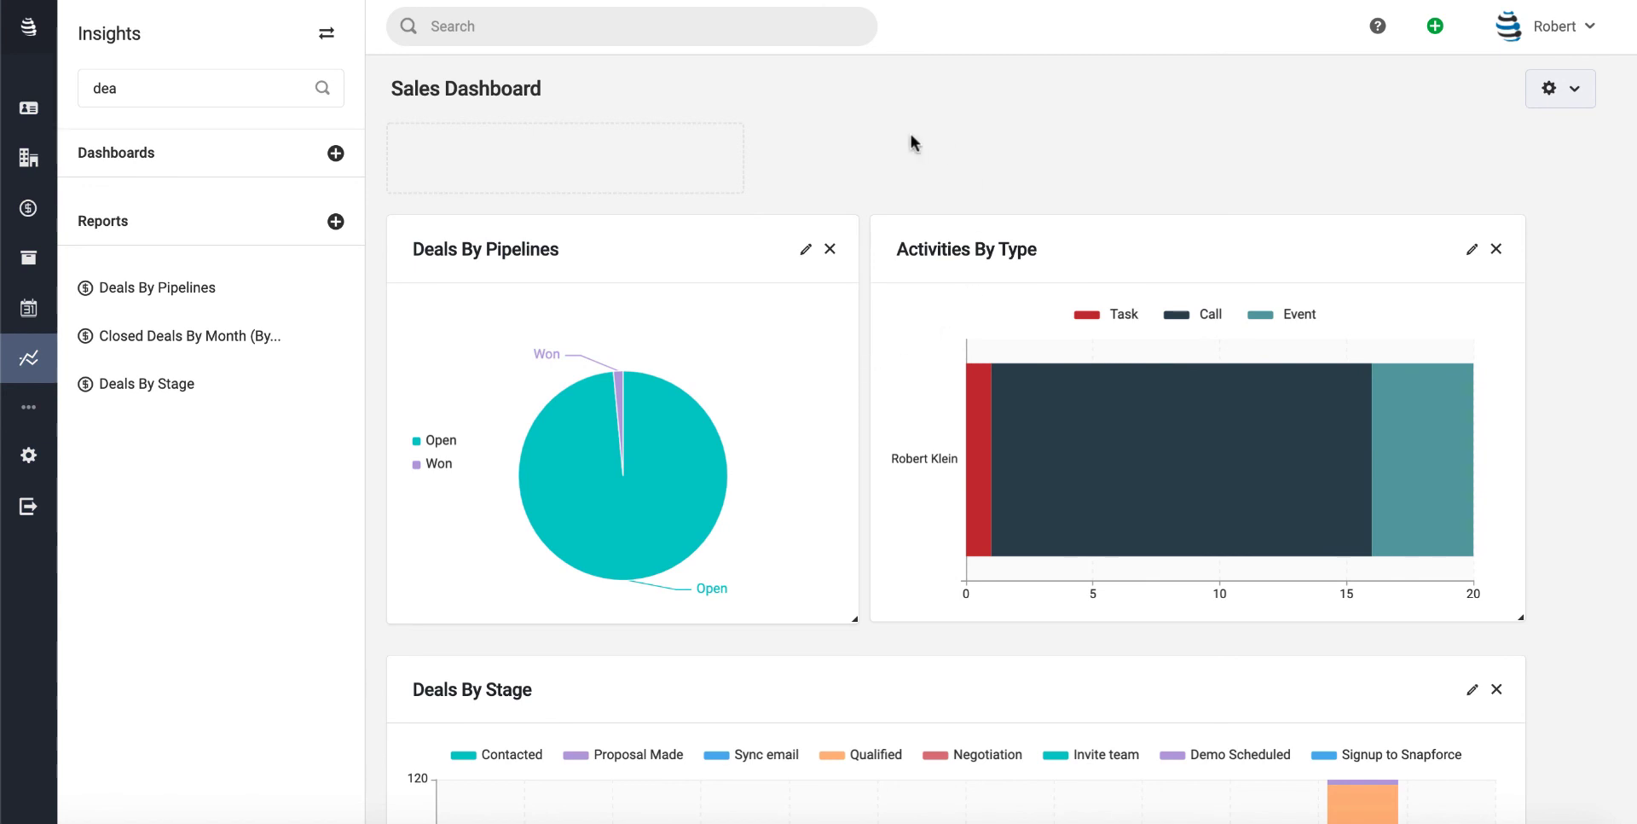
pyautogui.scroll(-3)
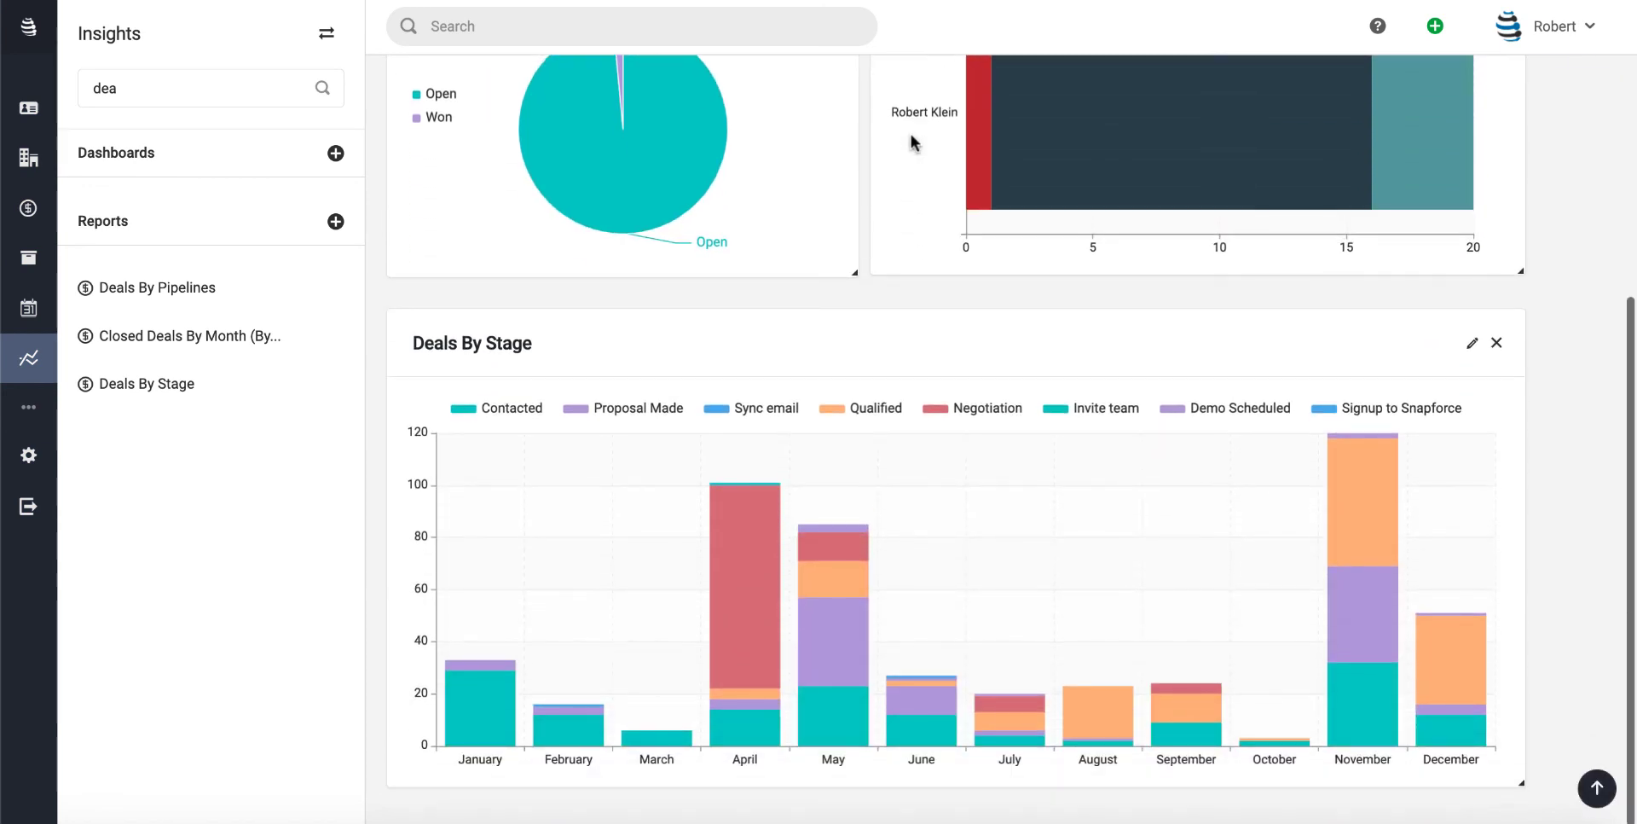
pyautogui.scroll(3)
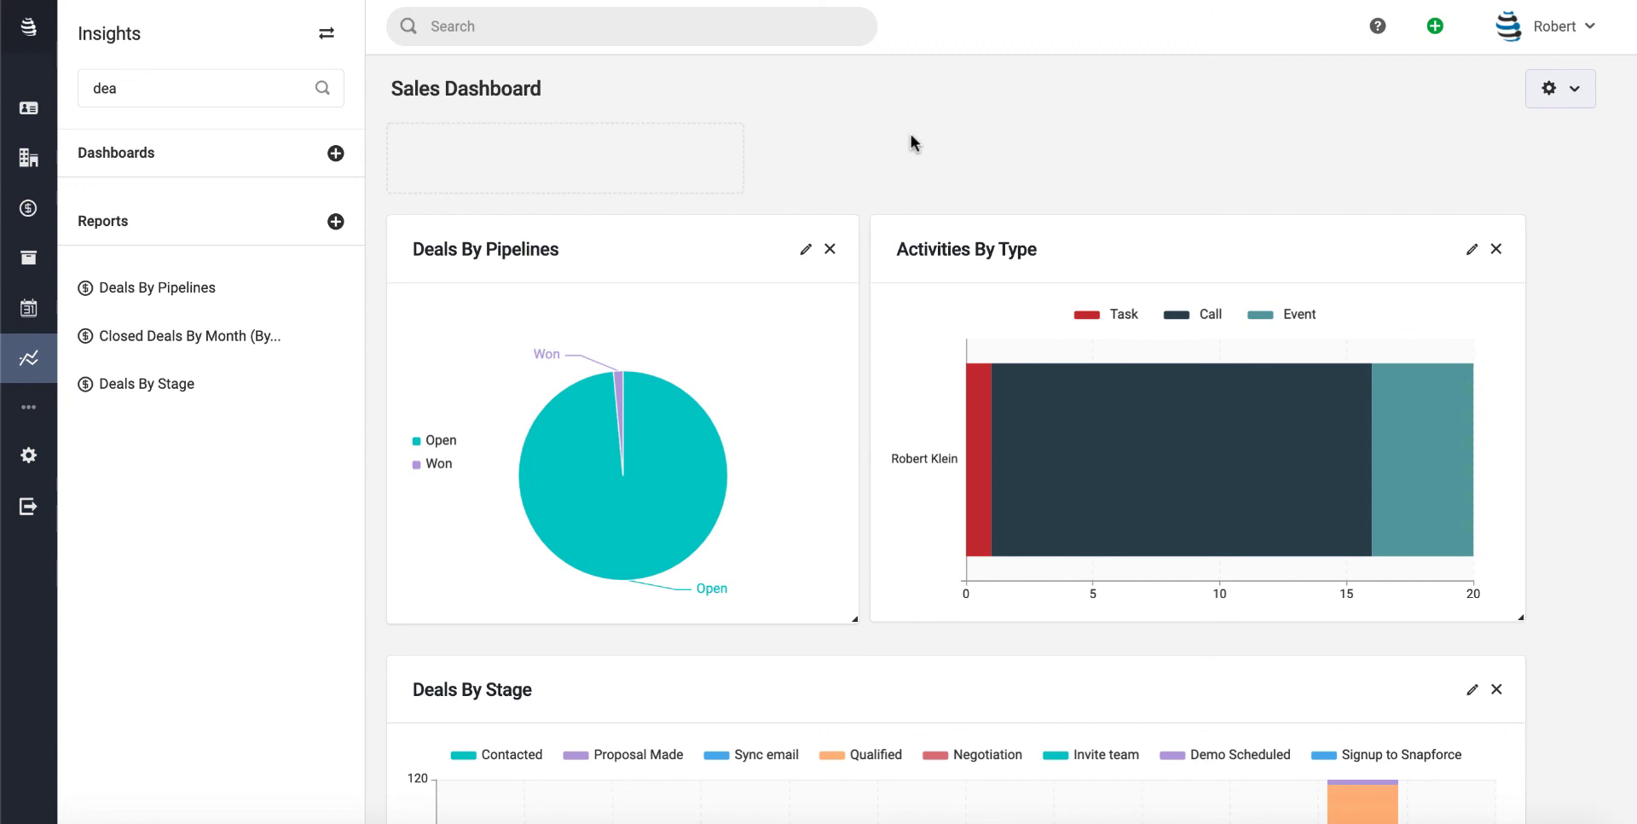
pyautogui.moveTo(1192, 160)
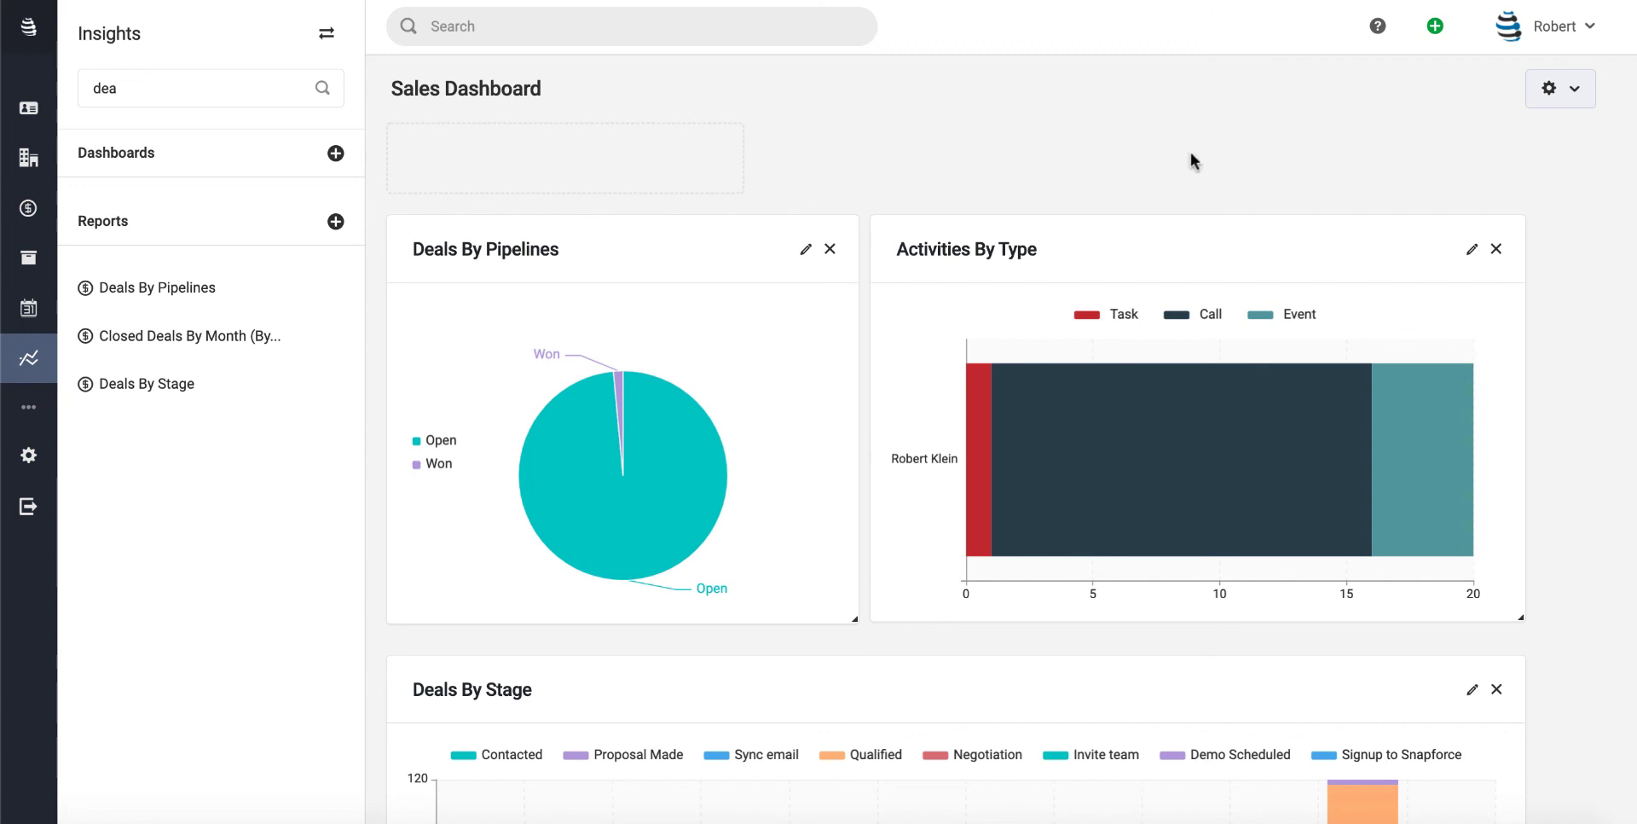